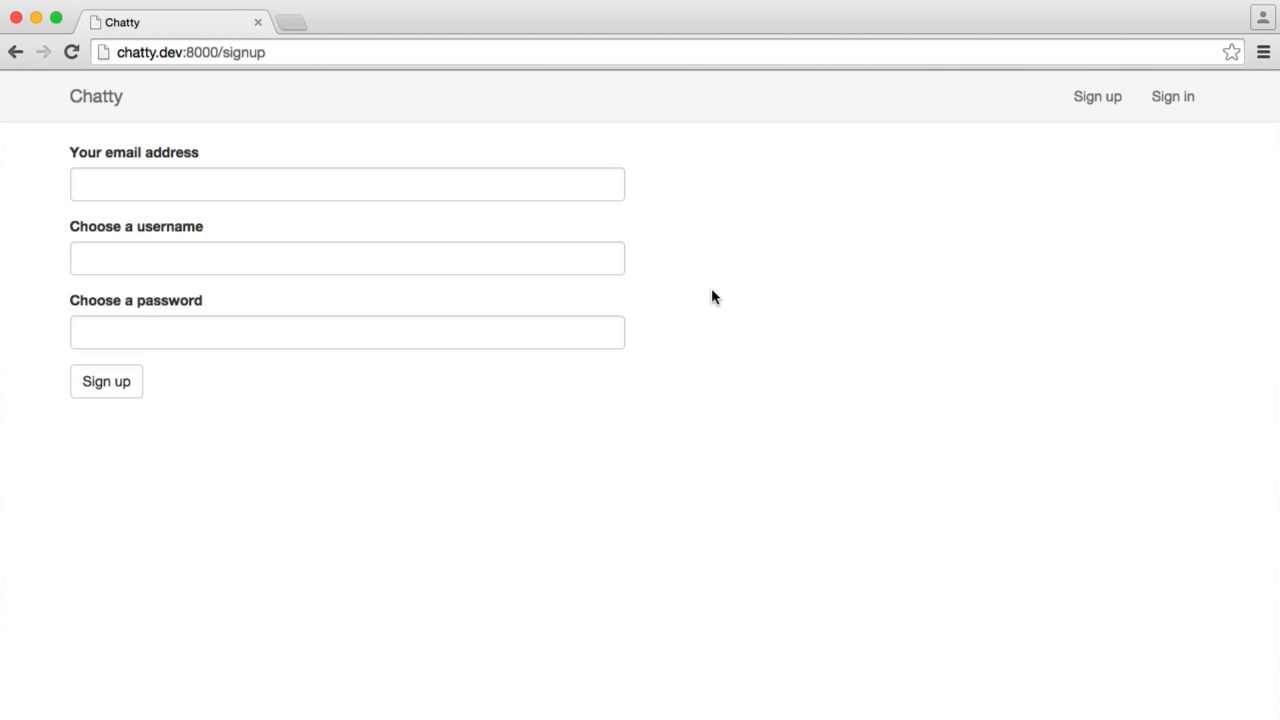
mouse_move(716, 302)
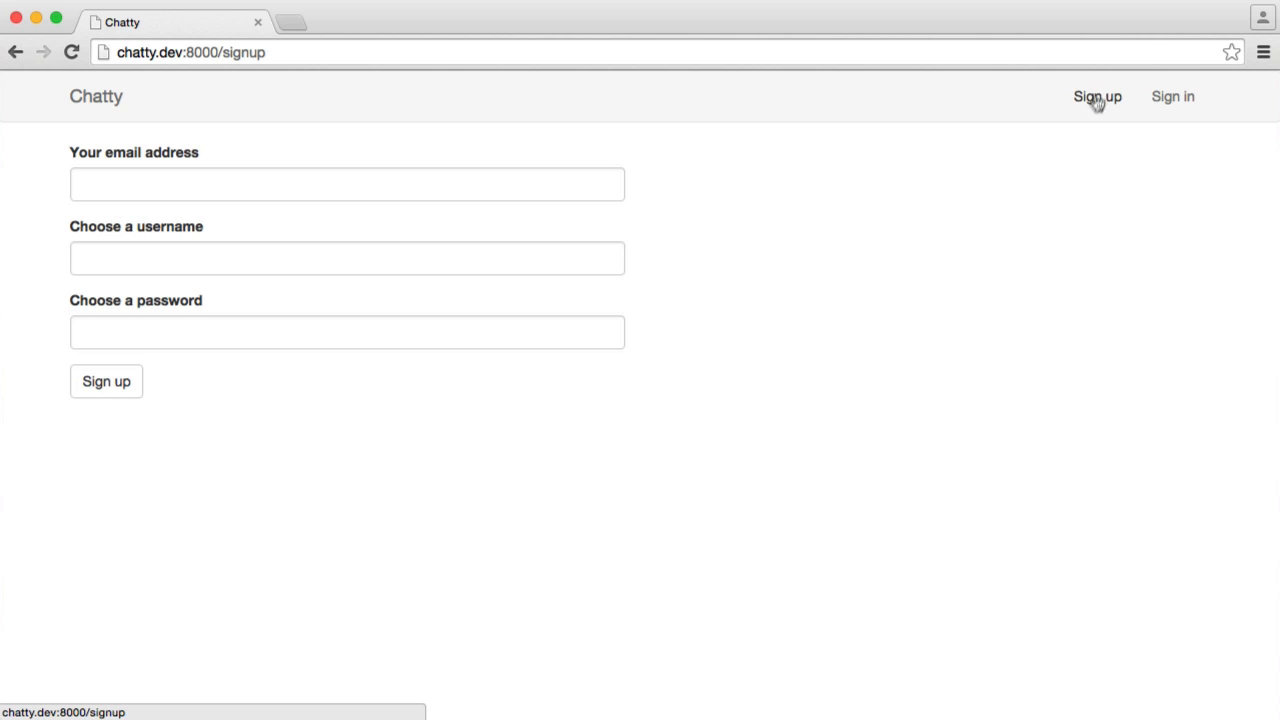
mouse_move(1136, 126)
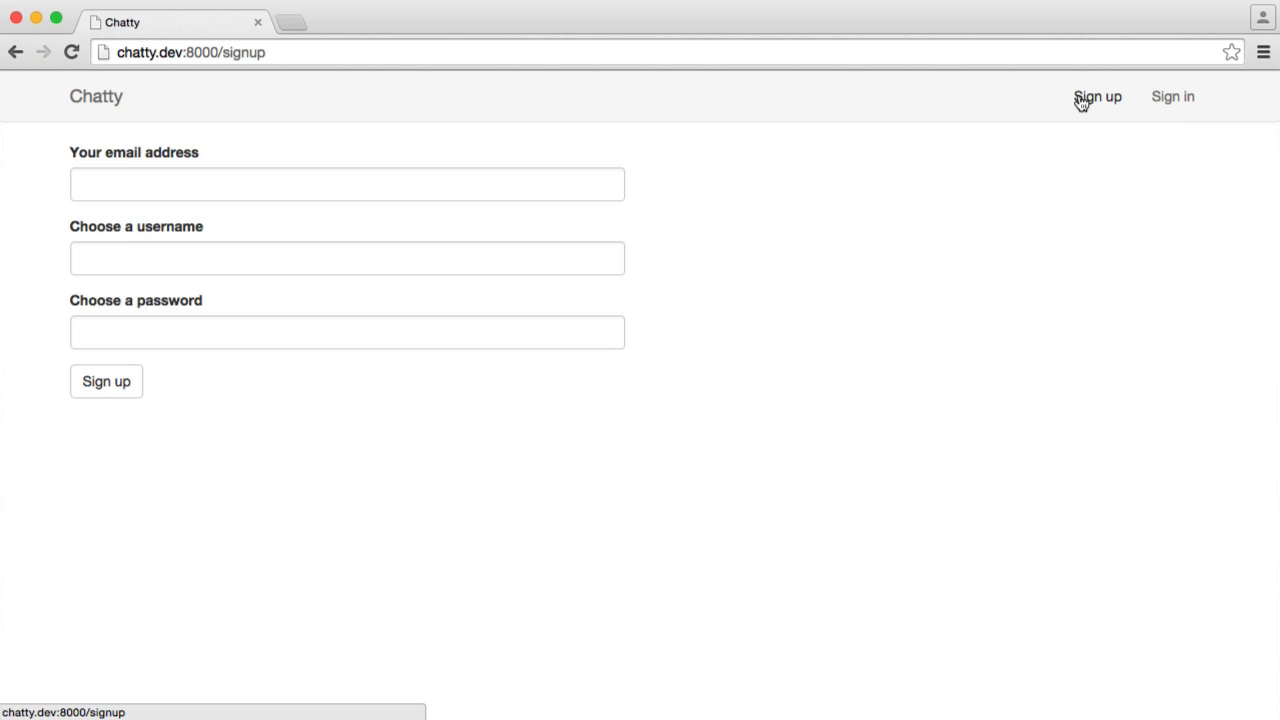
mouse_move(72, 144)
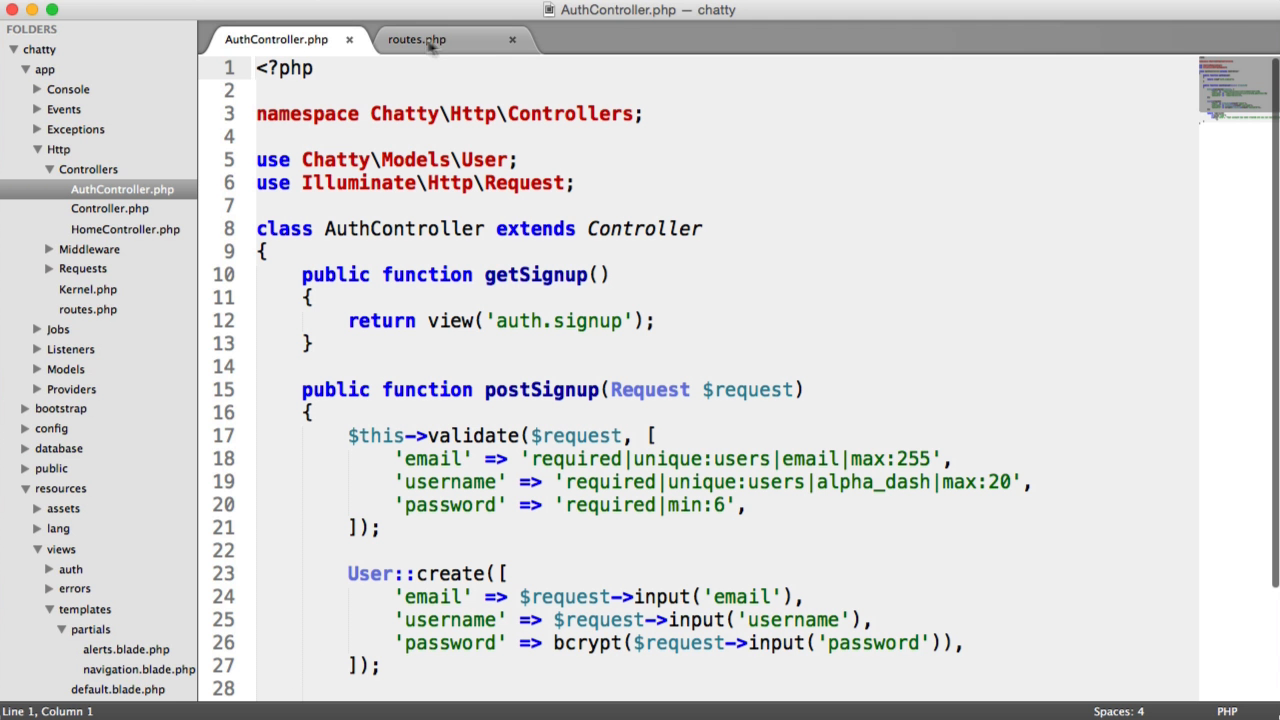
Add an <h3>Sign up</h3> heading atop signup.blade.php's content section and save.
scroll(down, 3)
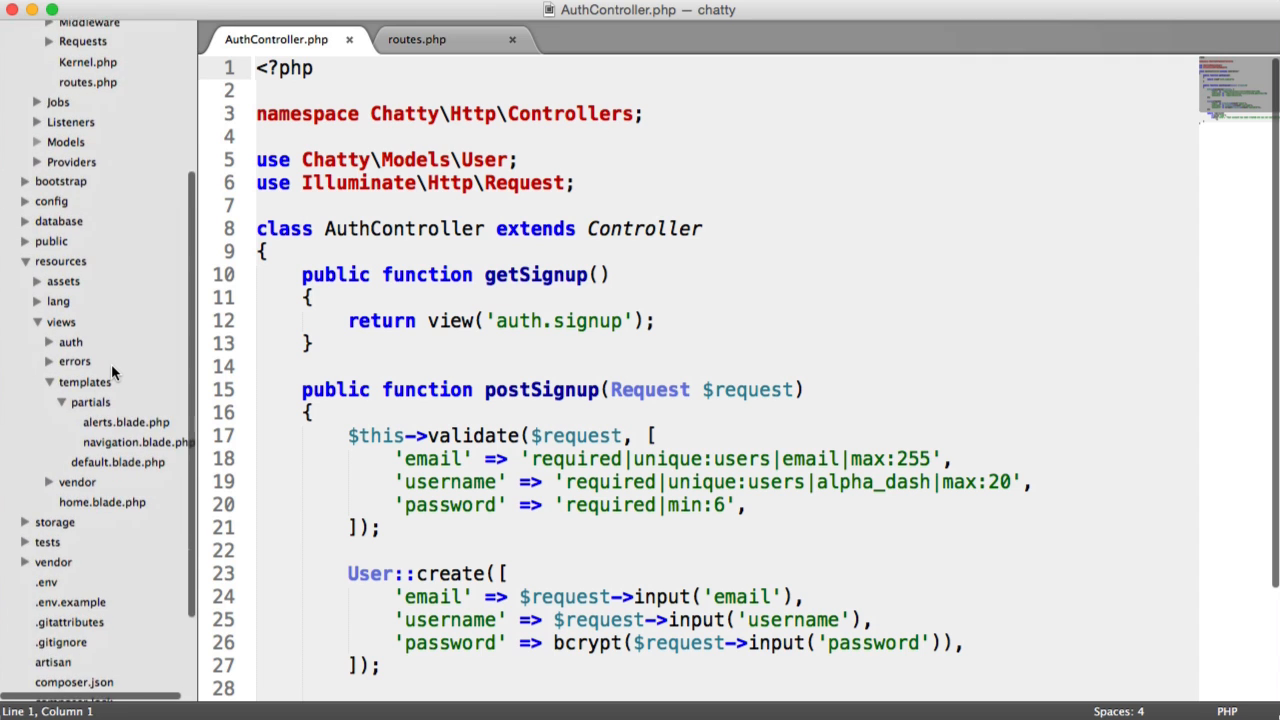
click(84, 382)
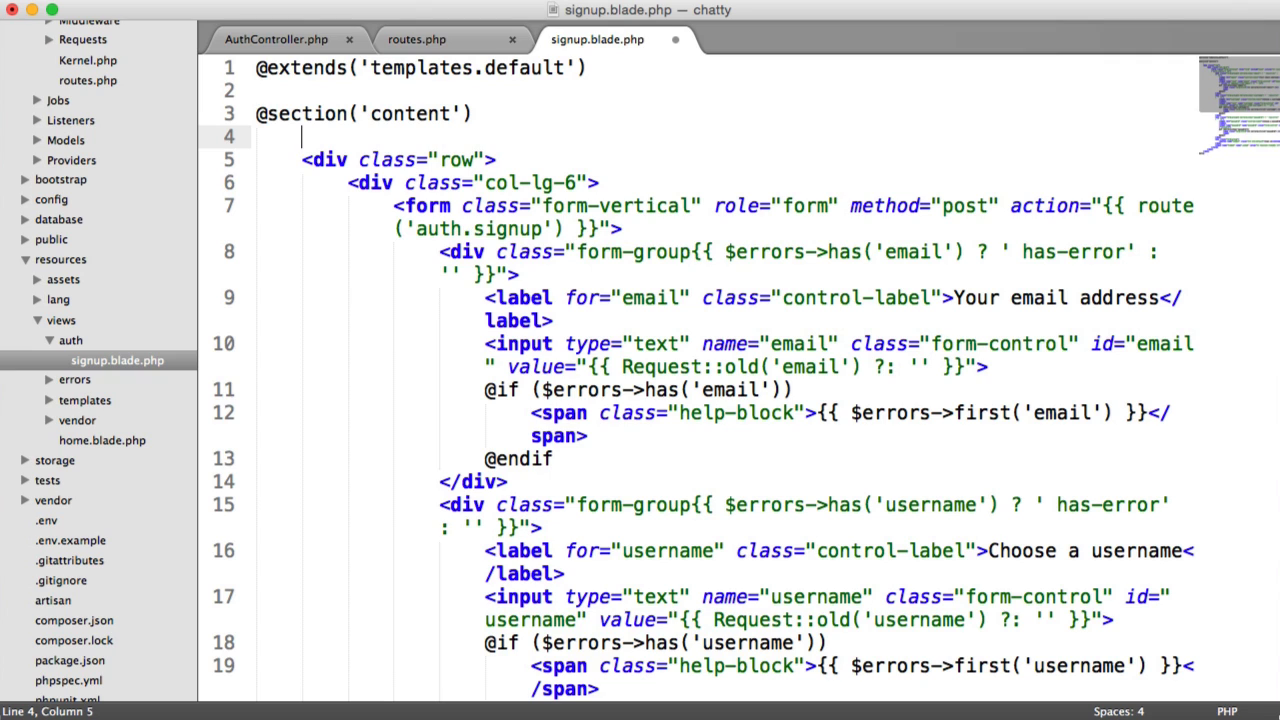
text(<h3>Sign up</h3>)
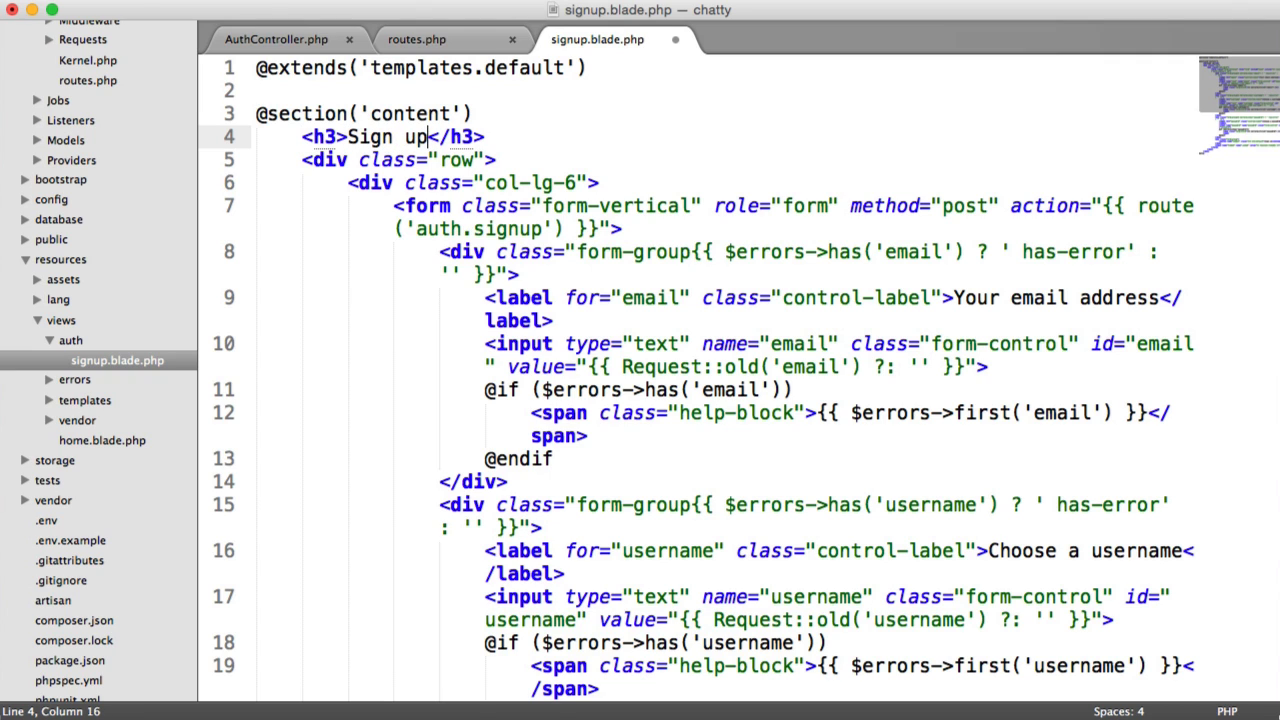
key(enter)
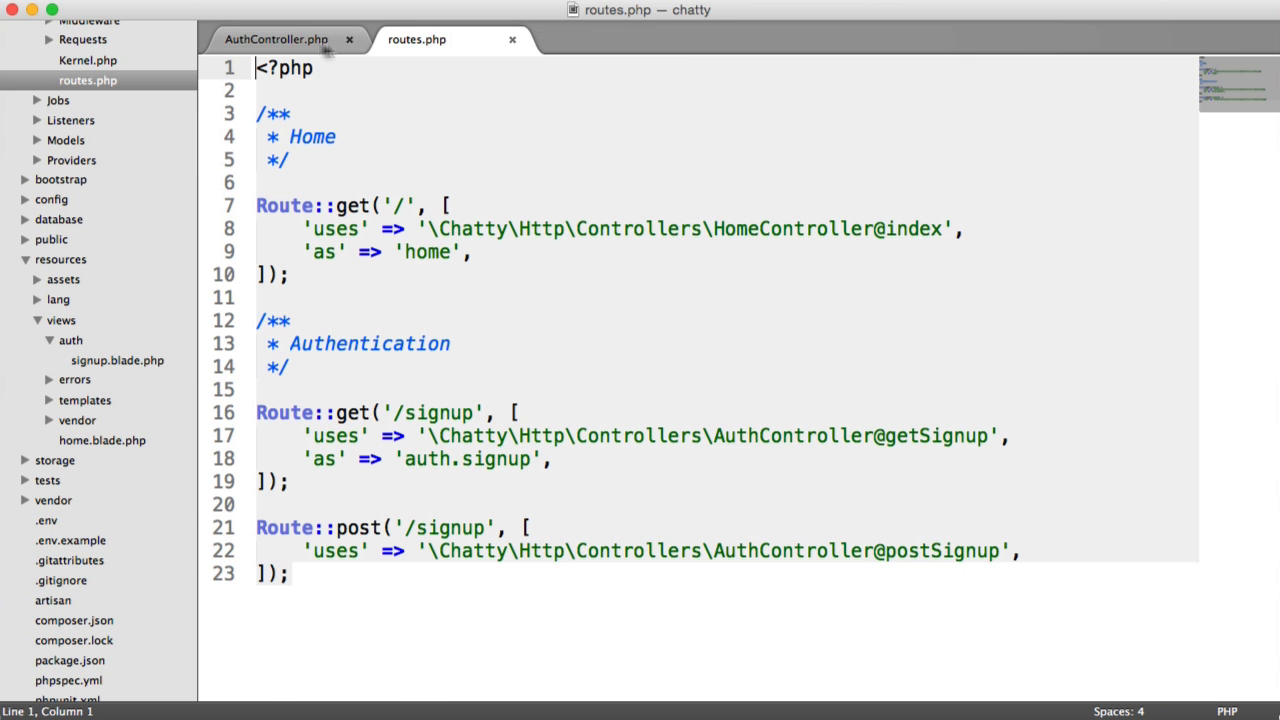
Add getSignin() returning view('auth.signin') and an empty postSignin() to AuthController.
click(276, 40)
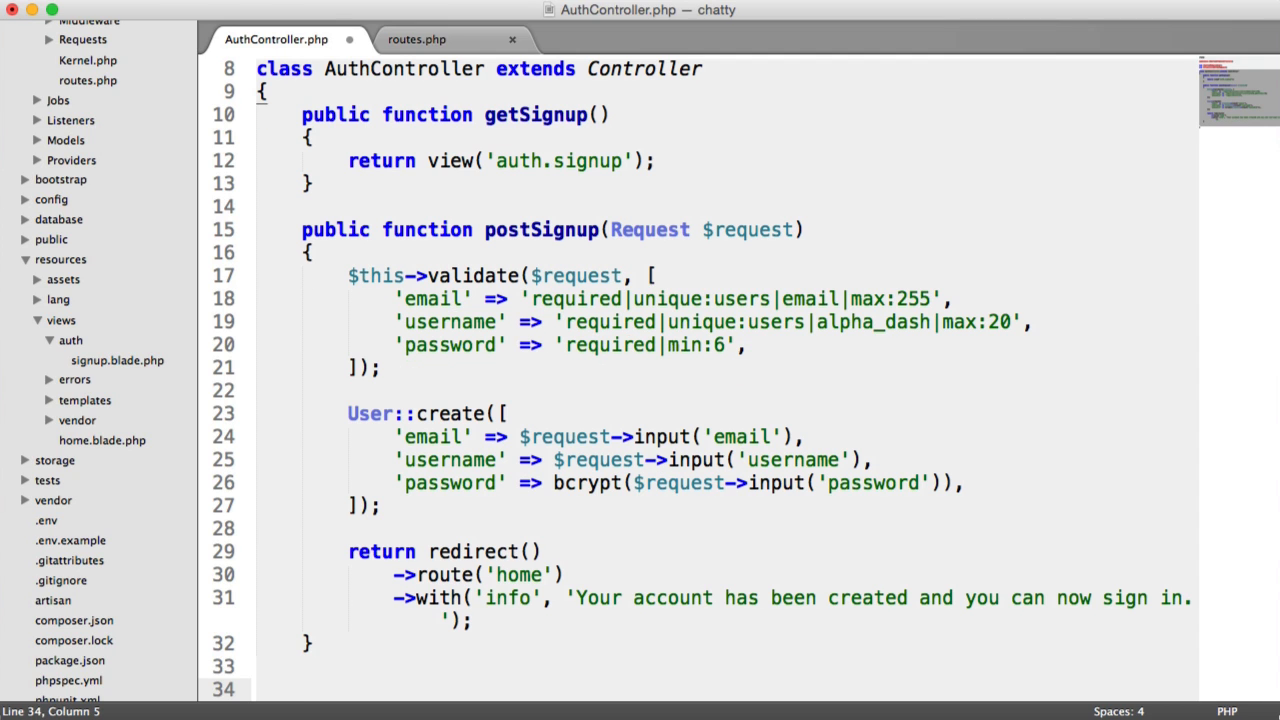
text(public fu)
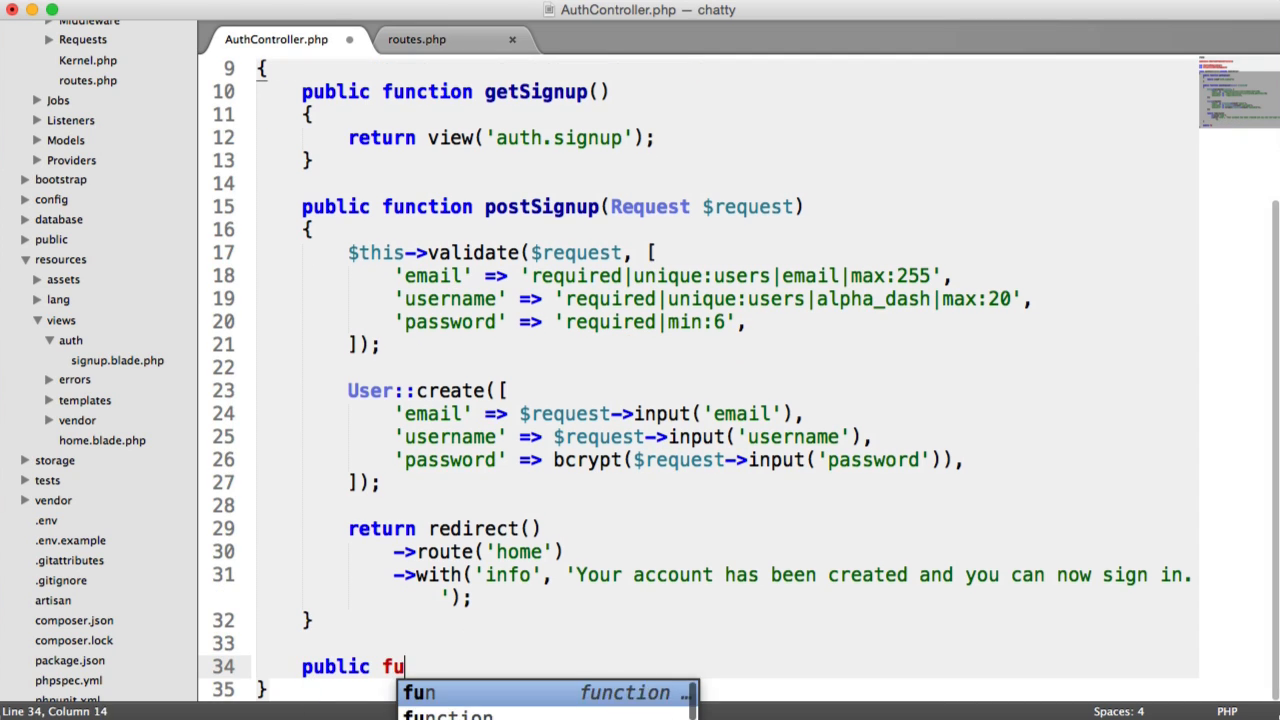
text(nction getSignu)
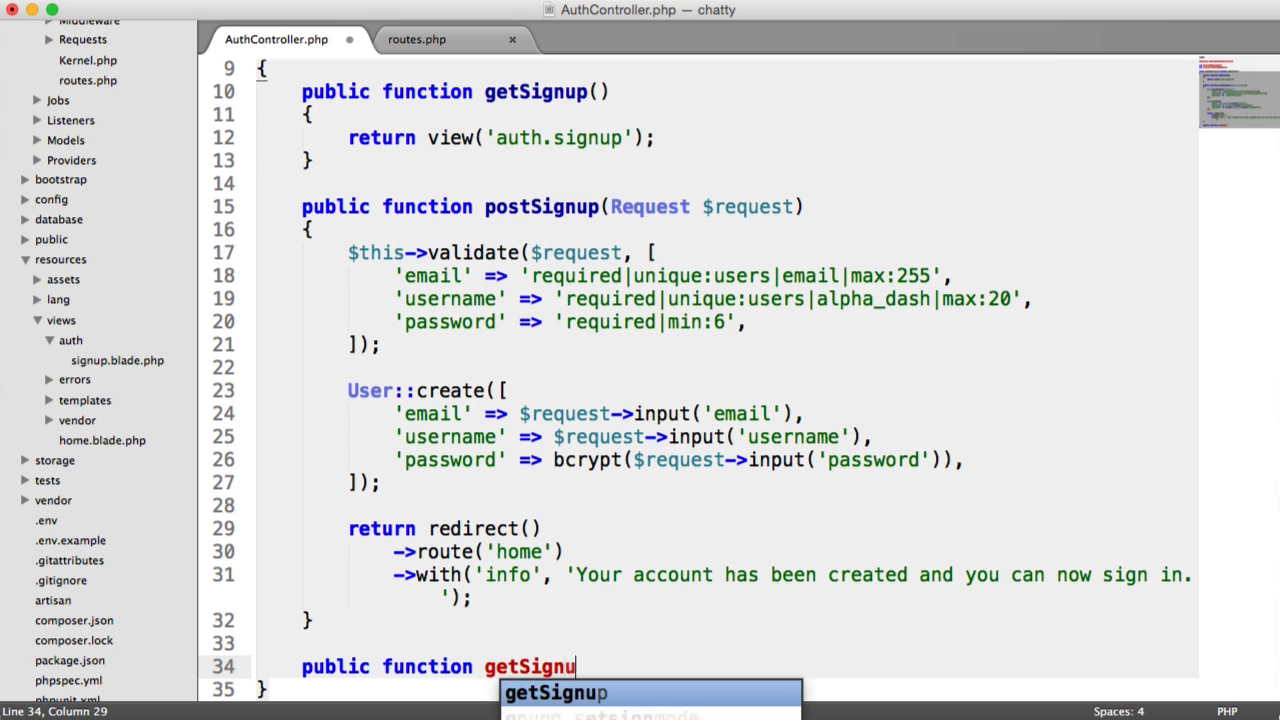
text(in())
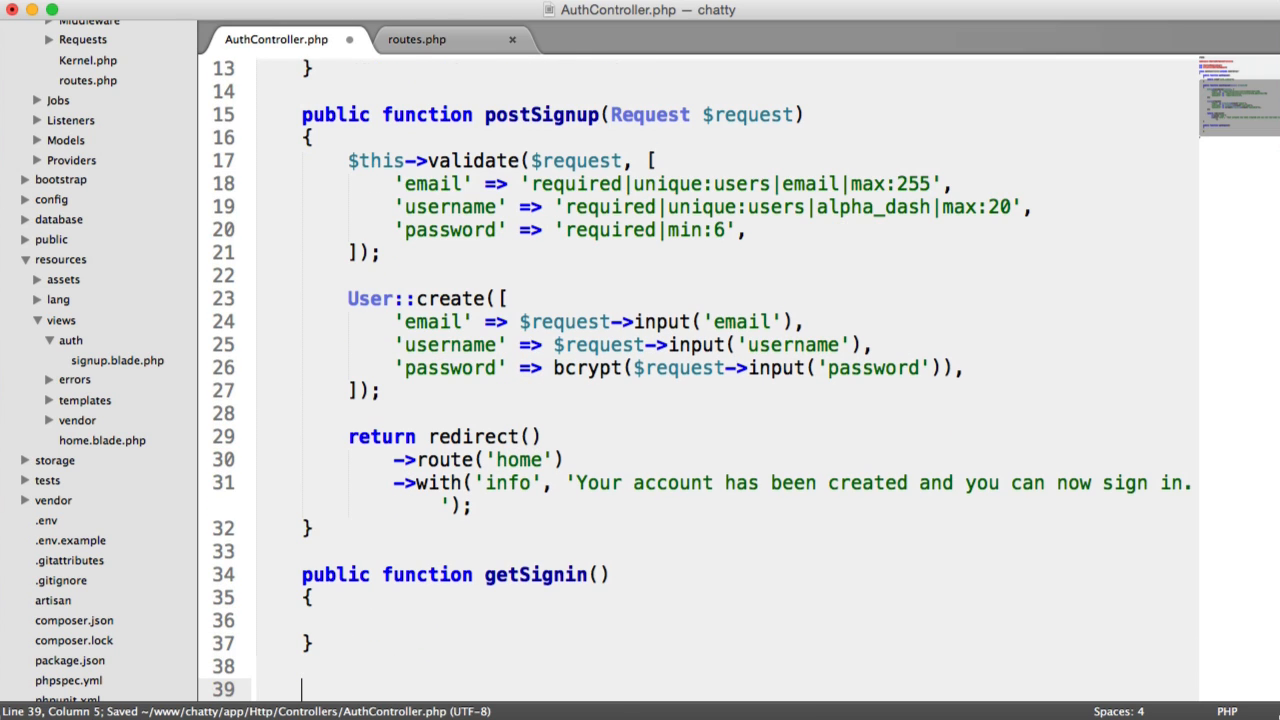
text(public function p)
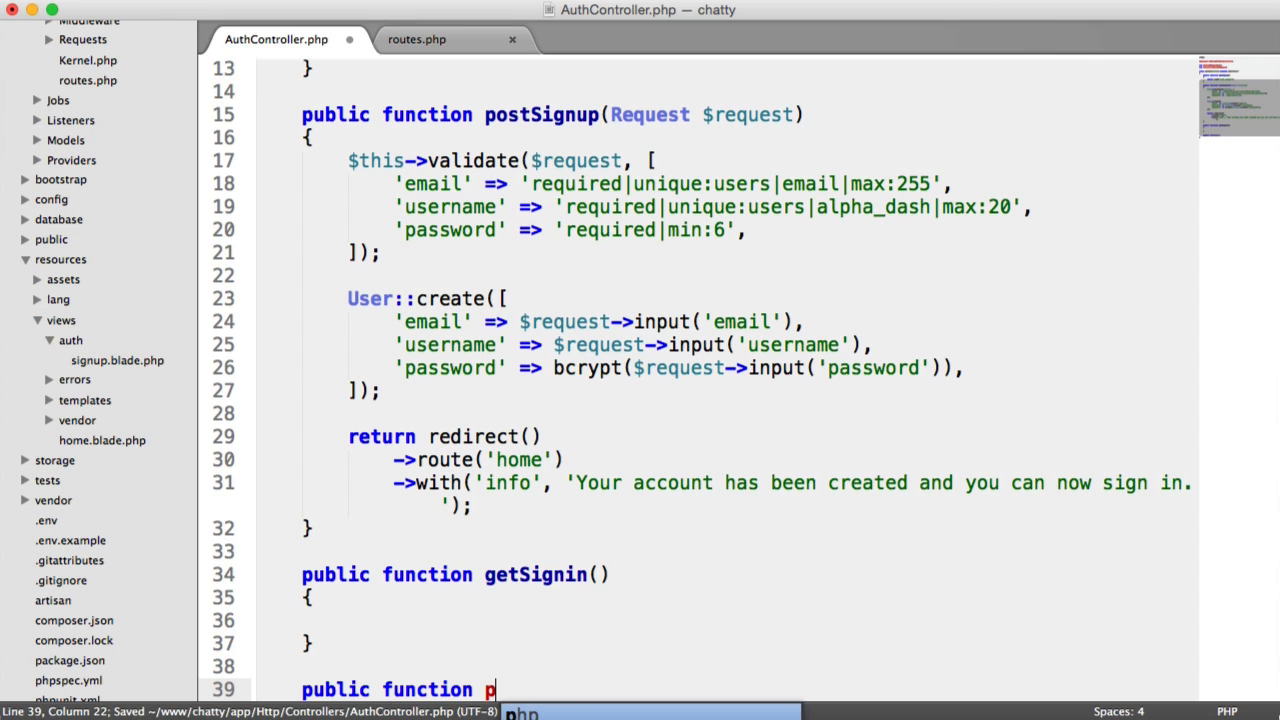
text(ostSignin())
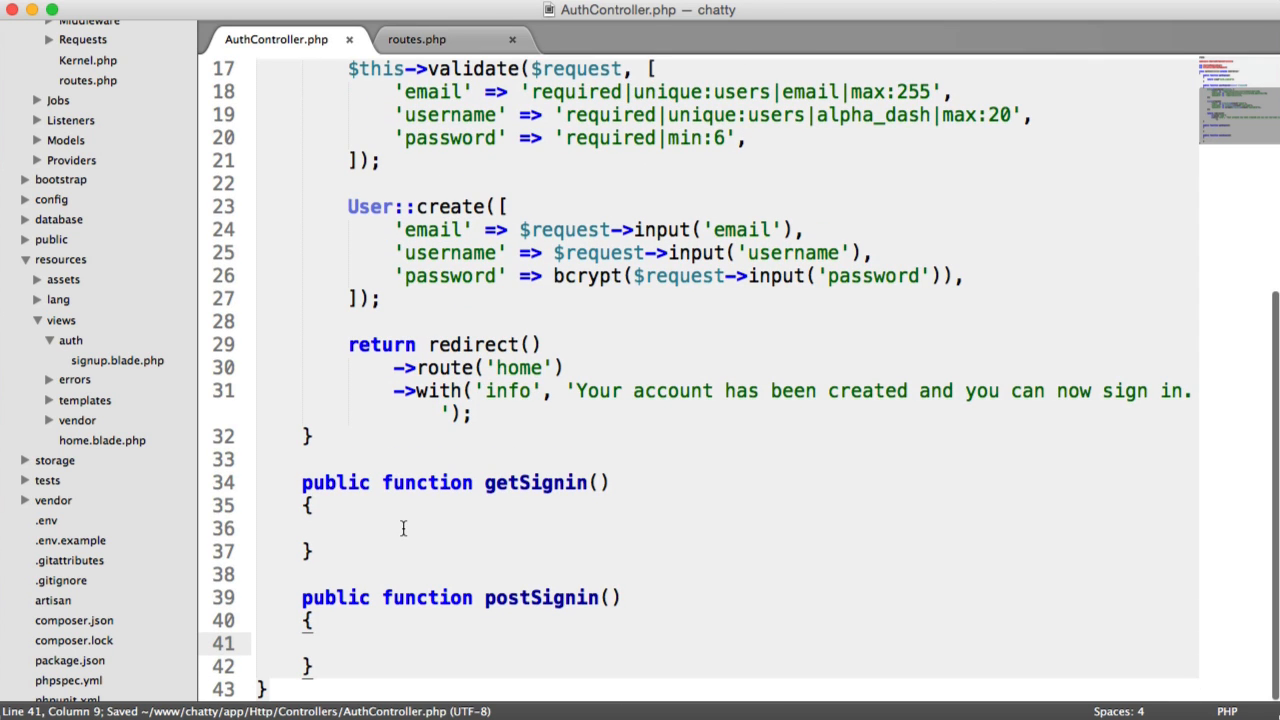
text(retu)
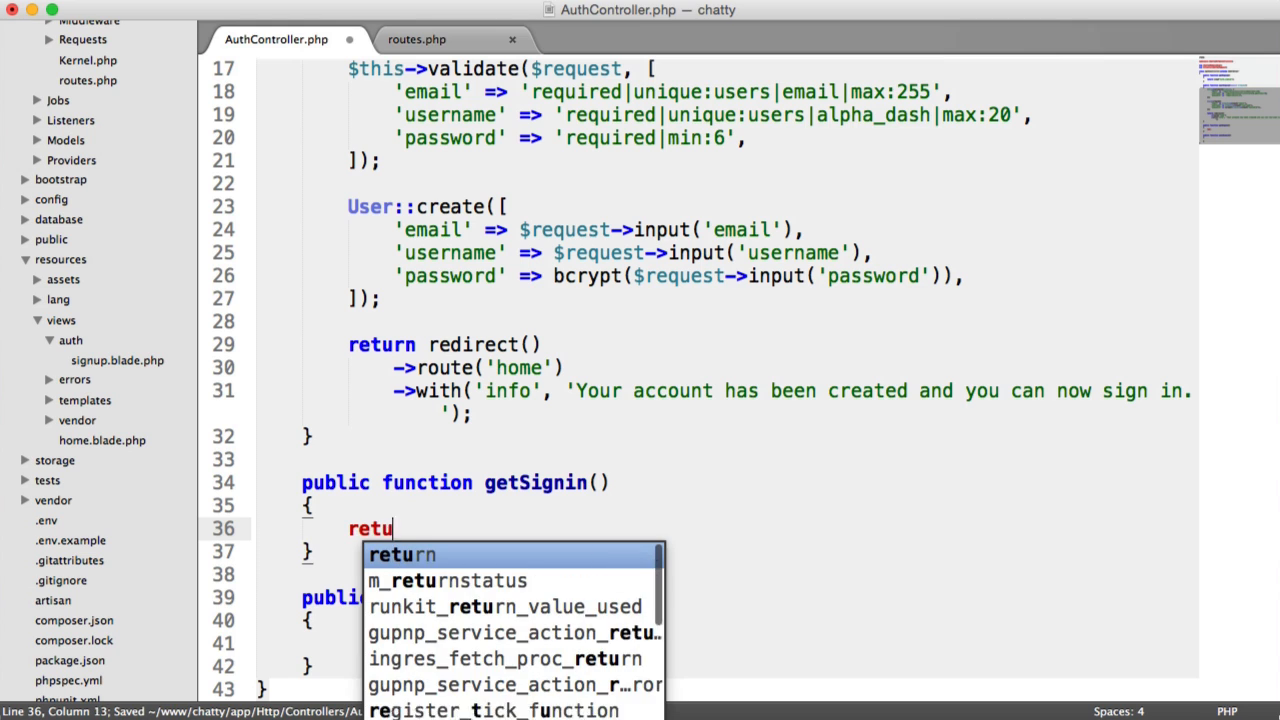
text(rn view();)
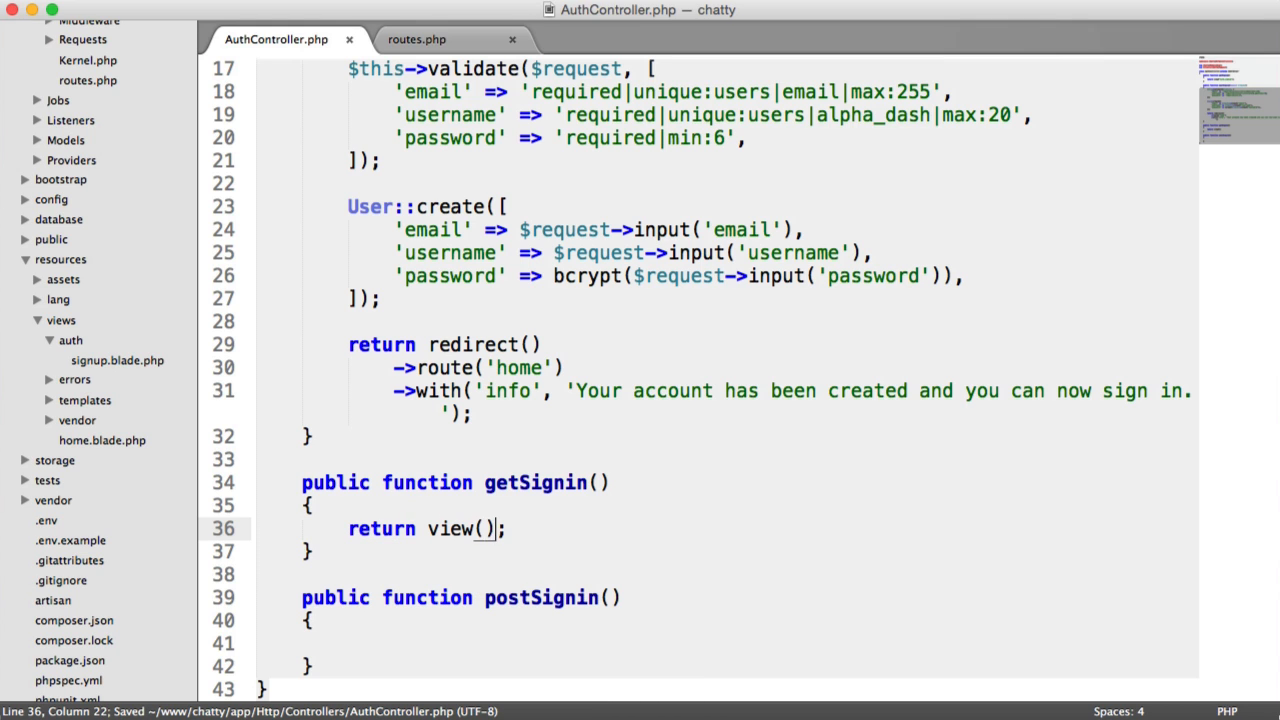
text('auth.sign)
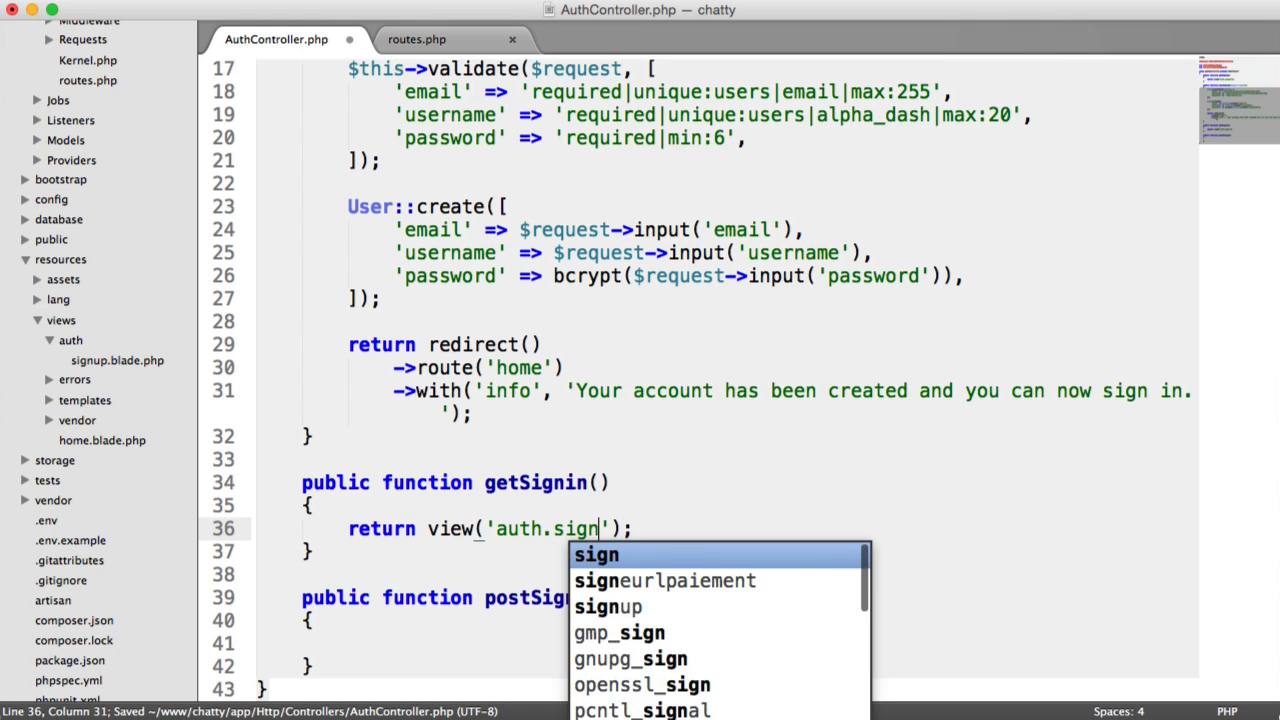
text(in)
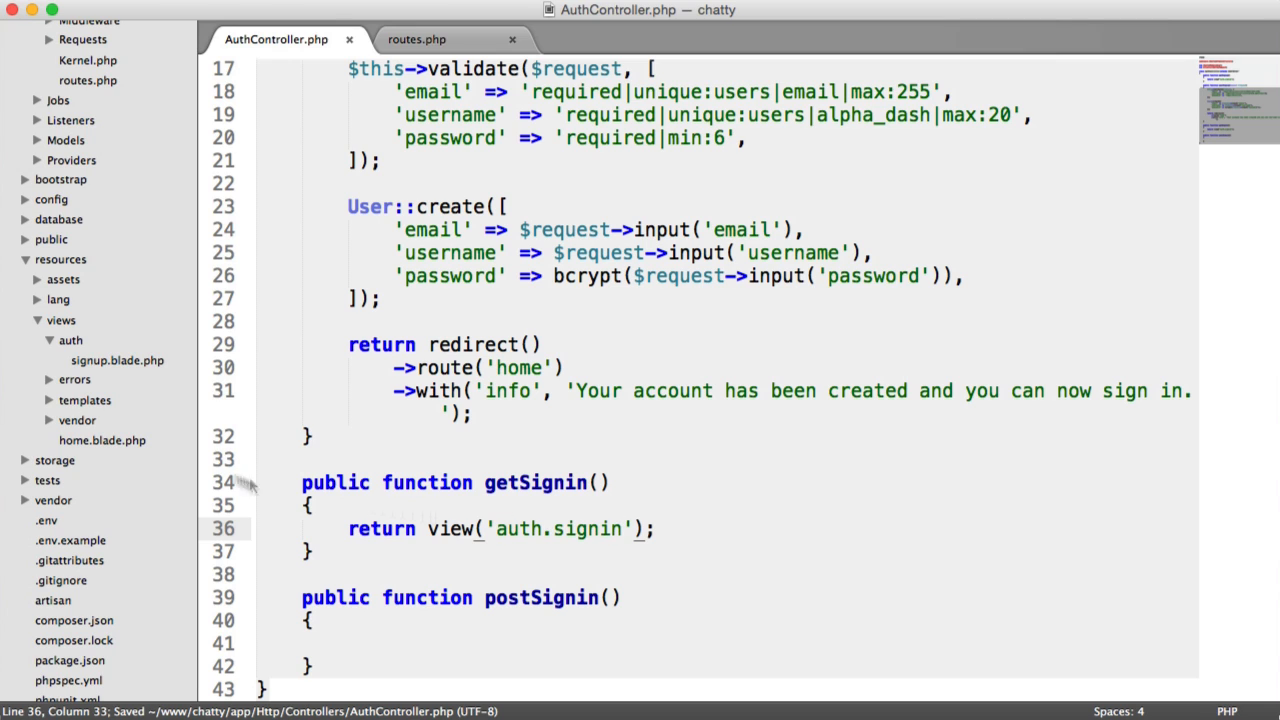
mouse_move(76, 342)
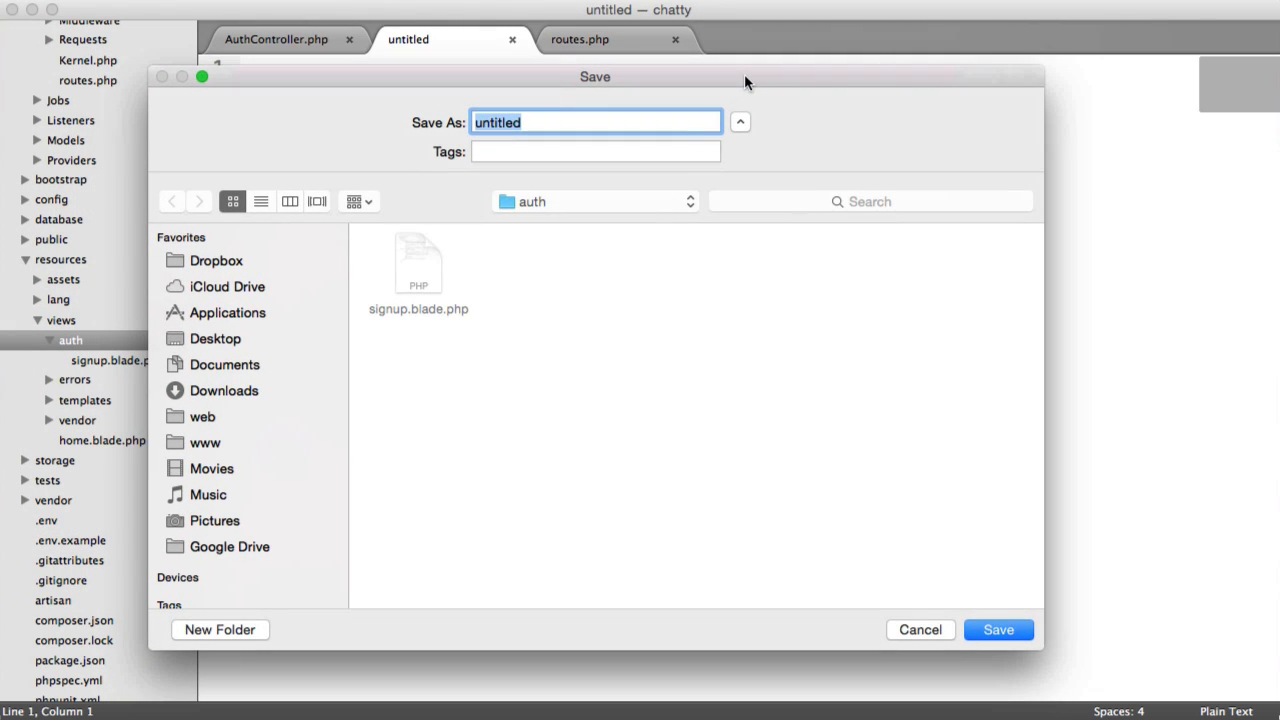
Save a new signin.blade.php in views/auth, seeded from signup.blade.php with the sign-in form markup.
text(signin.blade.ph)
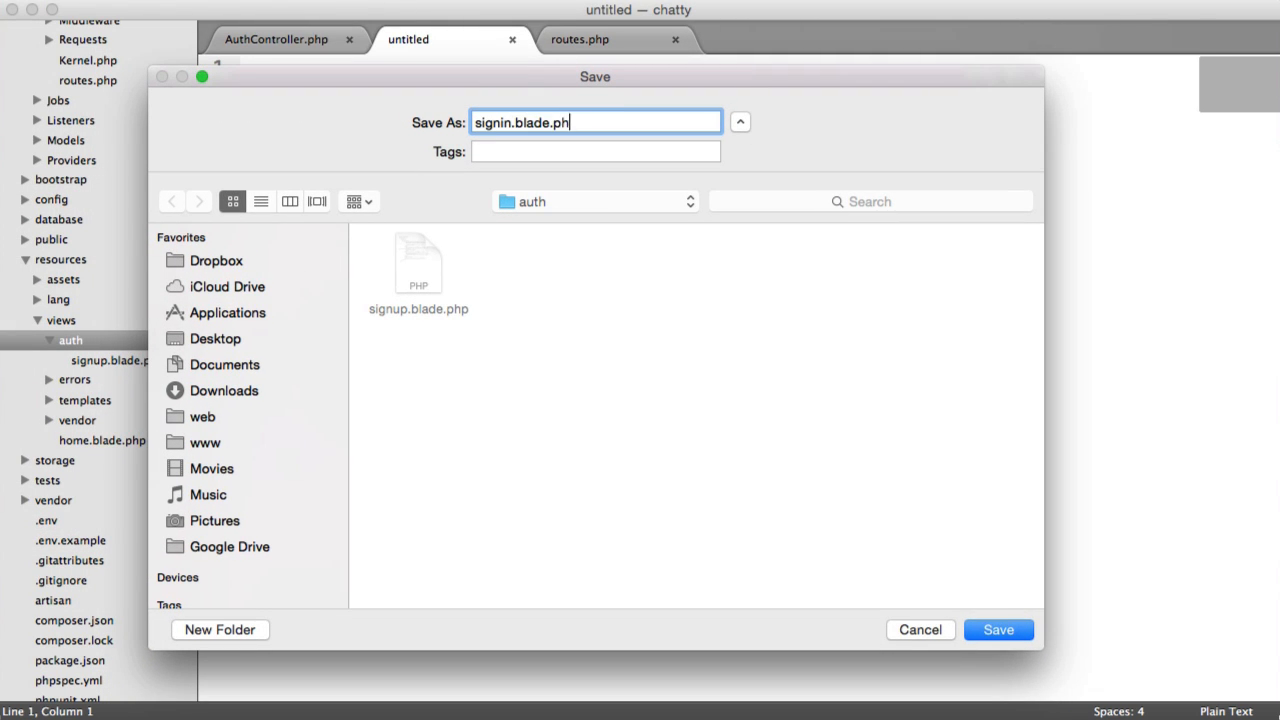
click(996, 628)
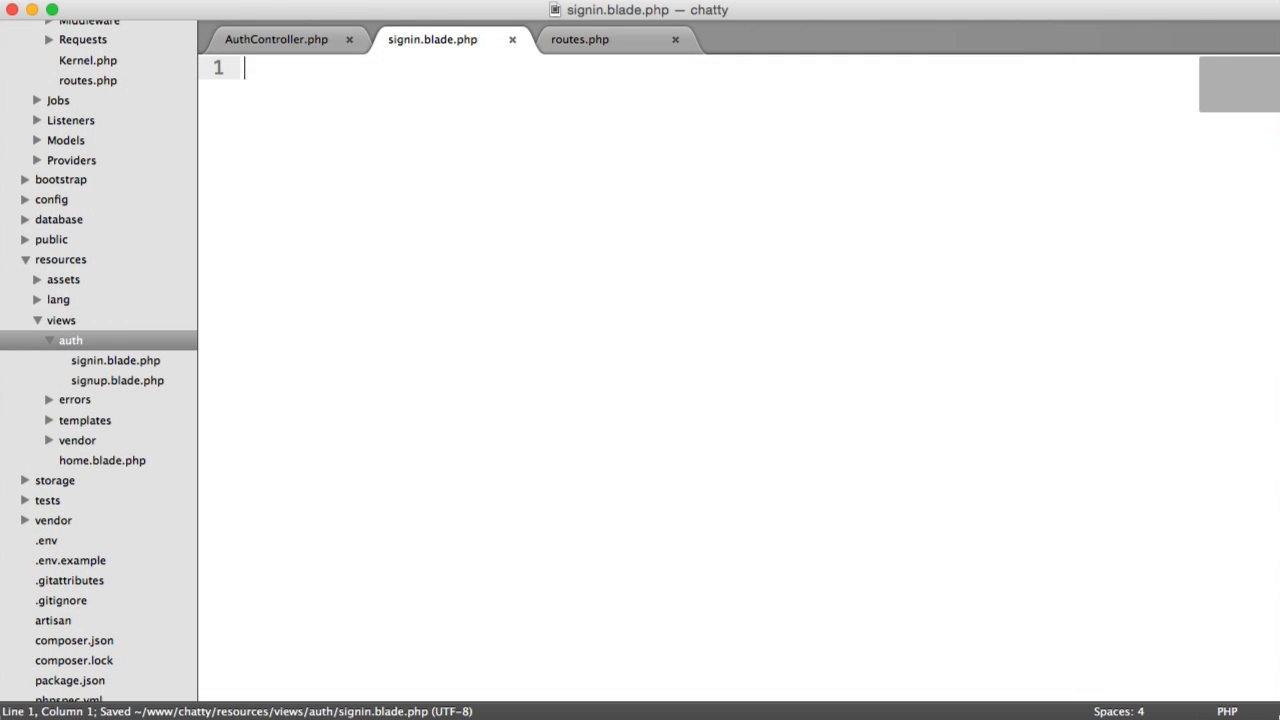
click(116, 360)
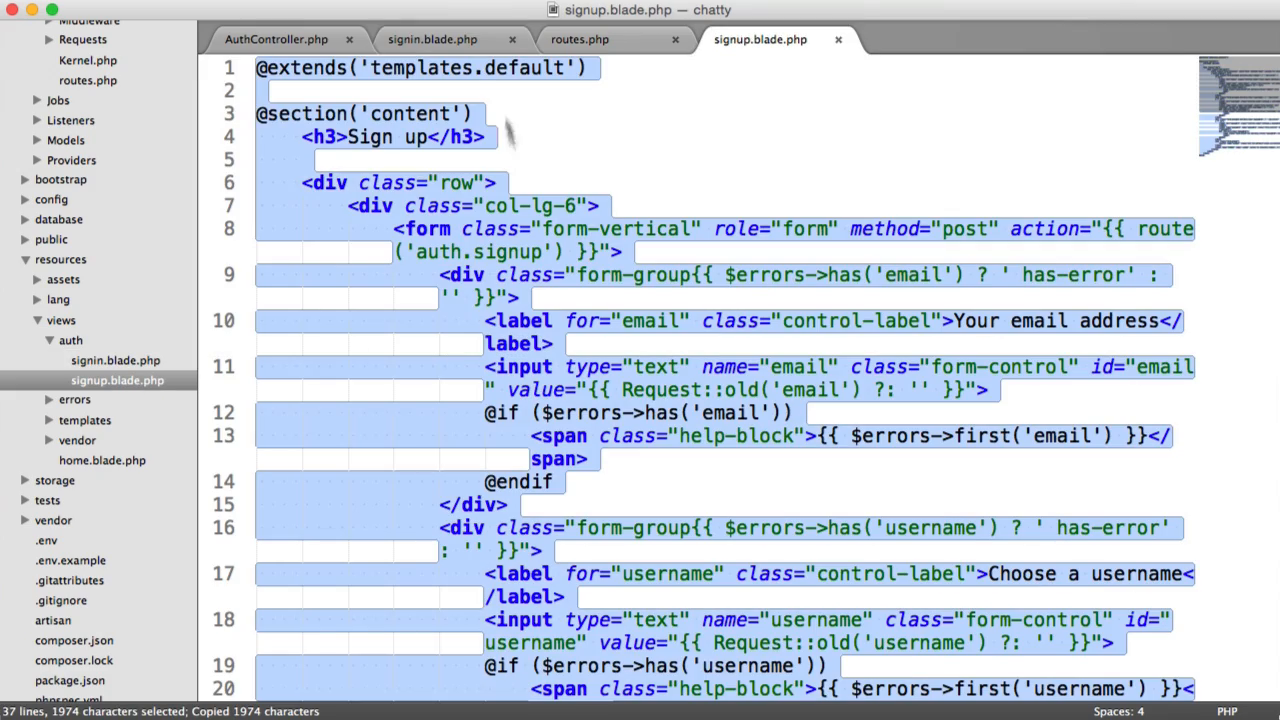
click(432, 40)
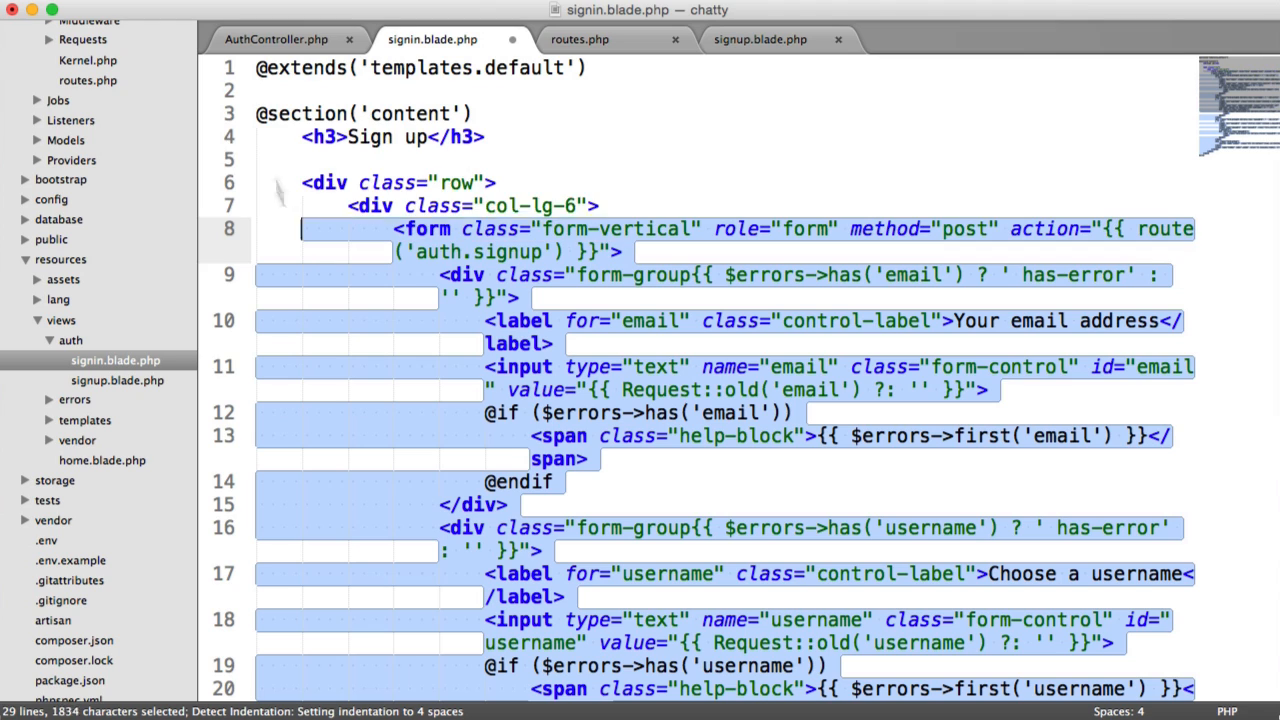
key(delete)
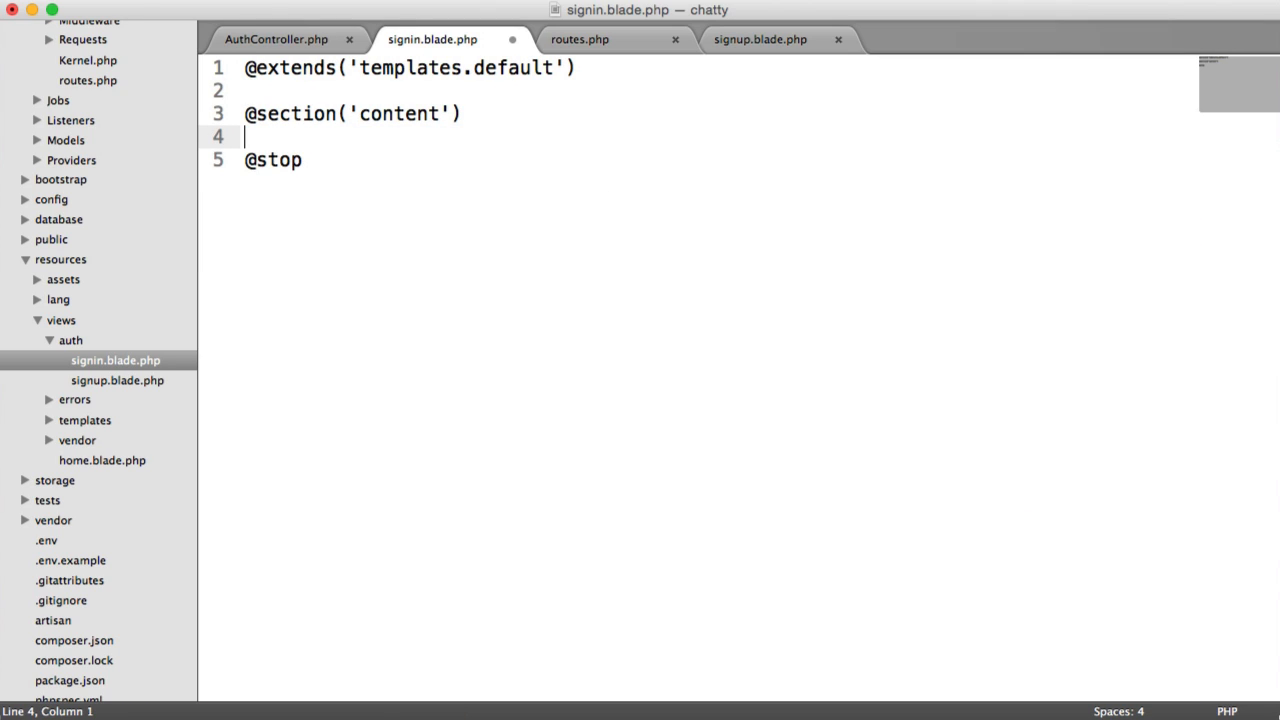
key(cmd+s)
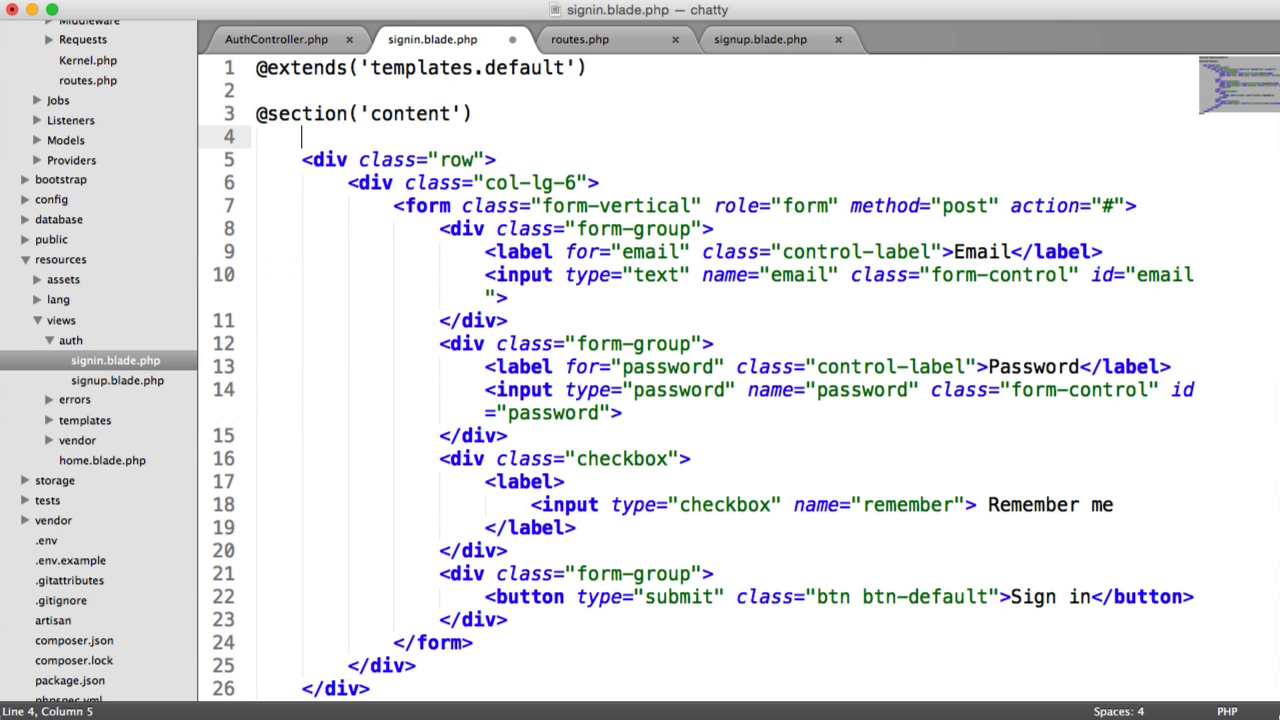
Give the sign-in view an <h3>Sign in</h3> heading.
text(<h3></h3>)
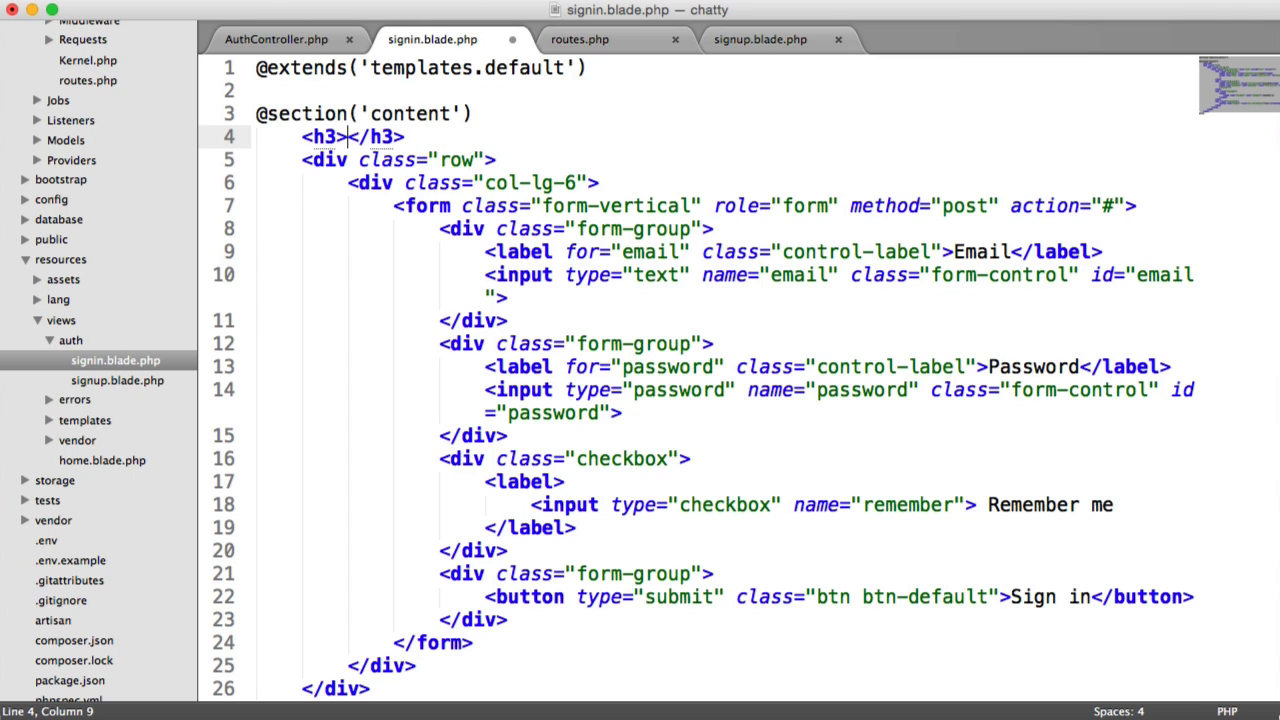
text(S)
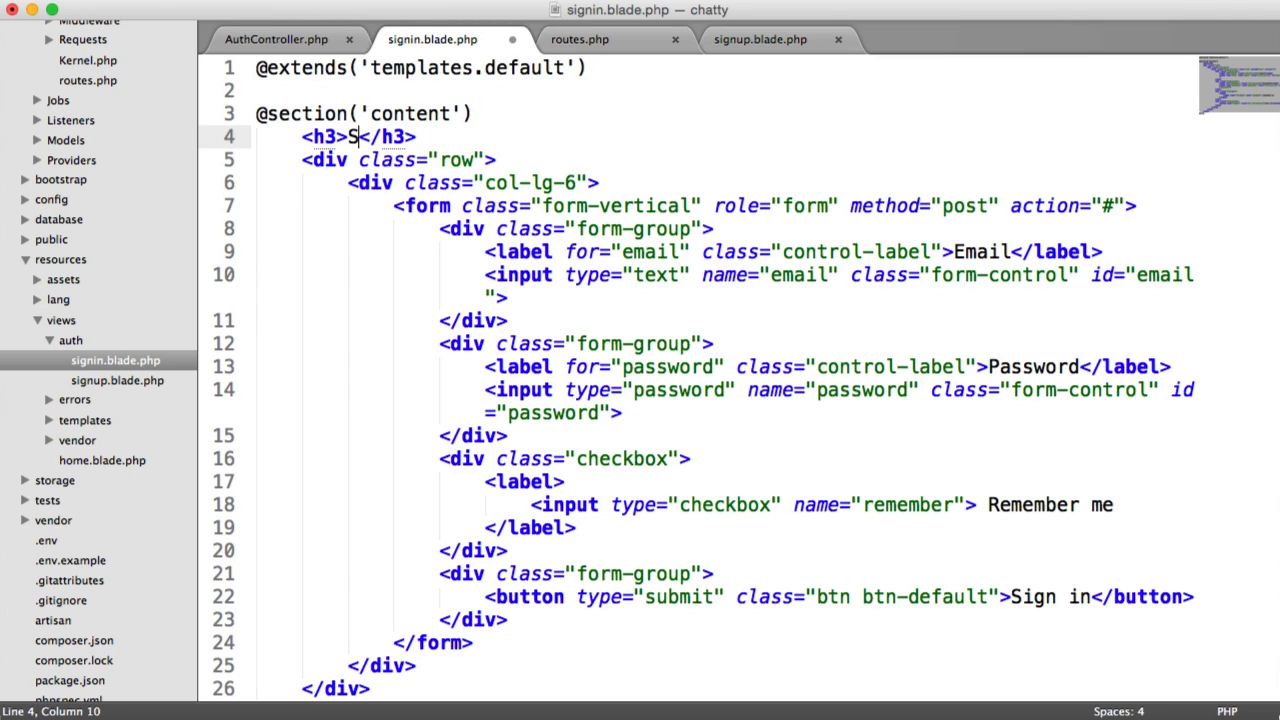
text(ign in)
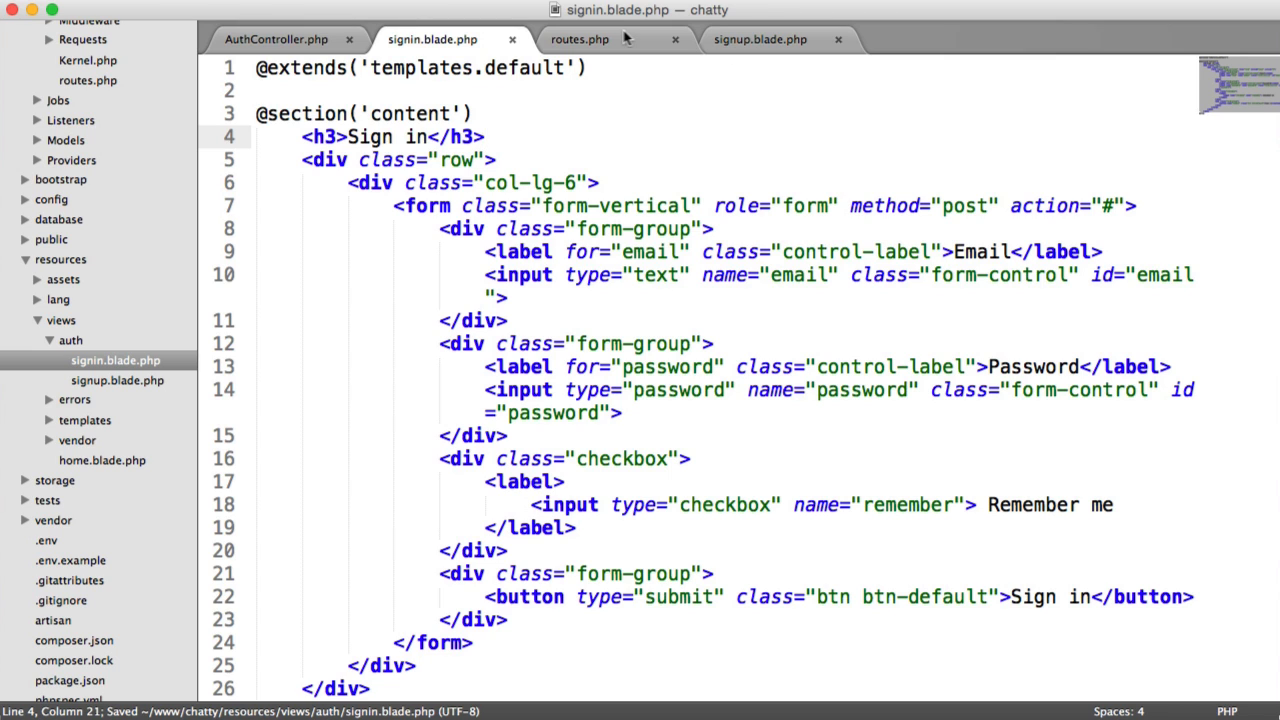
Duplicate the signup routes in routes.php as GET/POST /signin using getSignin and postSignin.
click(580, 40)
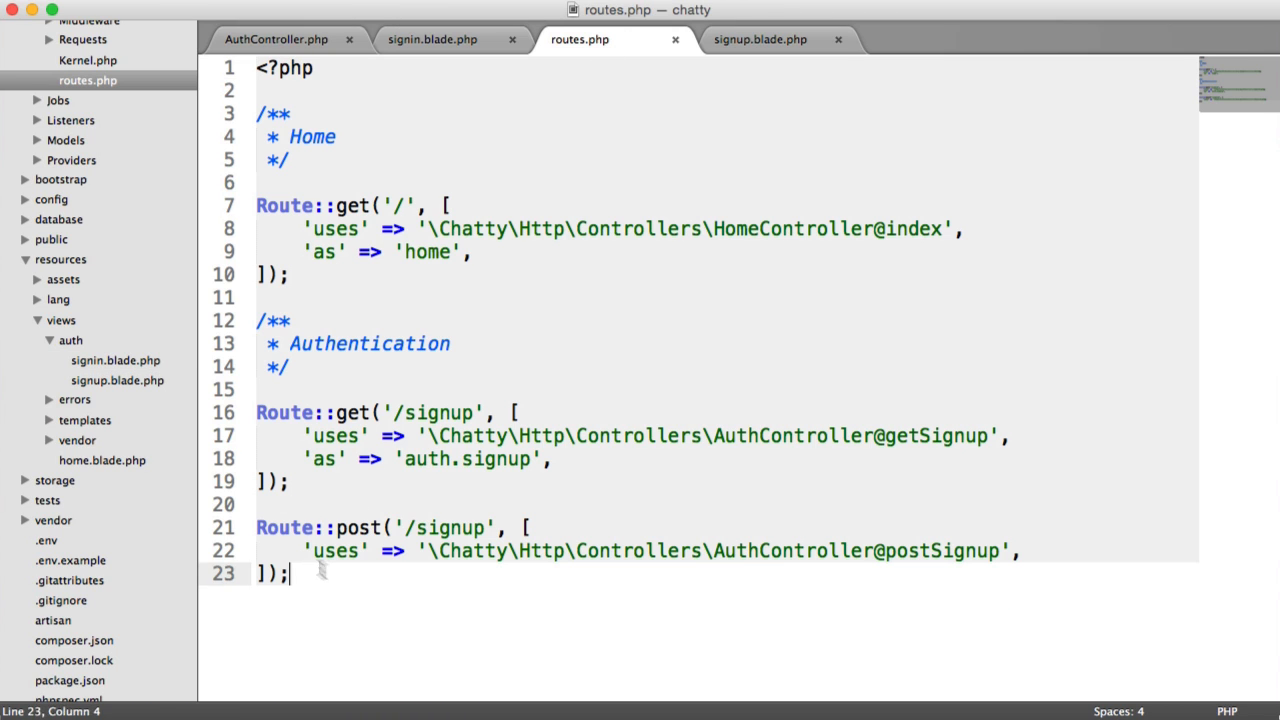
drag(256, 412, 292, 572)
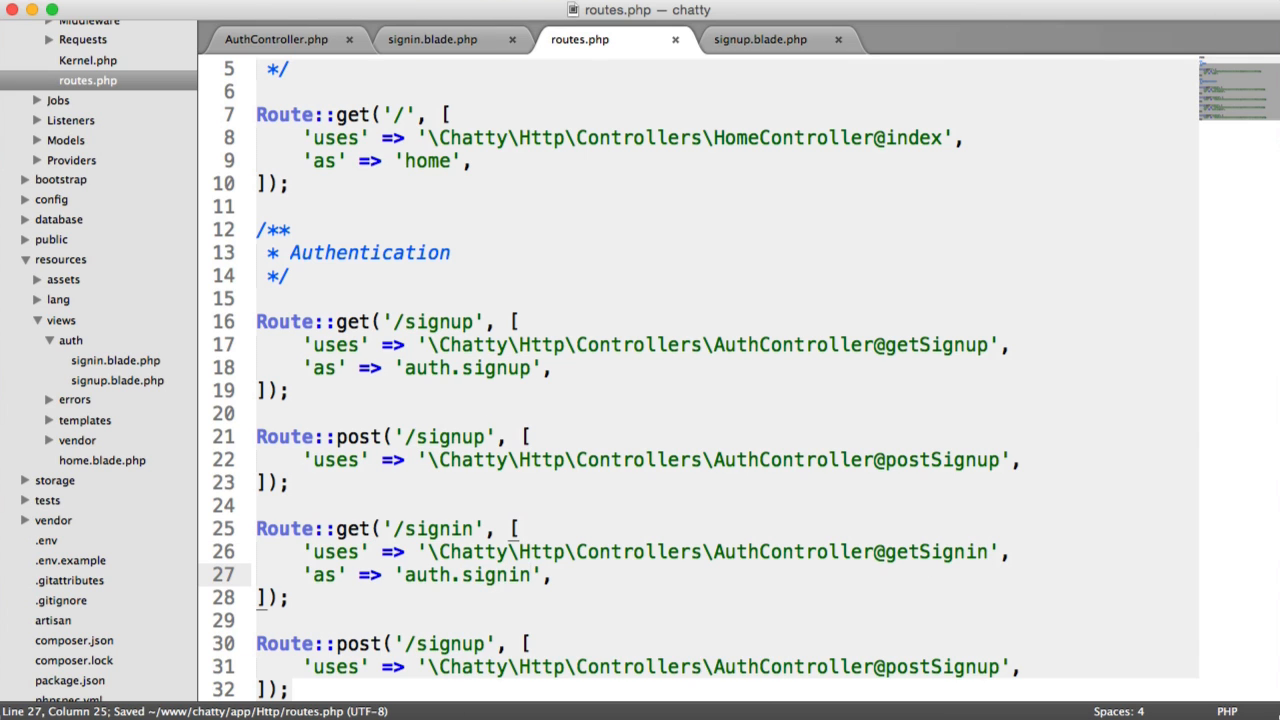
double_click(464, 644)
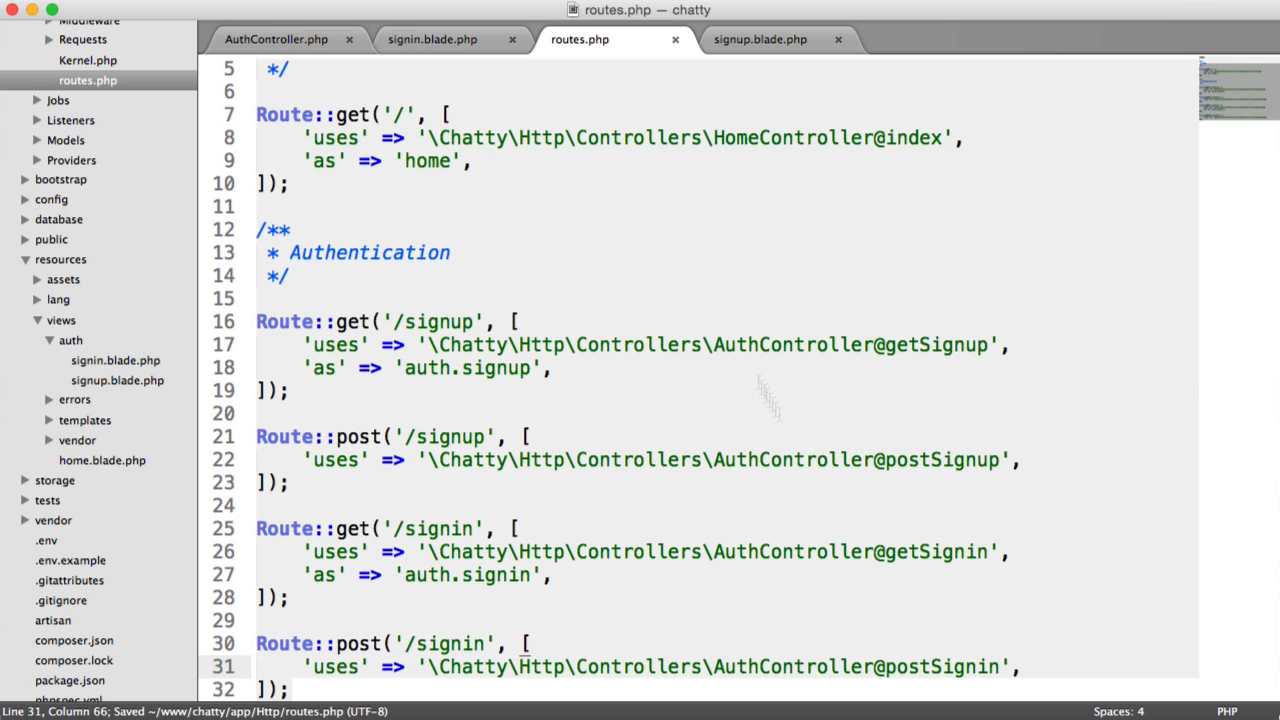
Put a placeholder dd('sign in') inside AuthController's postSignin method.
click(760, 40)
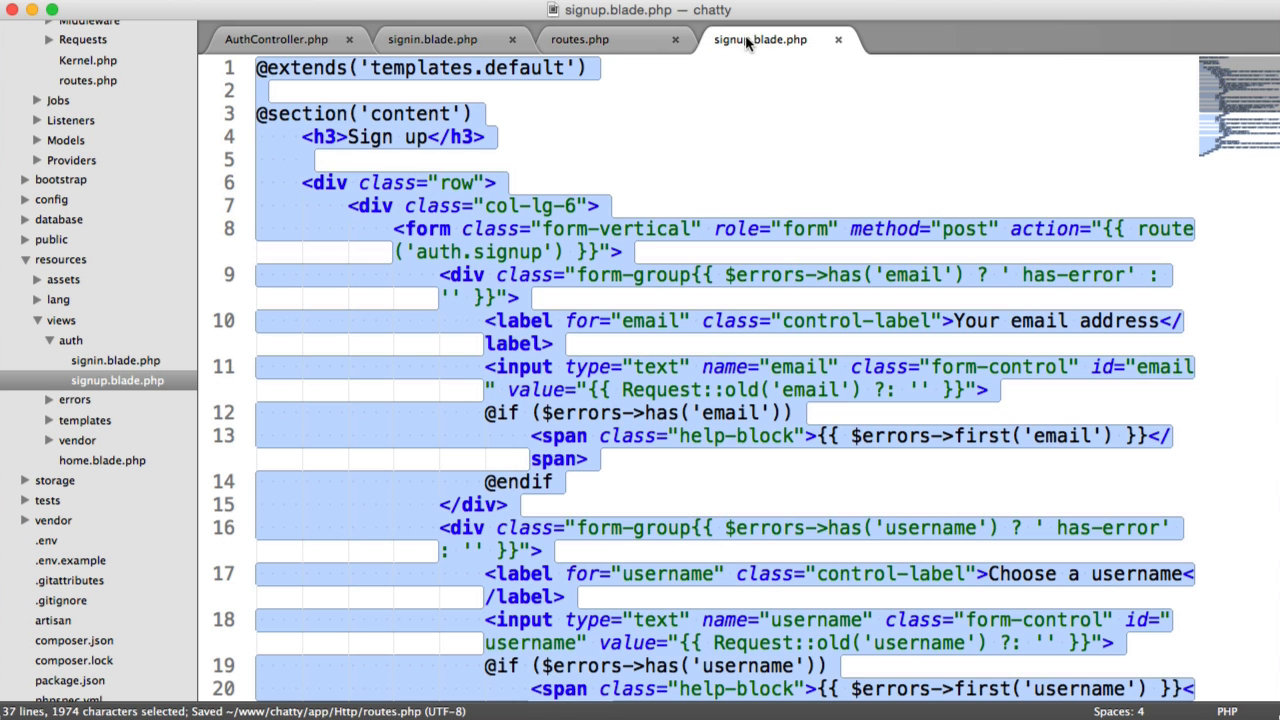
click(276, 40)
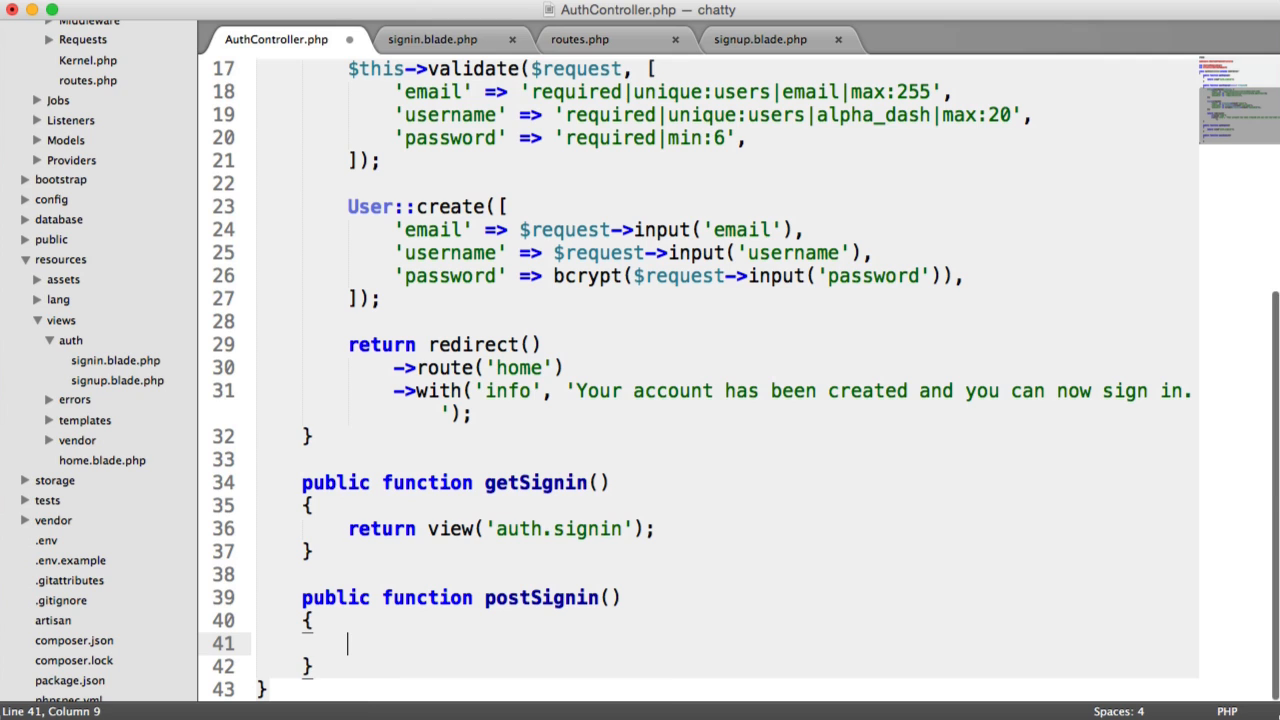
text(dd('');)
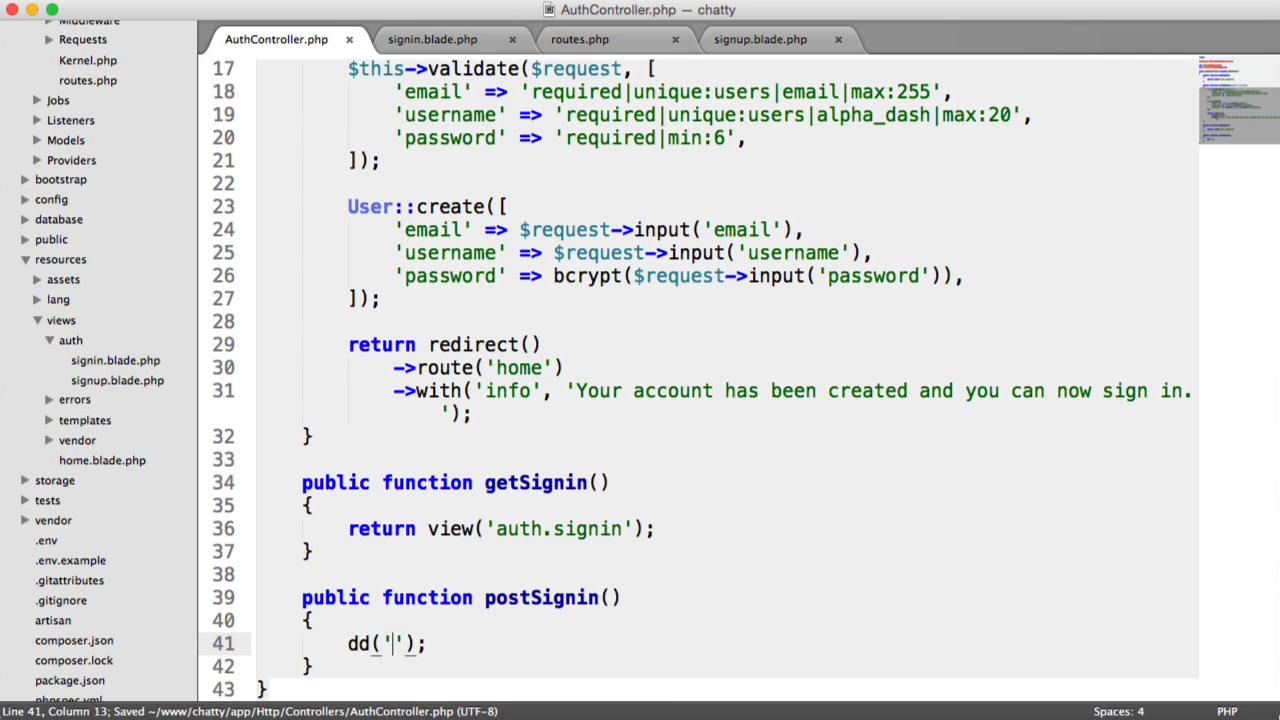
text(sign in)
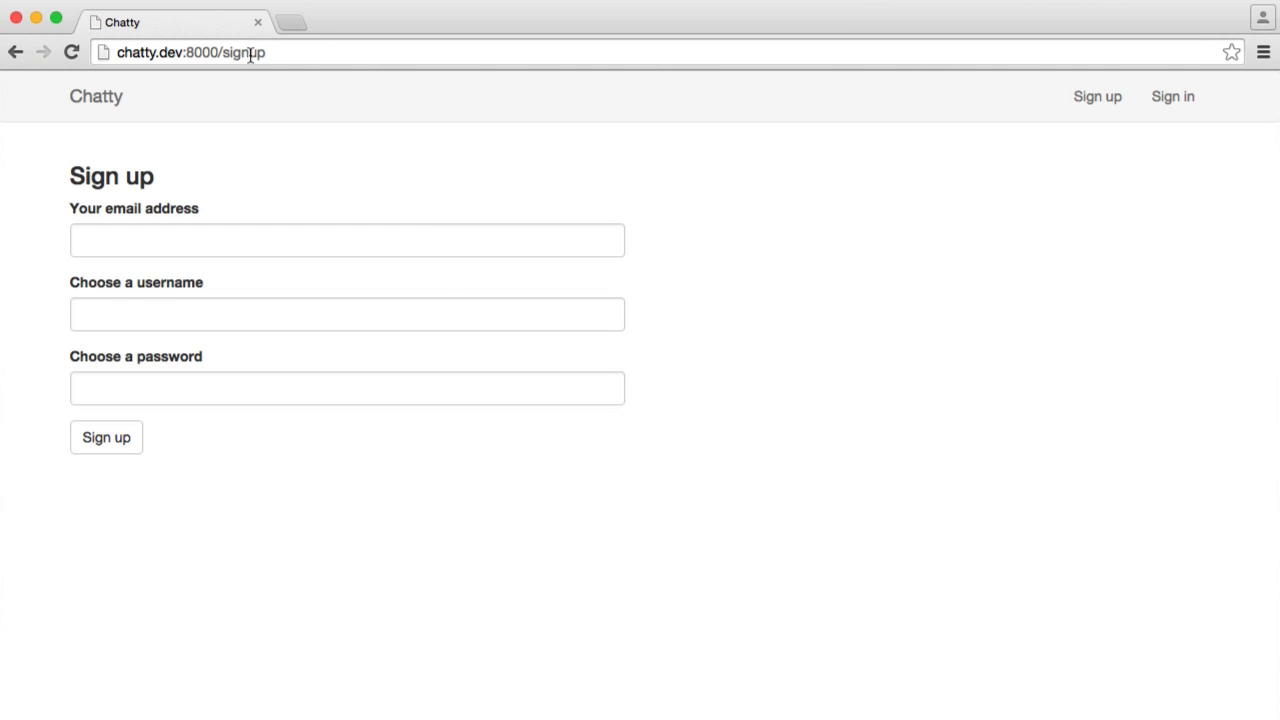
Visit Chatty's sign-in page, toggle Remember me, and follow the navbar Sign up link.
click(1172, 96)
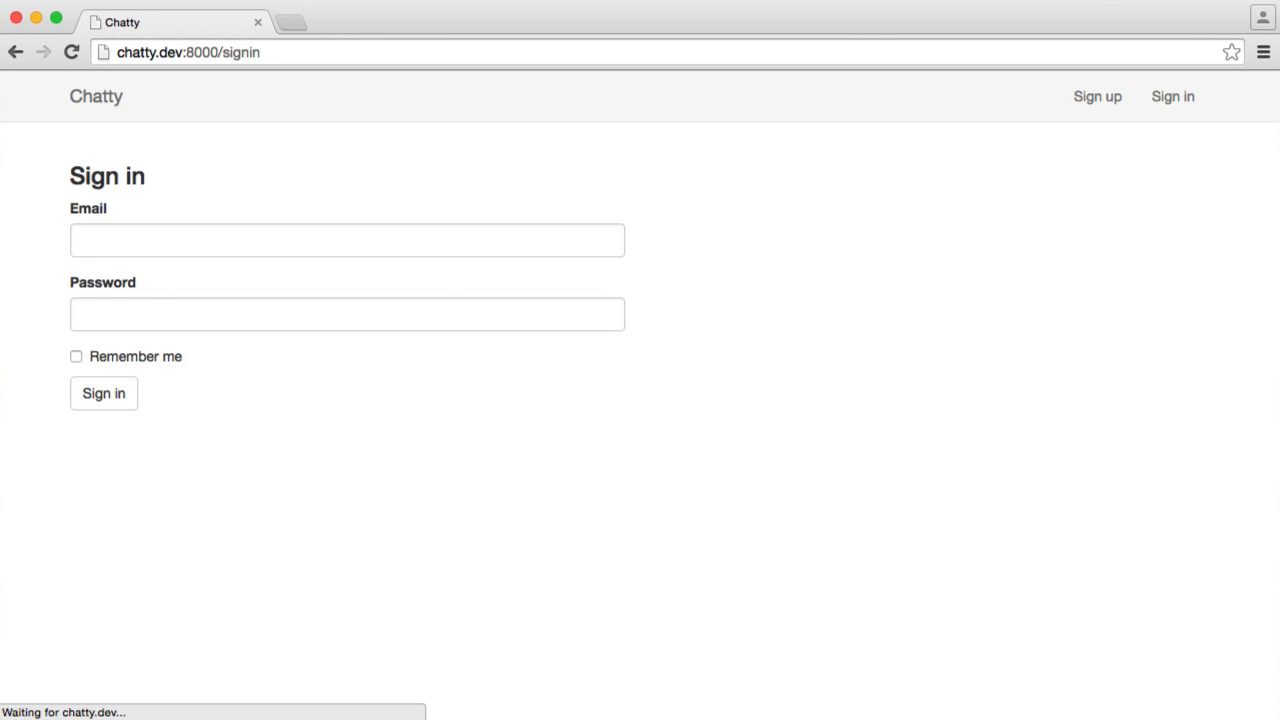
click(76, 356)
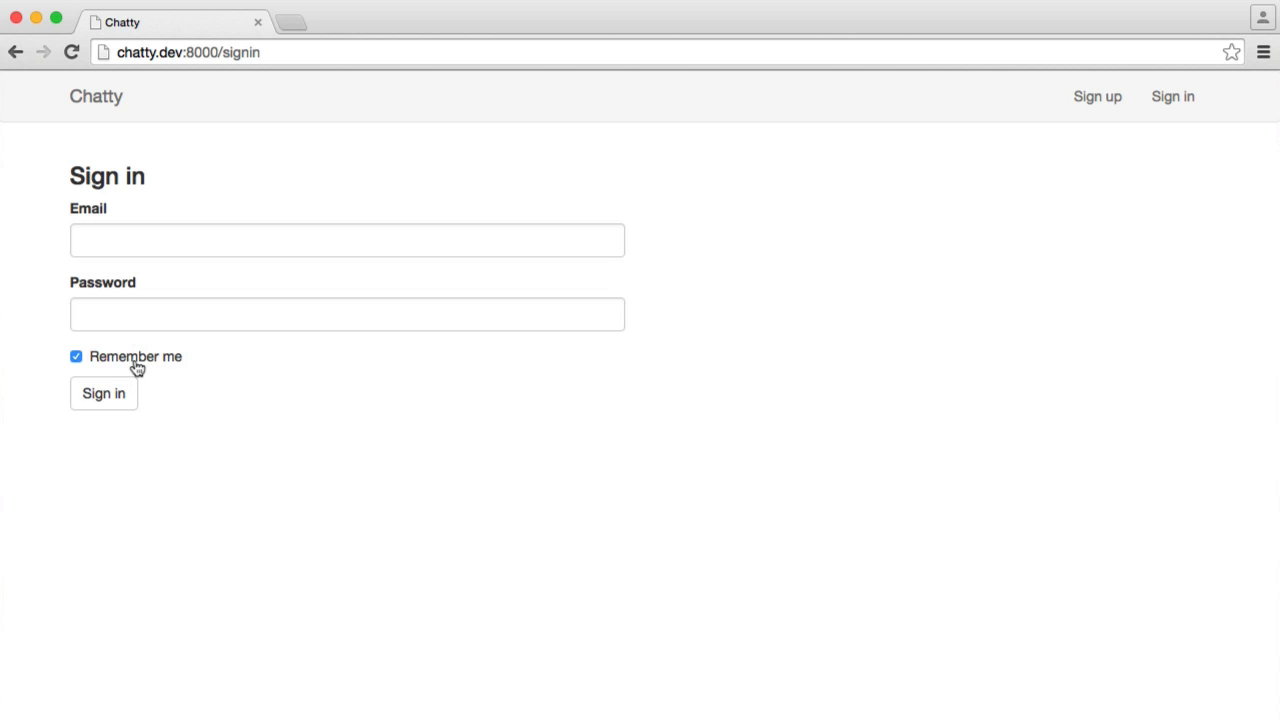
mouse_move(130, 374)
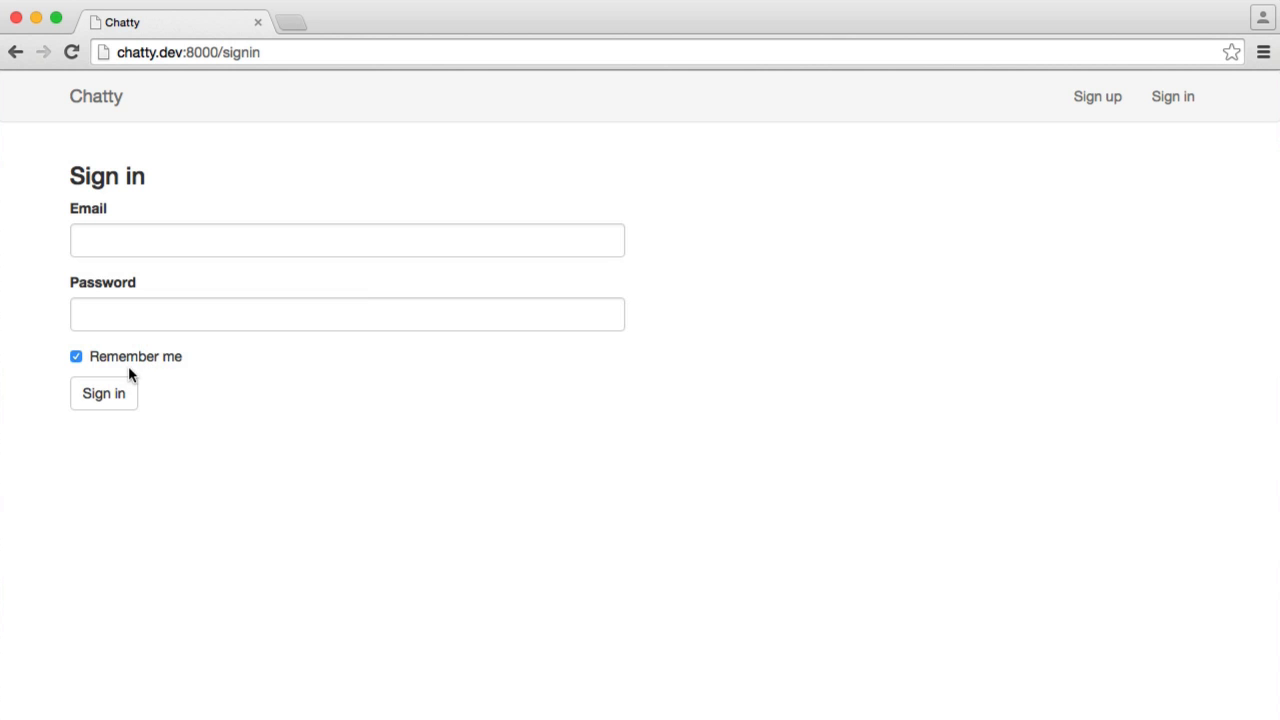
click(76, 356)
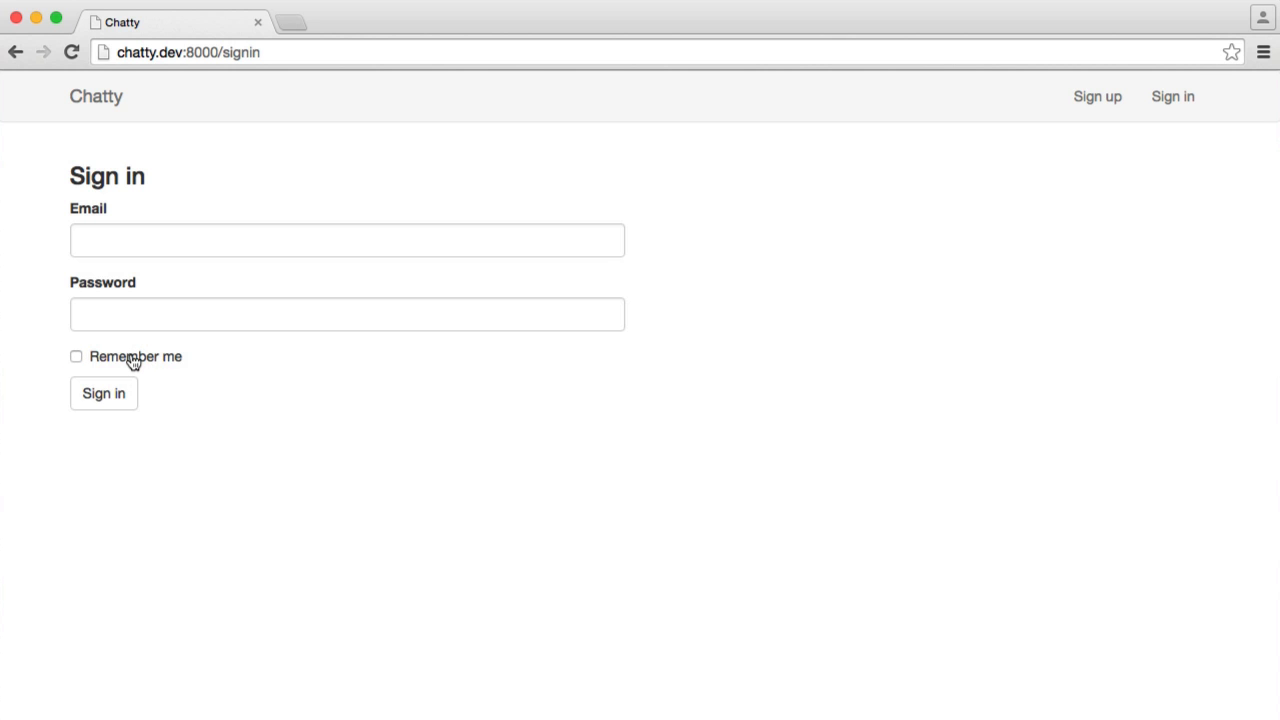
mouse_move(1274, 114)
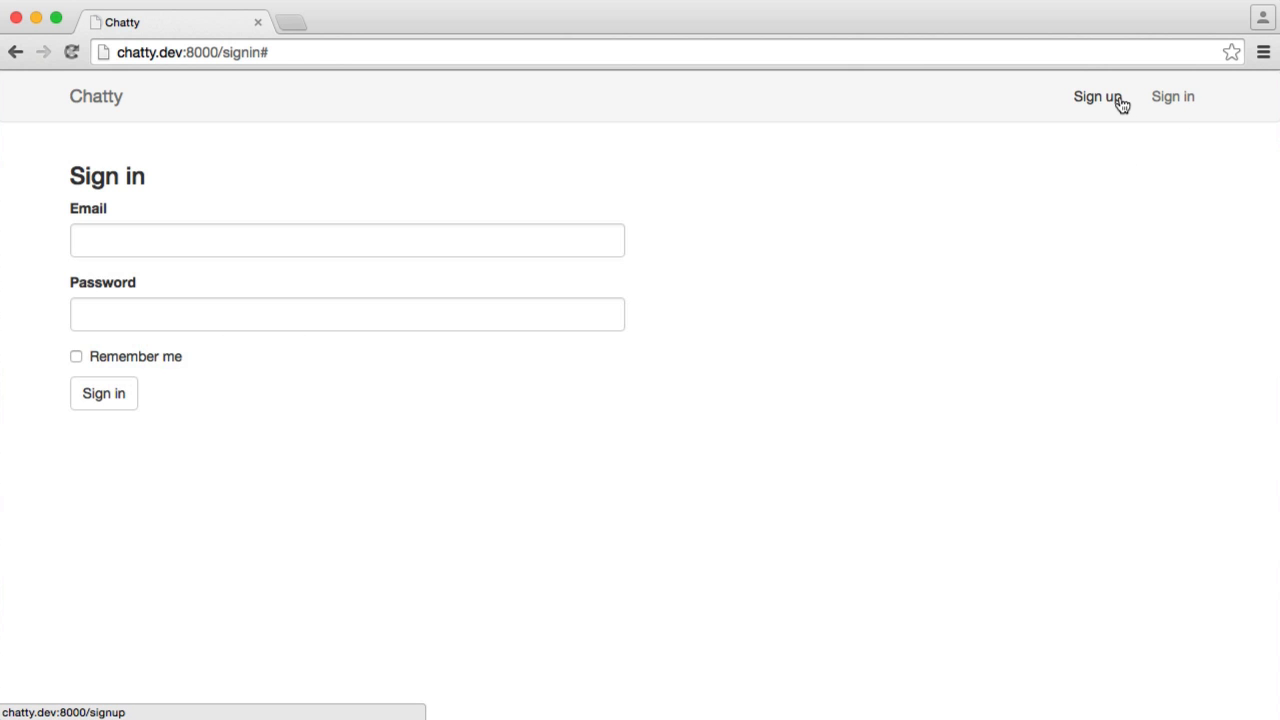
click(1096, 96)
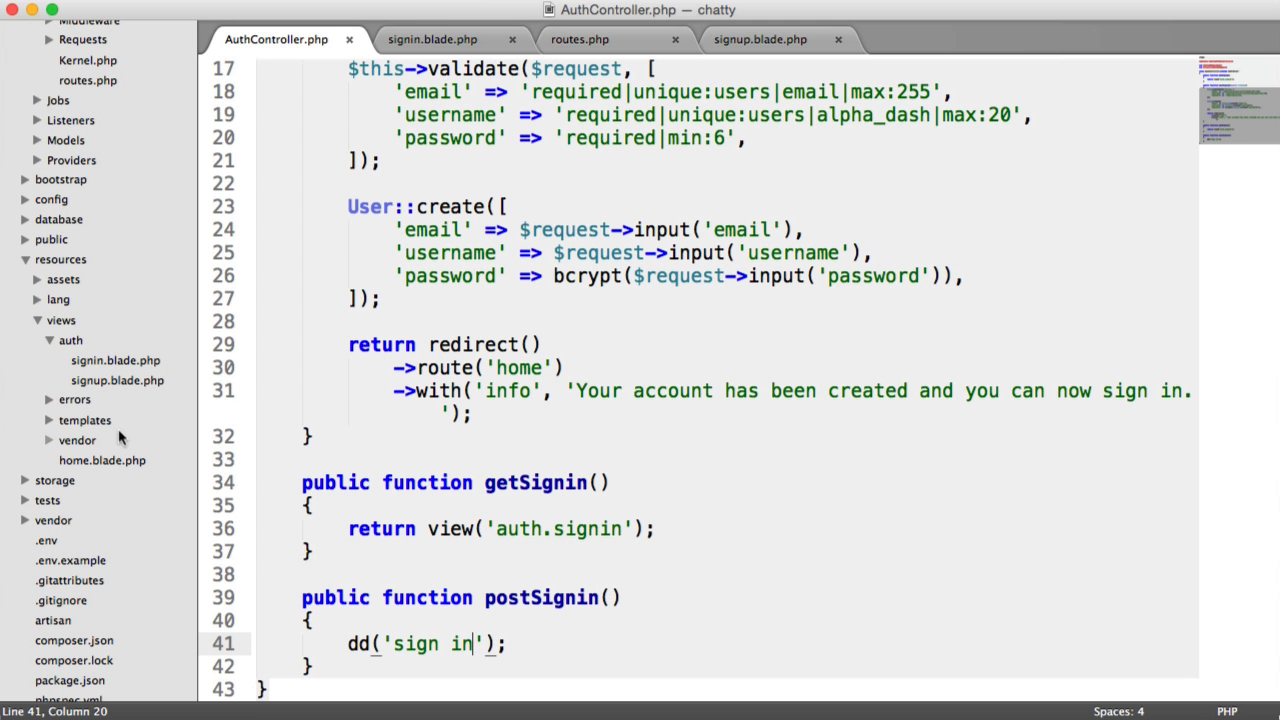
Point the navbar Sign in href in navigation.blade.php to {{ route('auth.signin') }}.
click(84, 420)
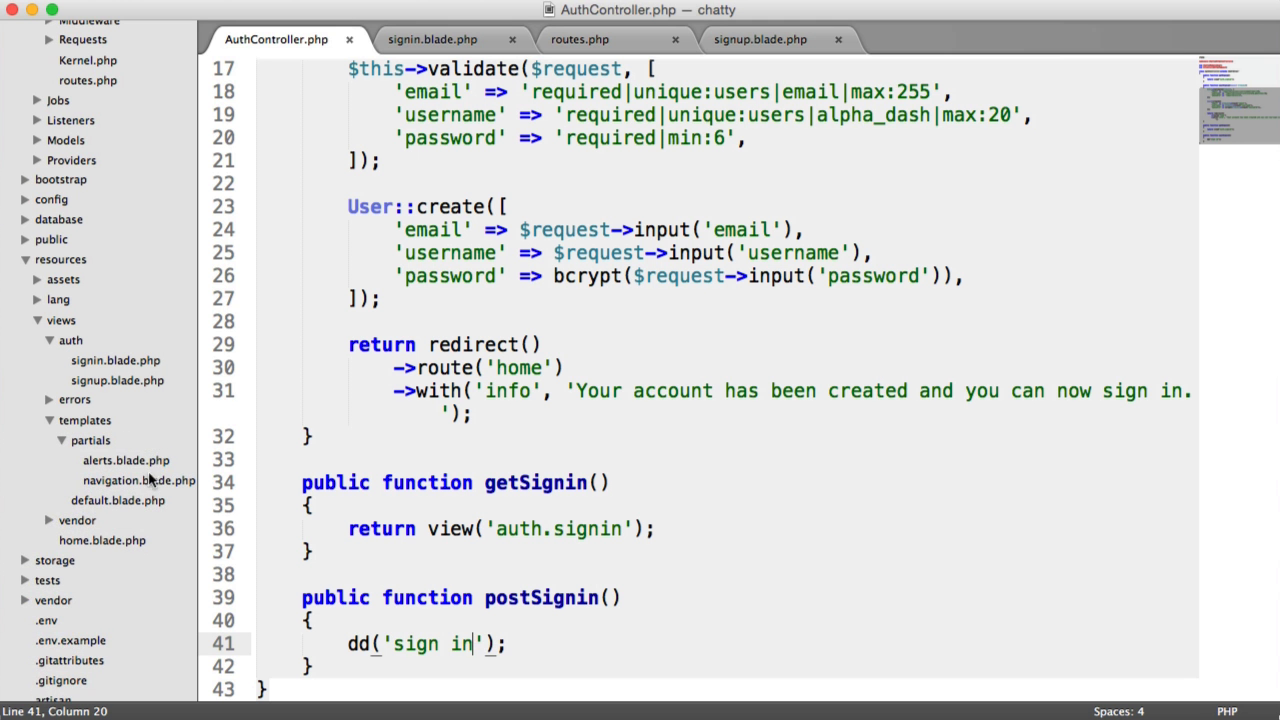
click(138, 480)
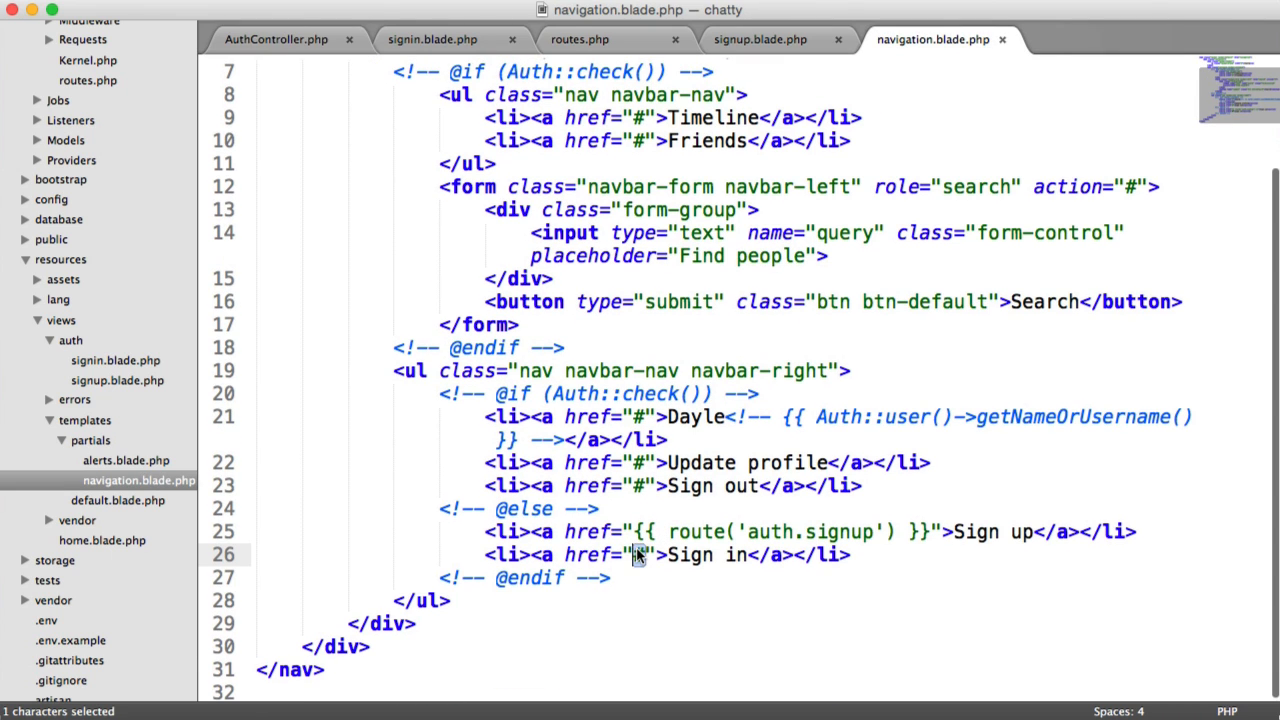
text({{  }})
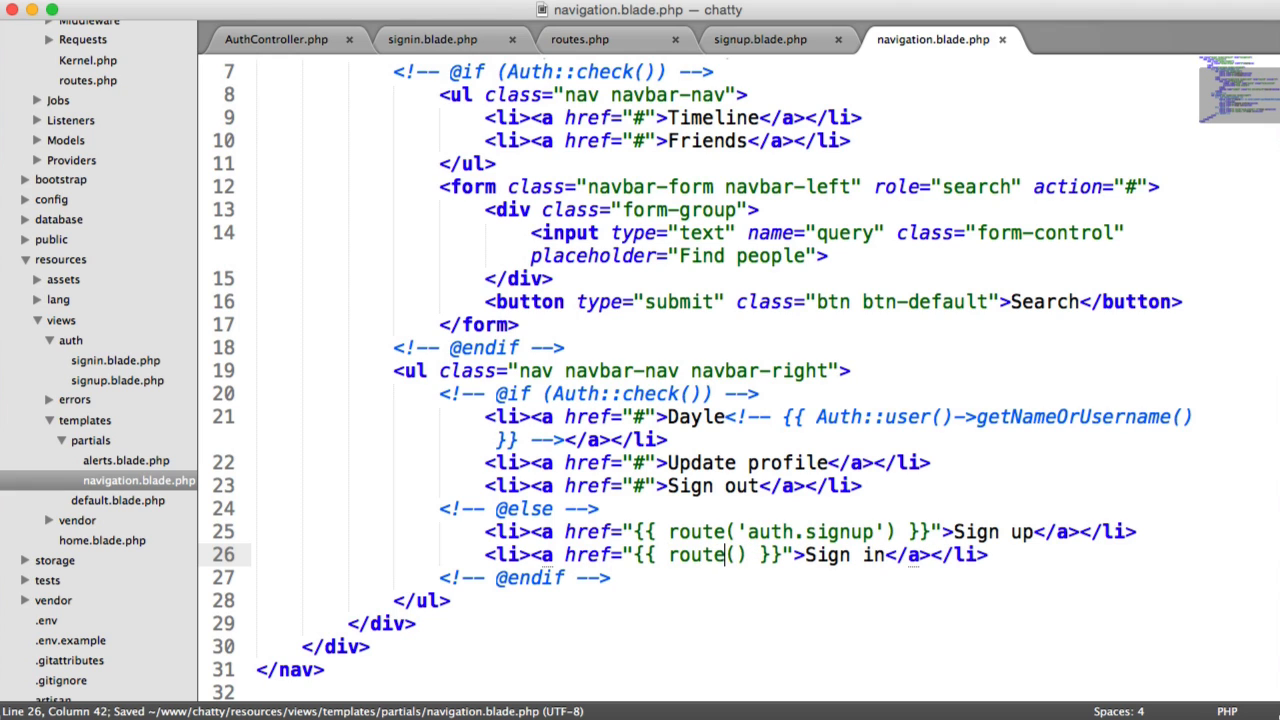
text('auth.sig)
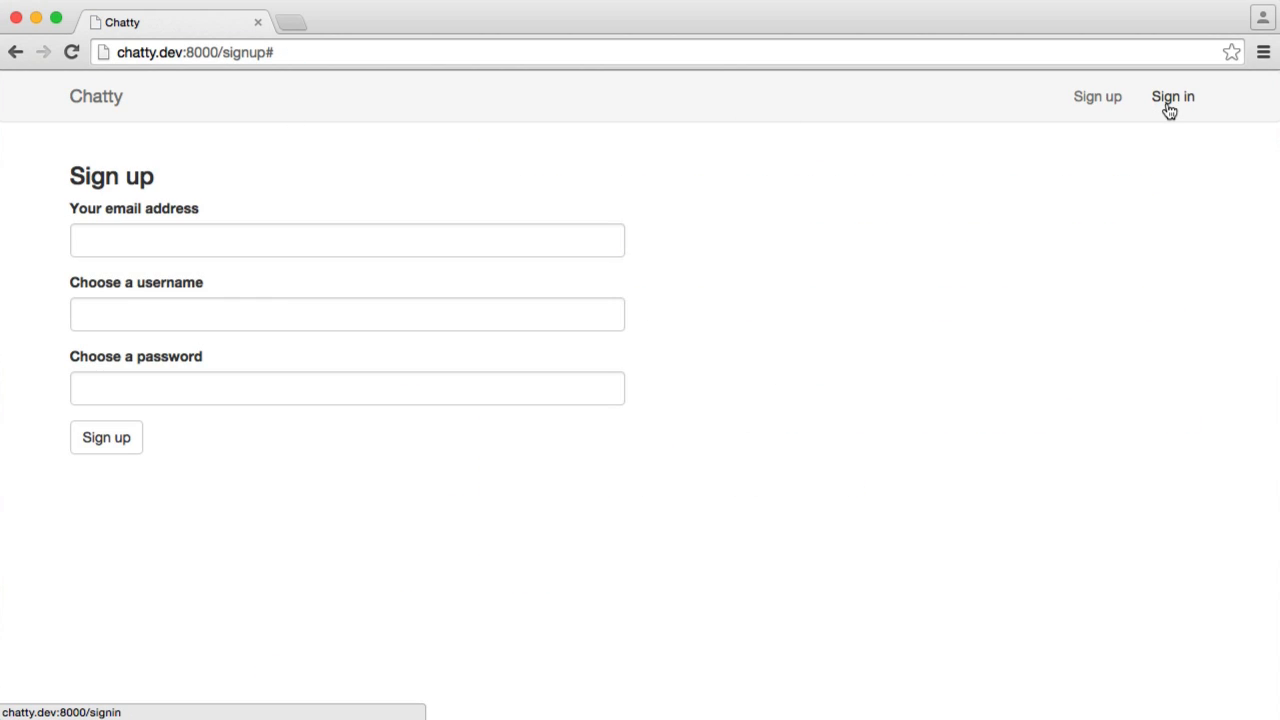
Confirm in Chrome that the navbar Sign in link reaches the sign-in page.
click(1172, 96)
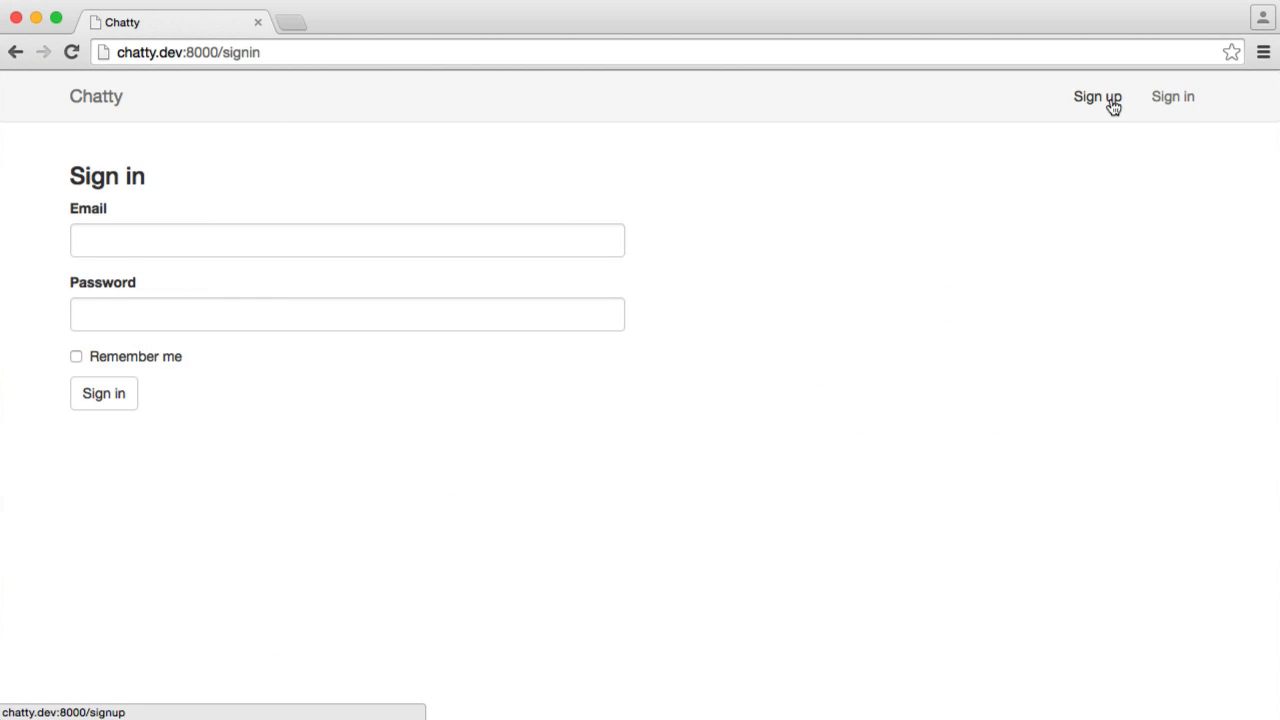
mouse_move(312, 500)
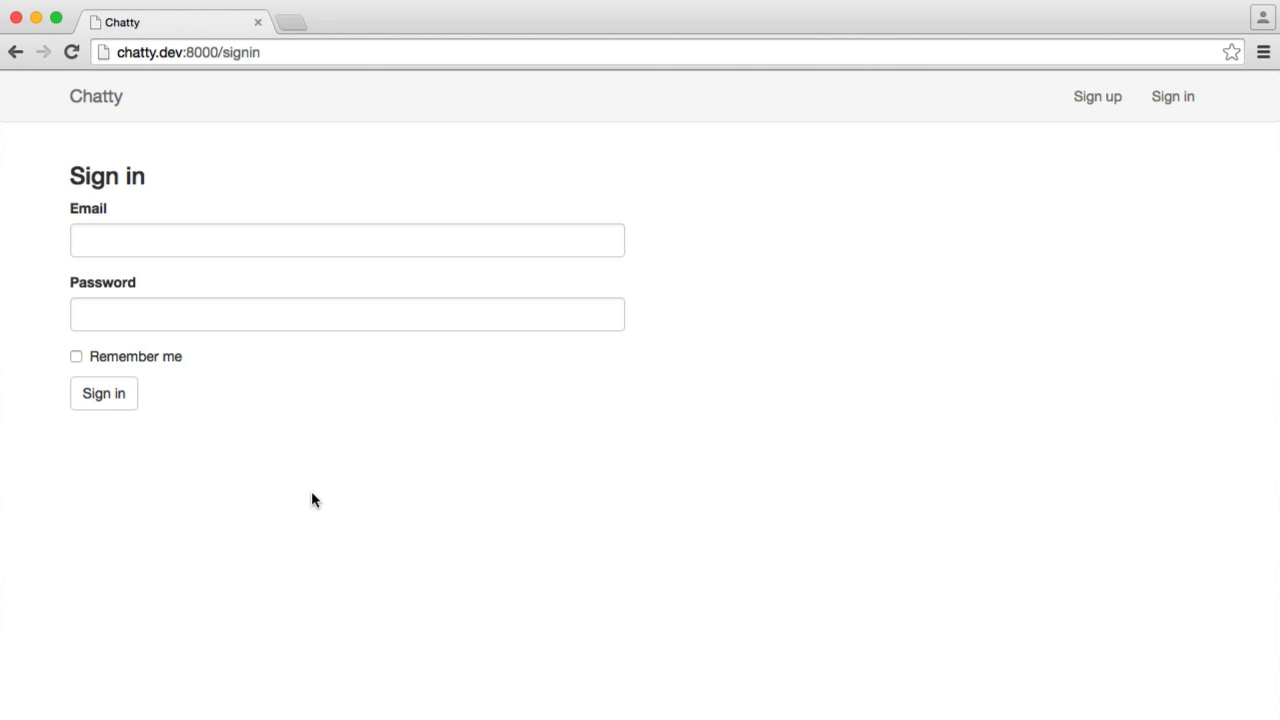
click(104, 392)
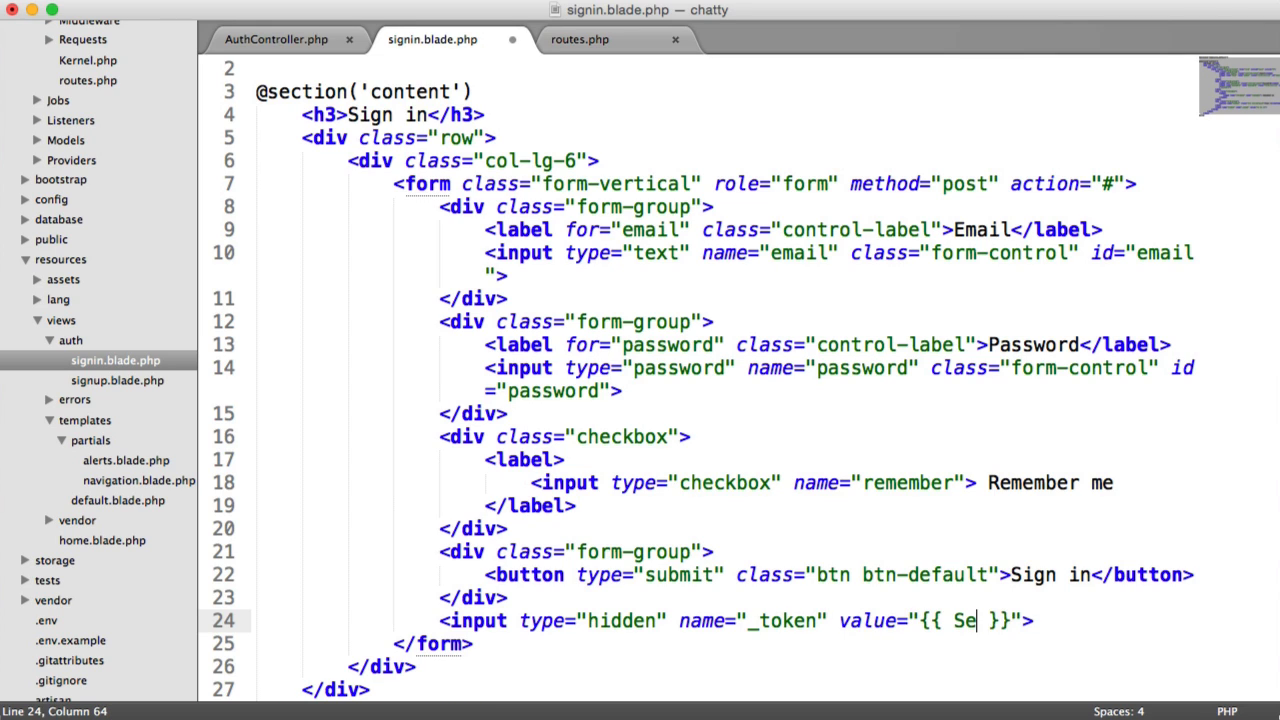
Add a hidden _token input with value {{ Session::token() }} to the sign-in form.
text(ssion::token())
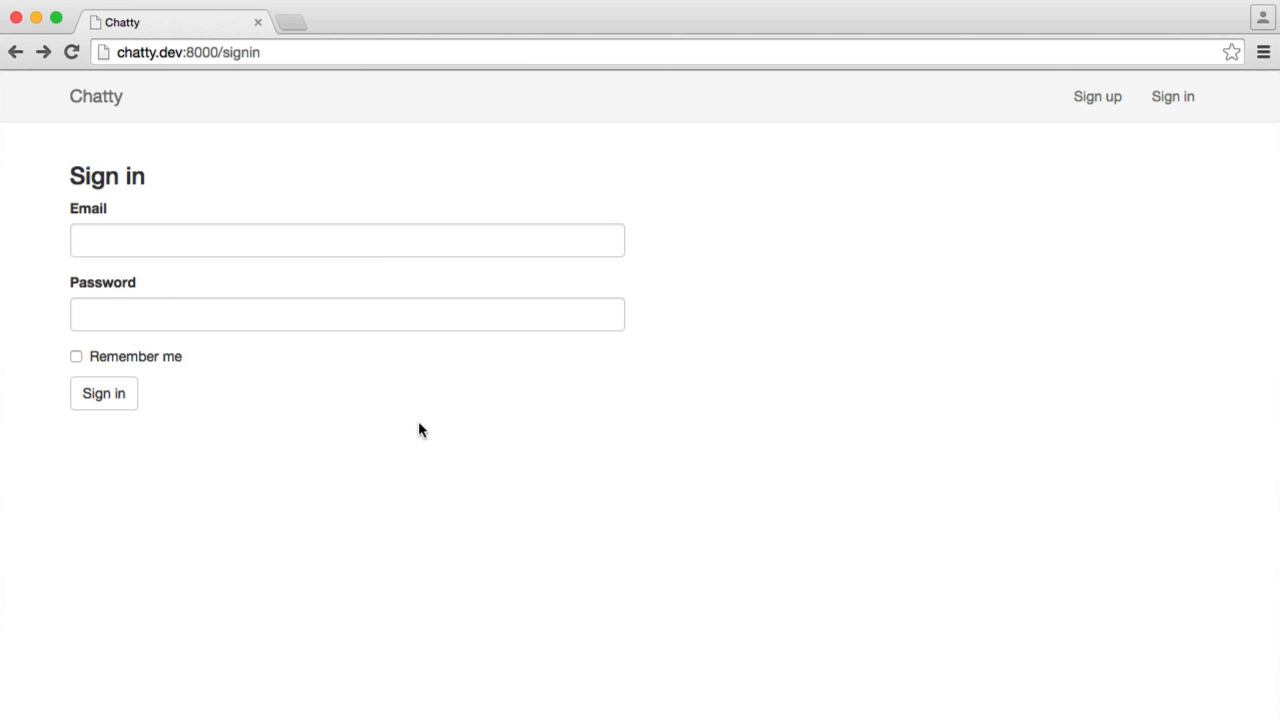
click(104, 392)
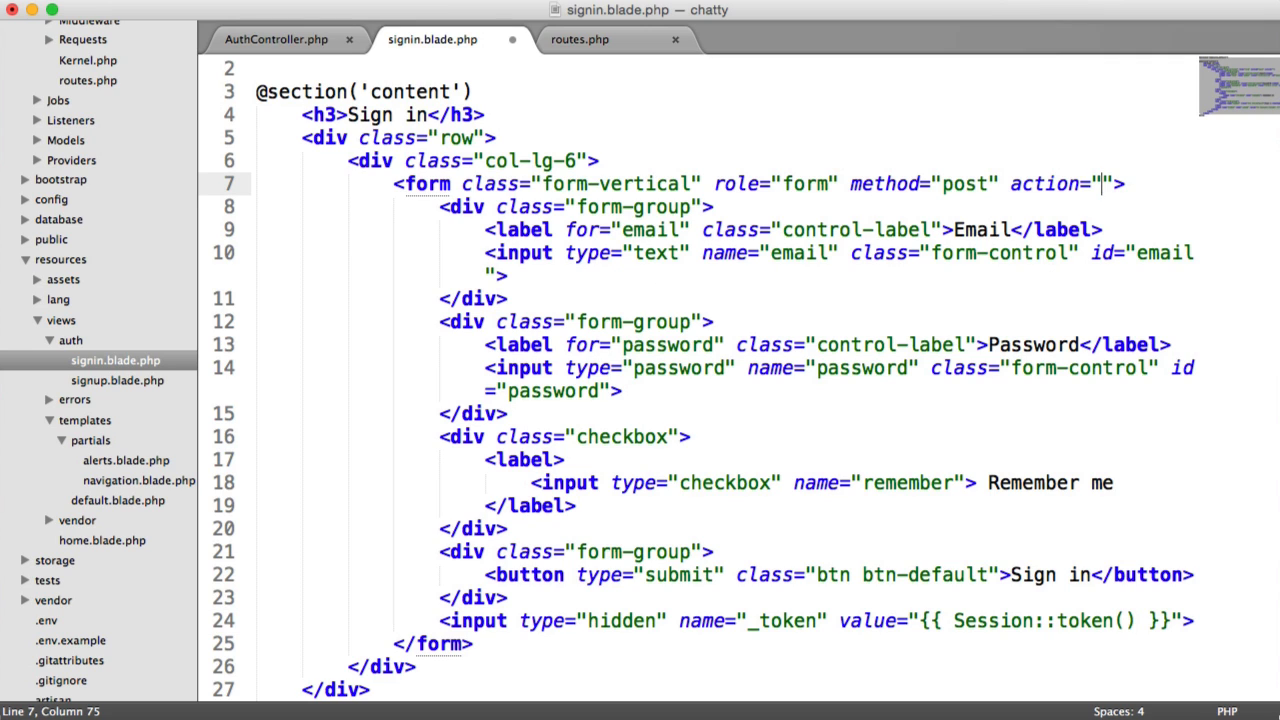
Set the sign-in form action to {{ route('auth.signin') }} and save.
text({{  }})
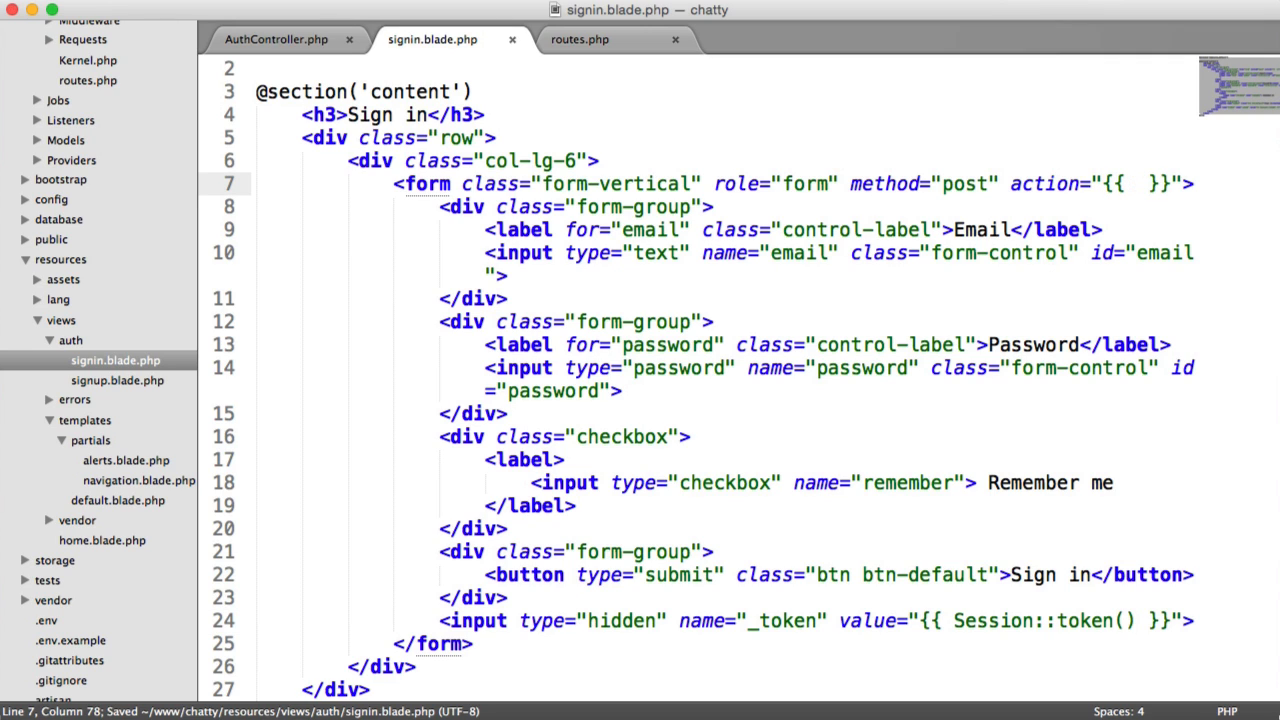
text(route(''))
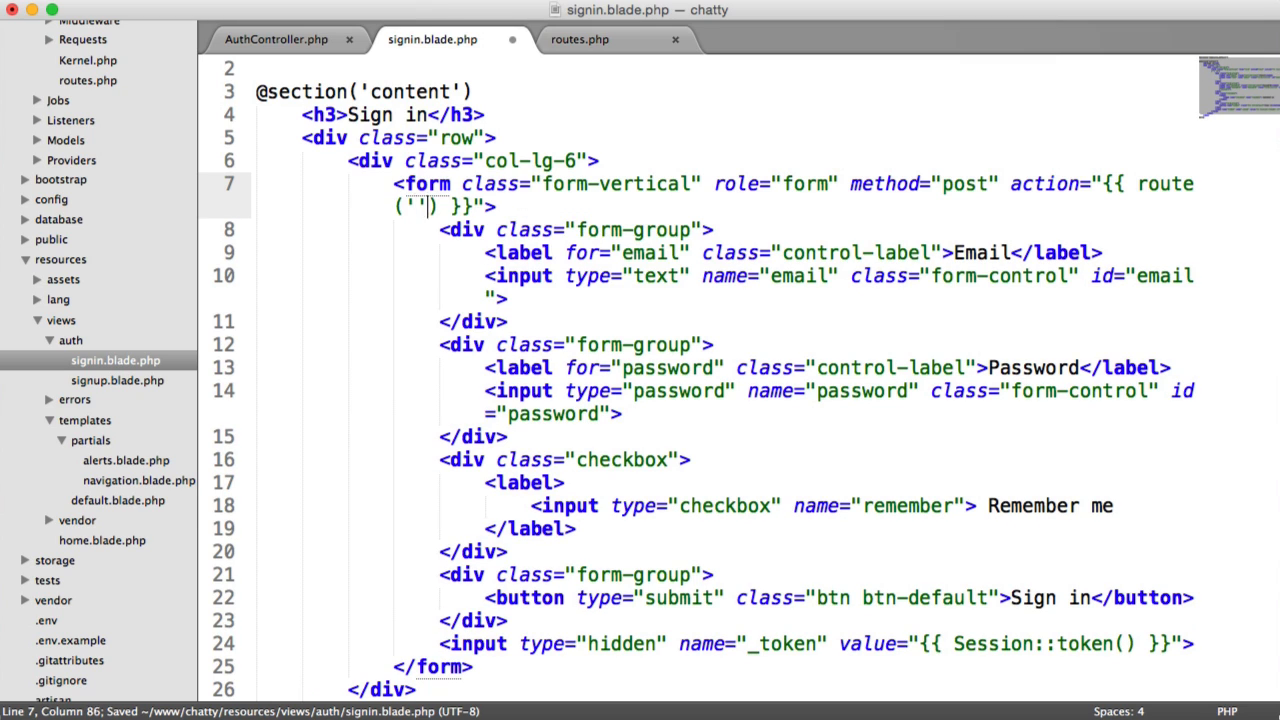
key(backspace)
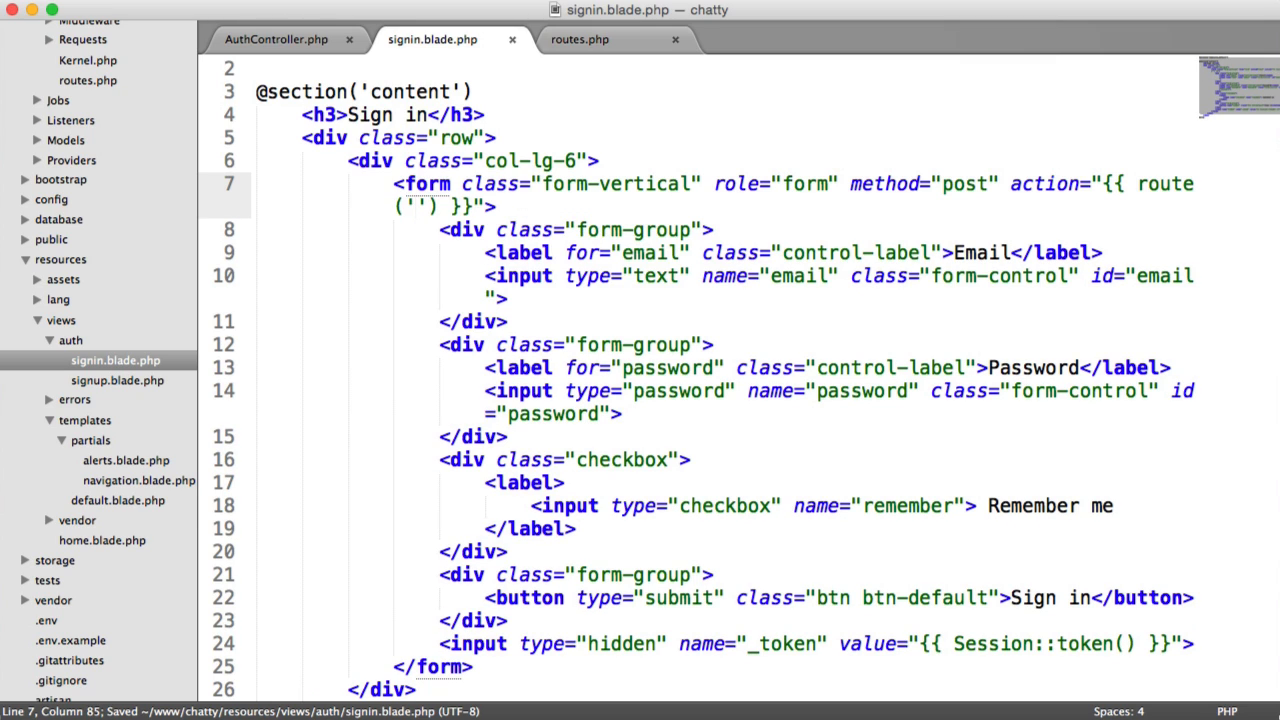
text(auth.signin)
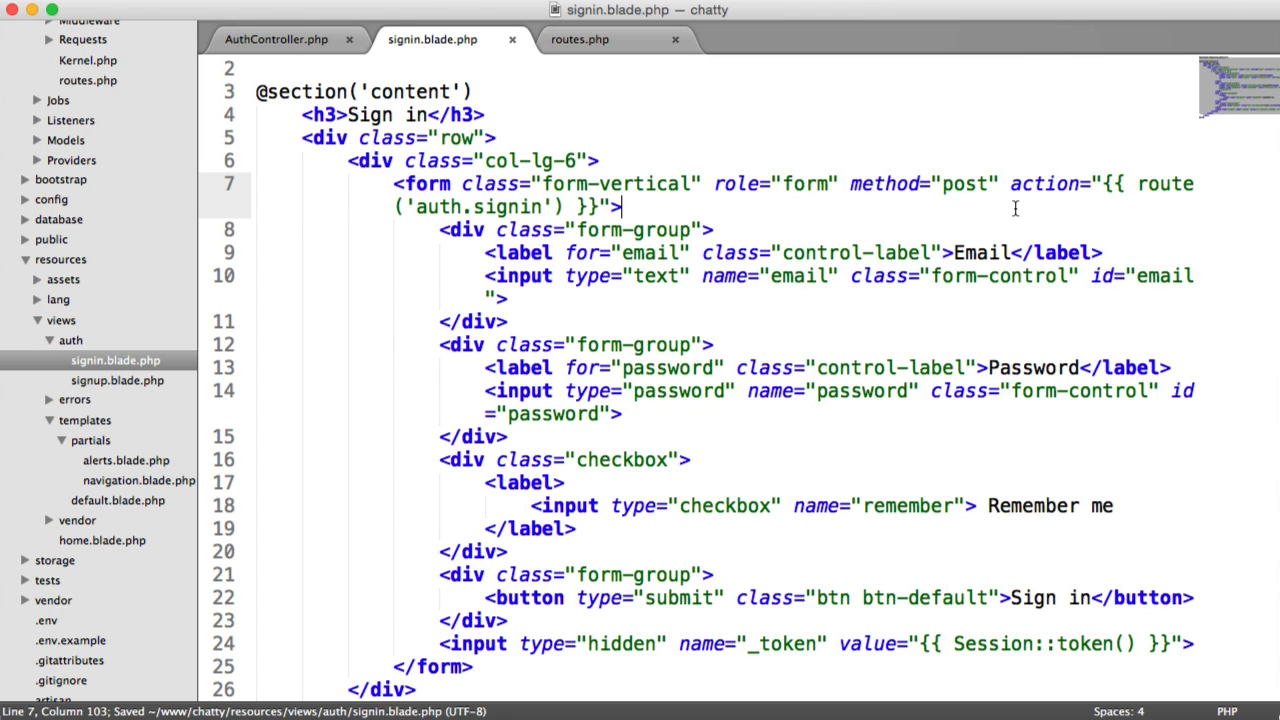
click(276, 40)
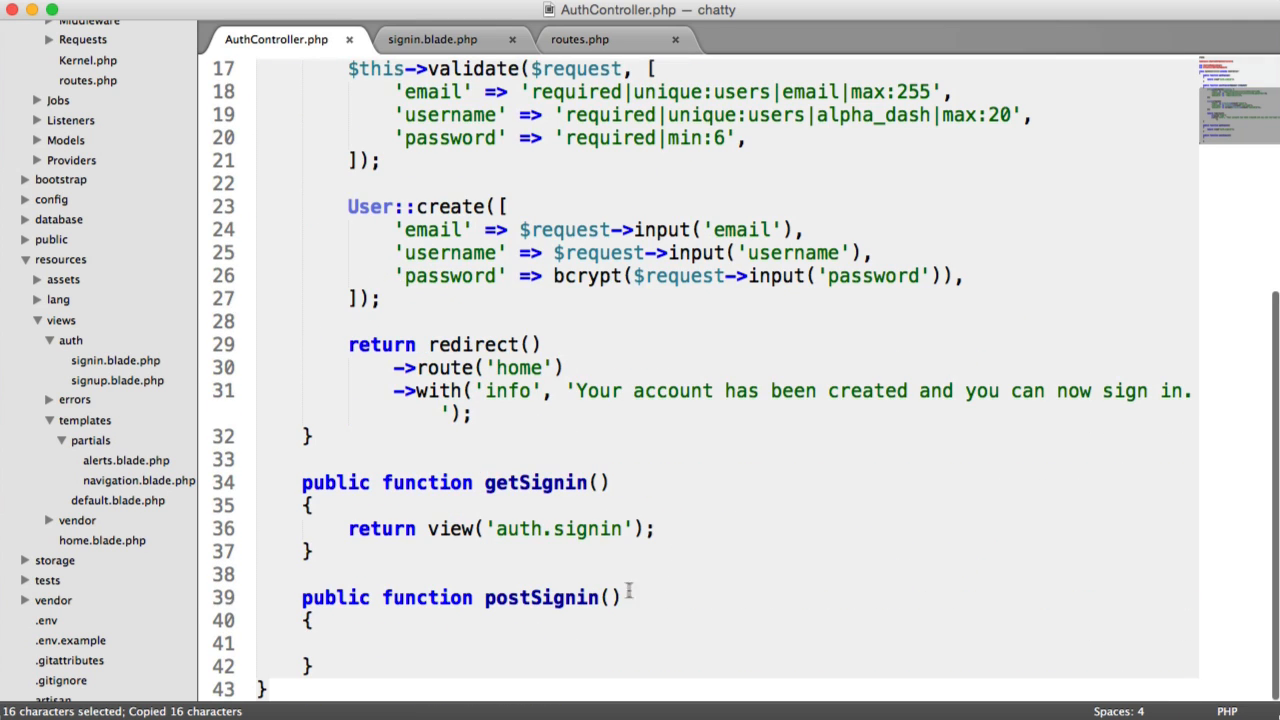
Make postSignin take a Request and validate email and password as required.
text(Request $request)
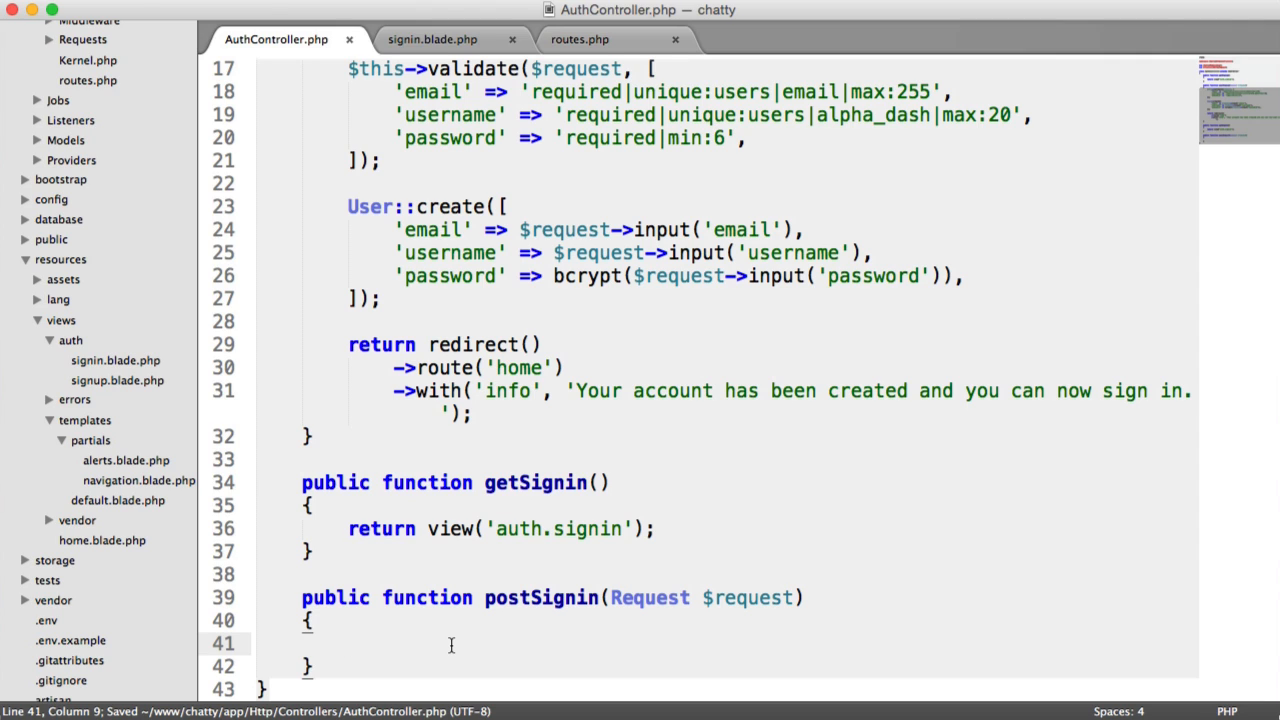
text($this)
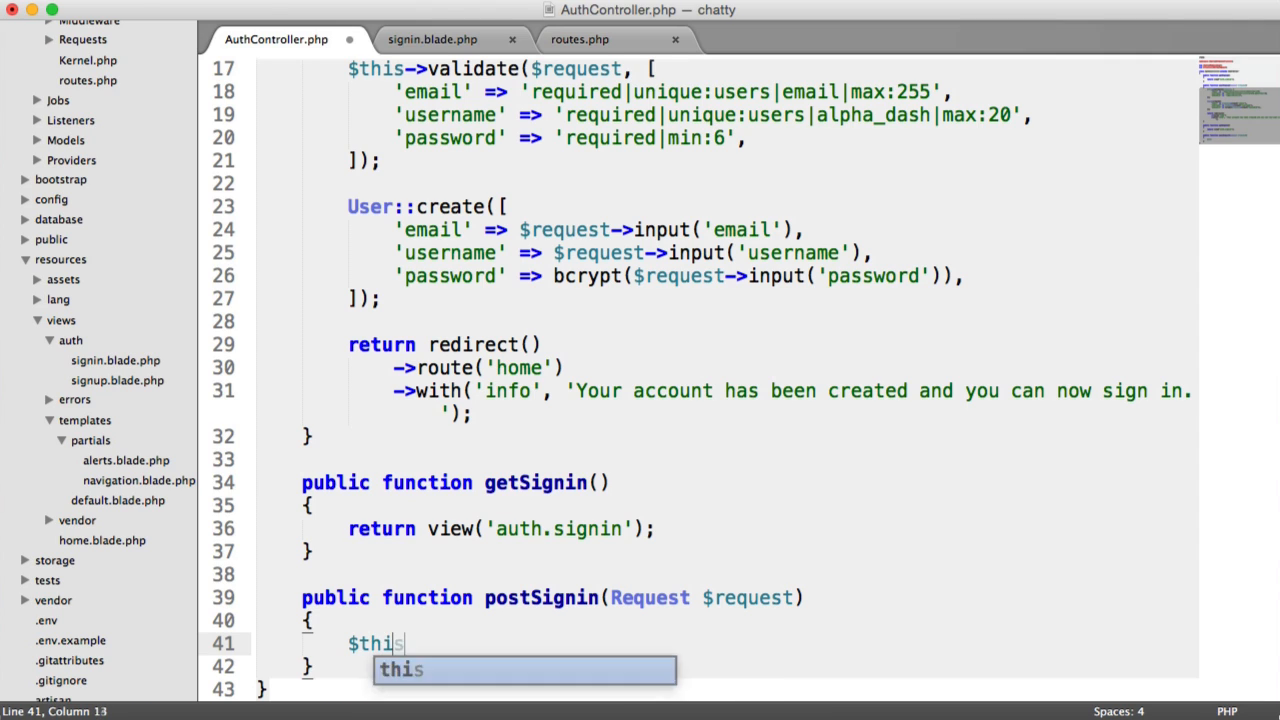
text(->validate();)
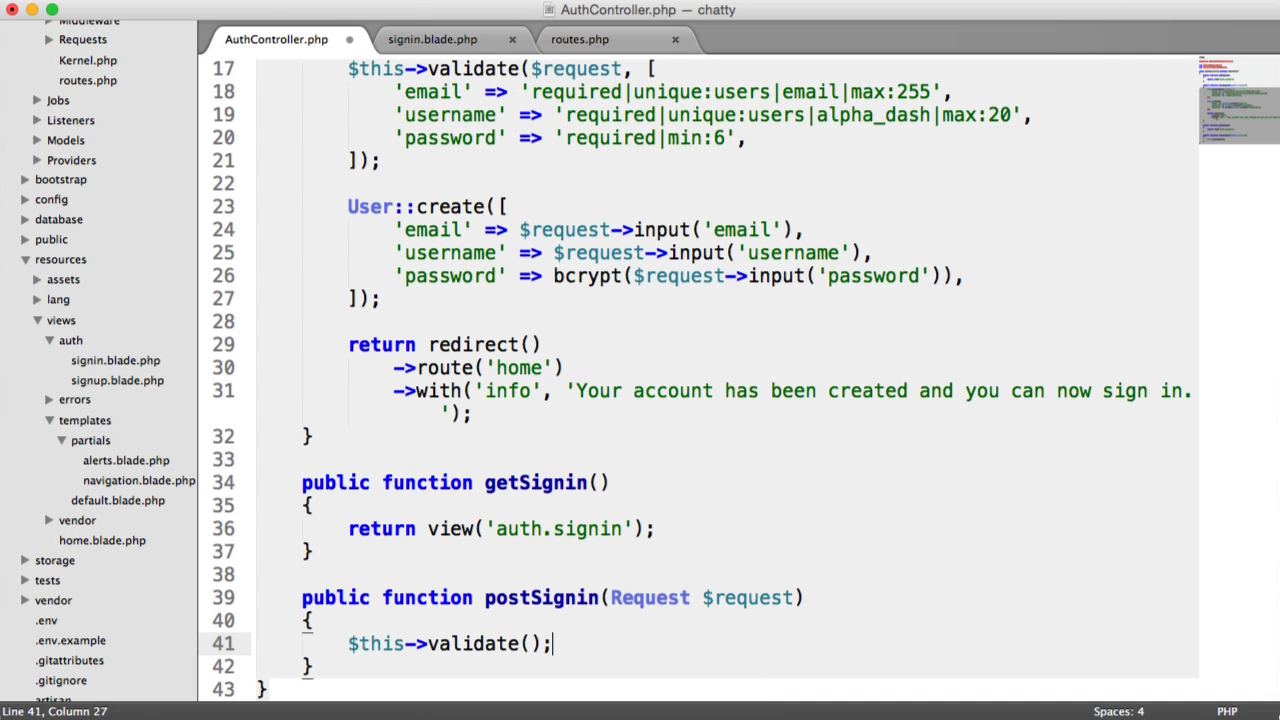
text($request, [)
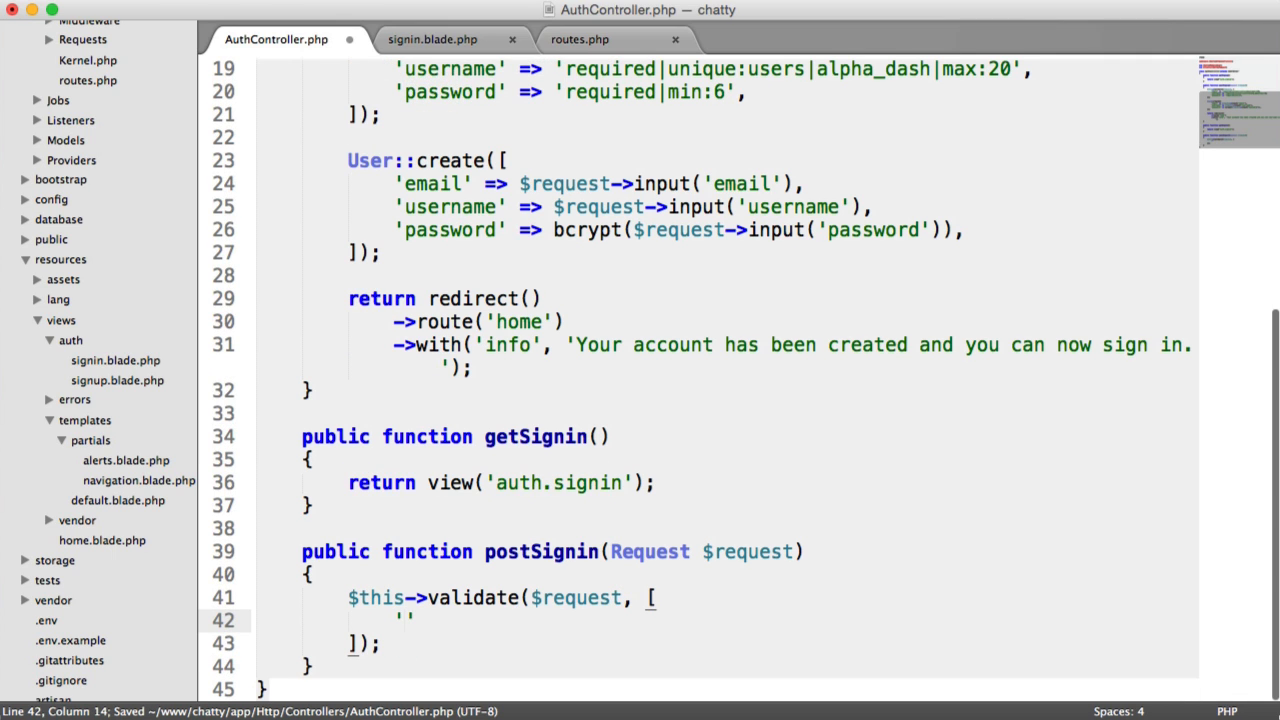
text(email')
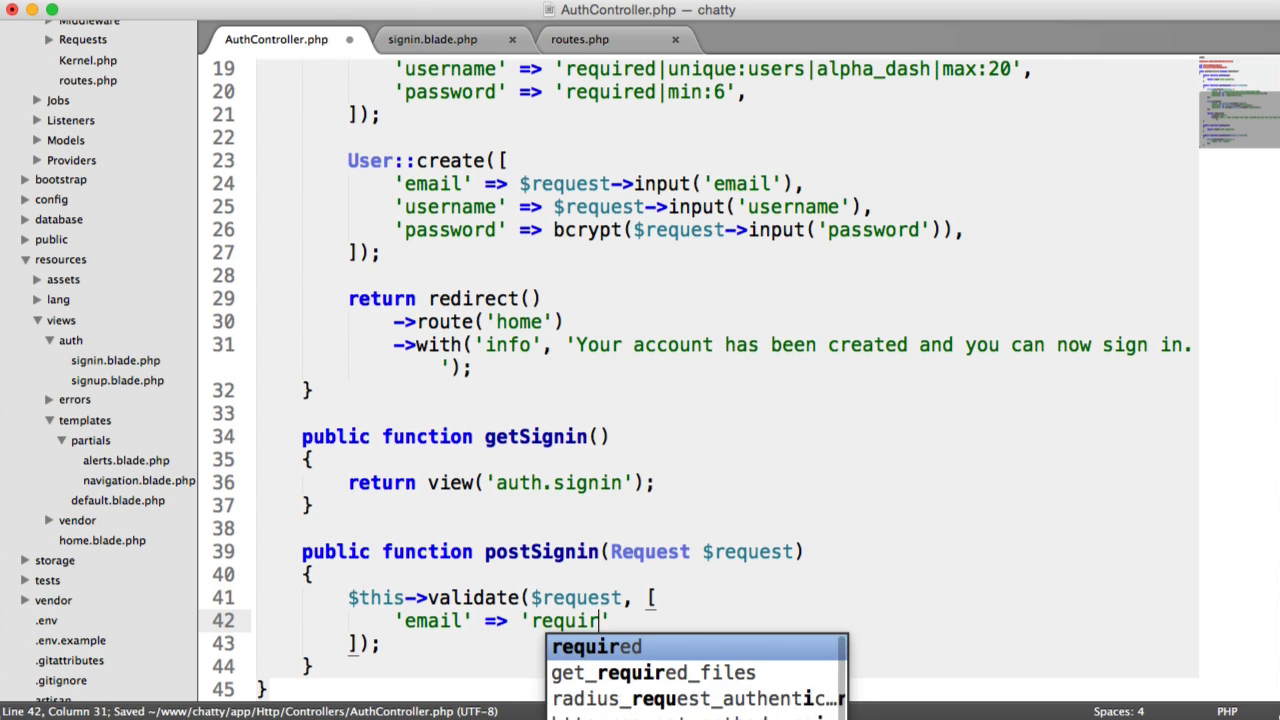
key(tab)
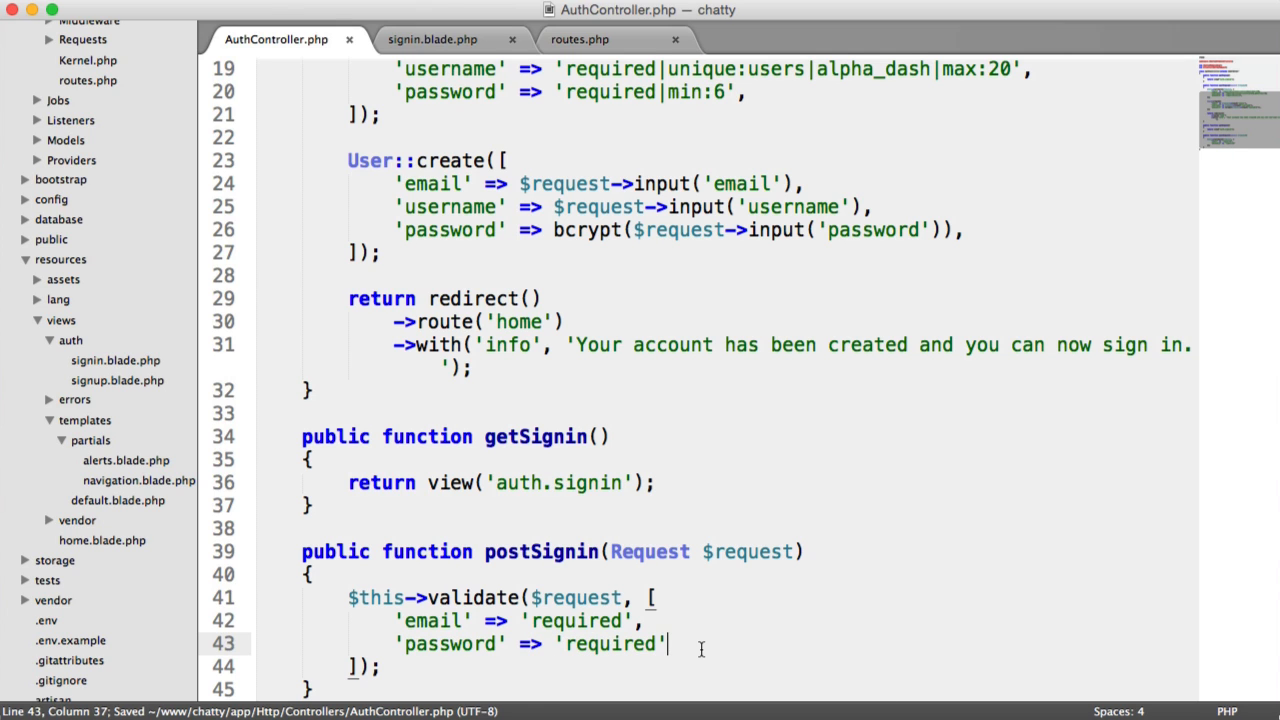
Dump 'all ok' after validation and test the sign-in form submission in Chrome.
text(dd)
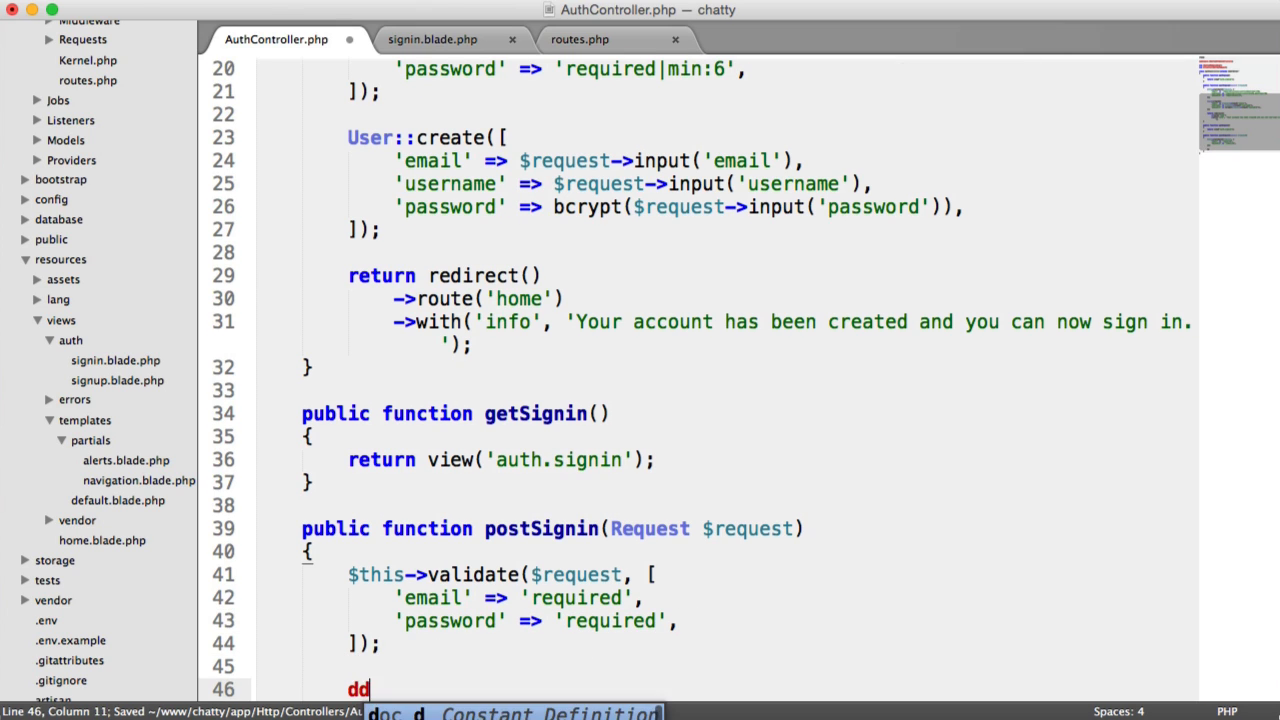
text(())
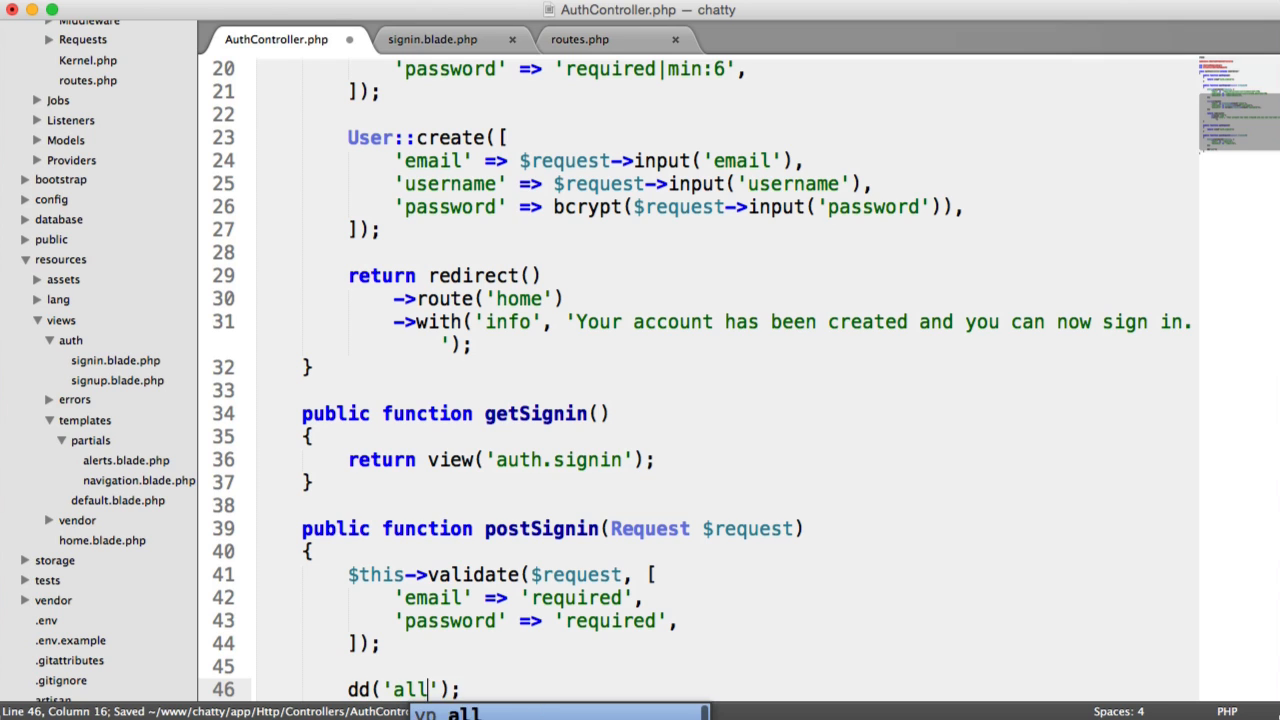
text(ok)
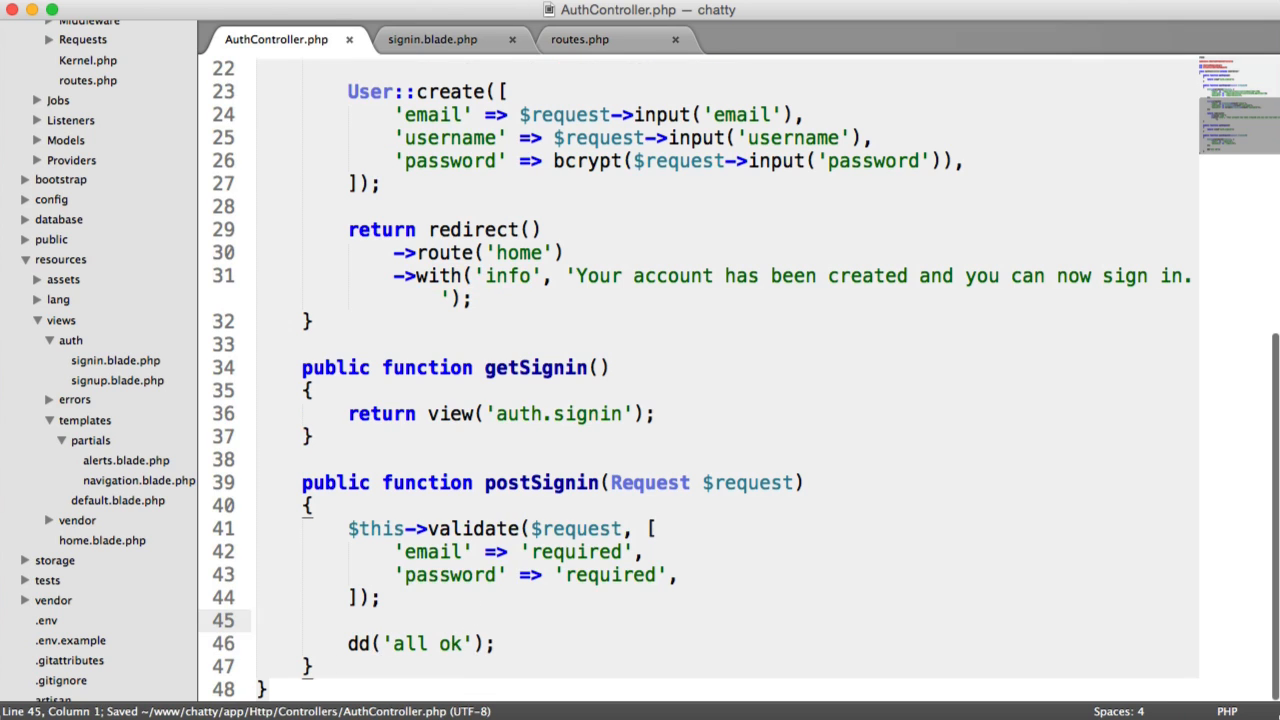
click(104, 392)
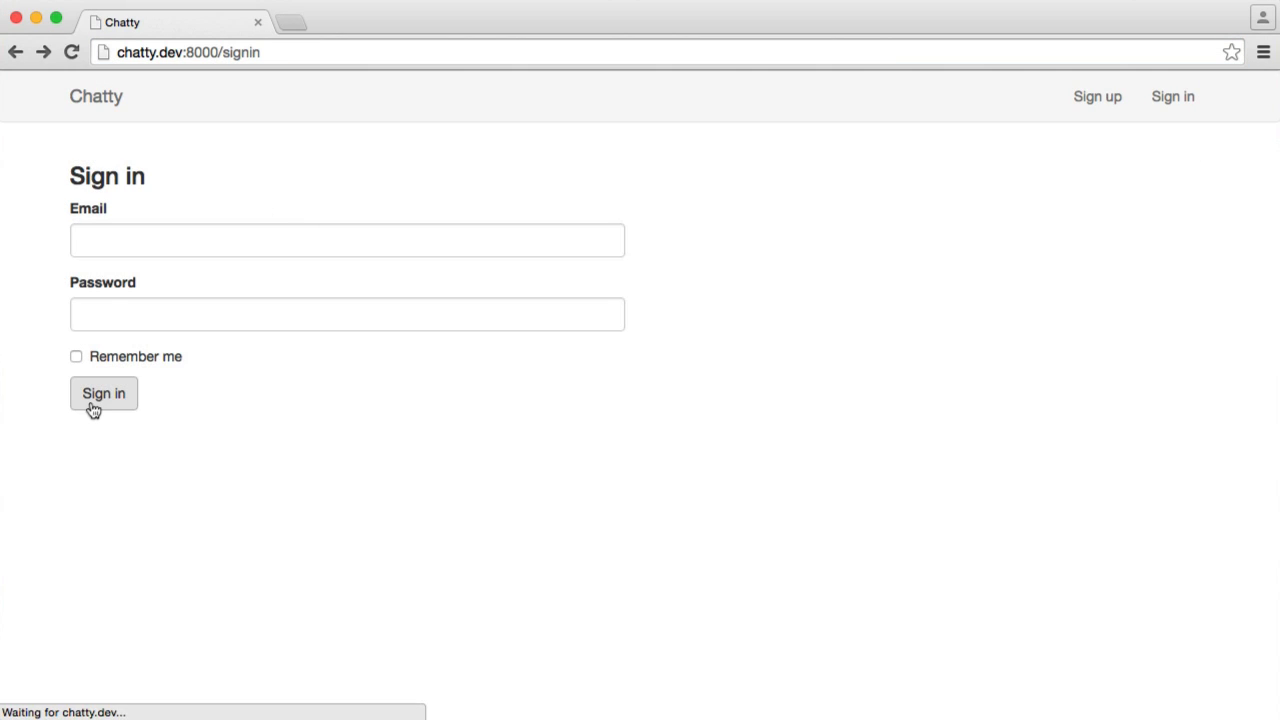
click(104, 392)
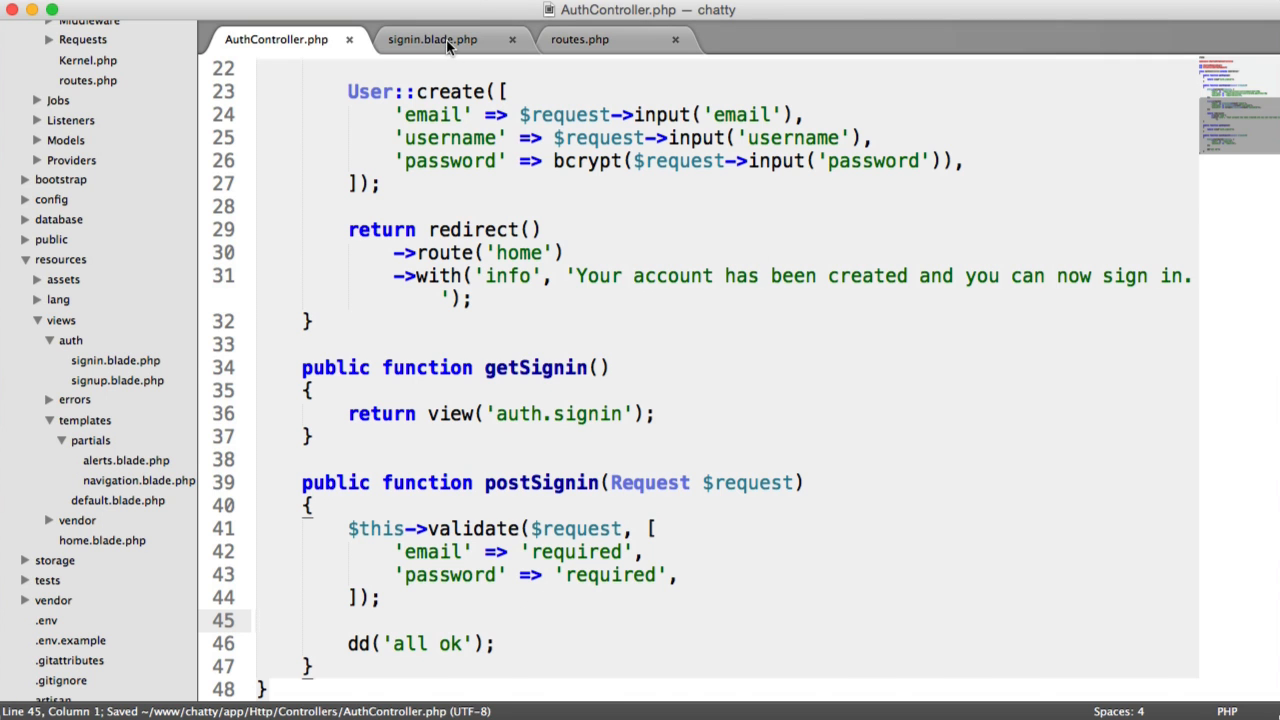
click(432, 40)
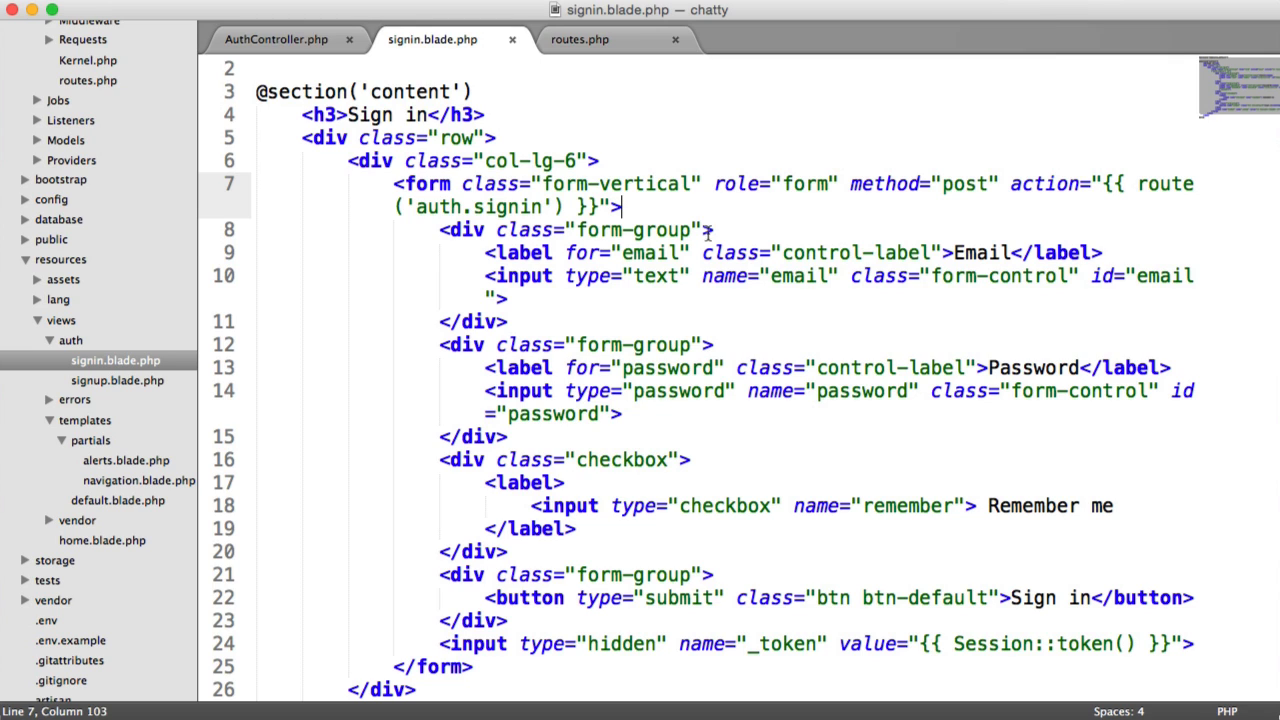
Add {{ $errors->has('email') ? ' has-error' : '' }} to the email form-group div.
text({{ }})
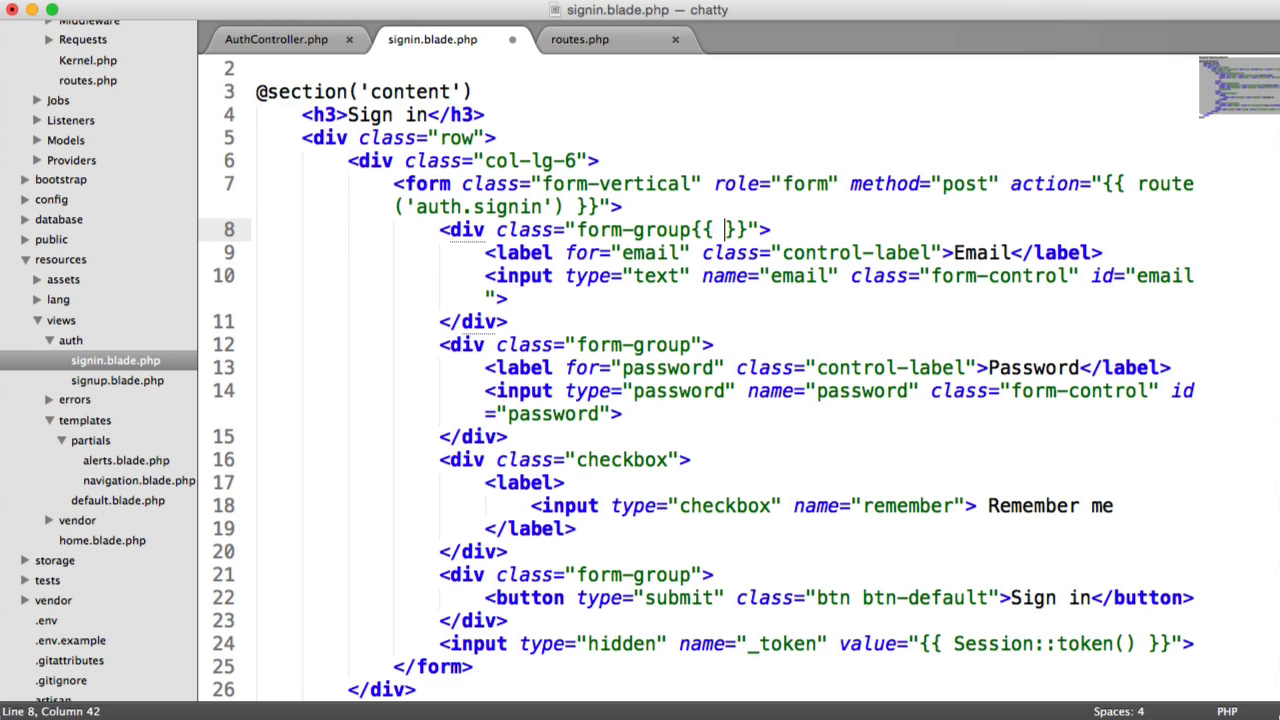
text($errors->has()
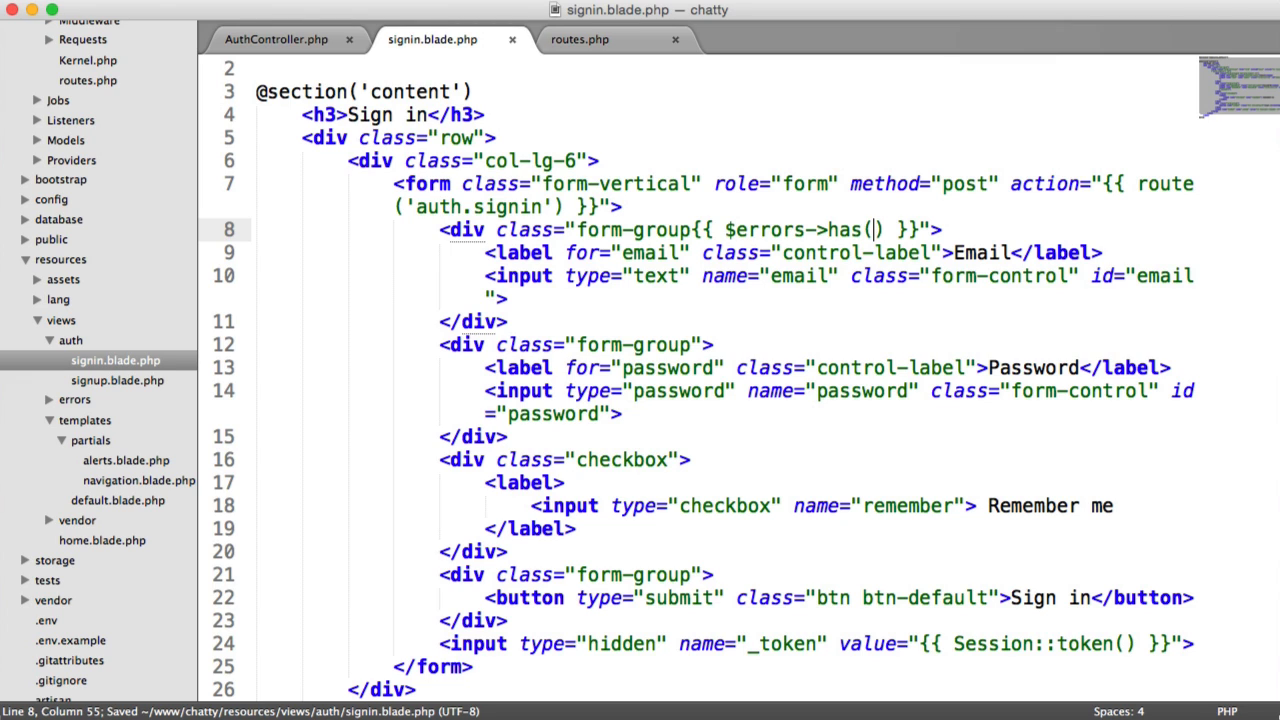
text('email') ?)
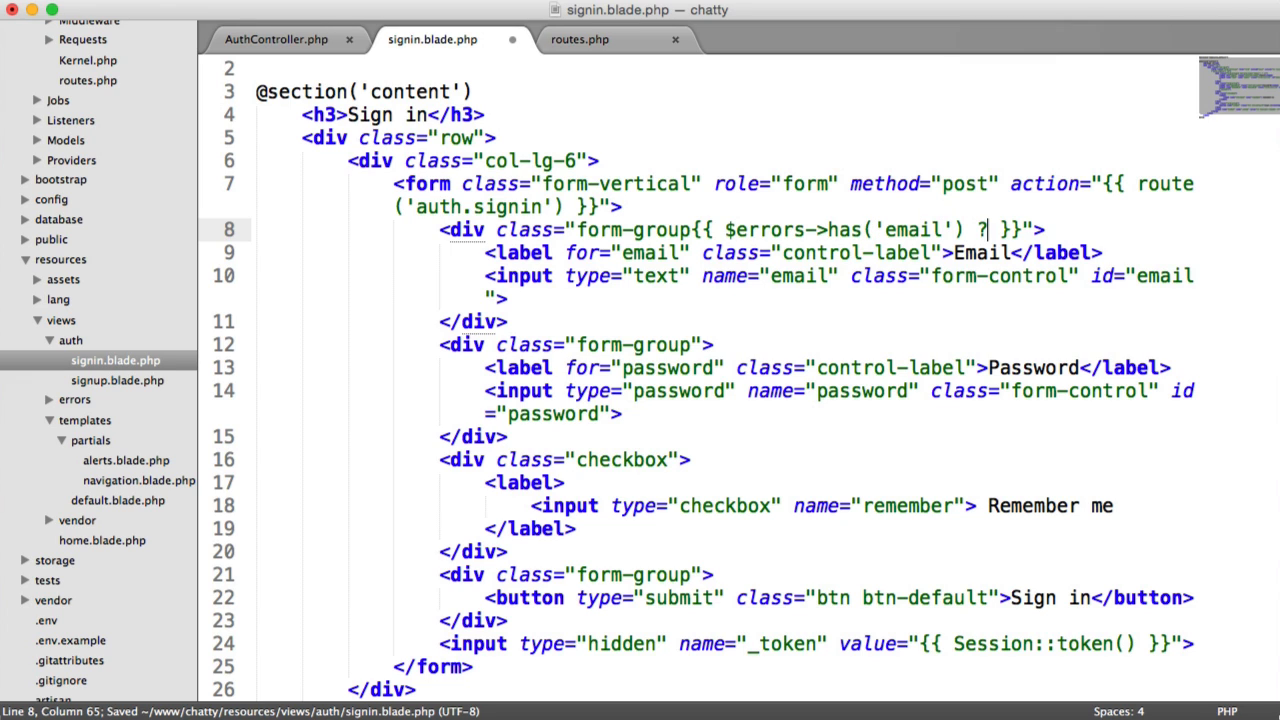
text(' ')
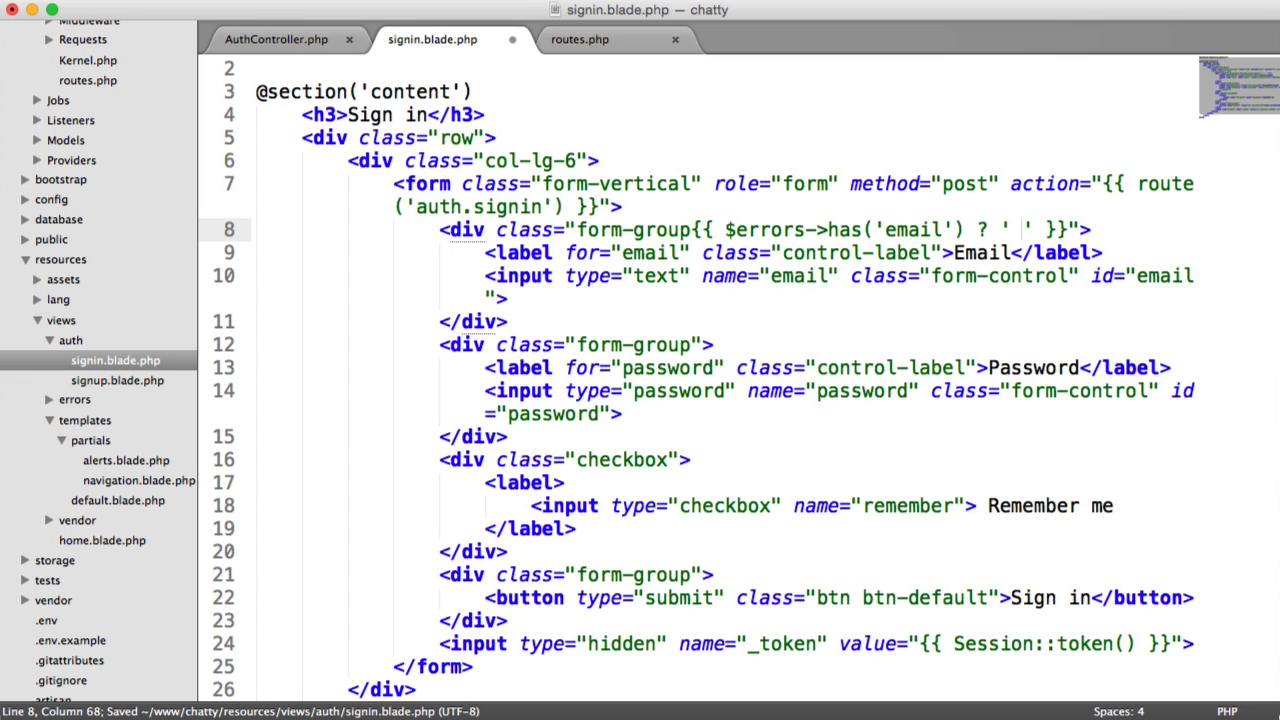
text(has-error)
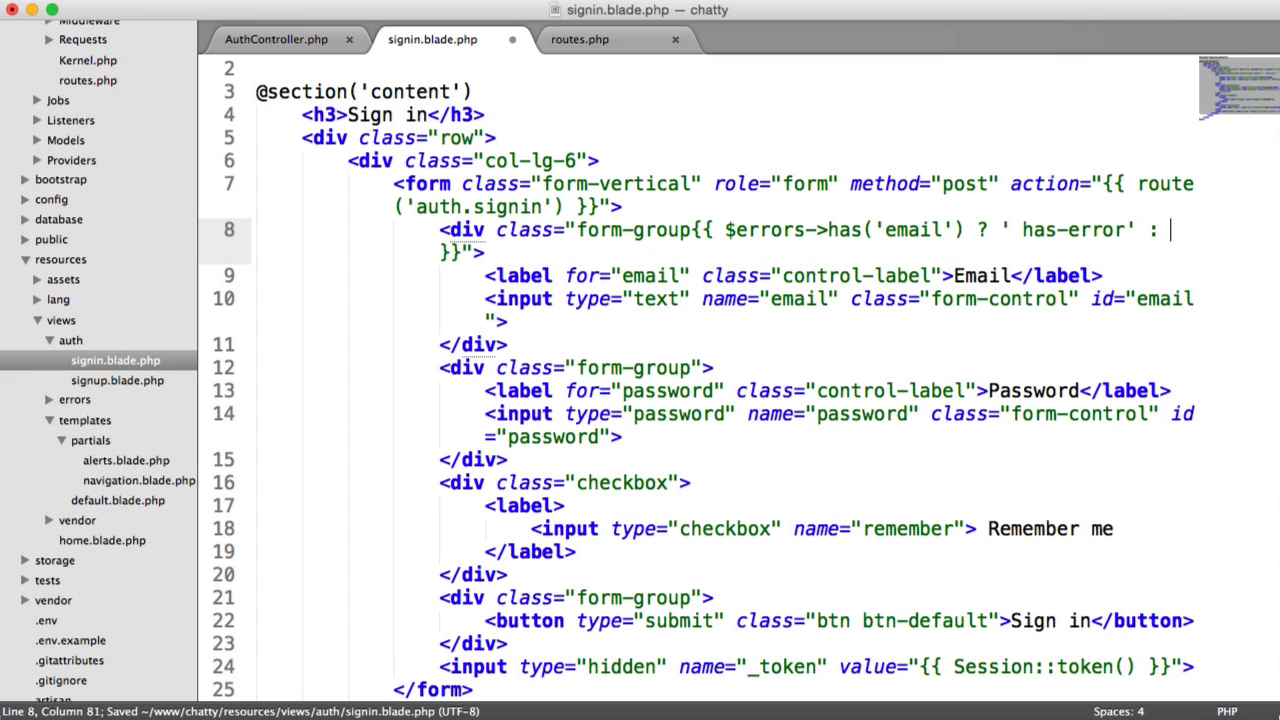
text('')
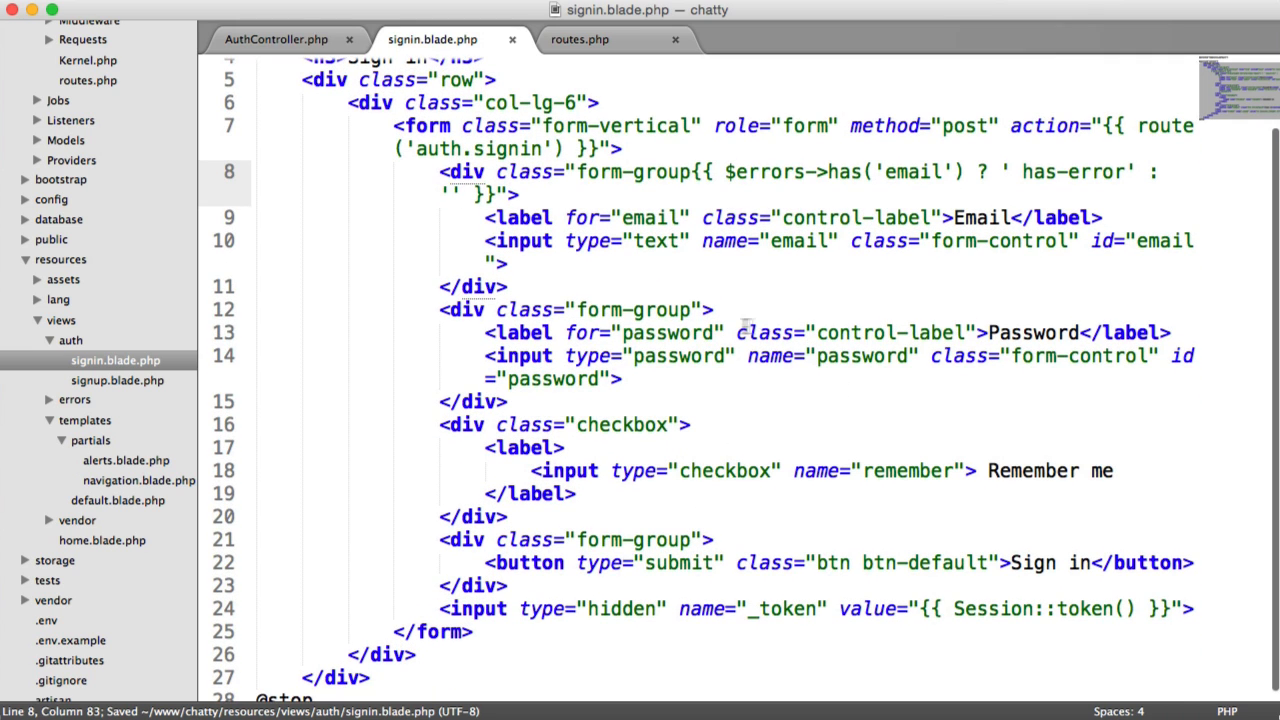
Add the same has-error conditional to the password form-group using 'password'.
text({{}})
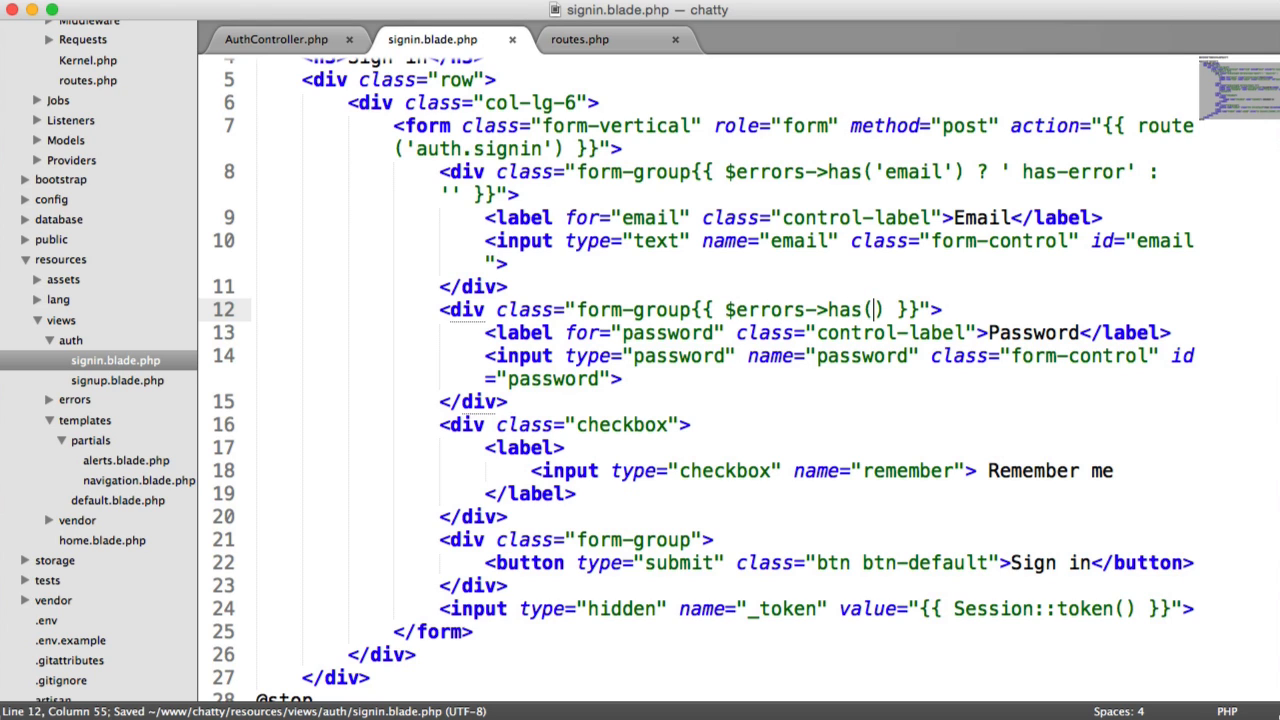
text('password')
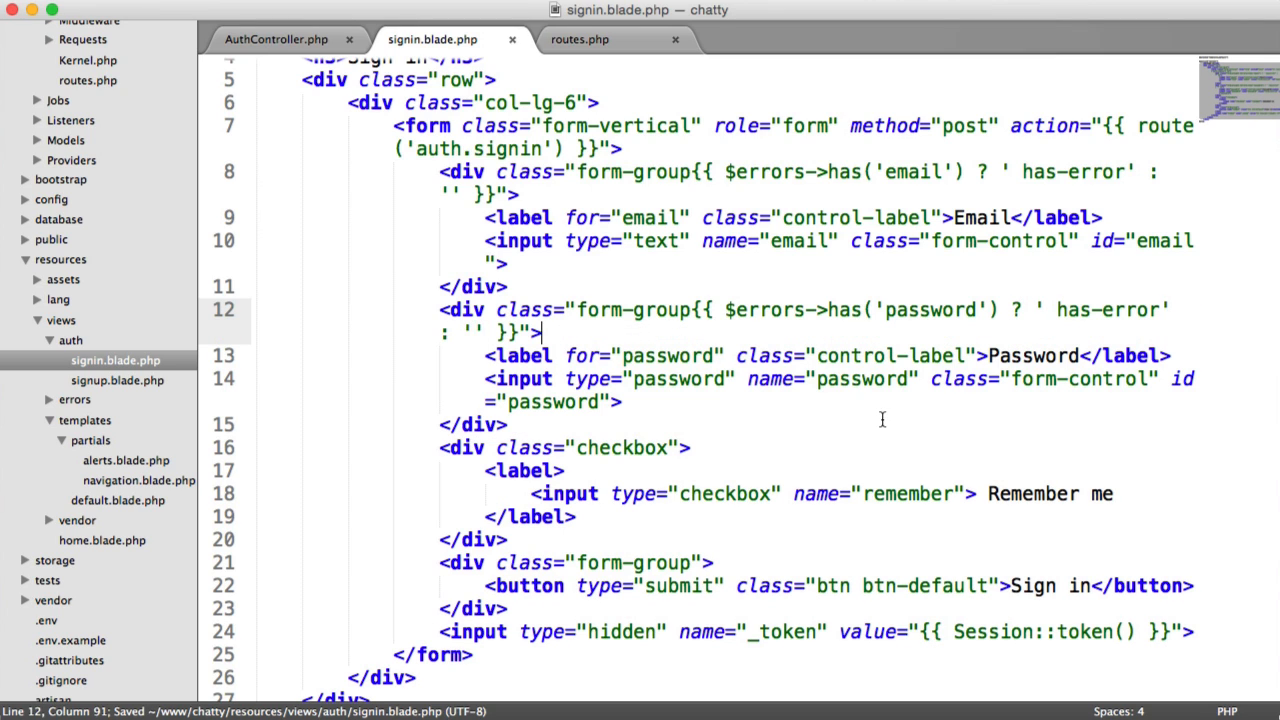
scroll(down, 3)
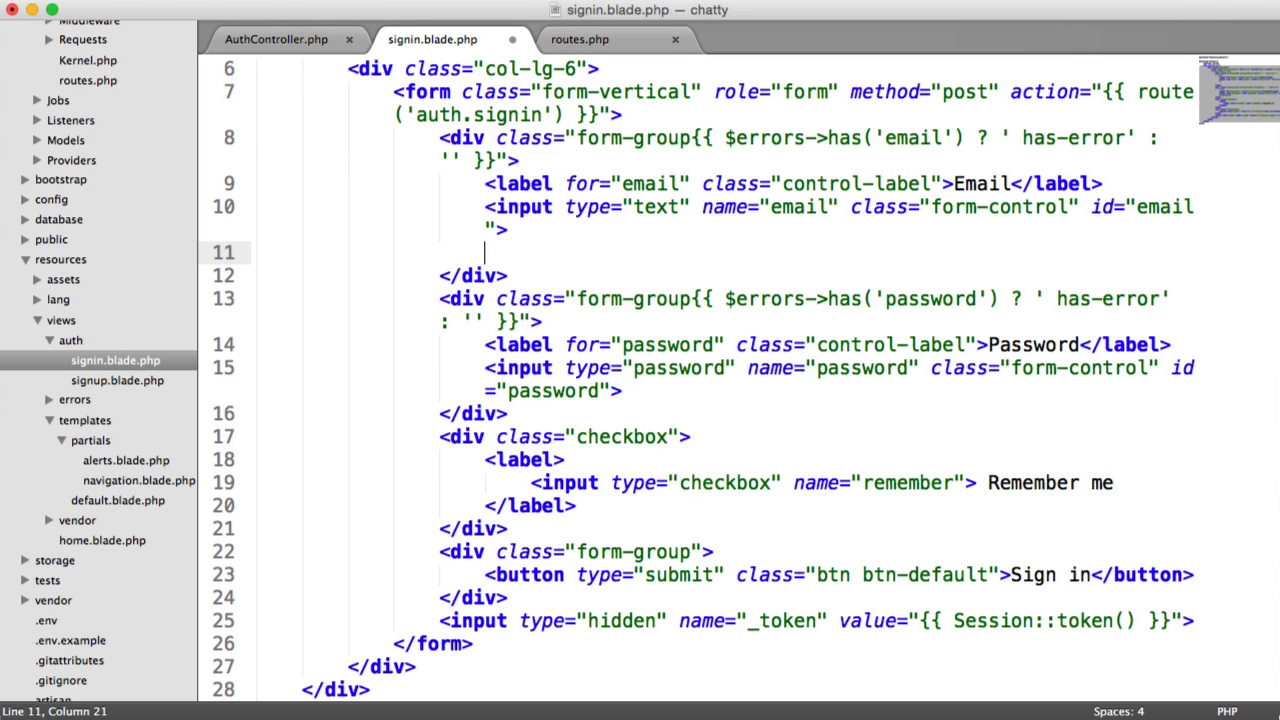
text(@endi)
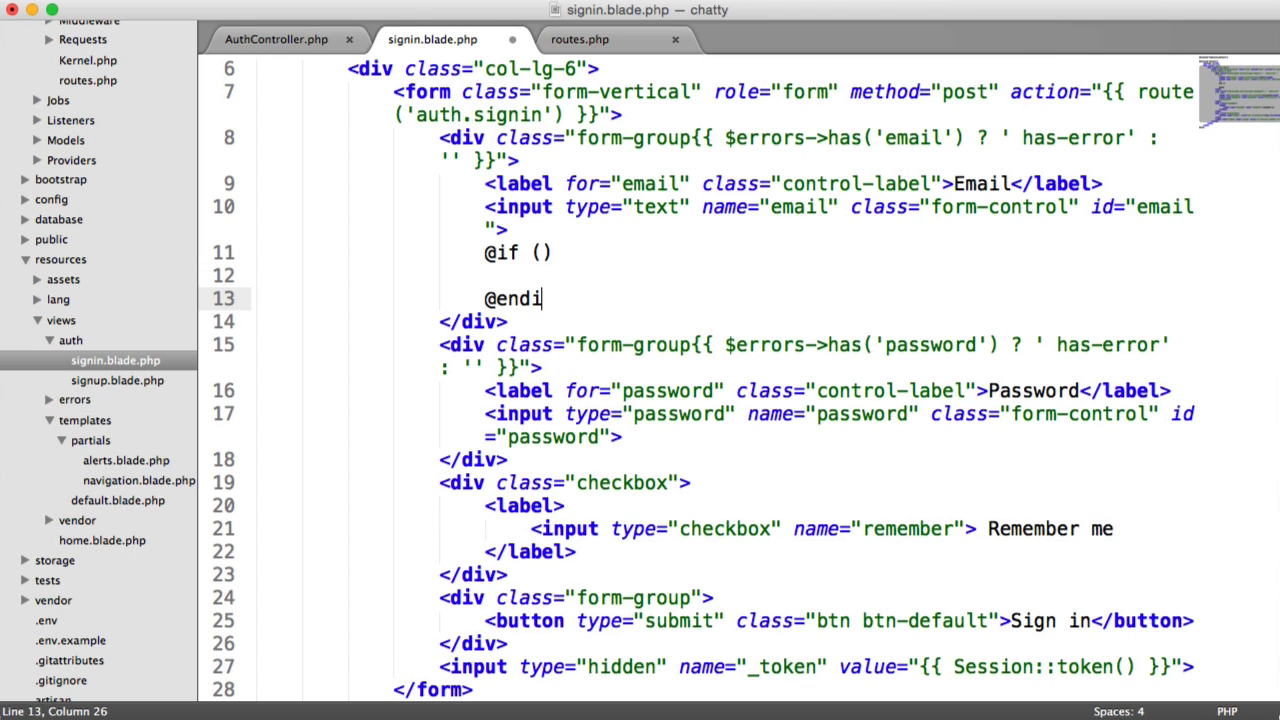
key(cmd+s)
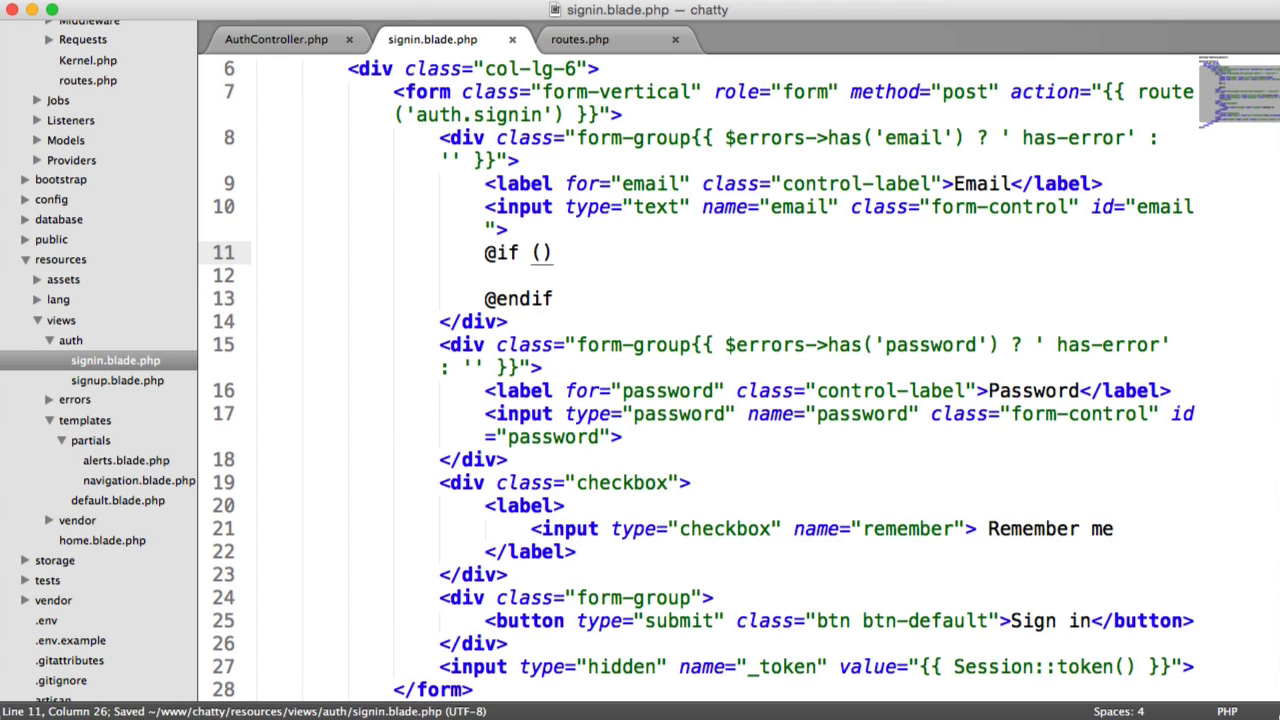
text($errors->has)
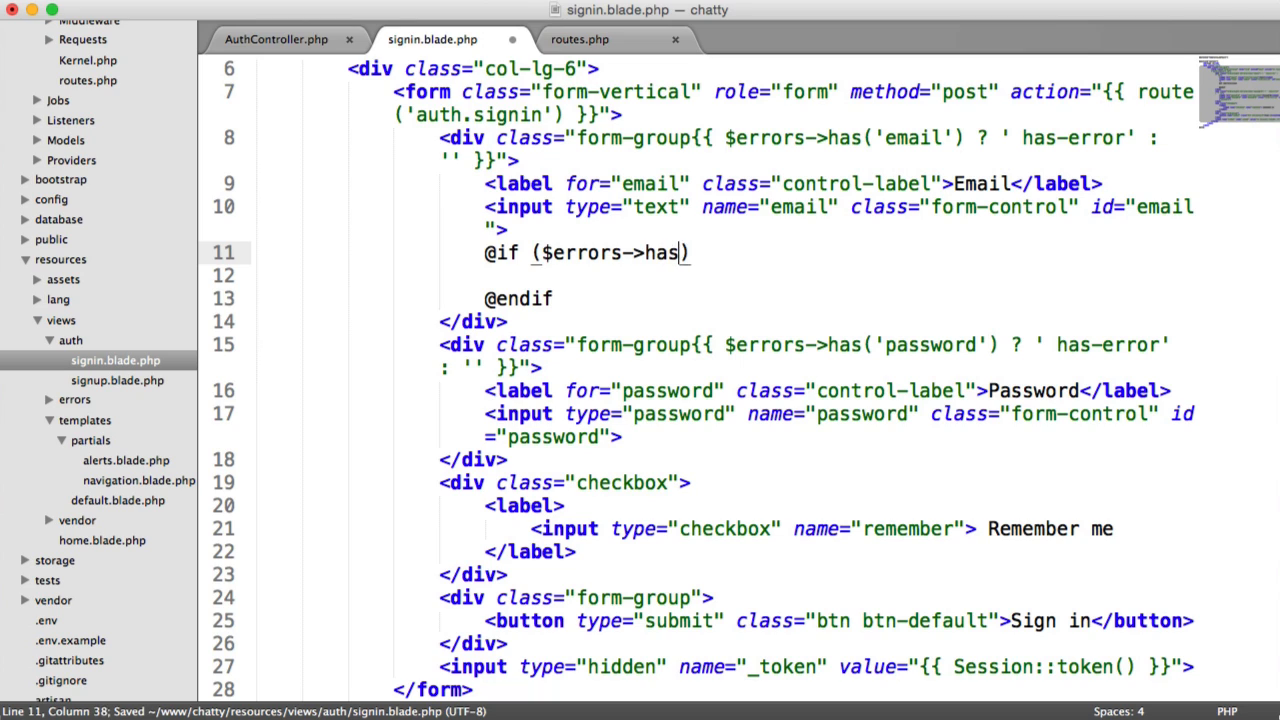
text(('em'))
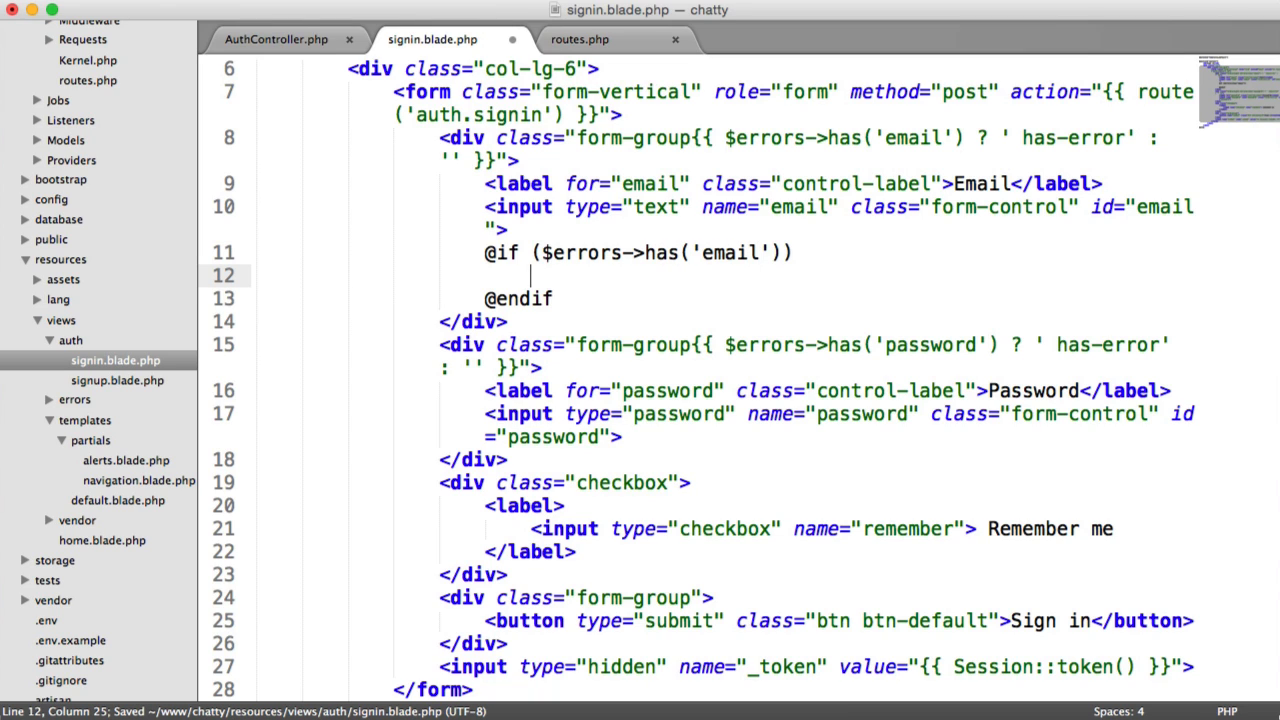
Inside it add a help-block span showing {{ $errors->first('email') }}.
text(span)
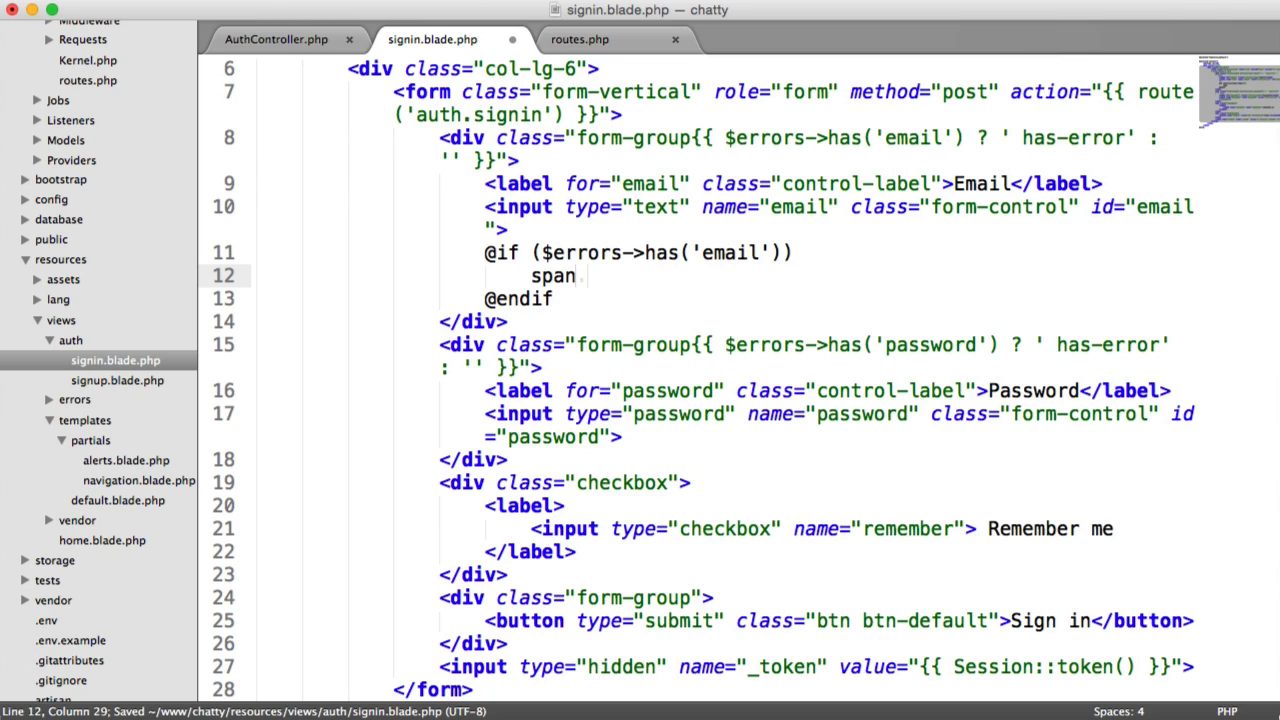
text(.help-block">{{ $e }}</span>)
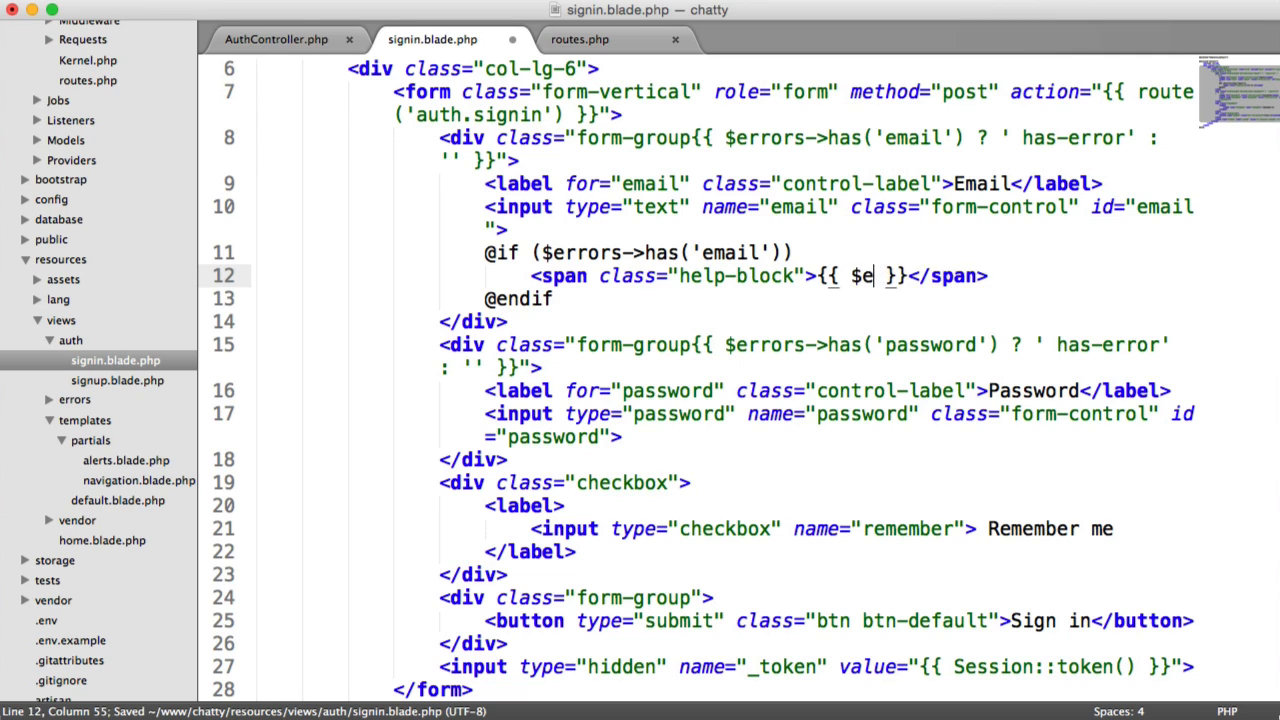
text(rrors->first(')
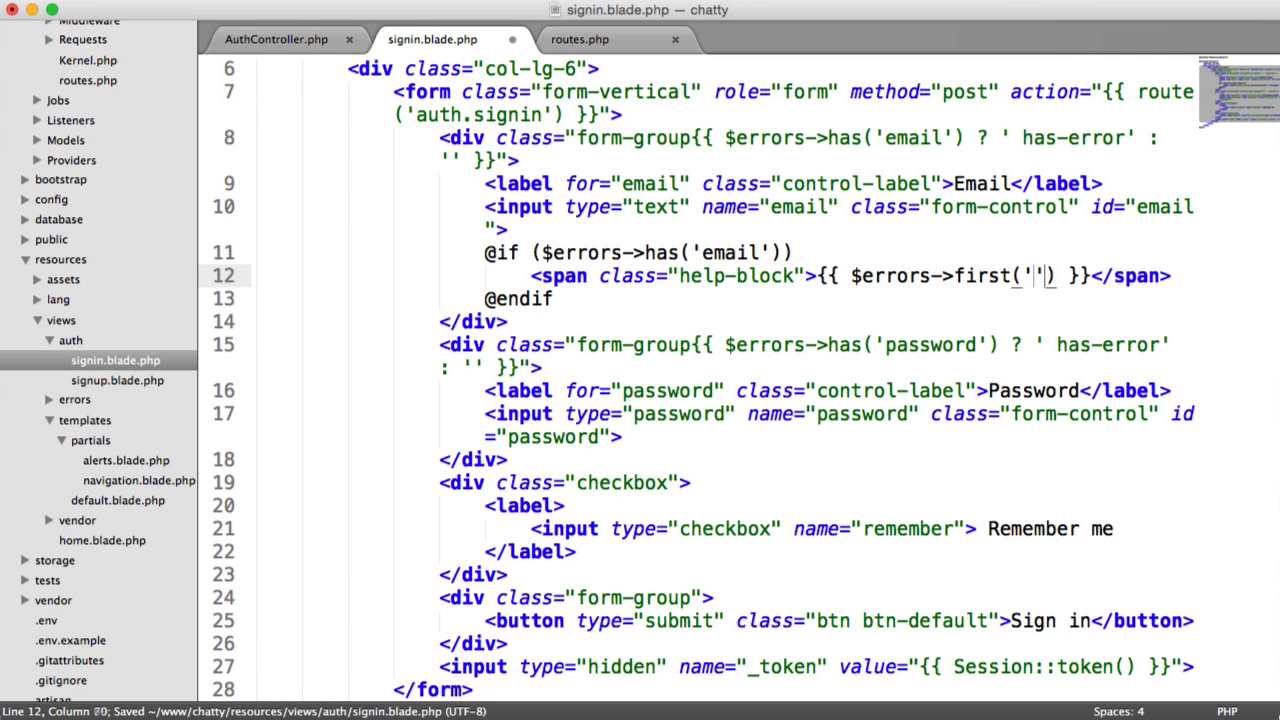
text(email)
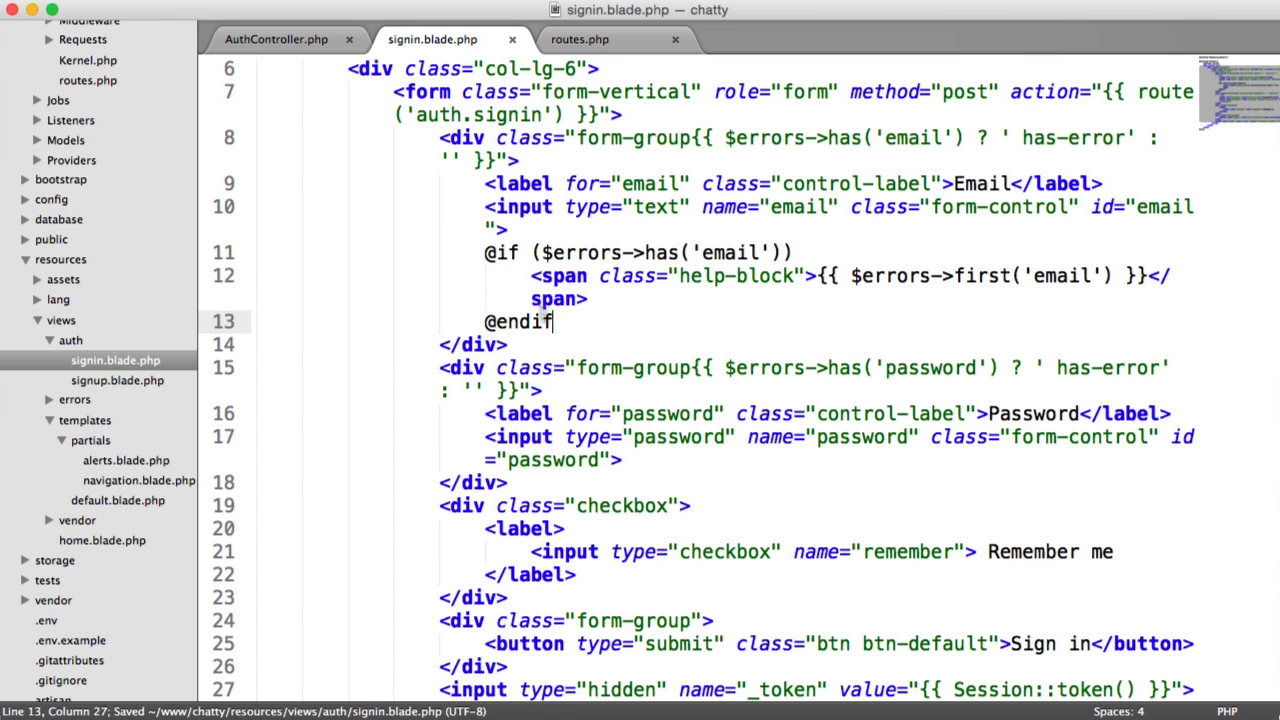
scroll(down, 3)
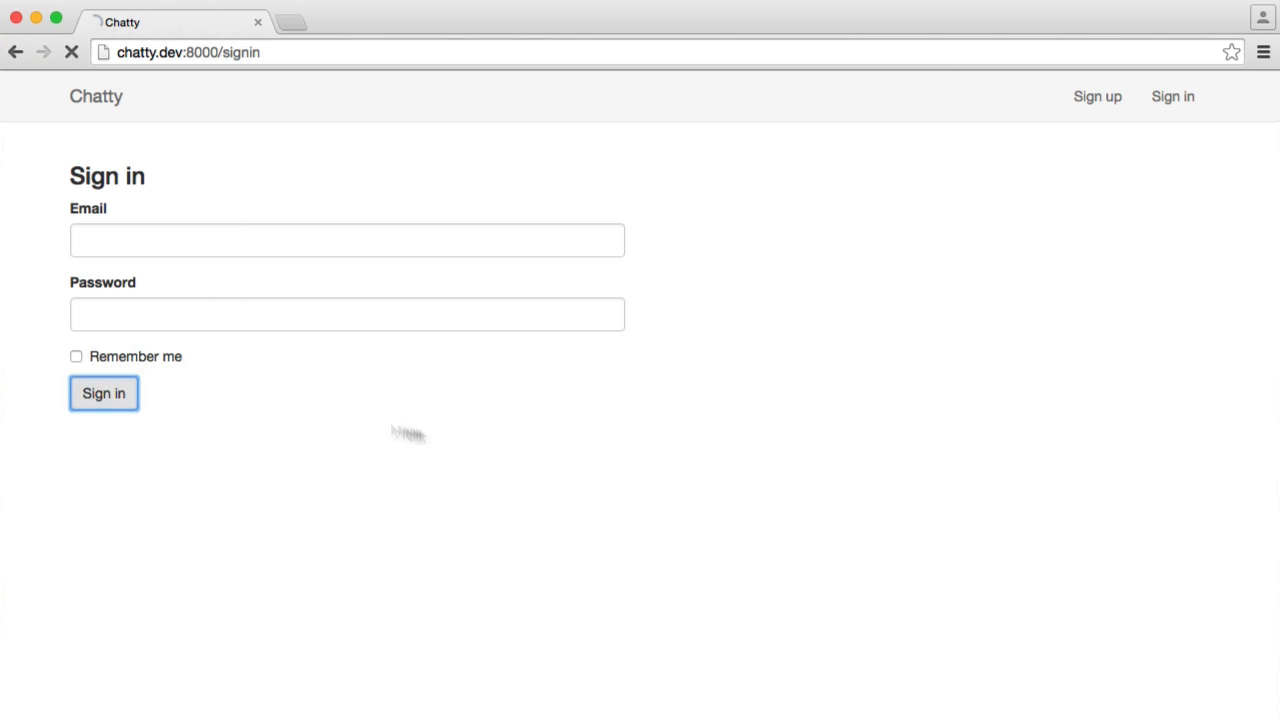
Submit the empty sign-in form to see both fields flagged as required.
click(104, 392)
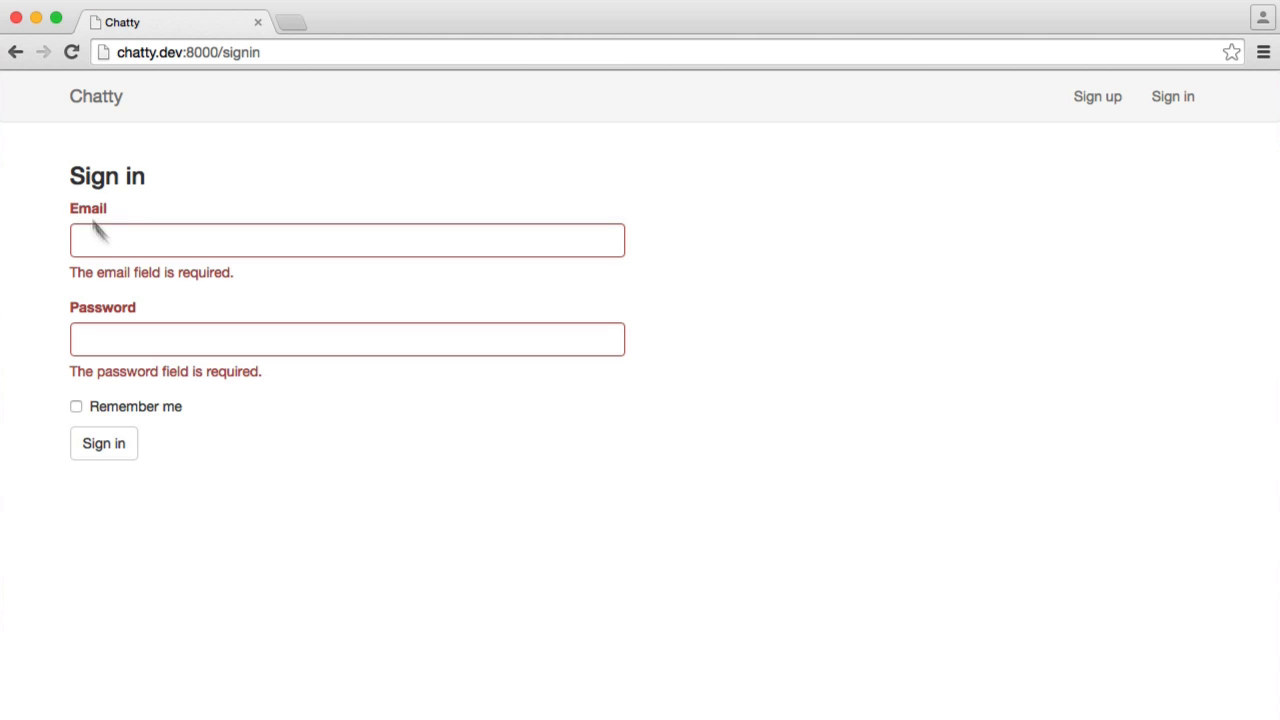
mouse_move(364, 492)
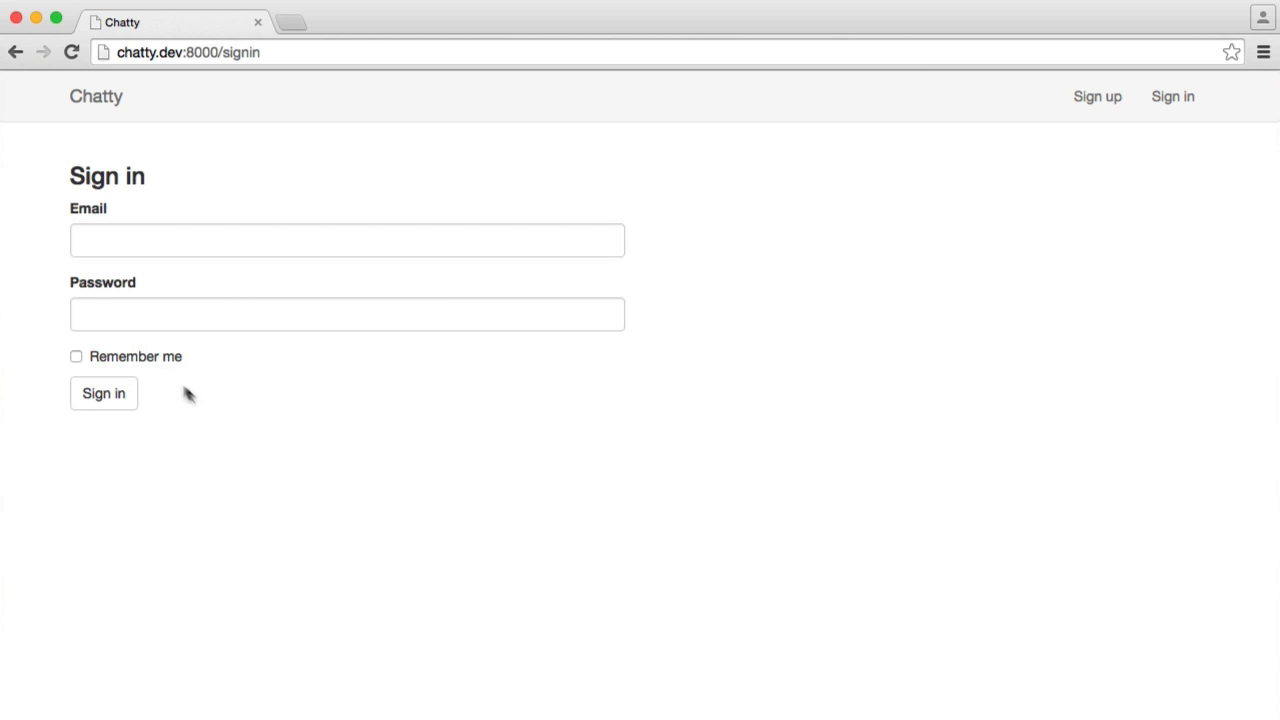
mouse_move(228, 390)
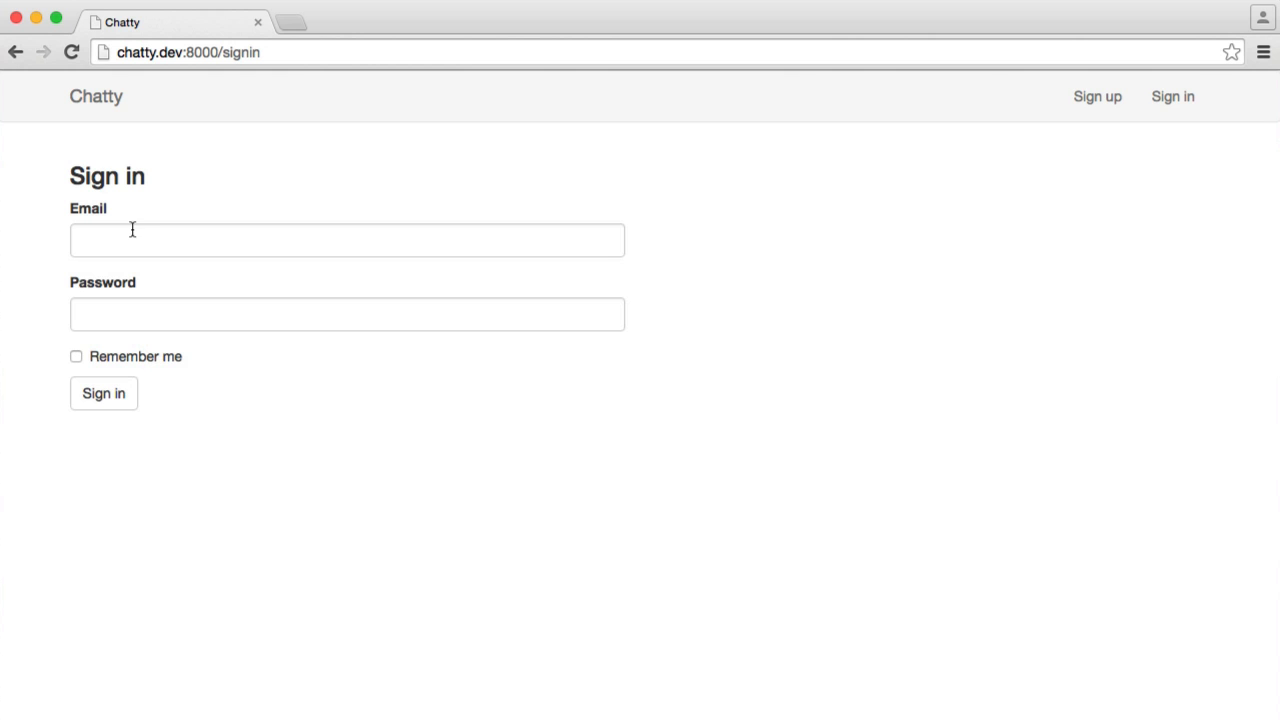
mouse_move(124, 296)
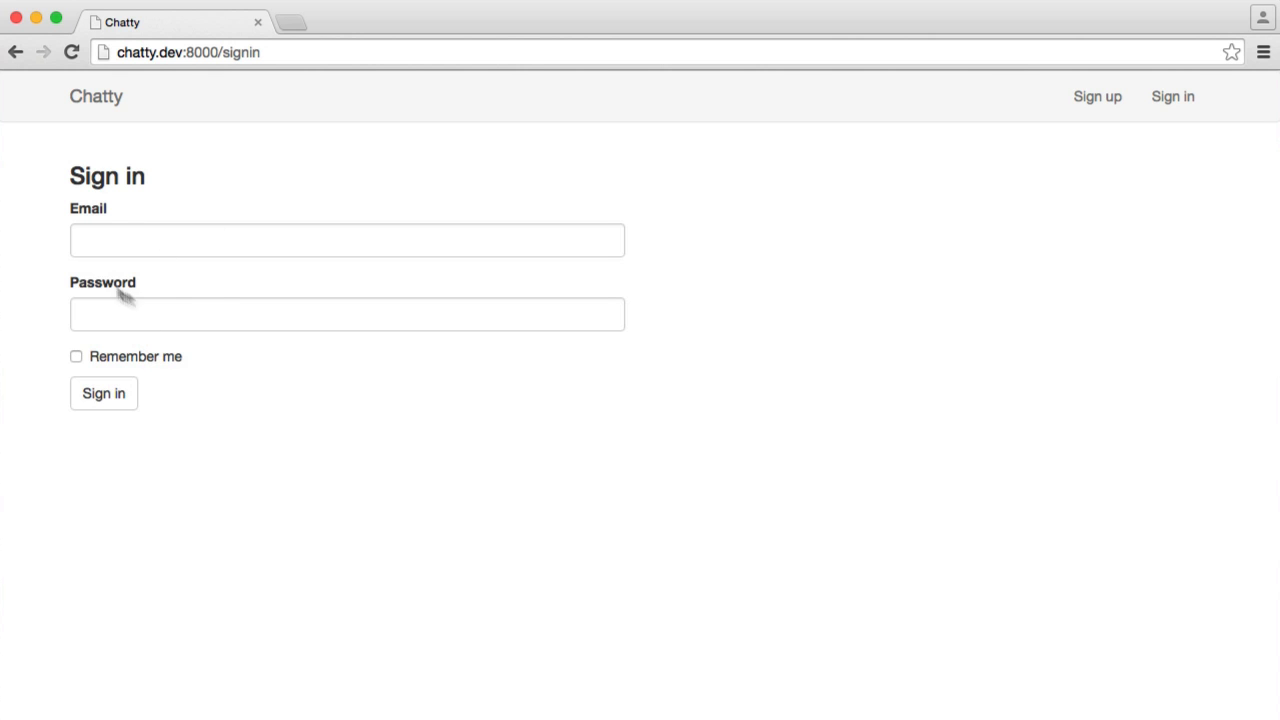
Fill the email field with a saved address and move on to the password.
text(ale)
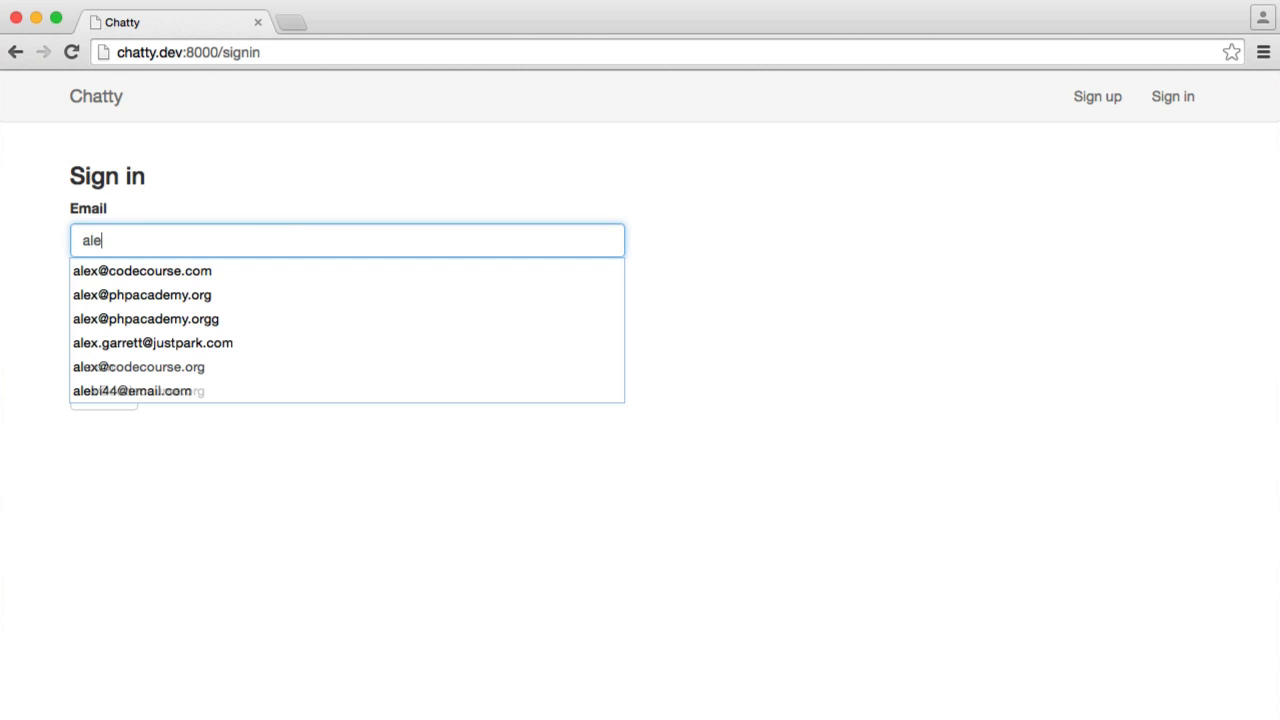
click(142, 270)
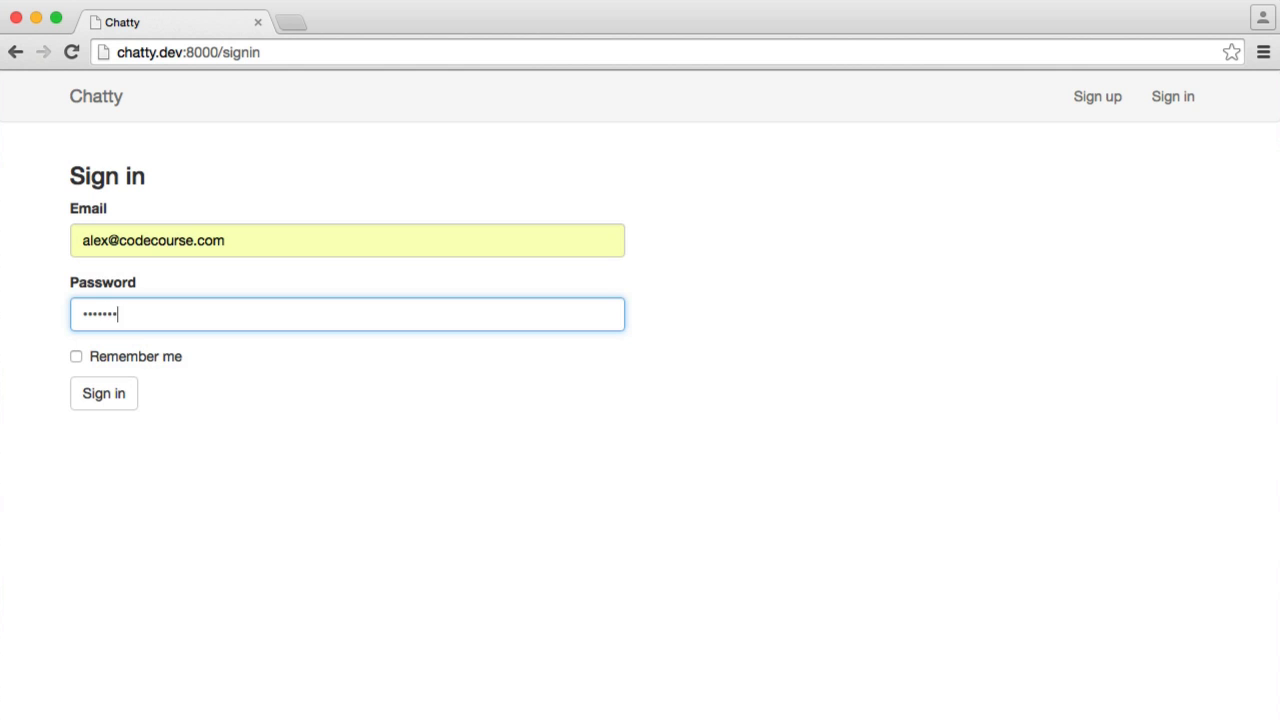
click(104, 392)
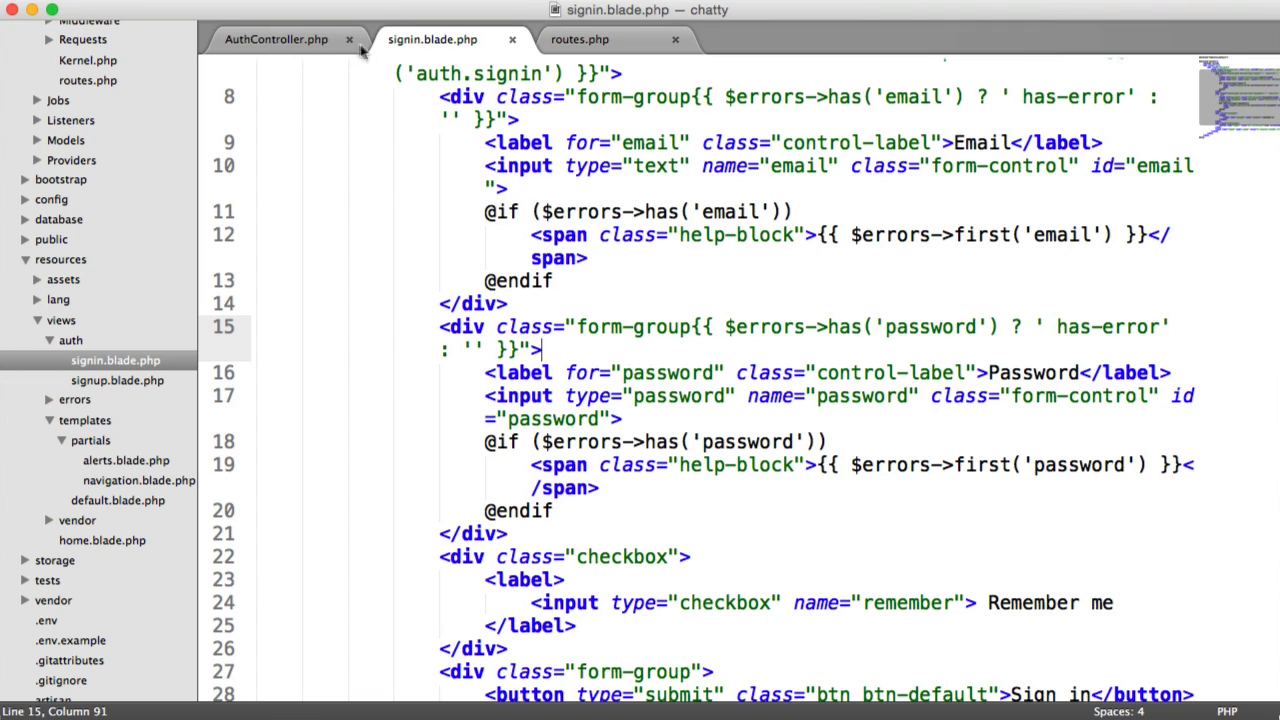
In postSignin add if (!Auth::attempt($request->only(['email','password']))) { }.
click(276, 40)
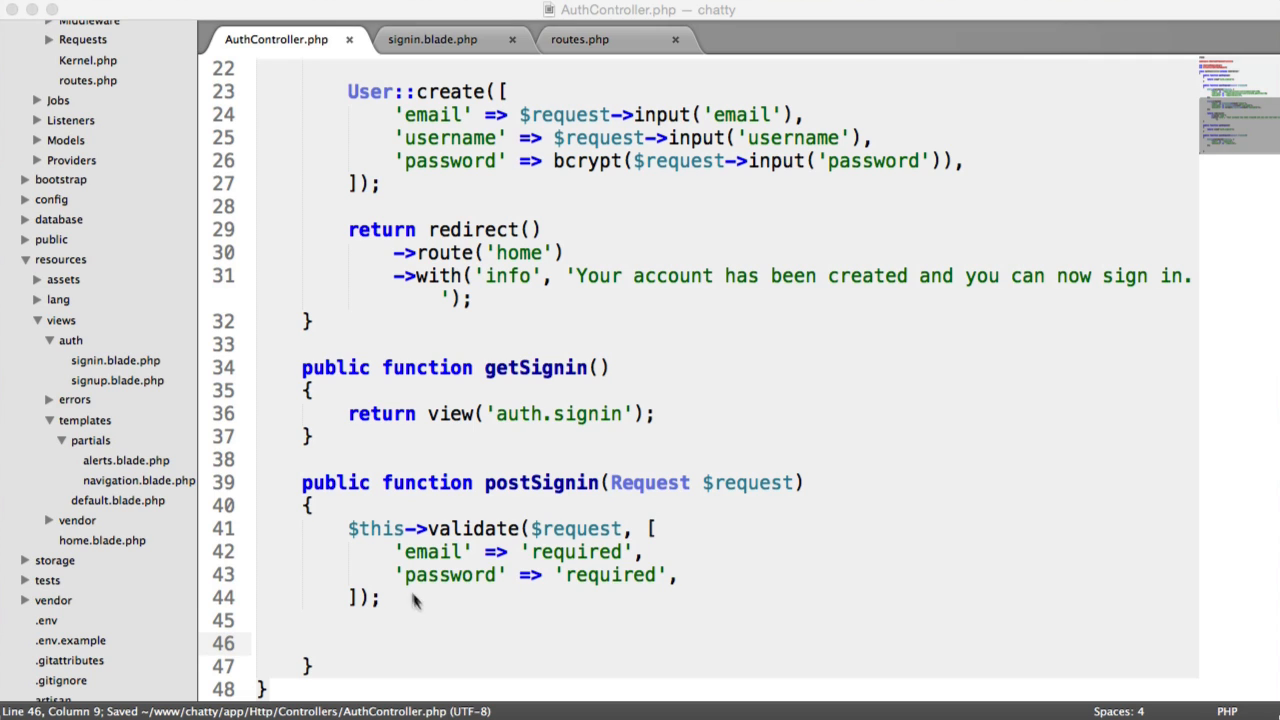
text(if ())
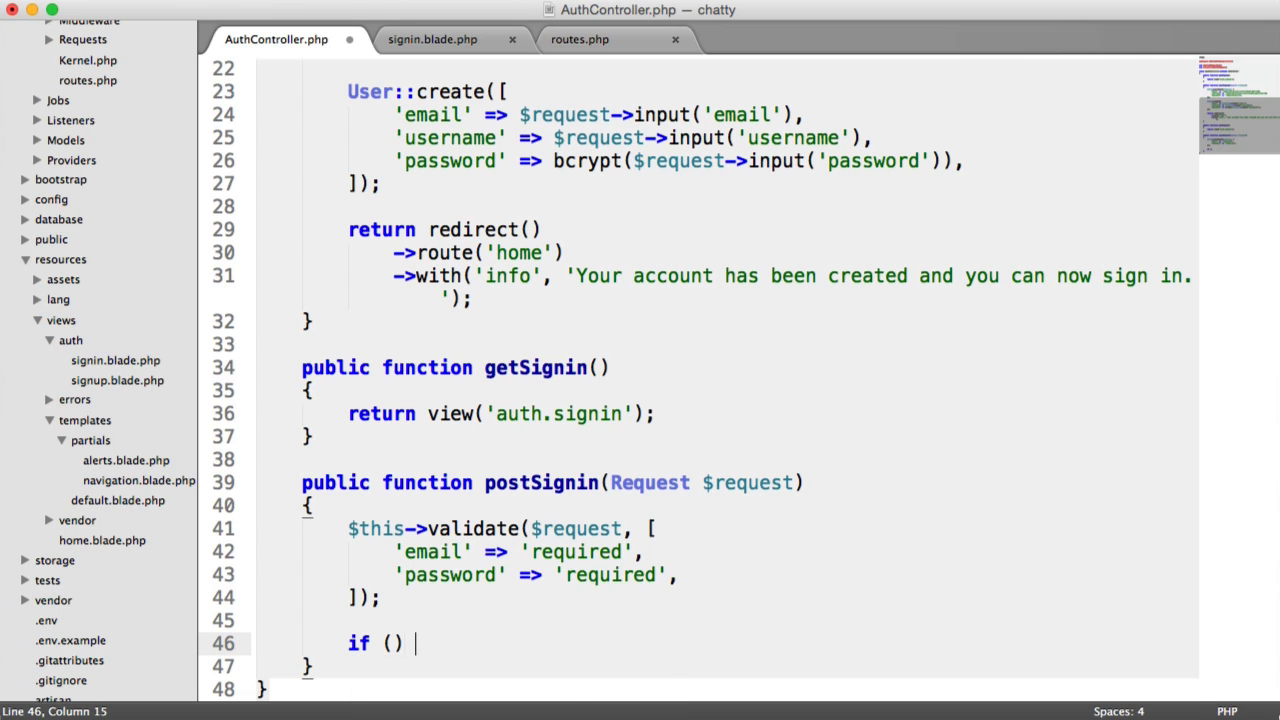
text({)
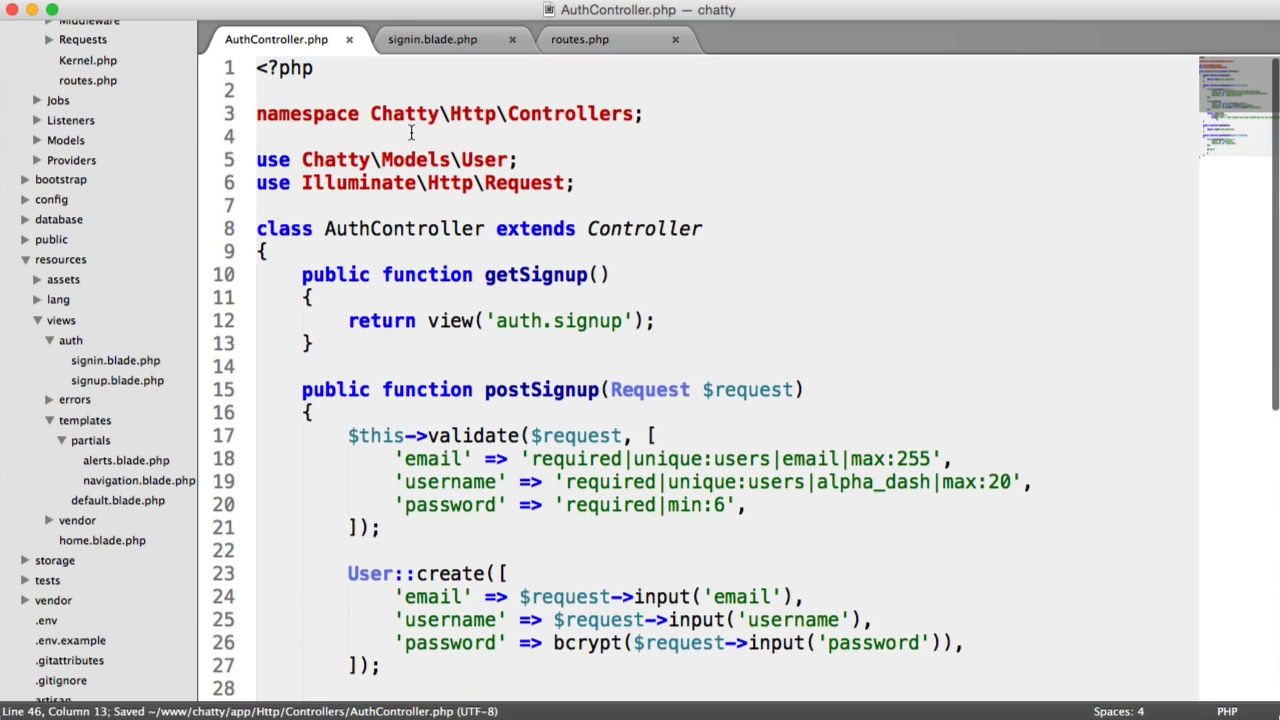
text(Aut)
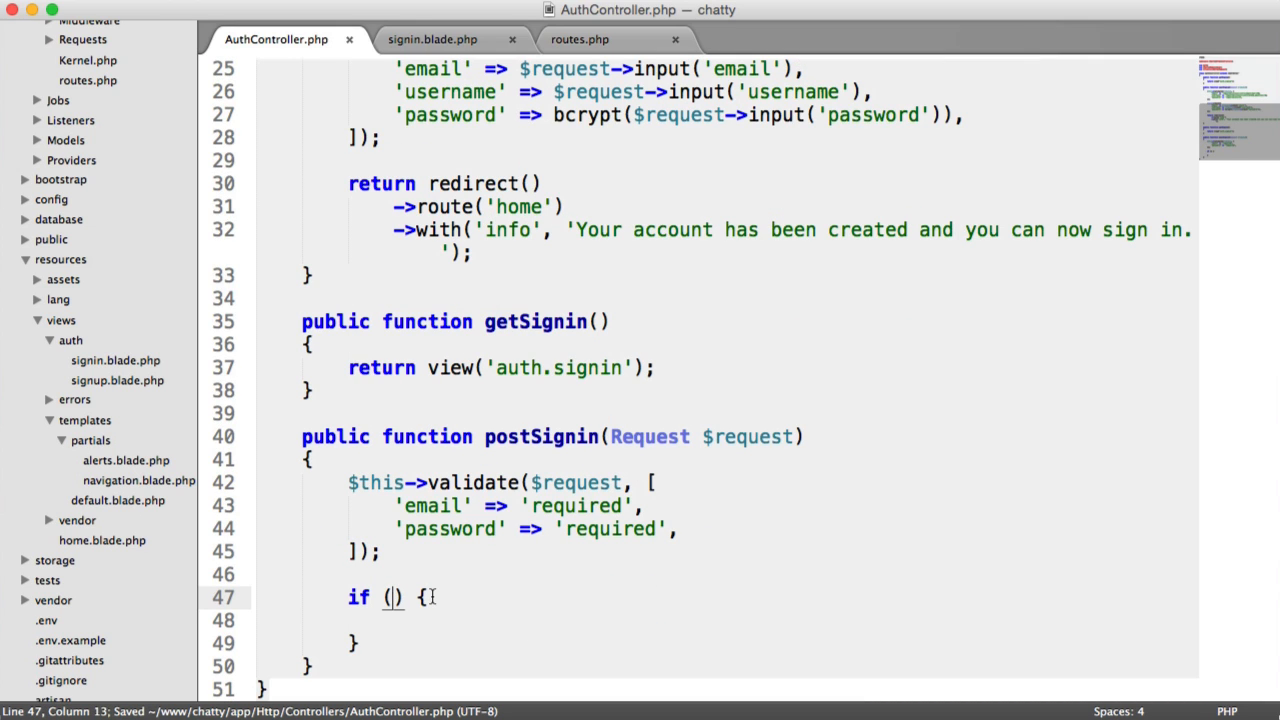
text(!Auth::attempt()
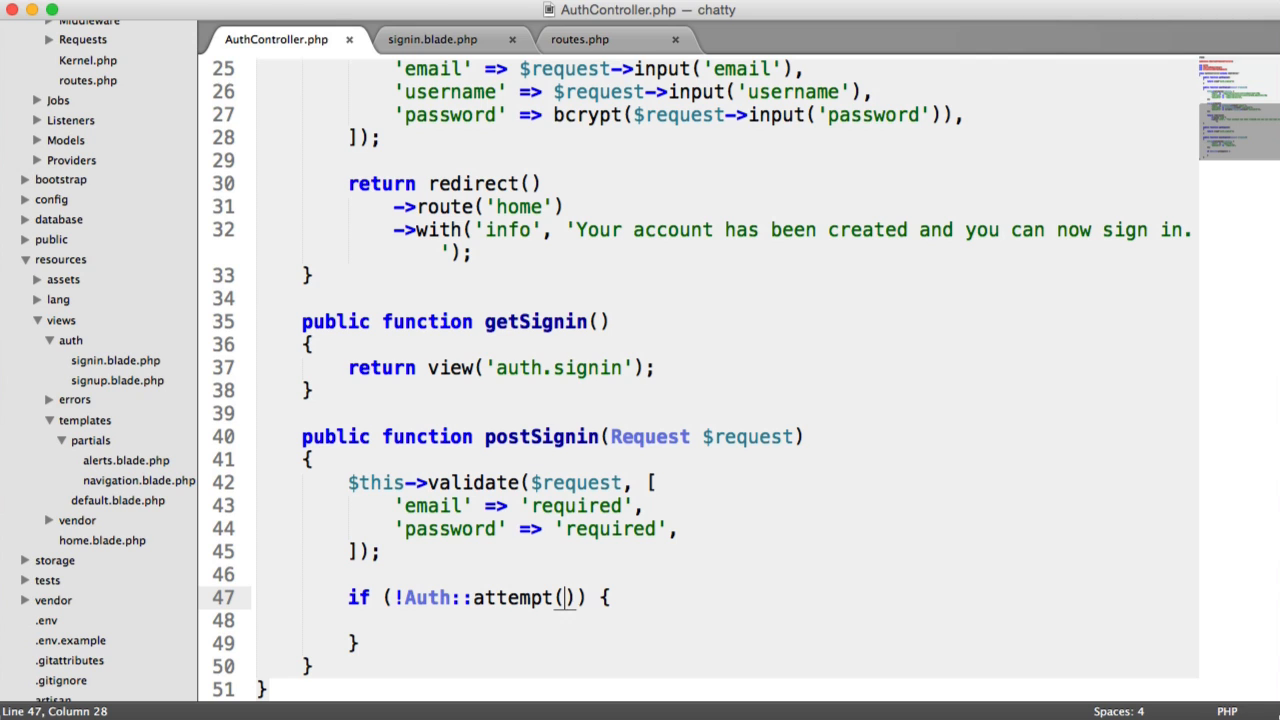
text($request->)
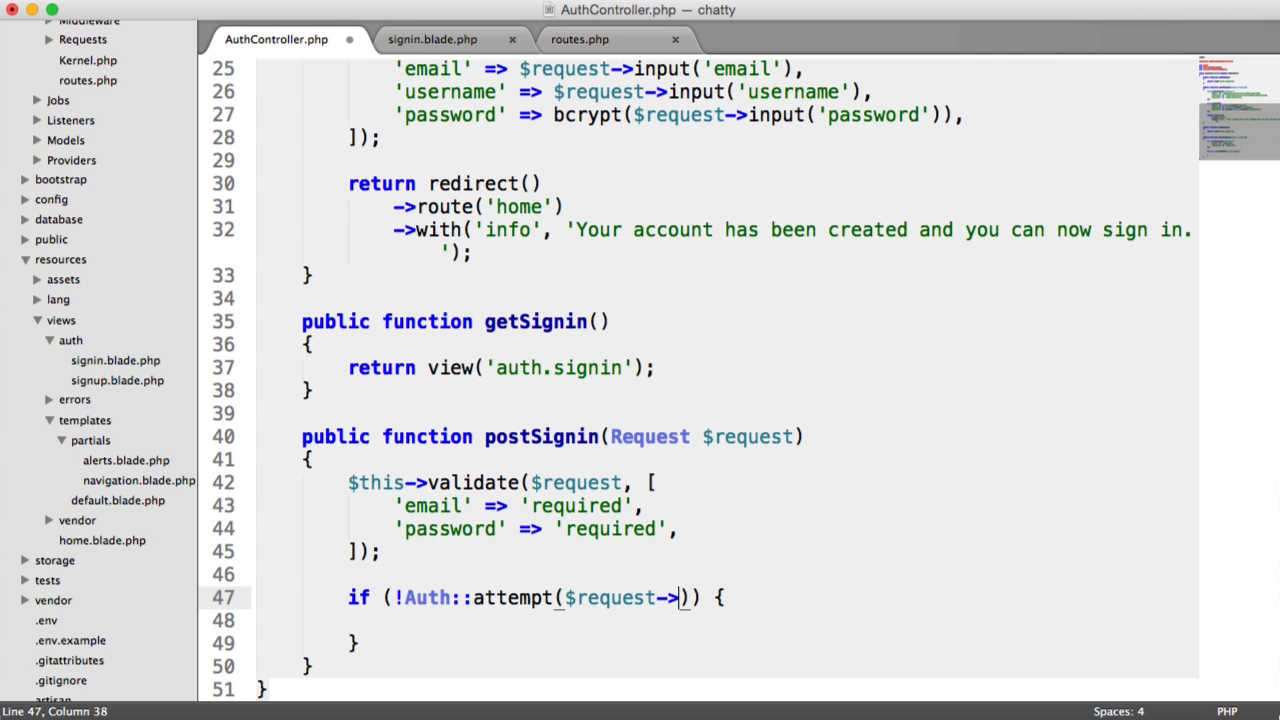
text(only()
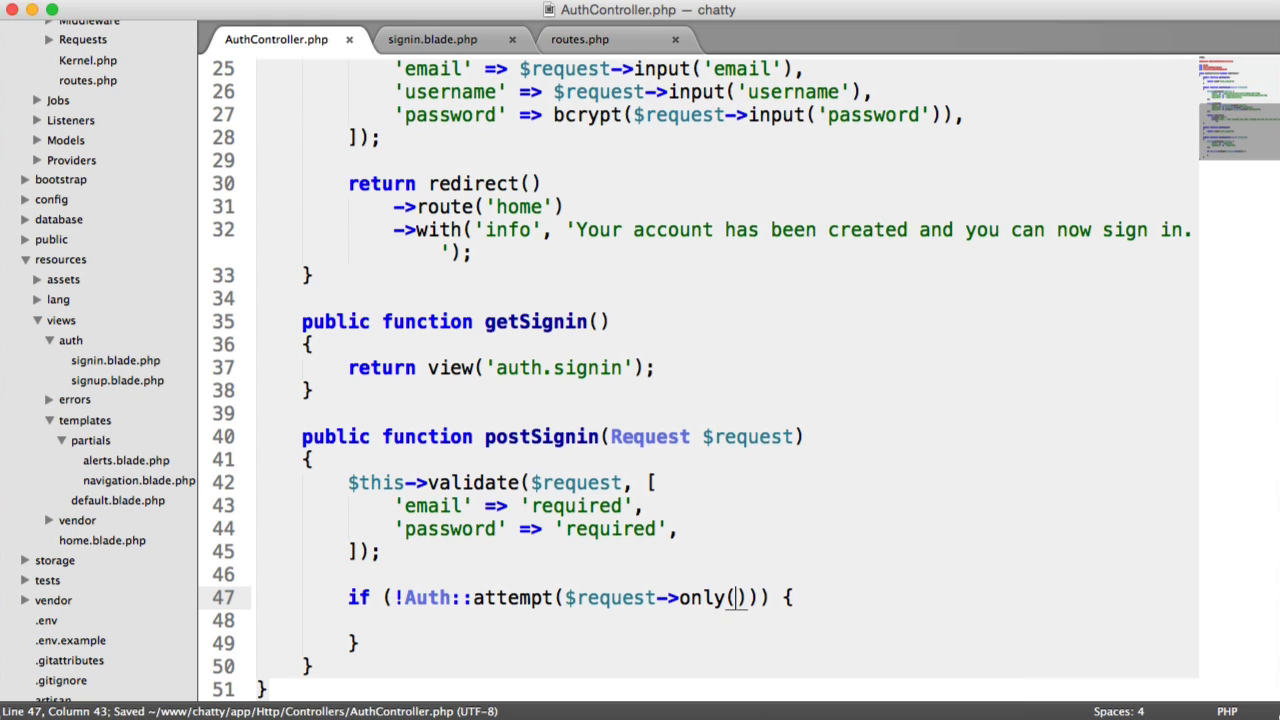
text([)
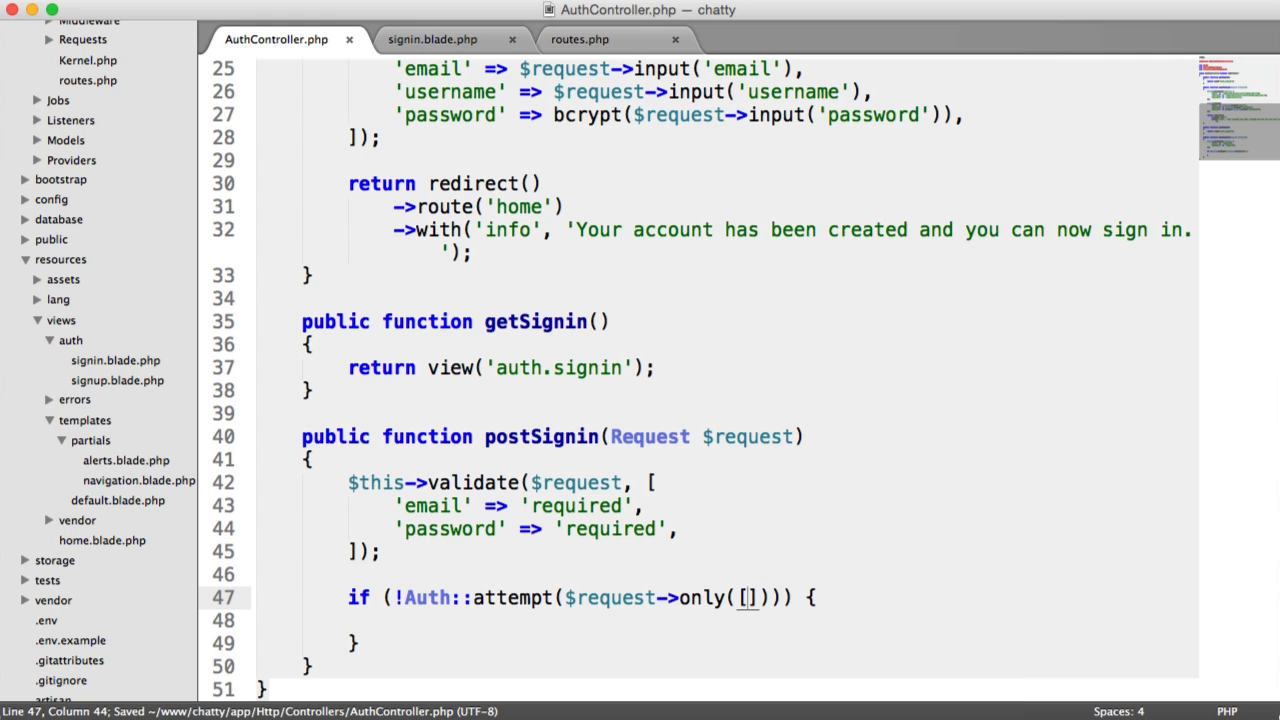
text('email')
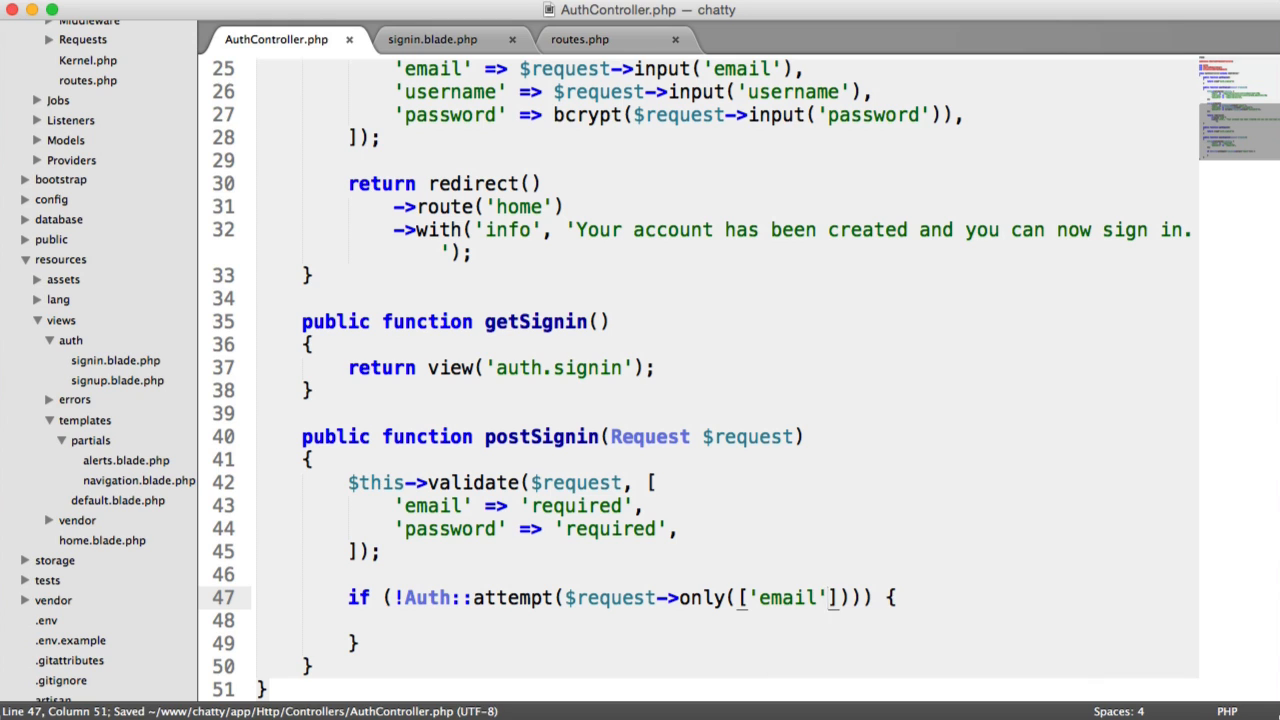
text('password')
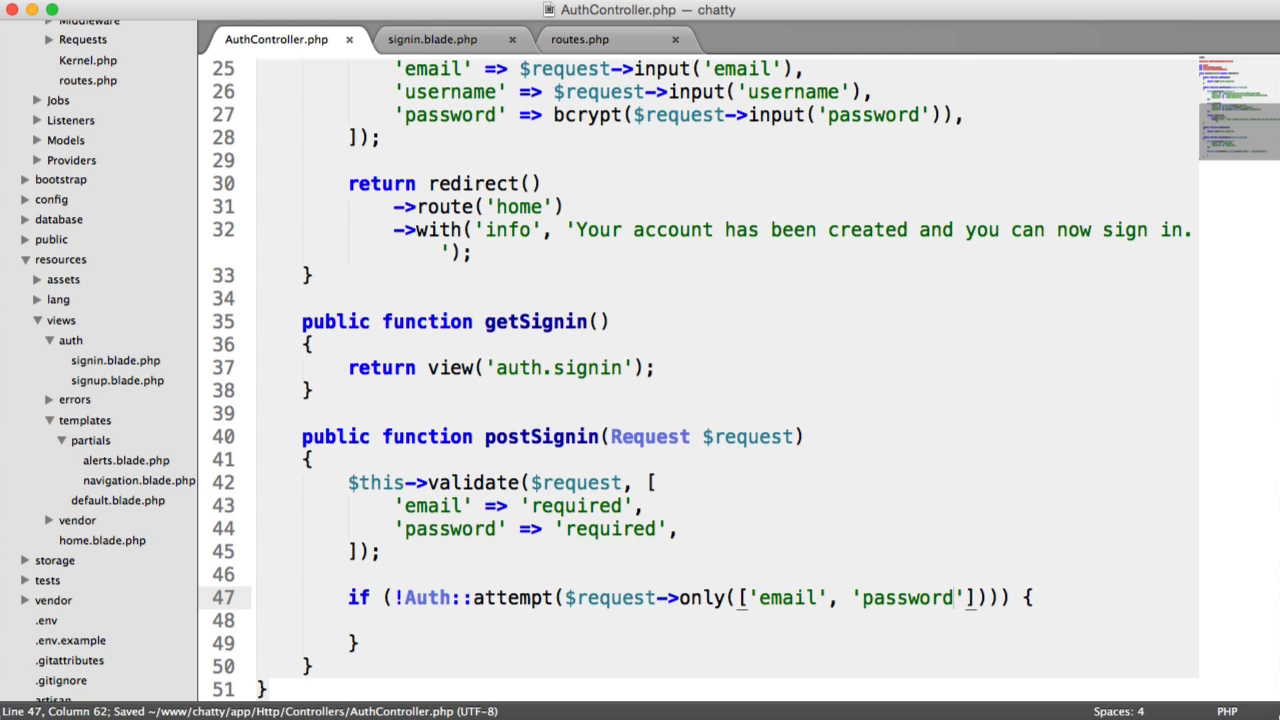
Pass $request->has('remember') as the attempt's second argument, then return to the signin view.
drag(564, 596, 702, 596)
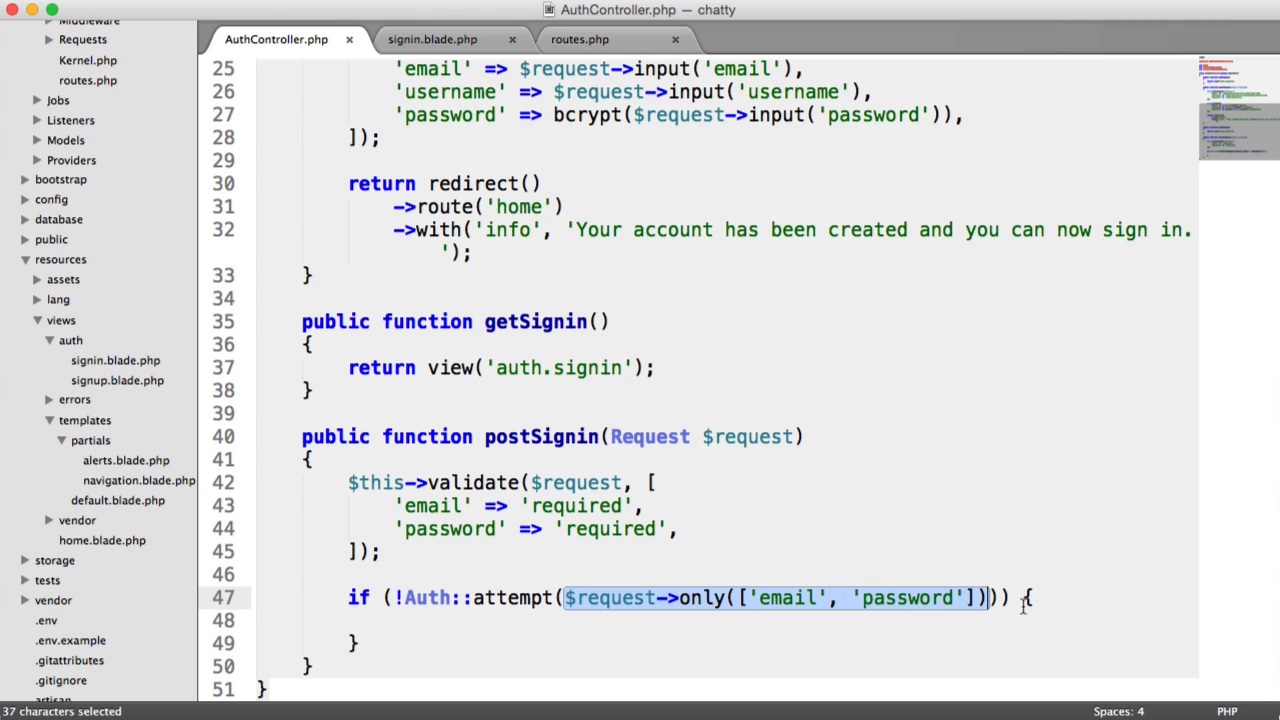
mouse_move(760, 612)
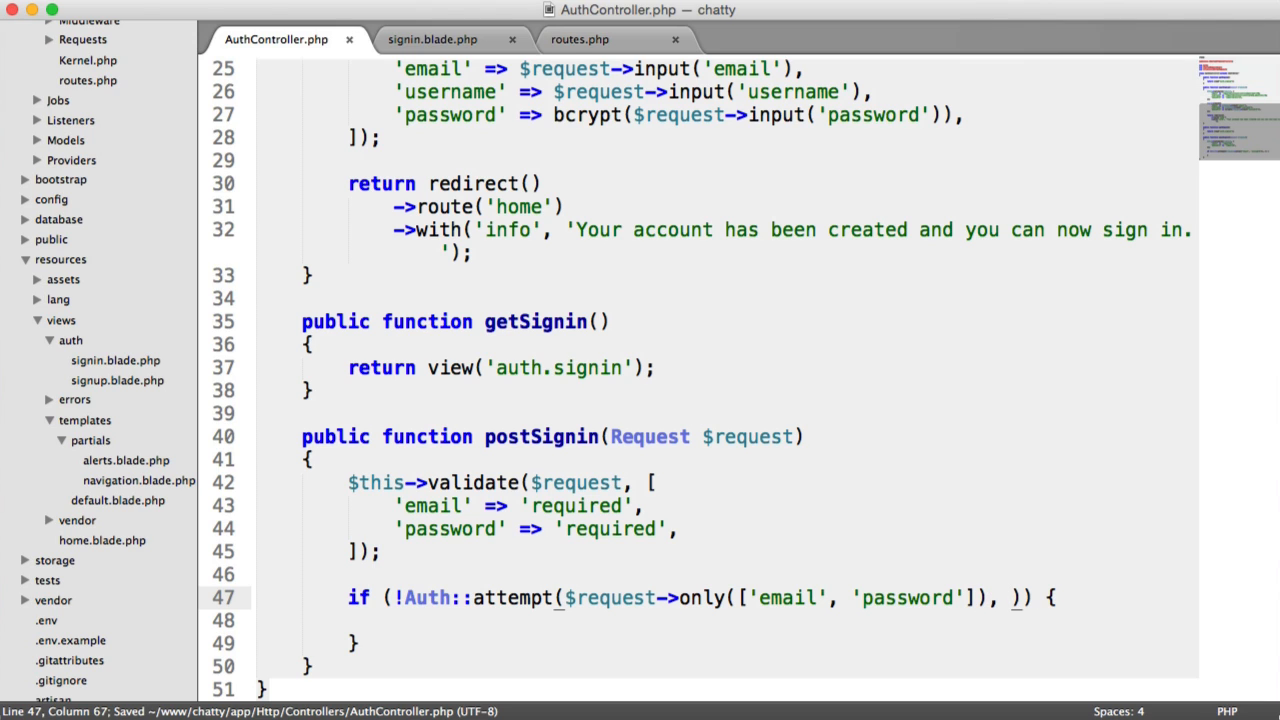
text($)
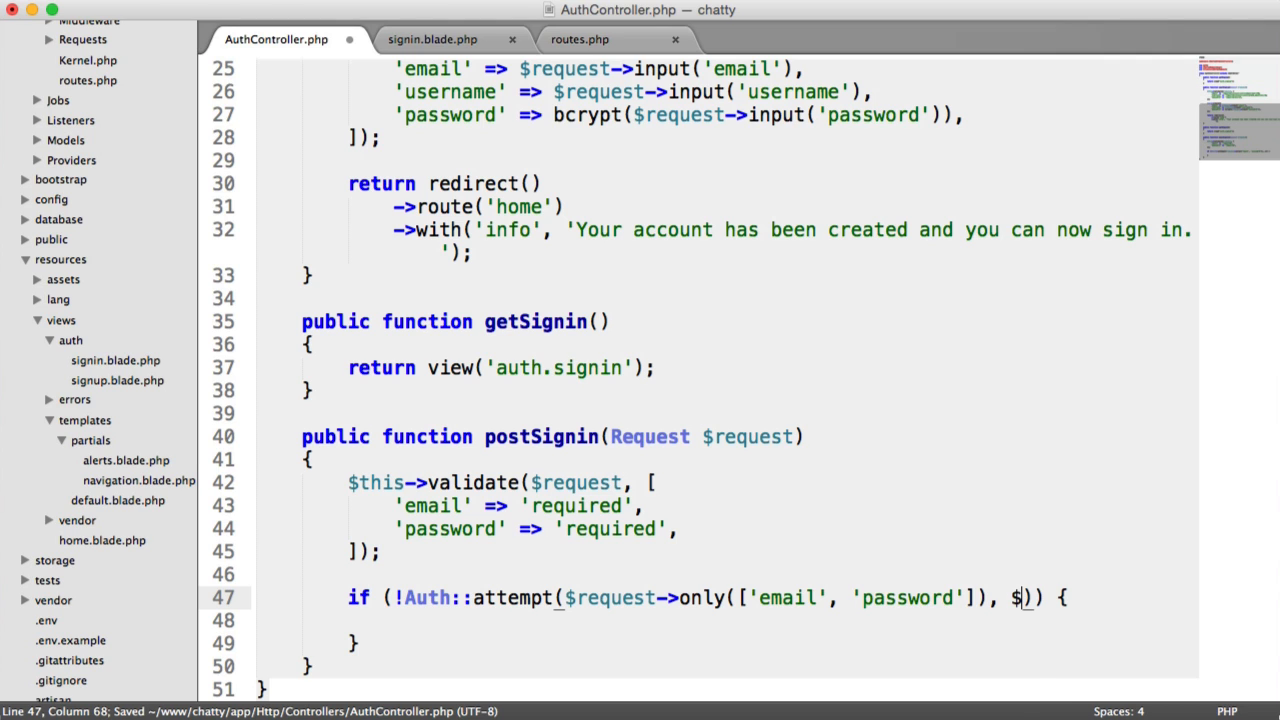
text(request-)
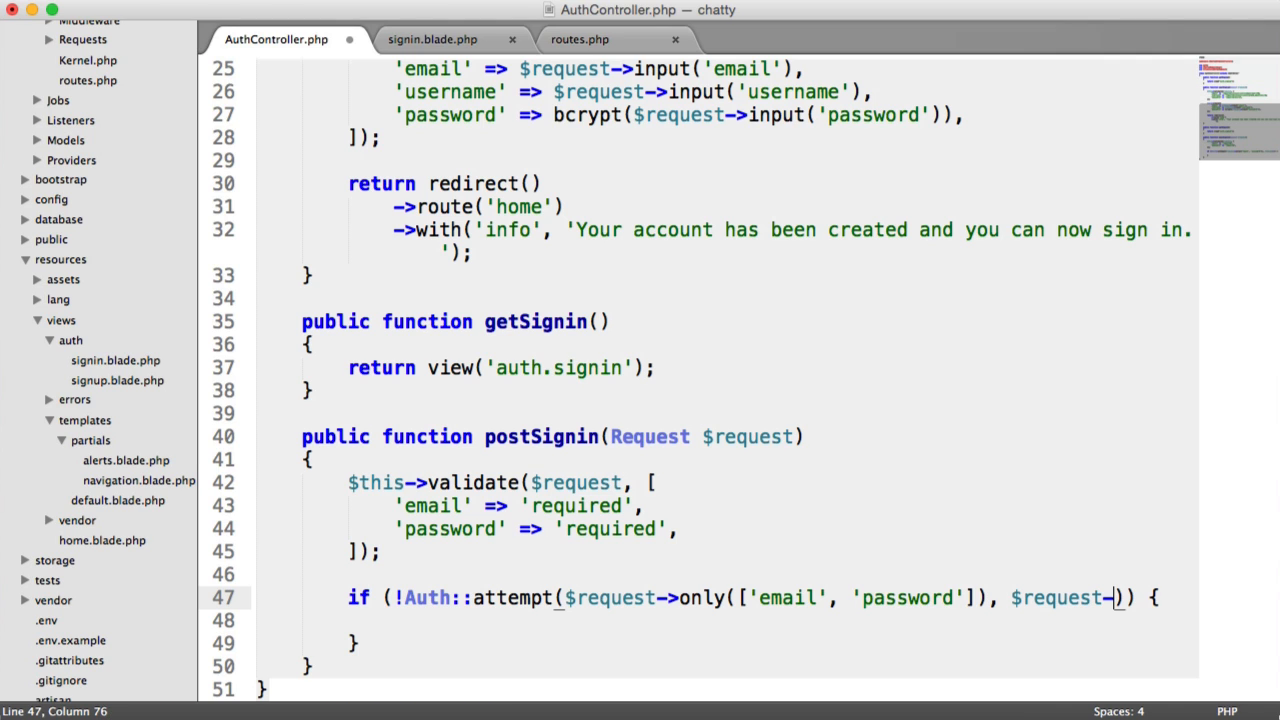
text(->has(')
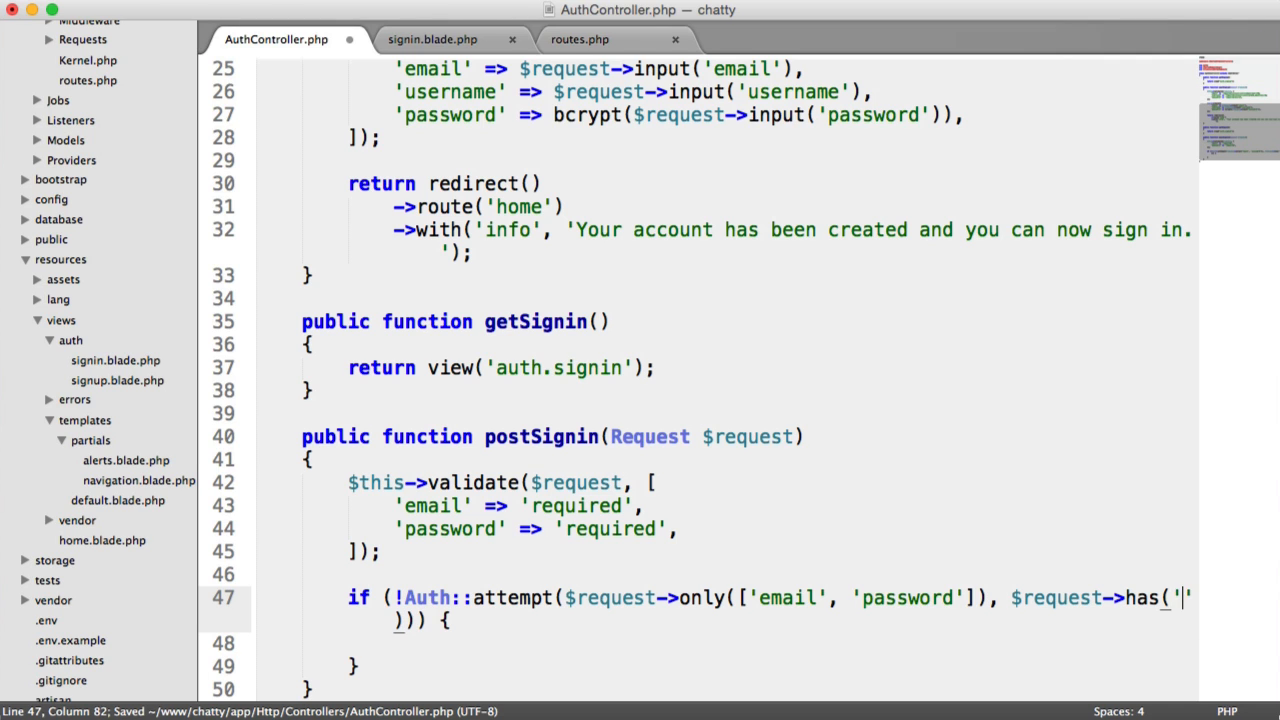
text(remember)
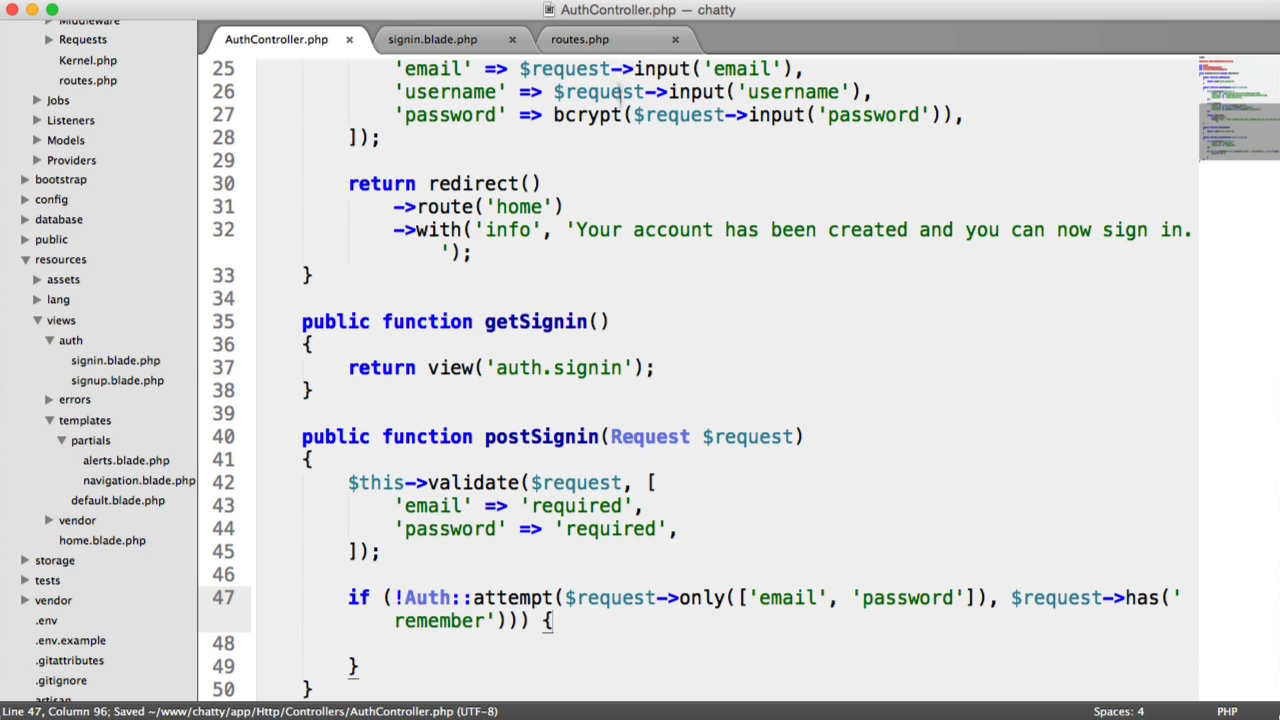
click(432, 40)
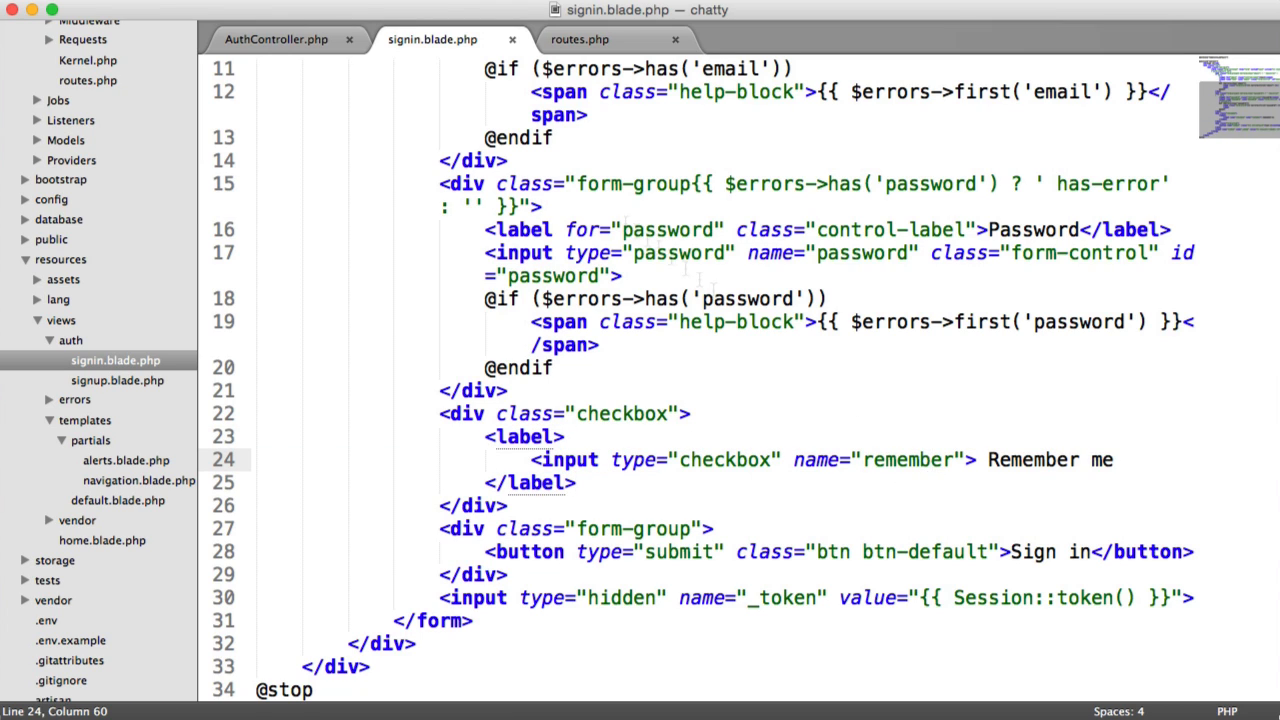
Switch back to AuthController.php with the new Auth::attempt check.
click(276, 40)
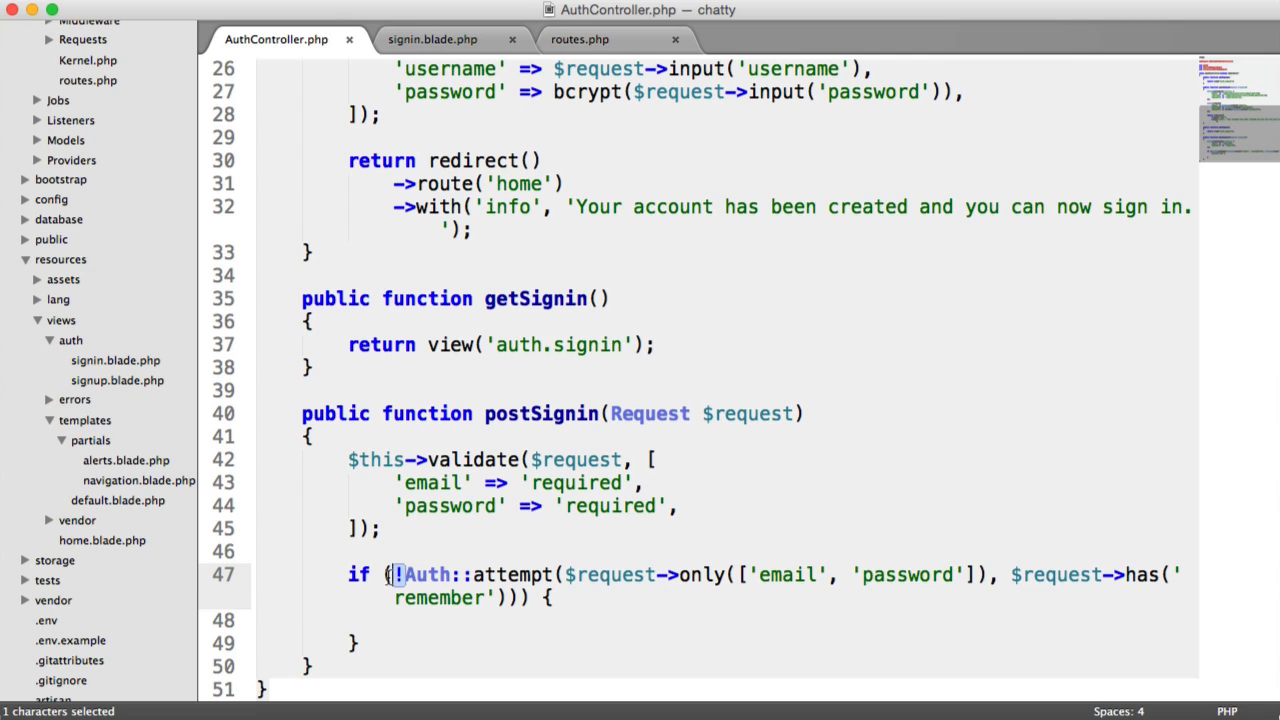
Return redirect()->back()->with('info', 'Could not sign you in with those details.') inside the if block.
text(return r)
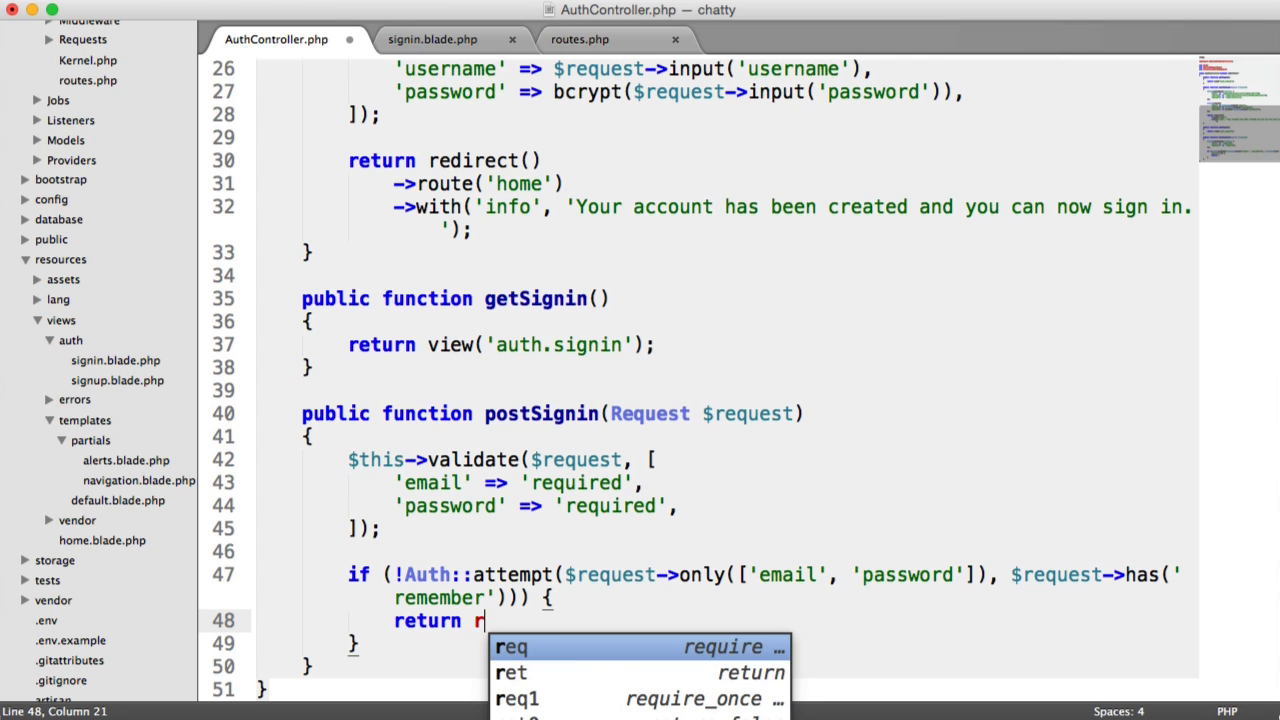
text(edirect()->route)
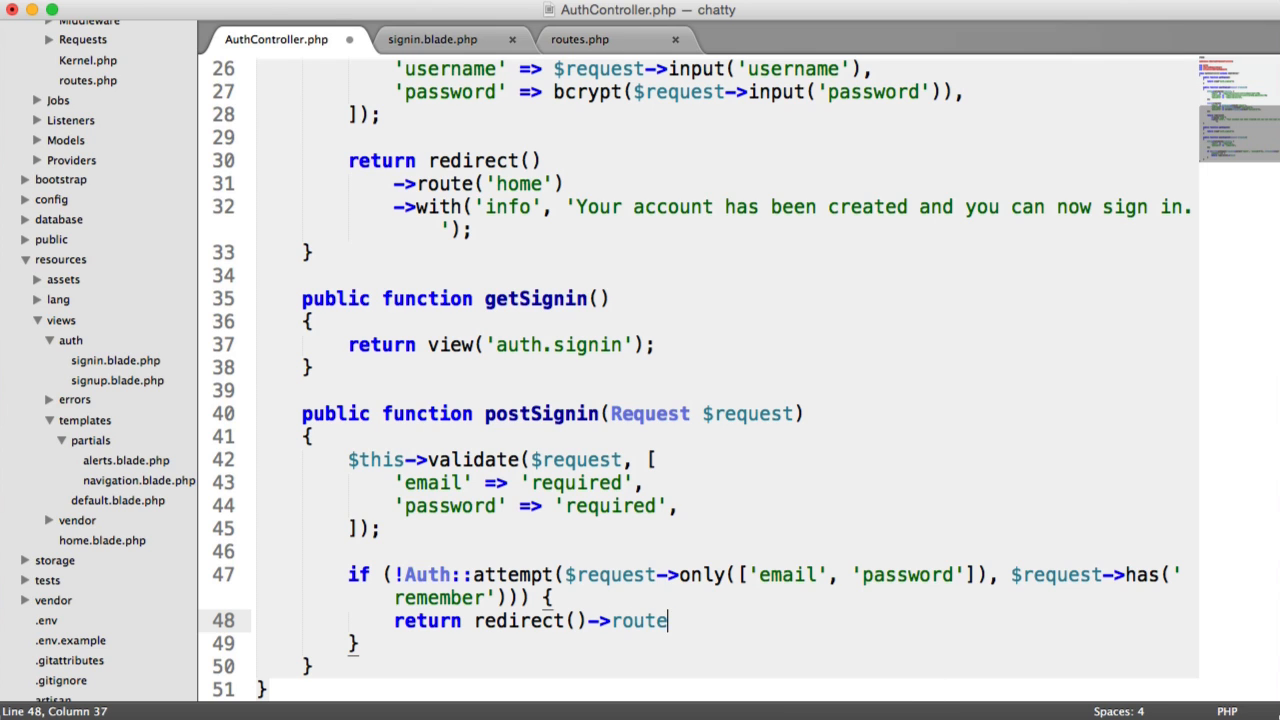
text(back()-)
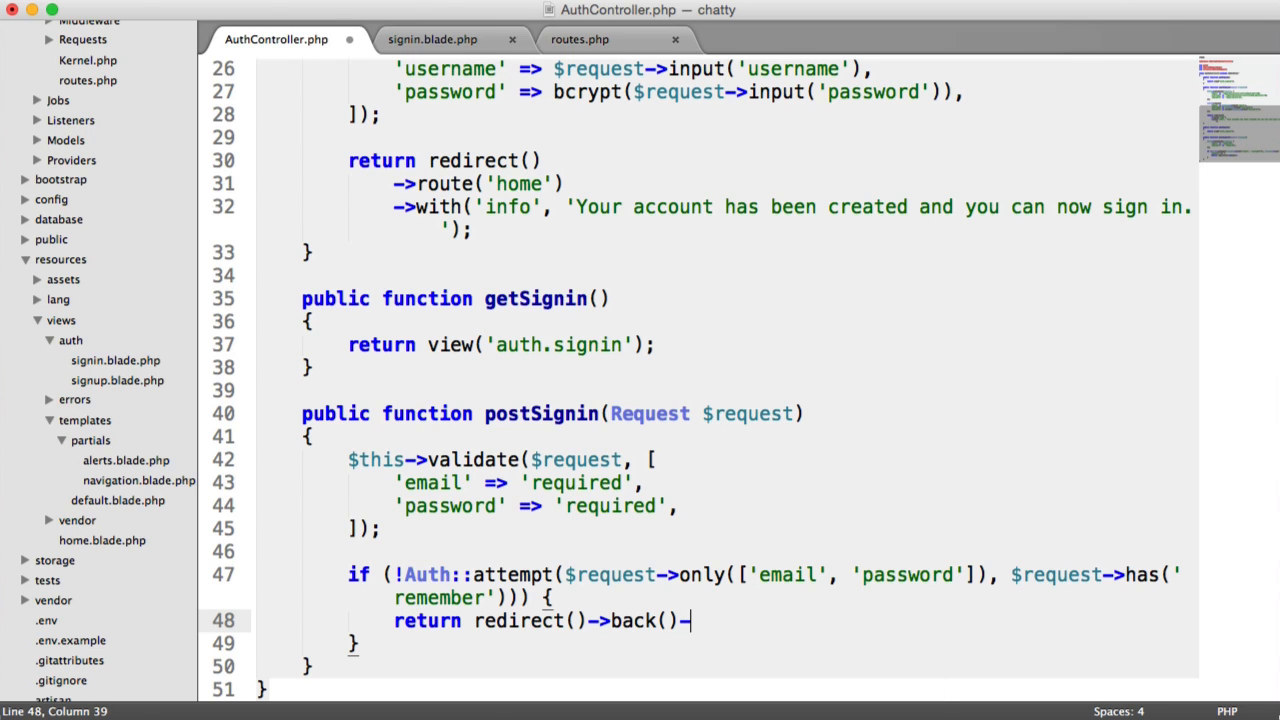
text(->with();)
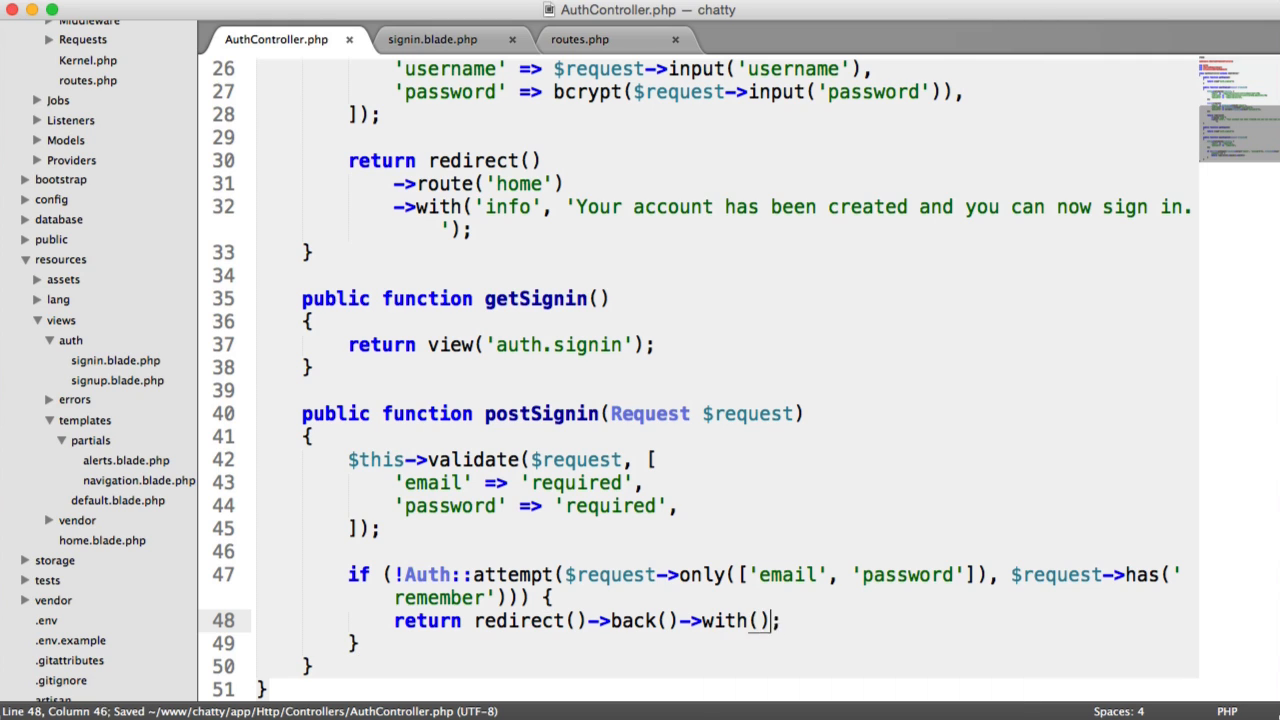
text('info', 'C)
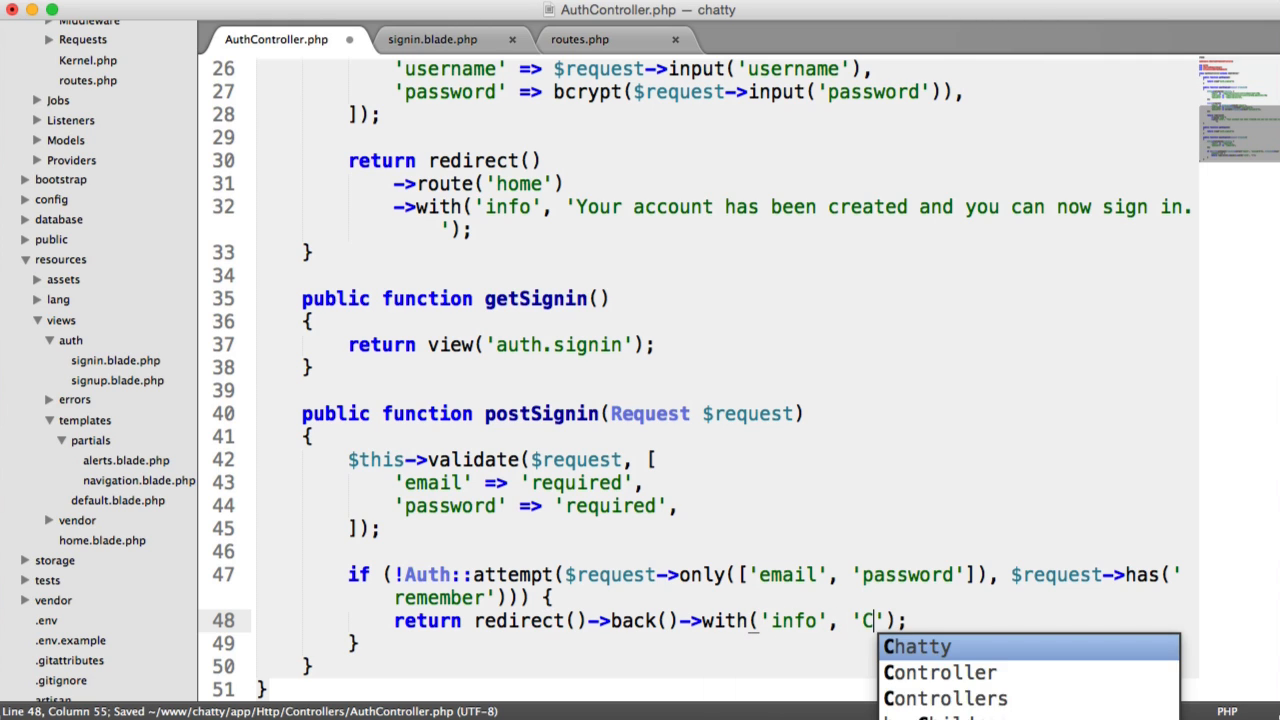
text(ould not sign you in with those details.)
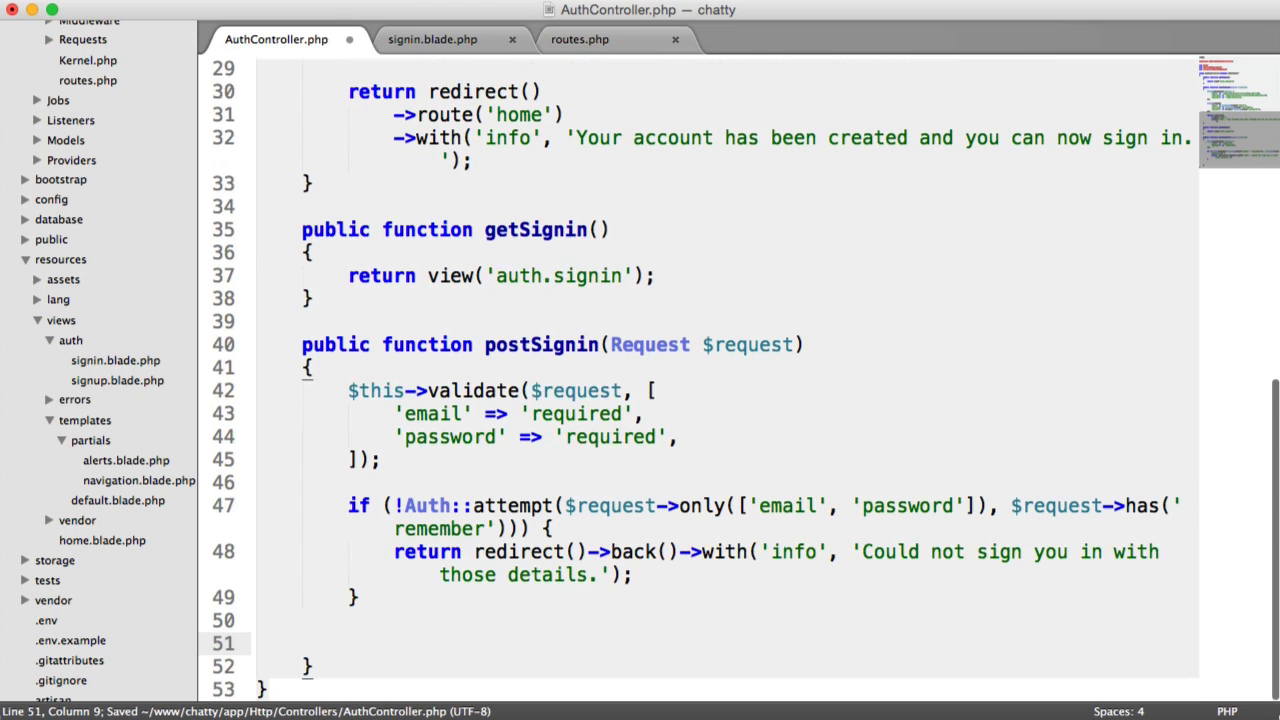
mouse_move(444, 640)
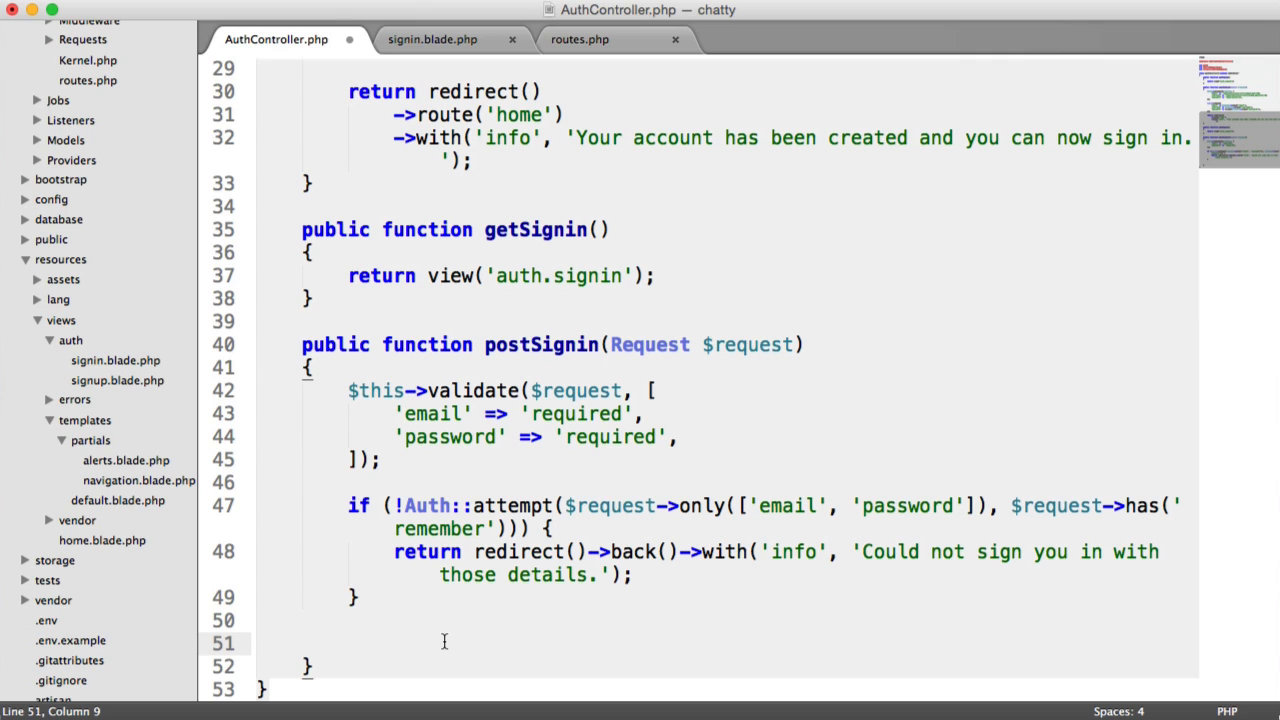
Begin the success path with return redirect()->route()->with('info', ...).
text(return)
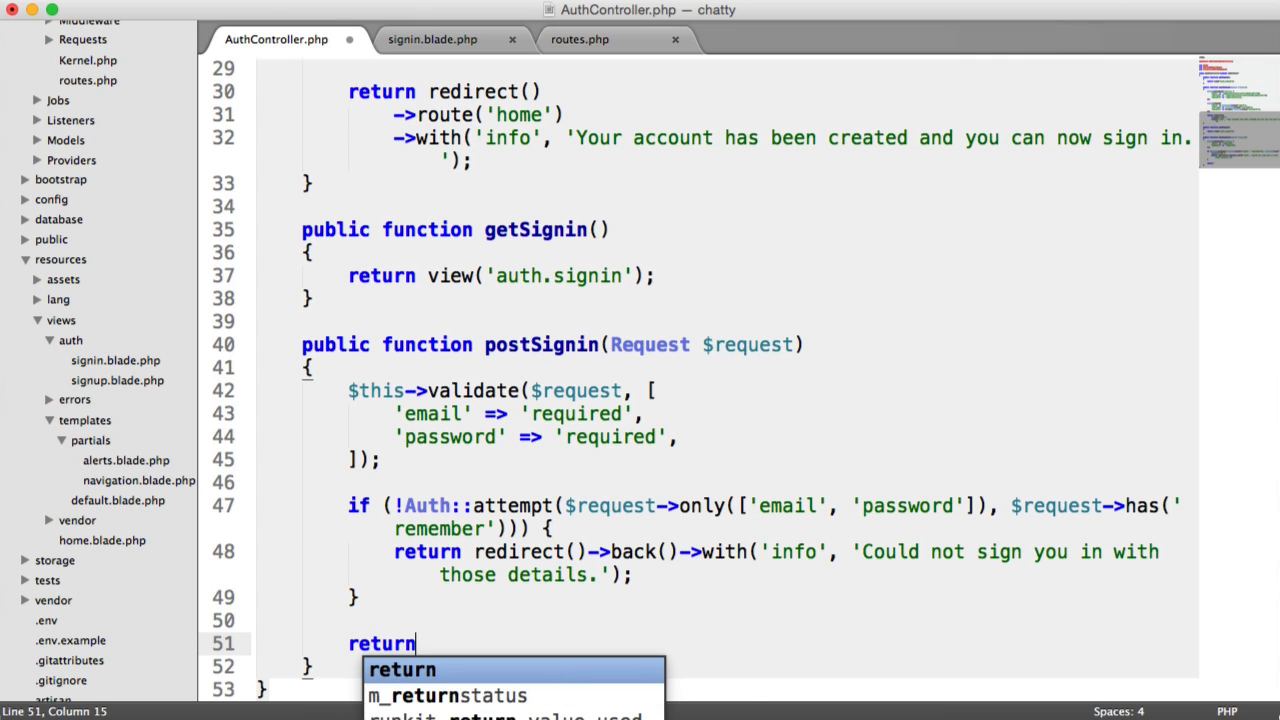
text(redirect())
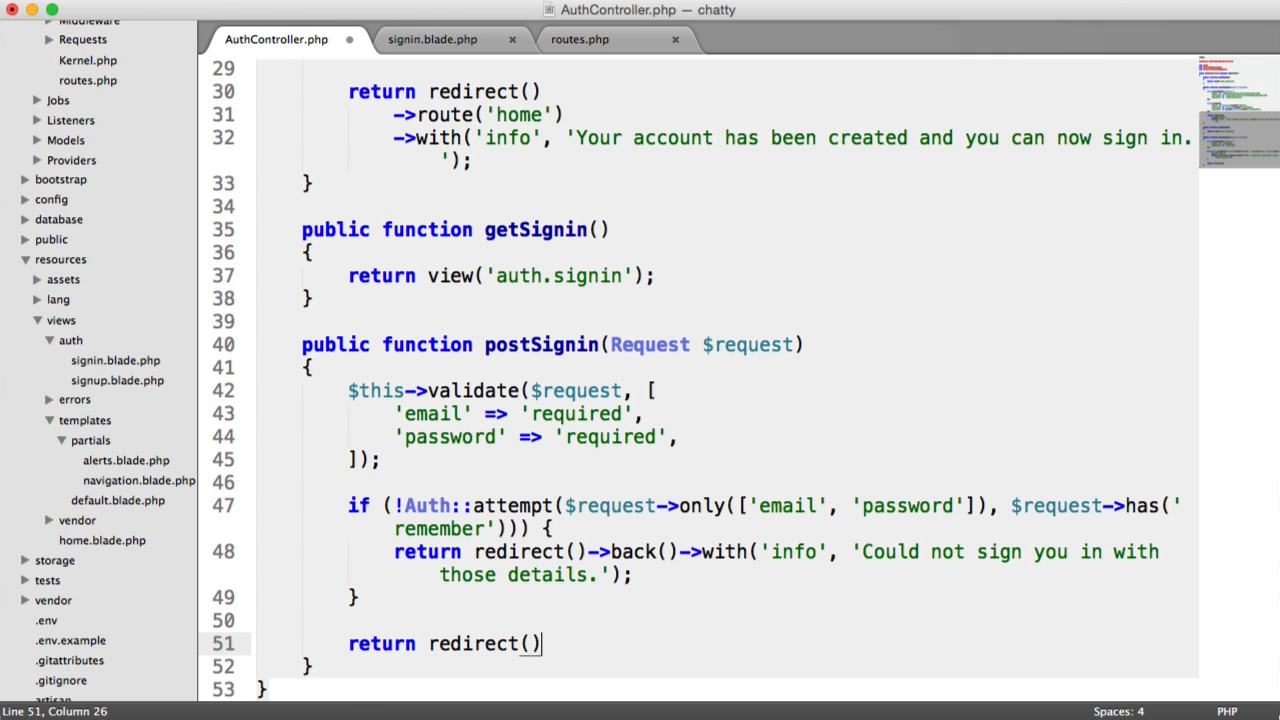
text(->route())
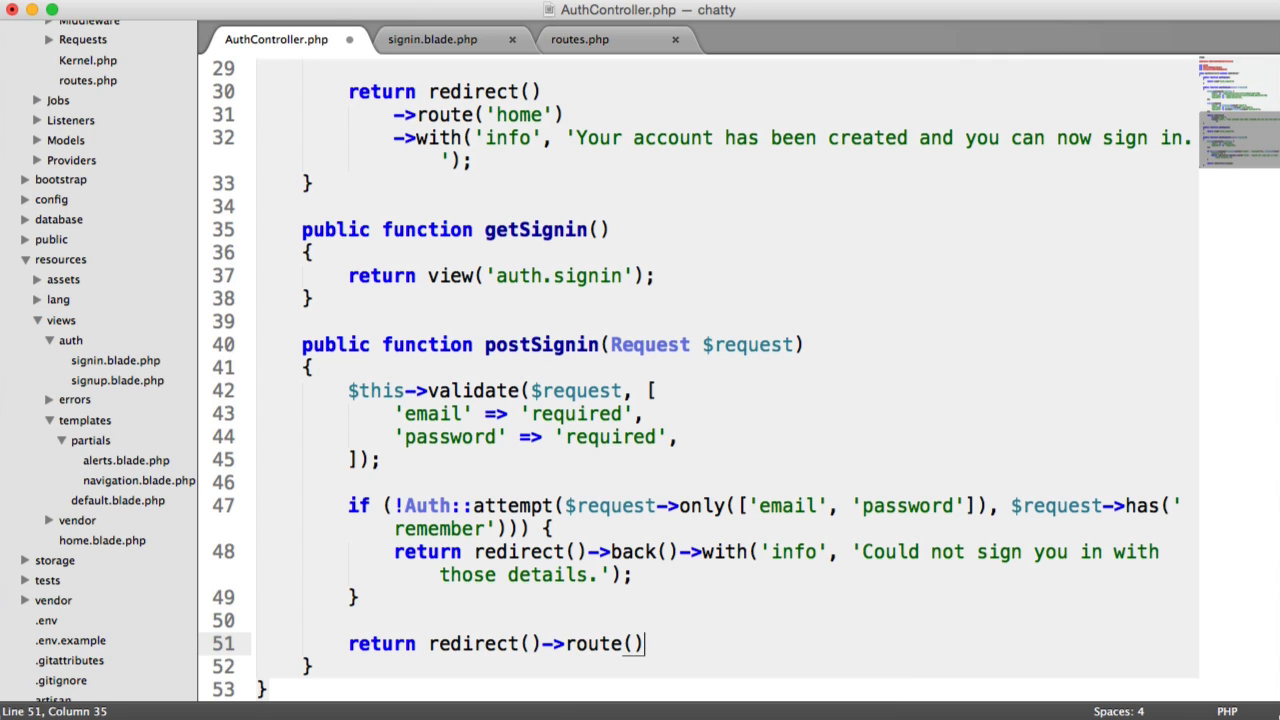
text(->with())
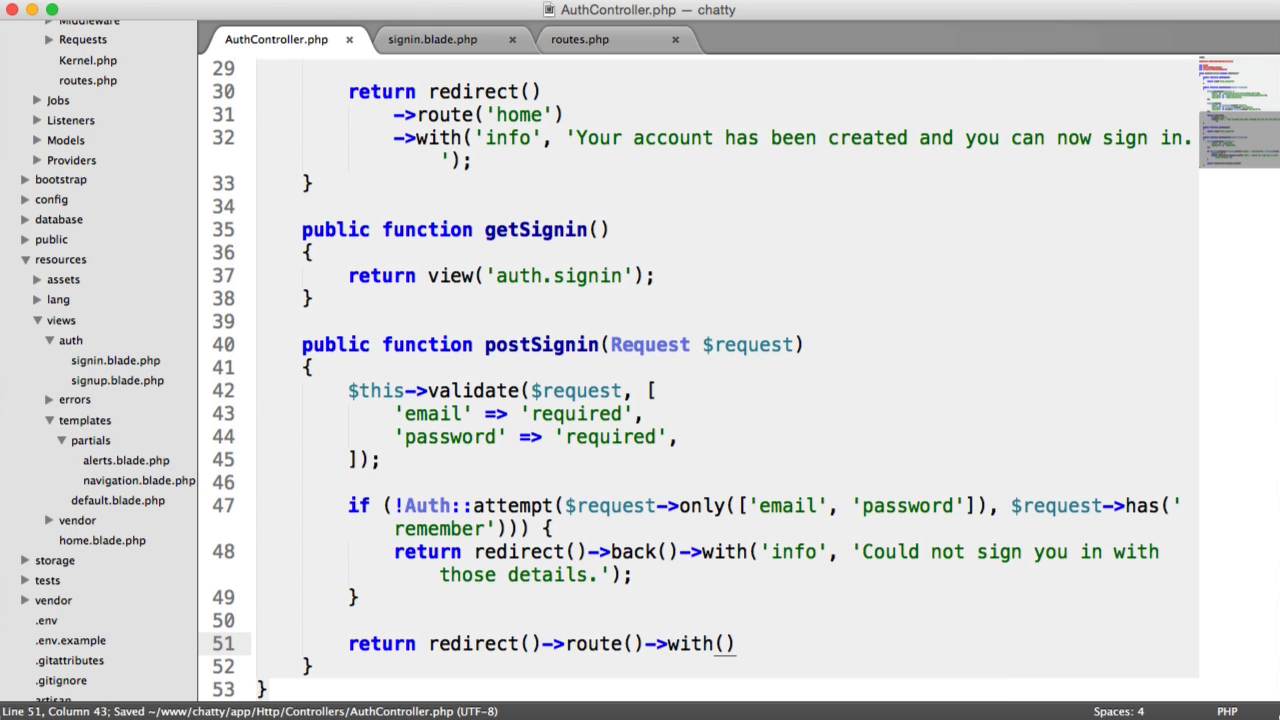
text(i')
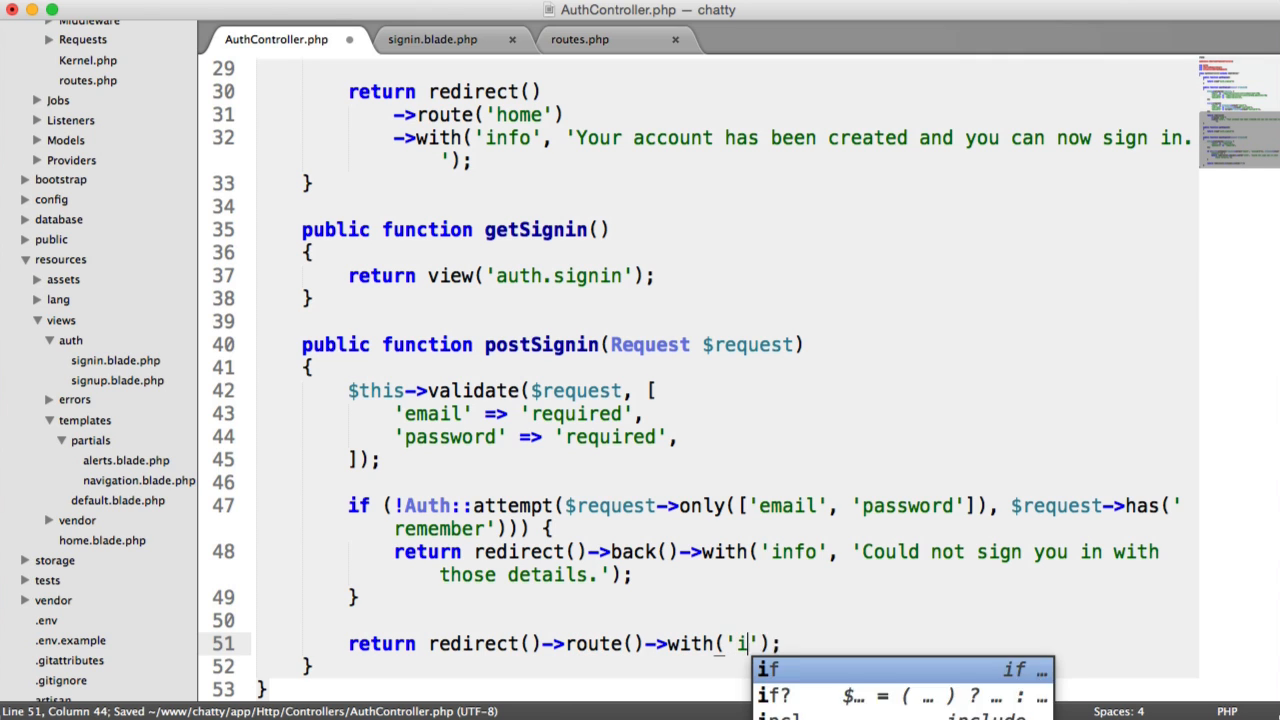
text(nfo', ')
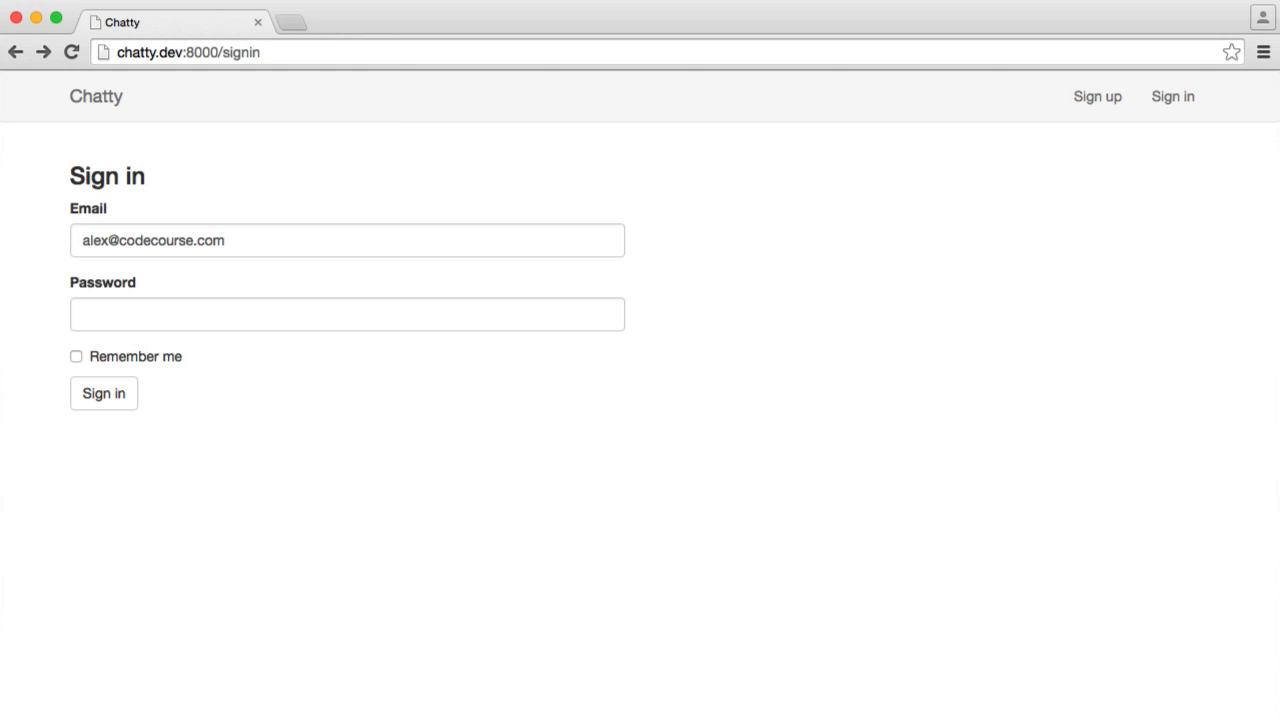
Reload the sign-in page, pick the saved 'alex' email suggestion and move to the password.
click(104, 392)
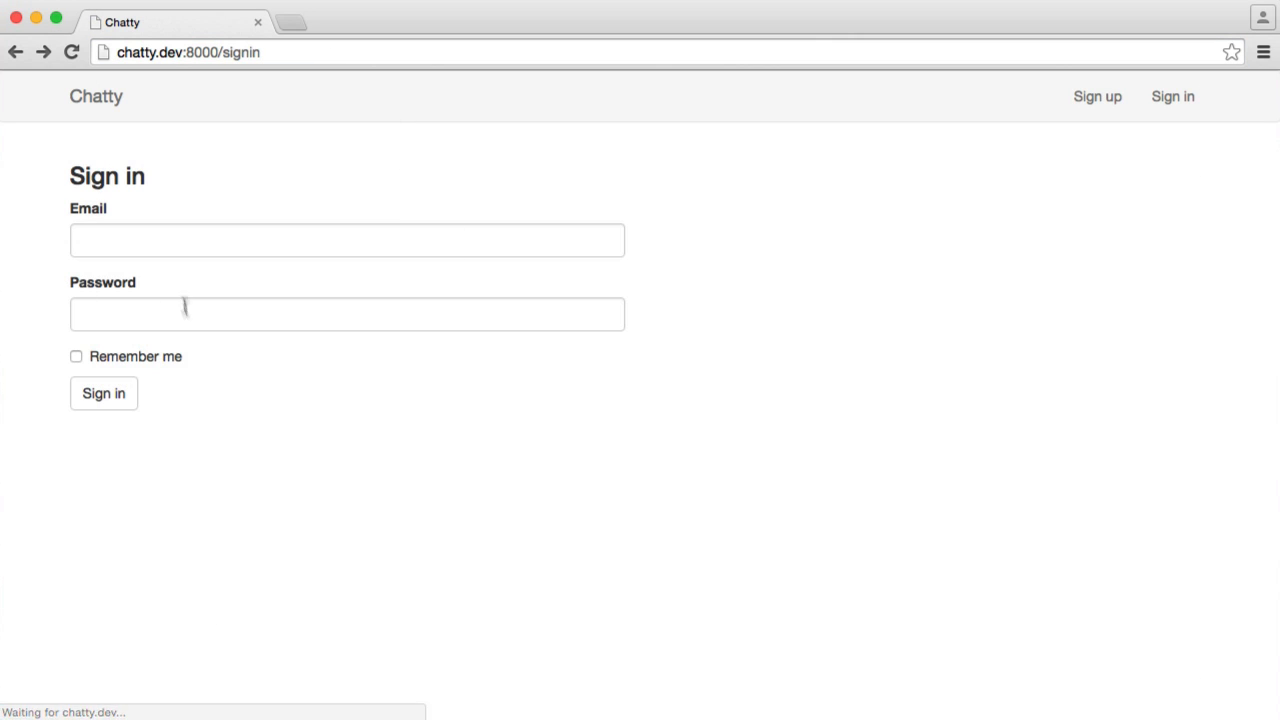
mouse_move(1080, 100)
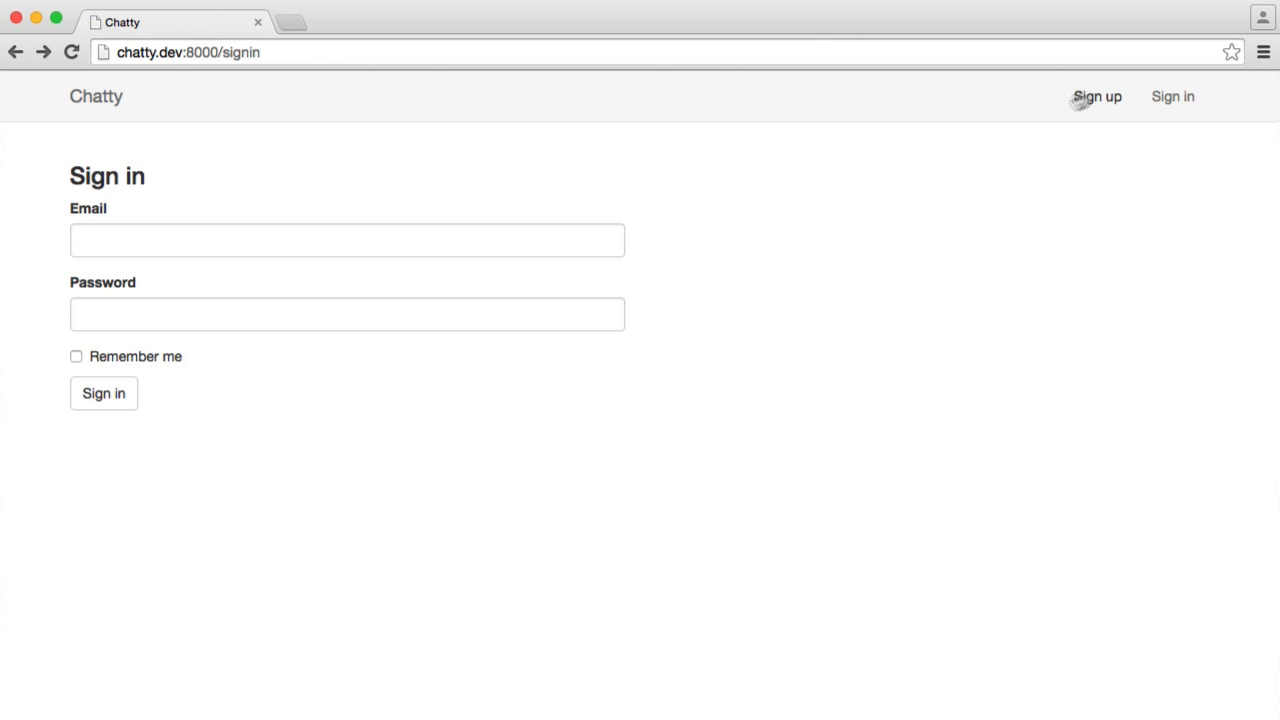
click(348, 240)
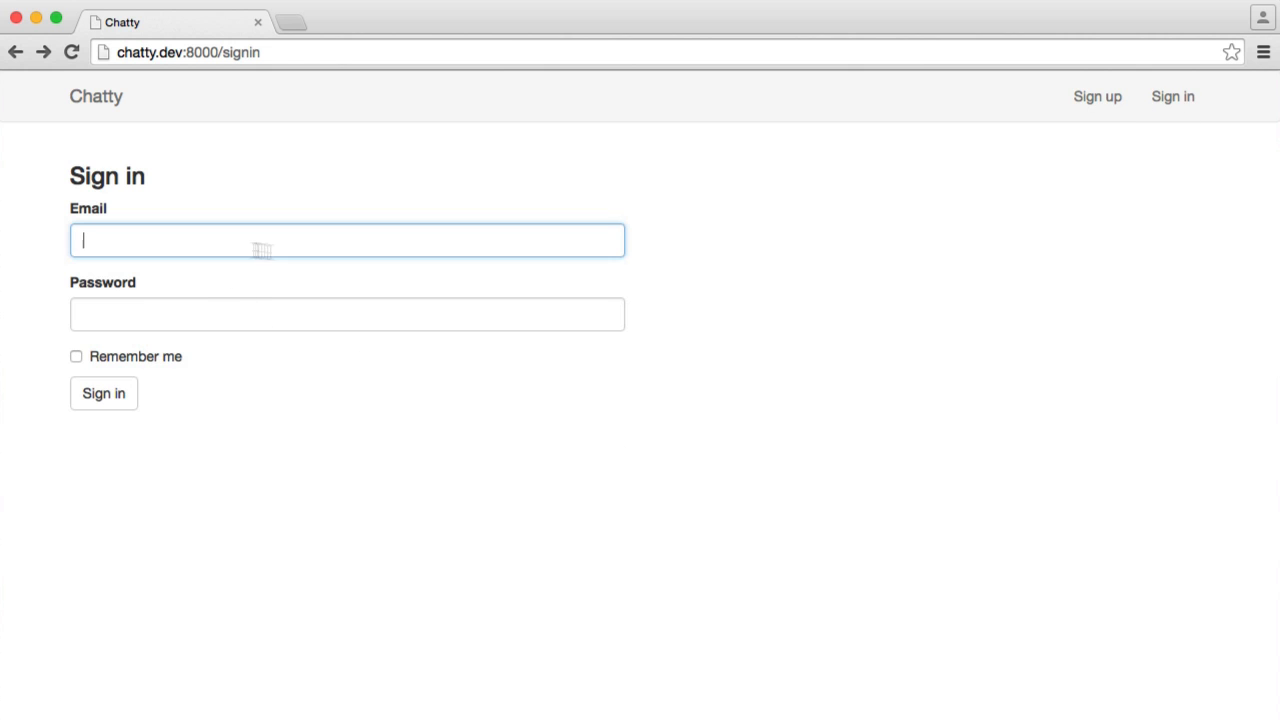
text(alex)
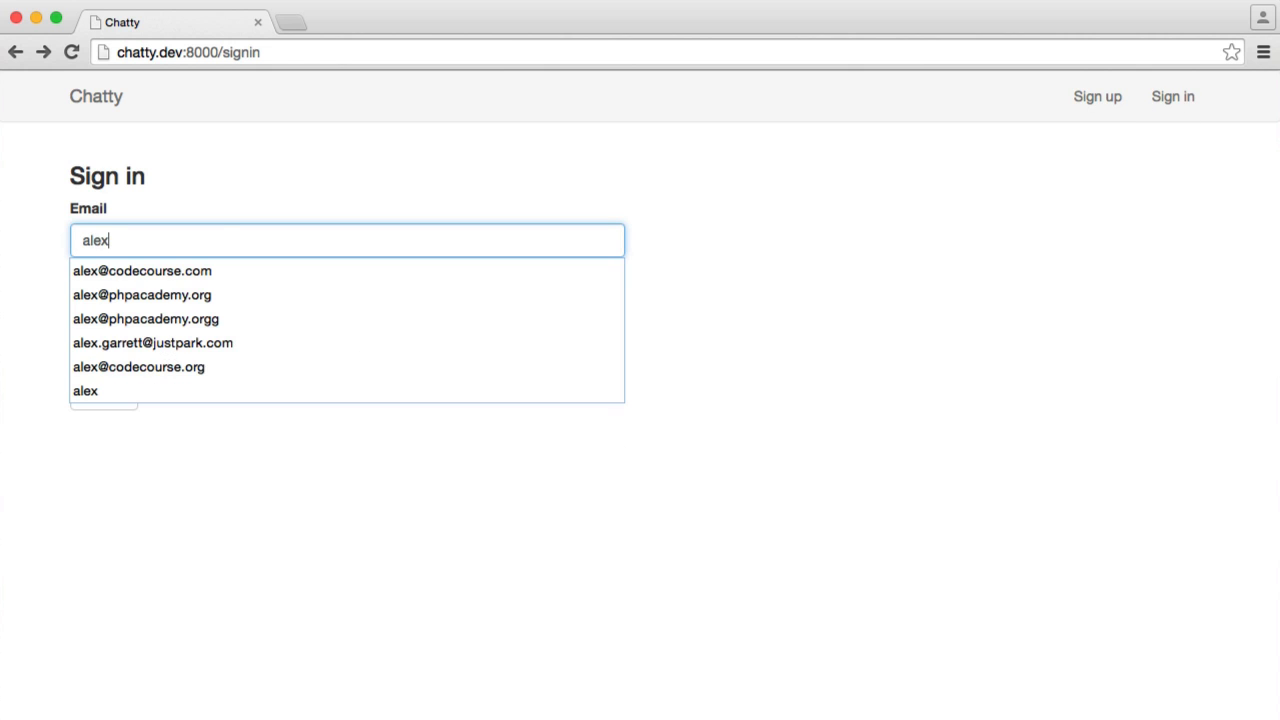
click(142, 270)
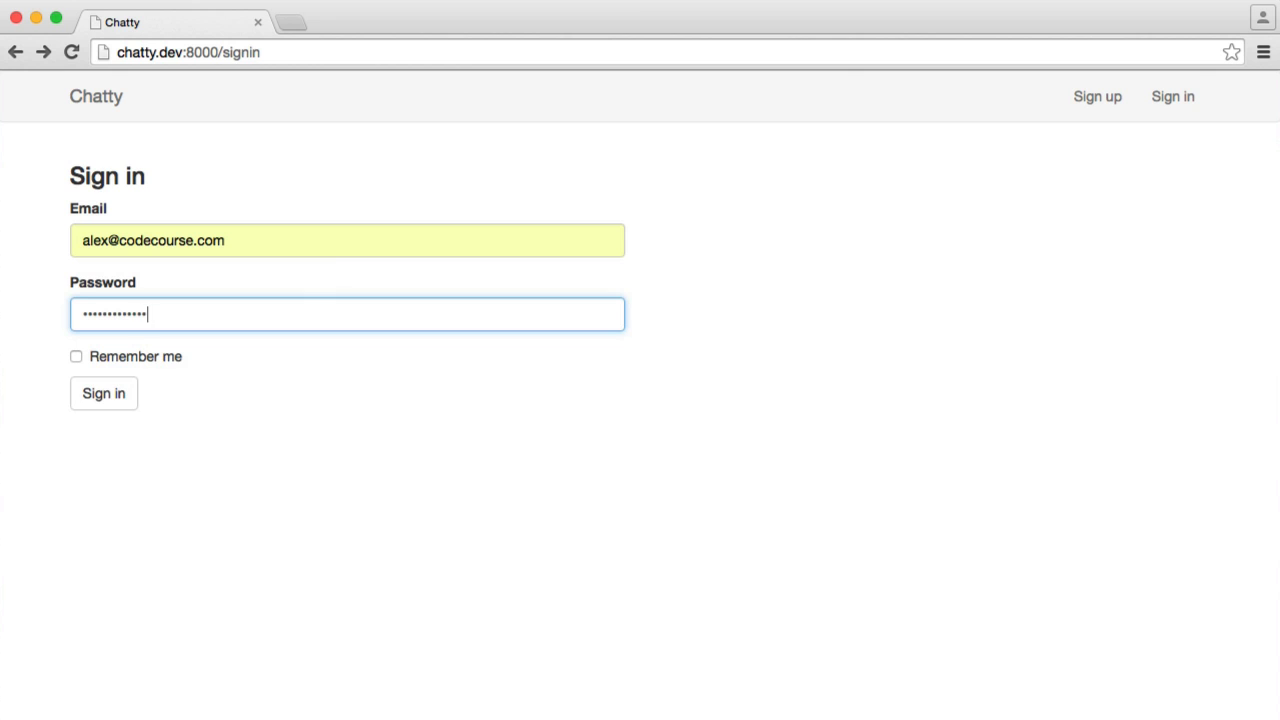
click(104, 392)
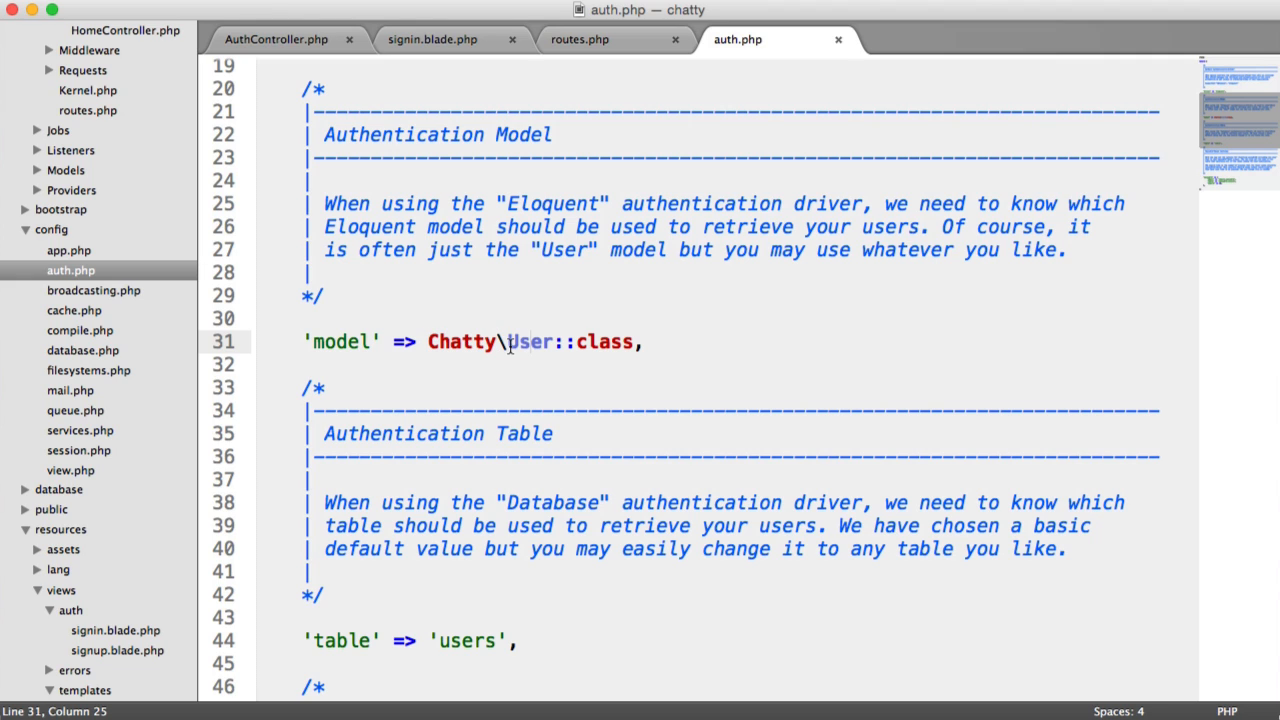
Change the auth.php model line to Chatty\Models\User::class.
double_click(530, 340)
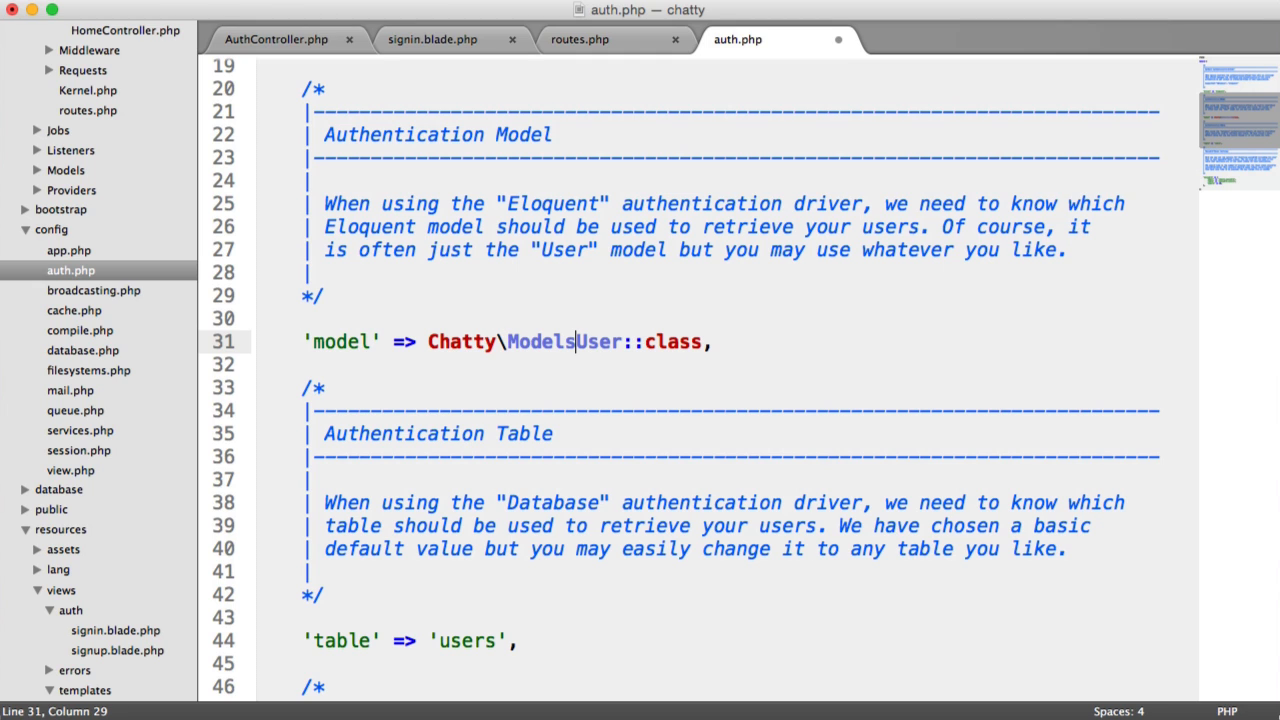
text(\)
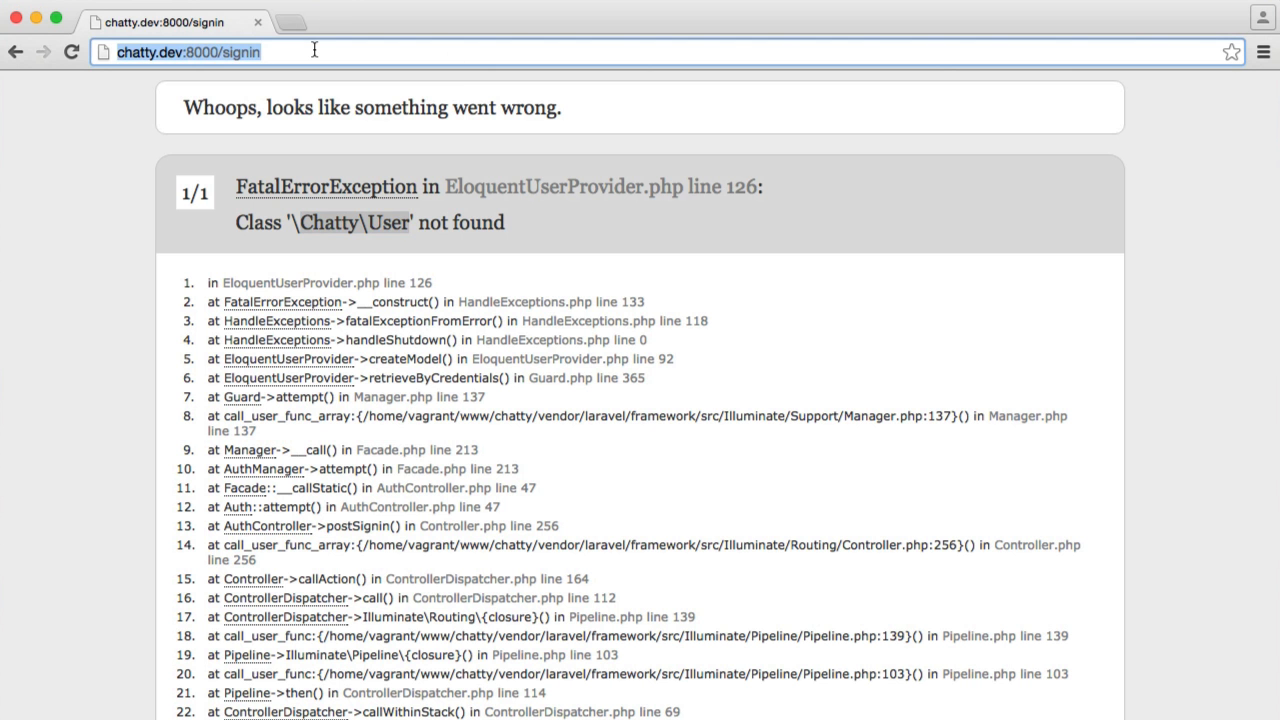
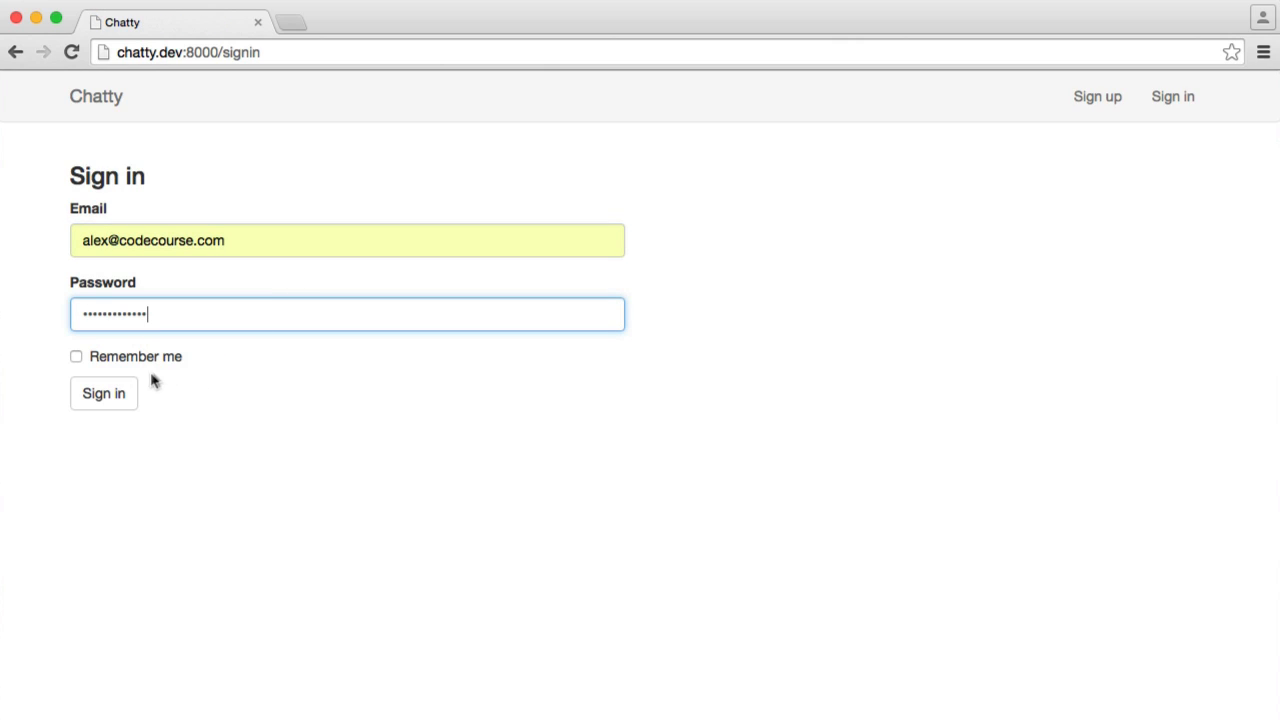
Re-enter the credentials and submit sign-in twice until the Redirector::route() argument error appears.
click(104, 392)
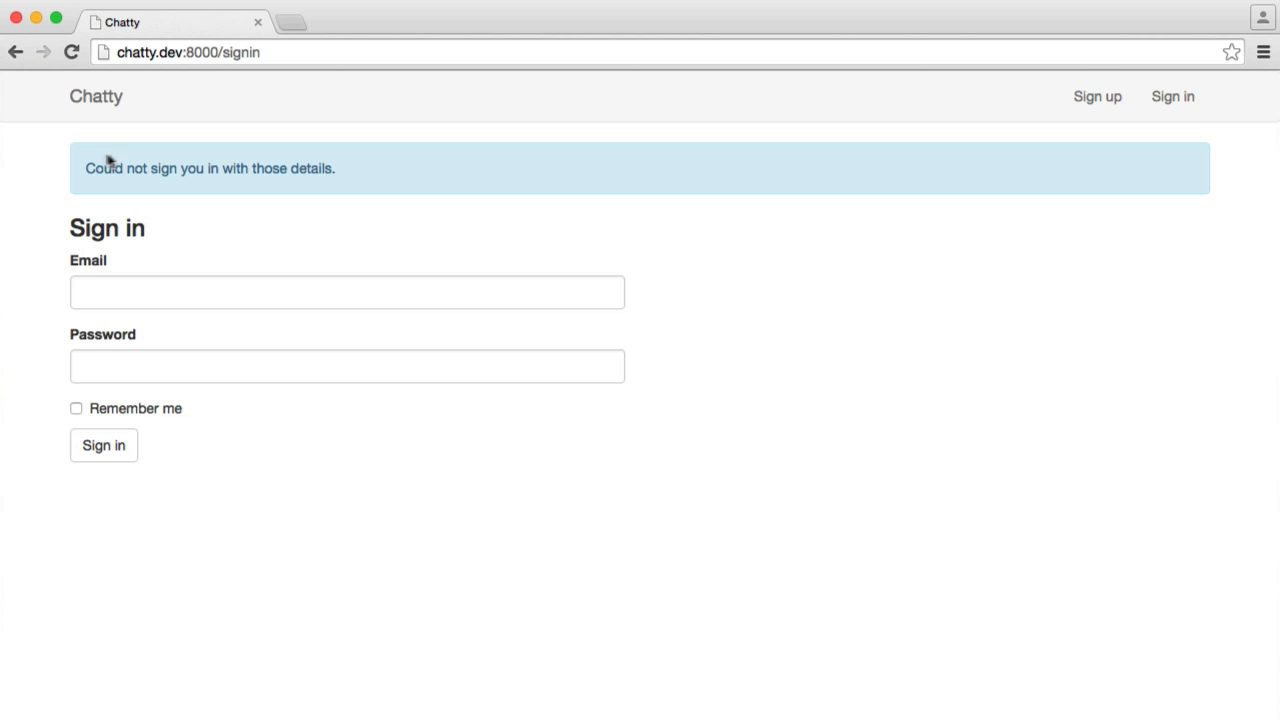
click(348, 292)
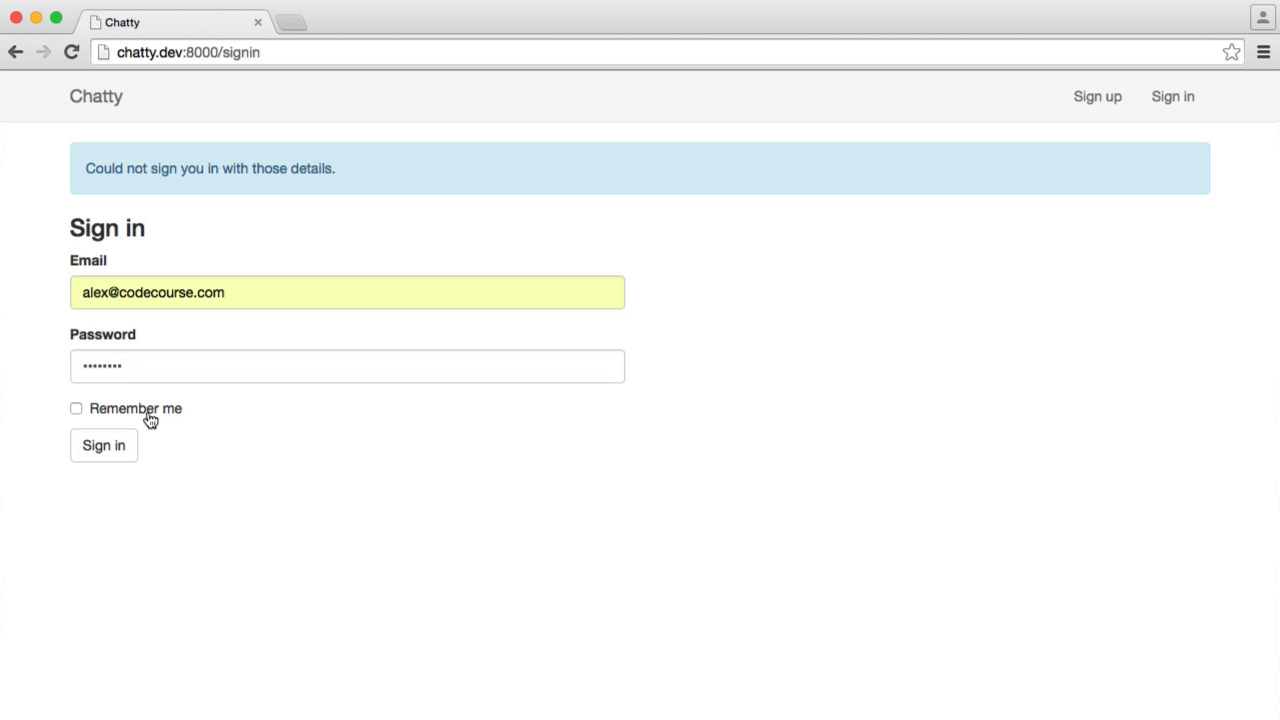
click(104, 444)
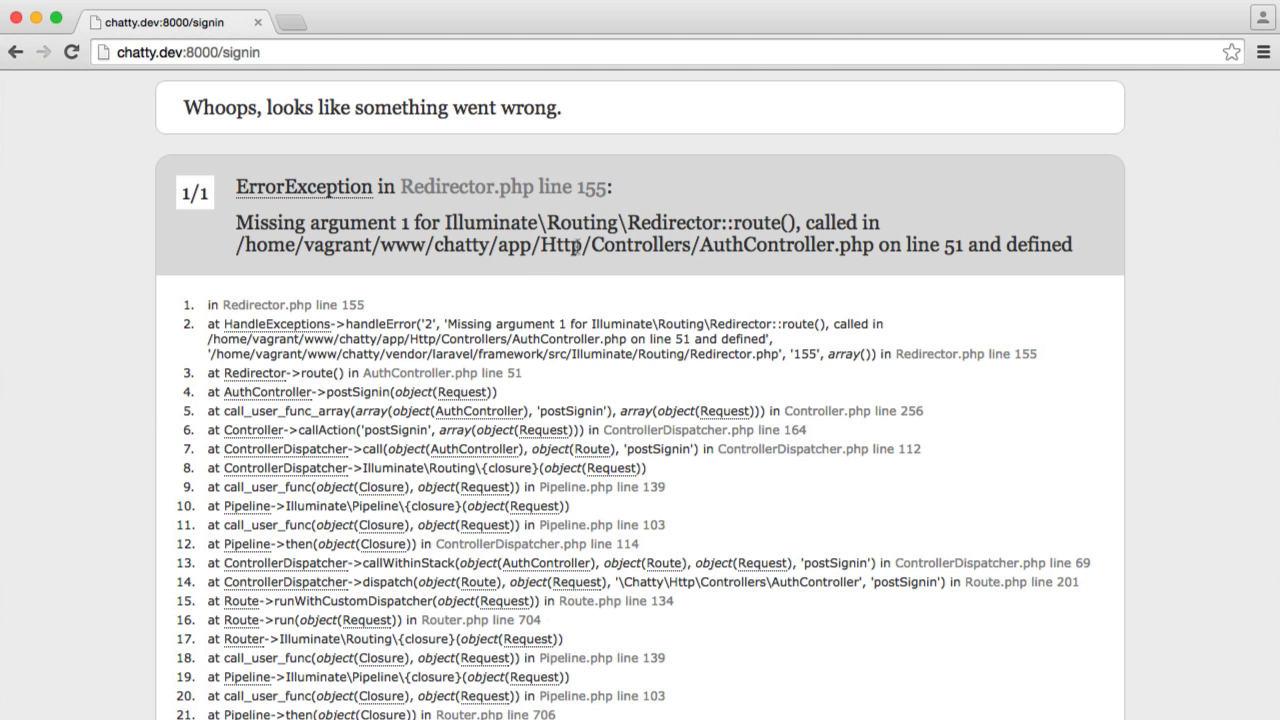
mouse_move(318, 212)
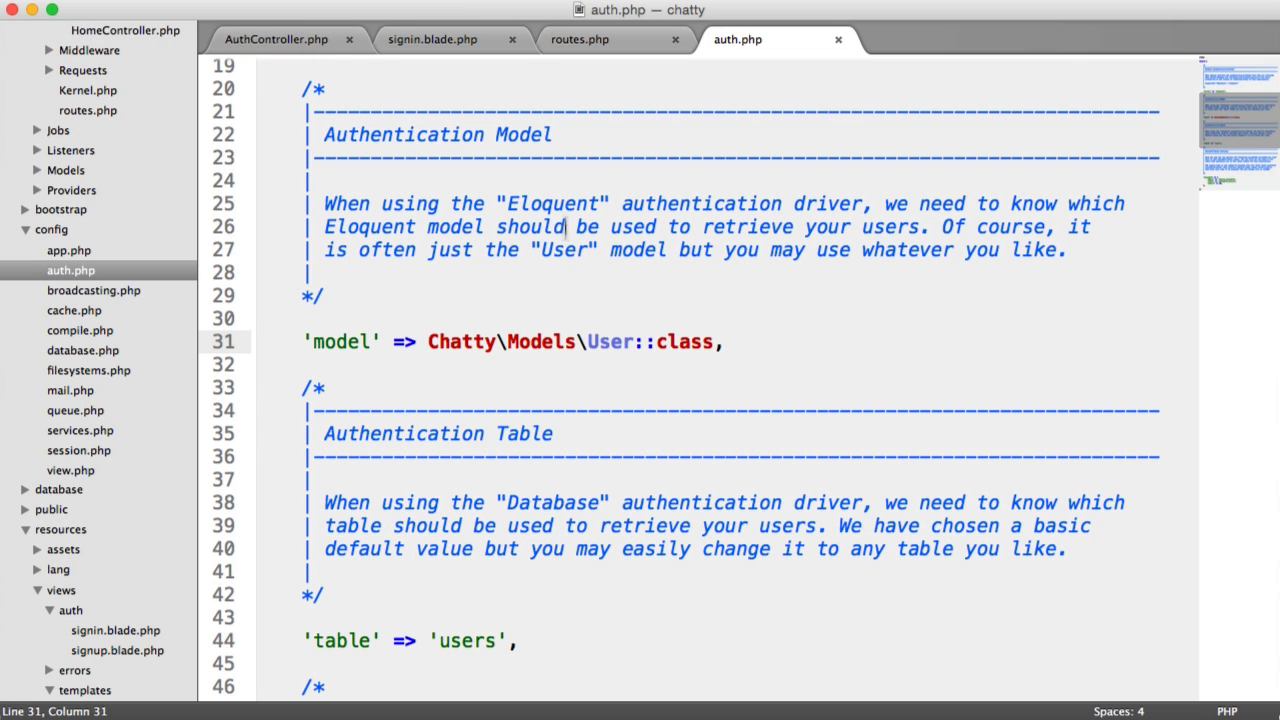
Make AuthController's successful sign-in redirect go to route('home').
click(276, 40)
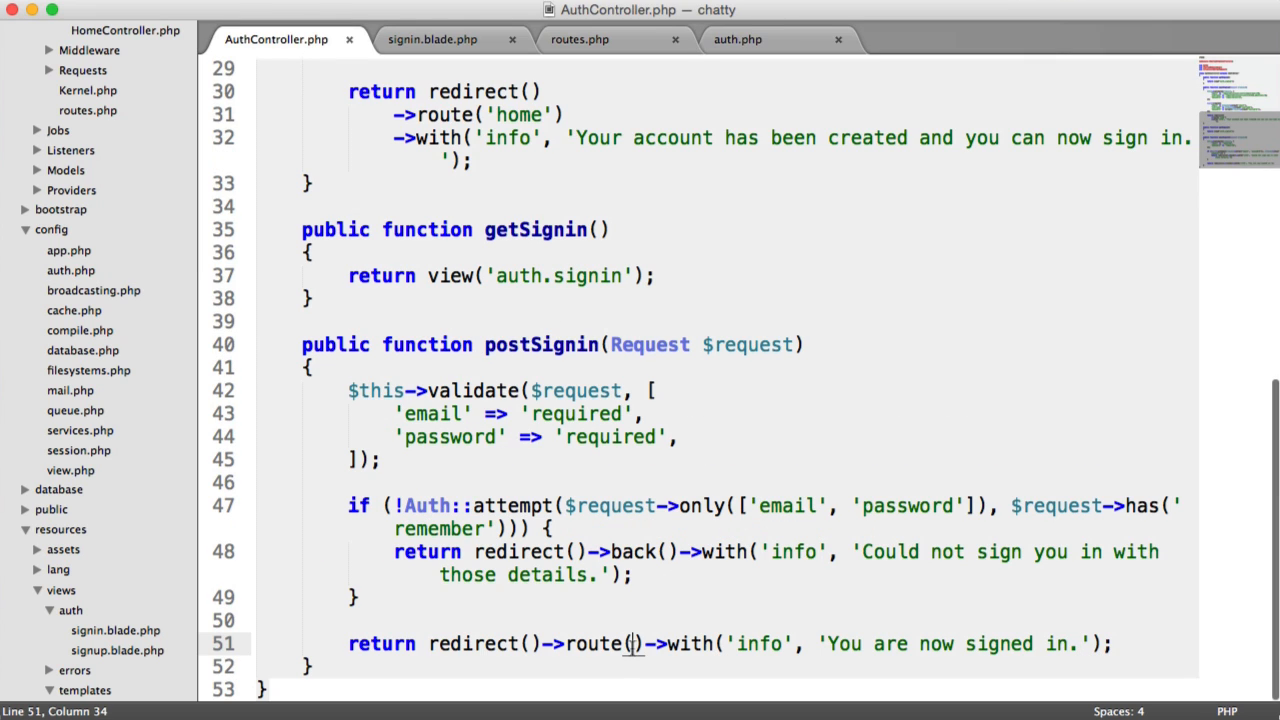
text('home')
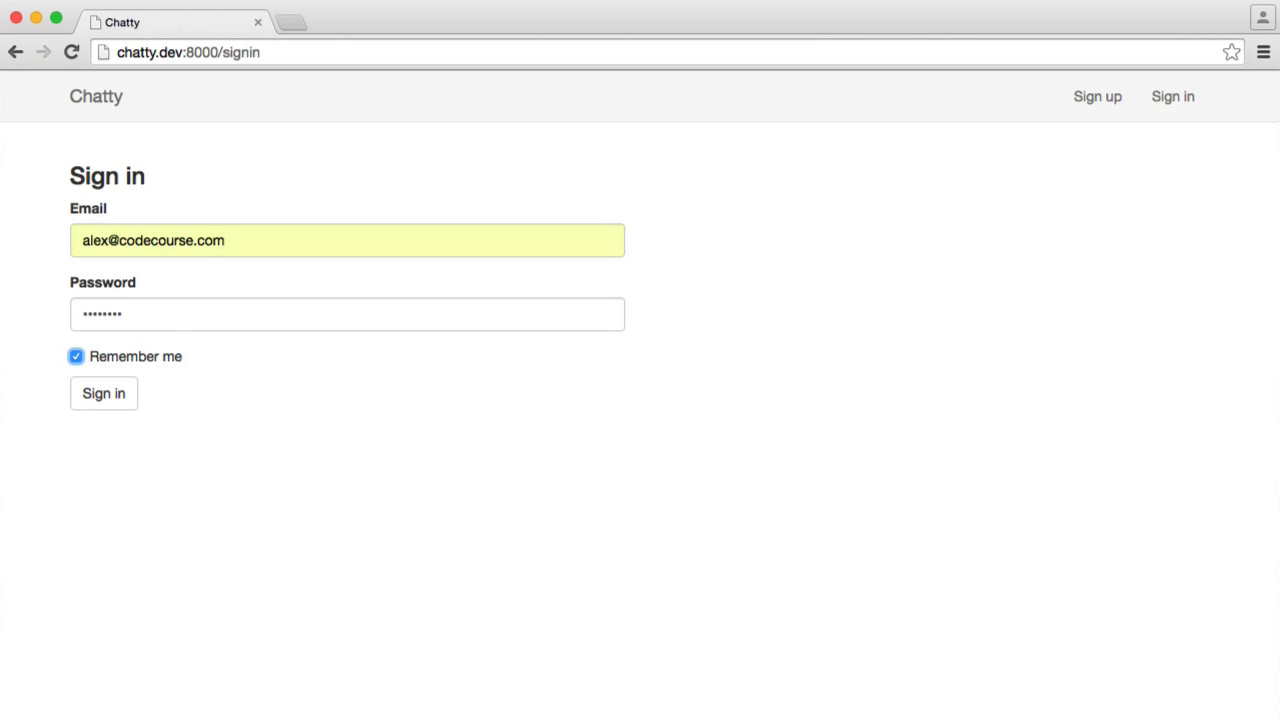
Submit the Chatty sign-in form with Remember me ticked.
click(104, 392)
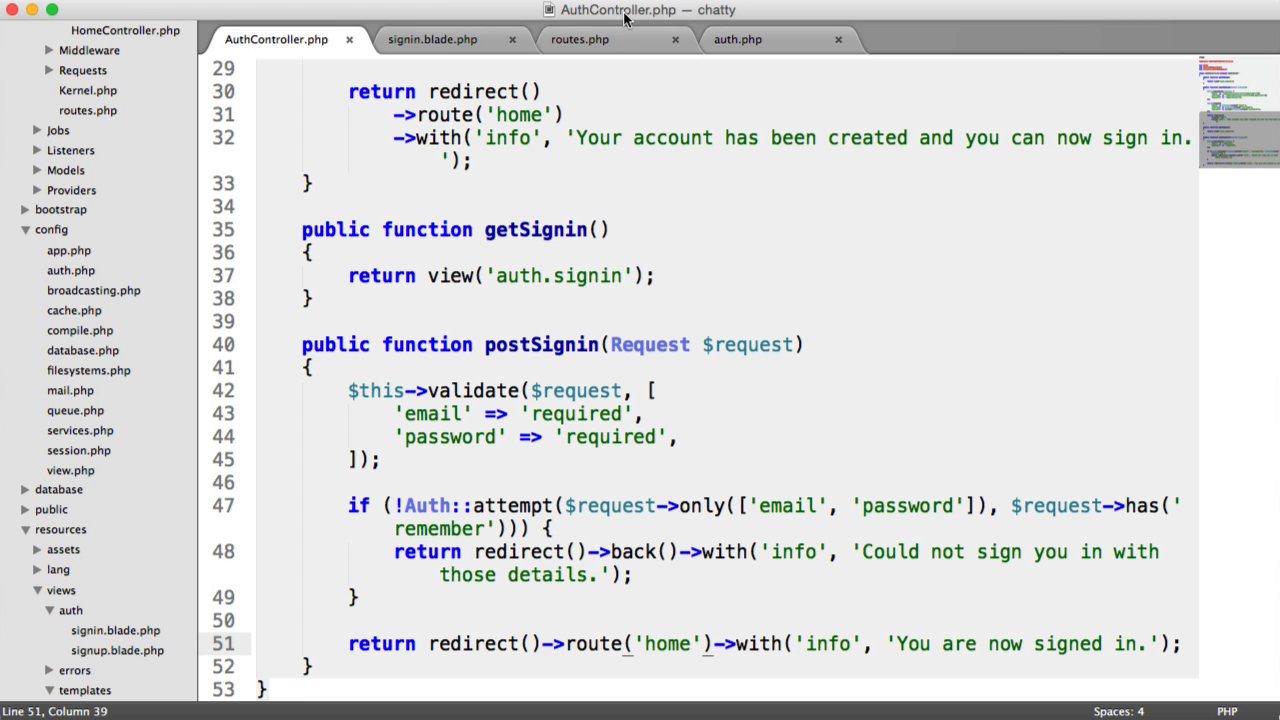
In navigation.blade.php, delete the commented-out getNameOrUsername username expression.
scroll(down, 3)
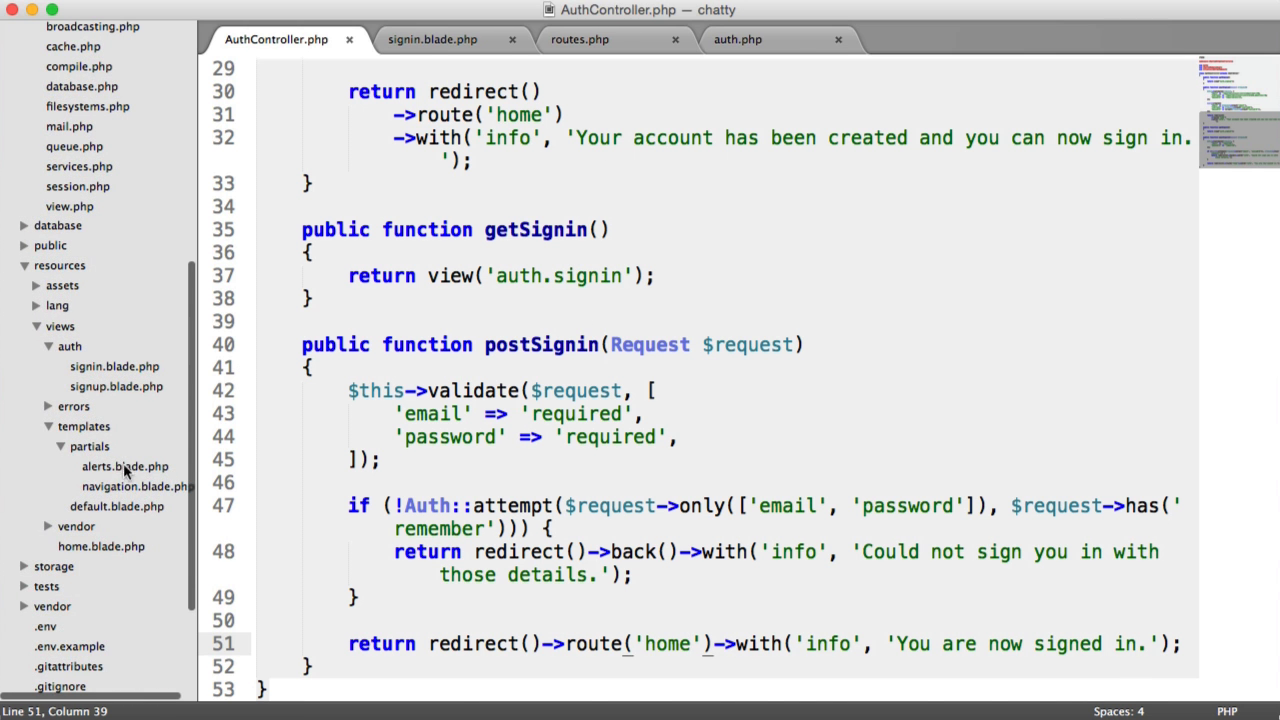
click(136, 486)
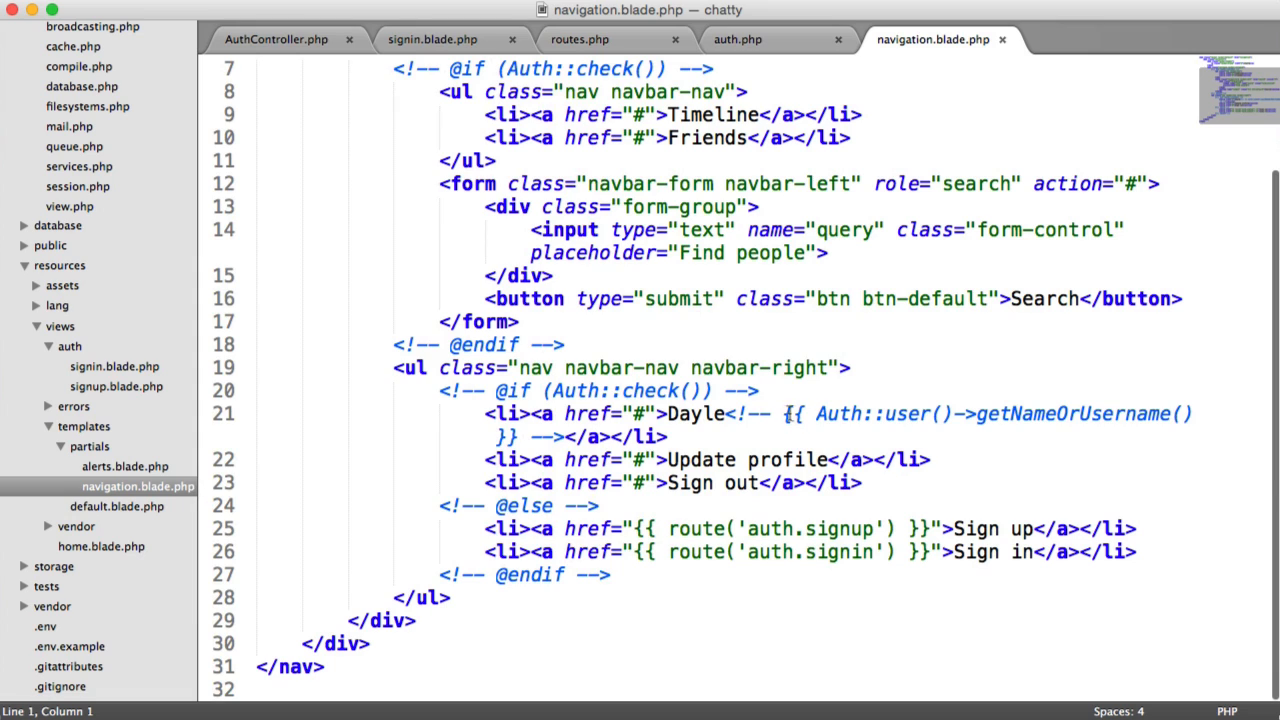
click(784, 412)
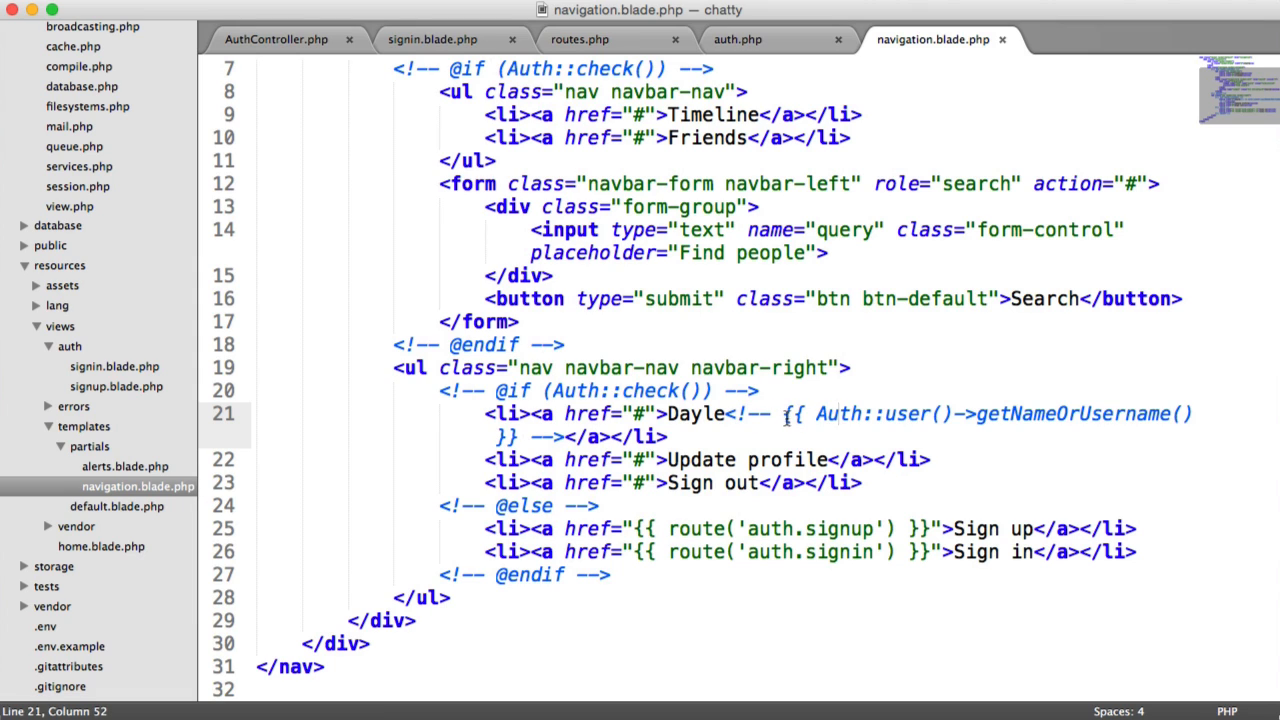
drag(788, 412, 520, 436)
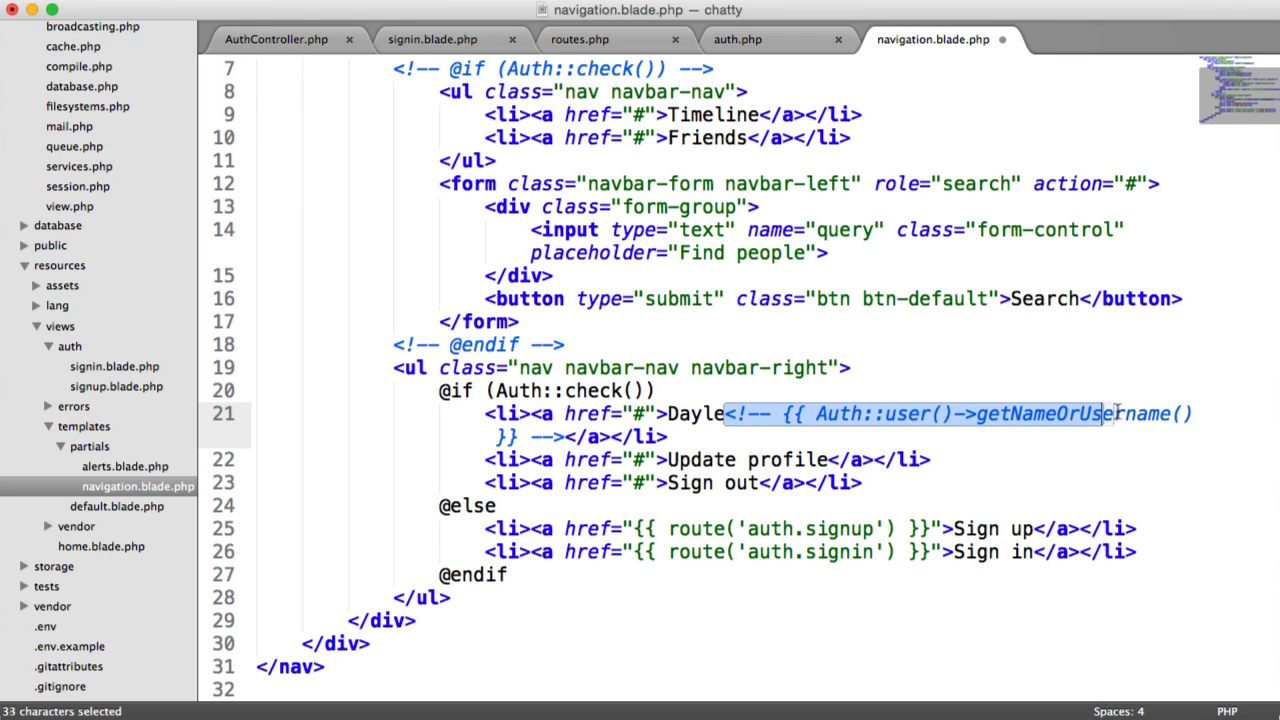
key(Delete)
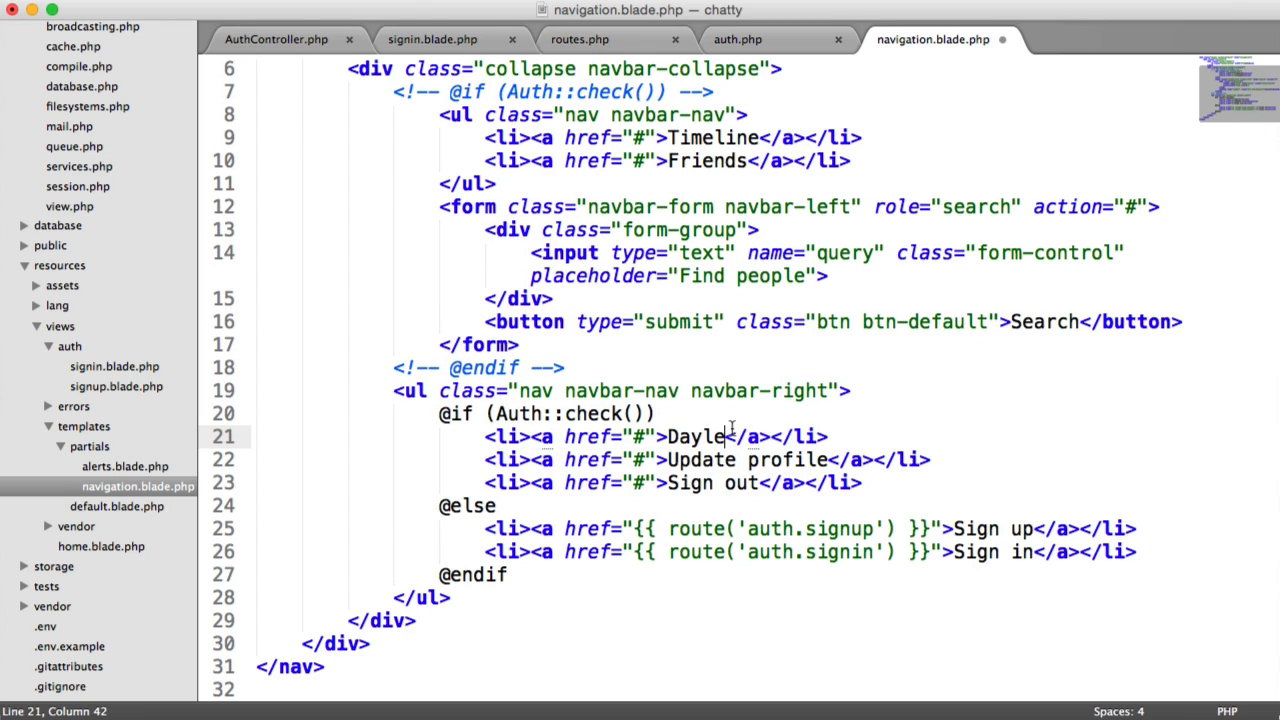
double_click(696, 436)
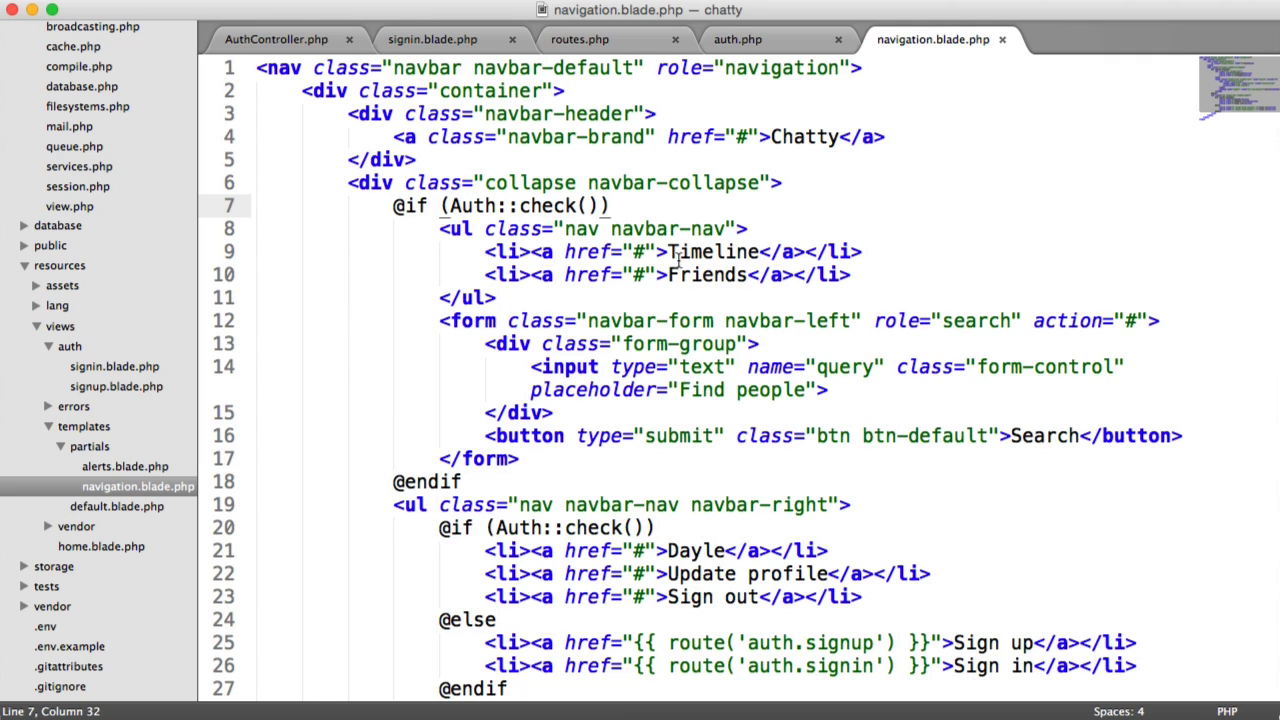
double_click(712, 252)
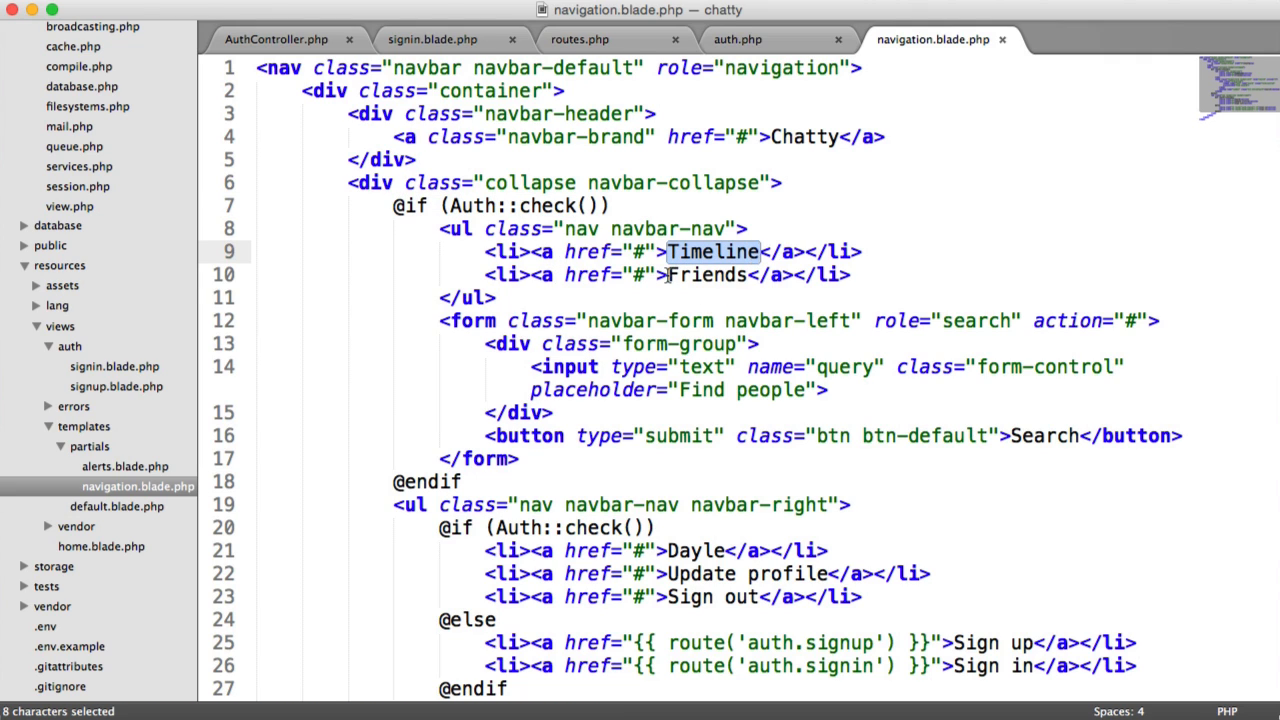
double_click(708, 274)
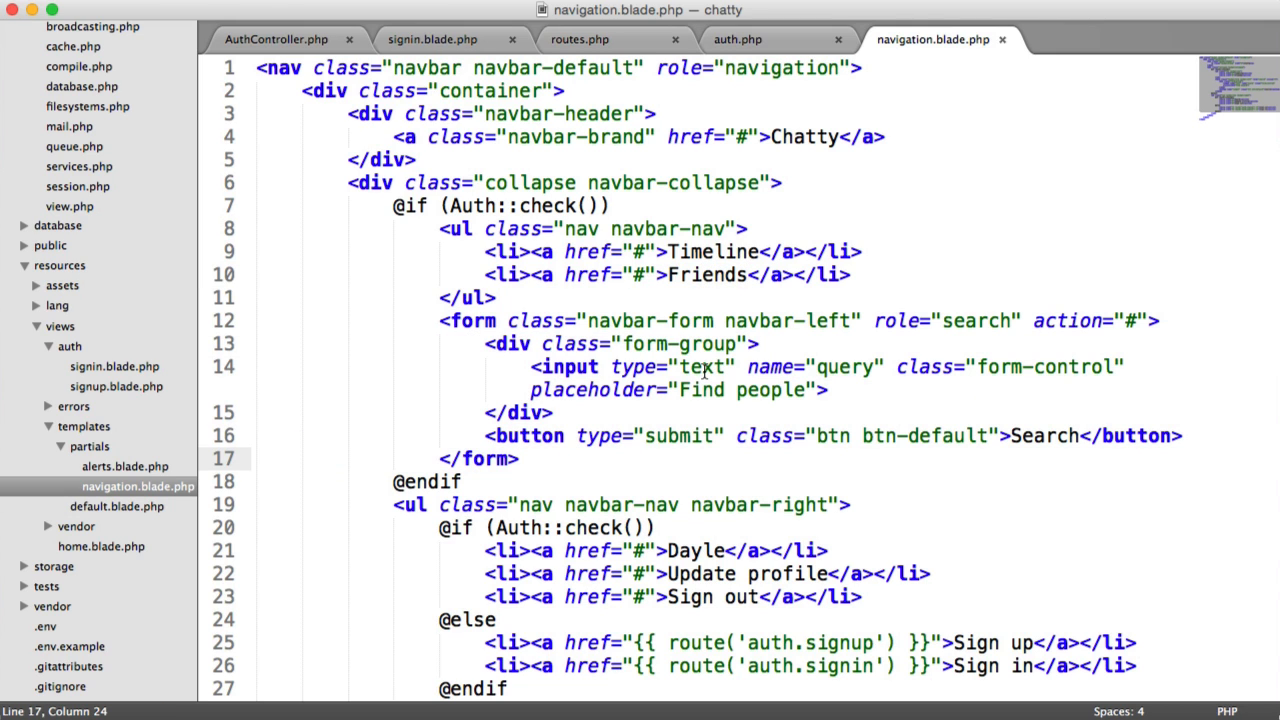
scroll(down, 3)
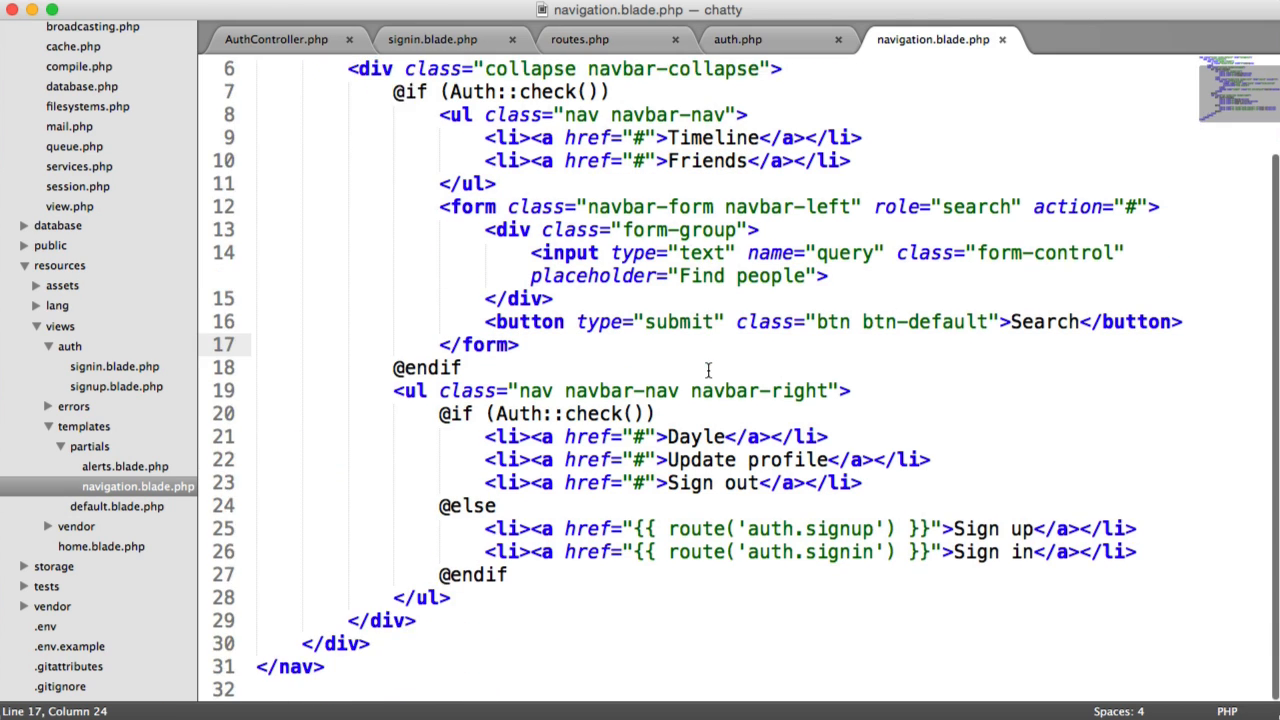
double_click(660, 390)
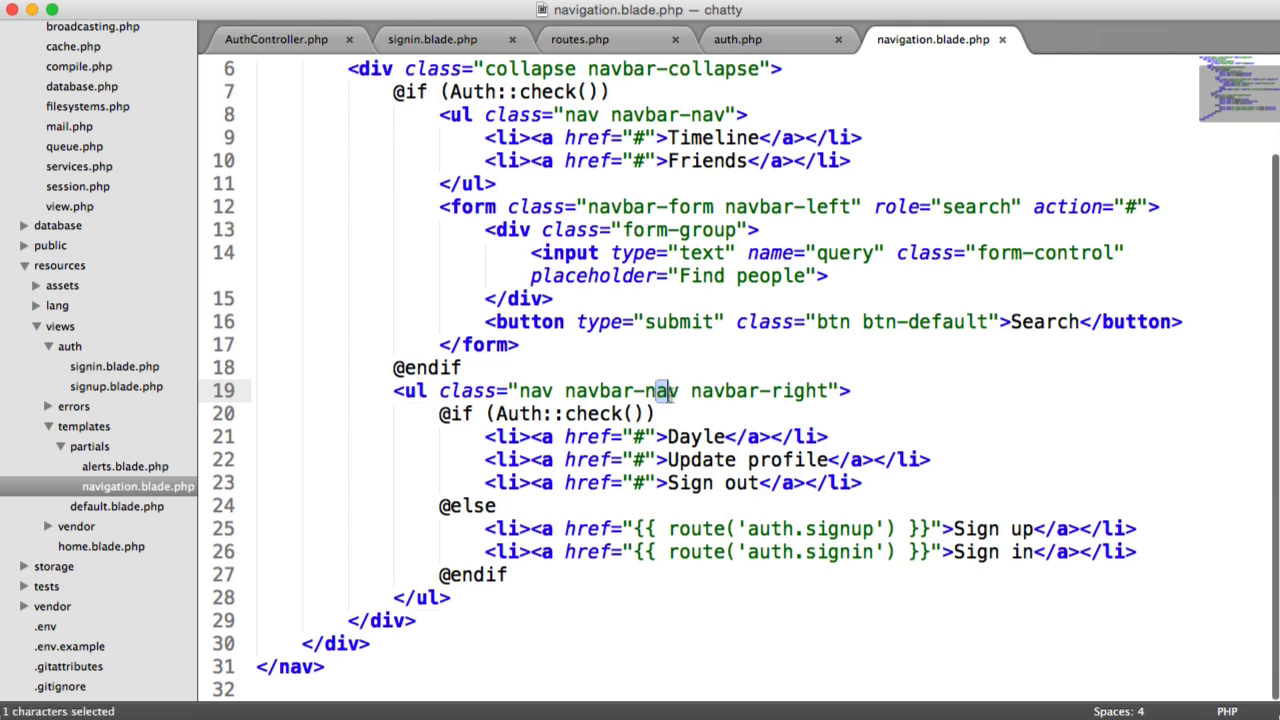
click(690, 390)
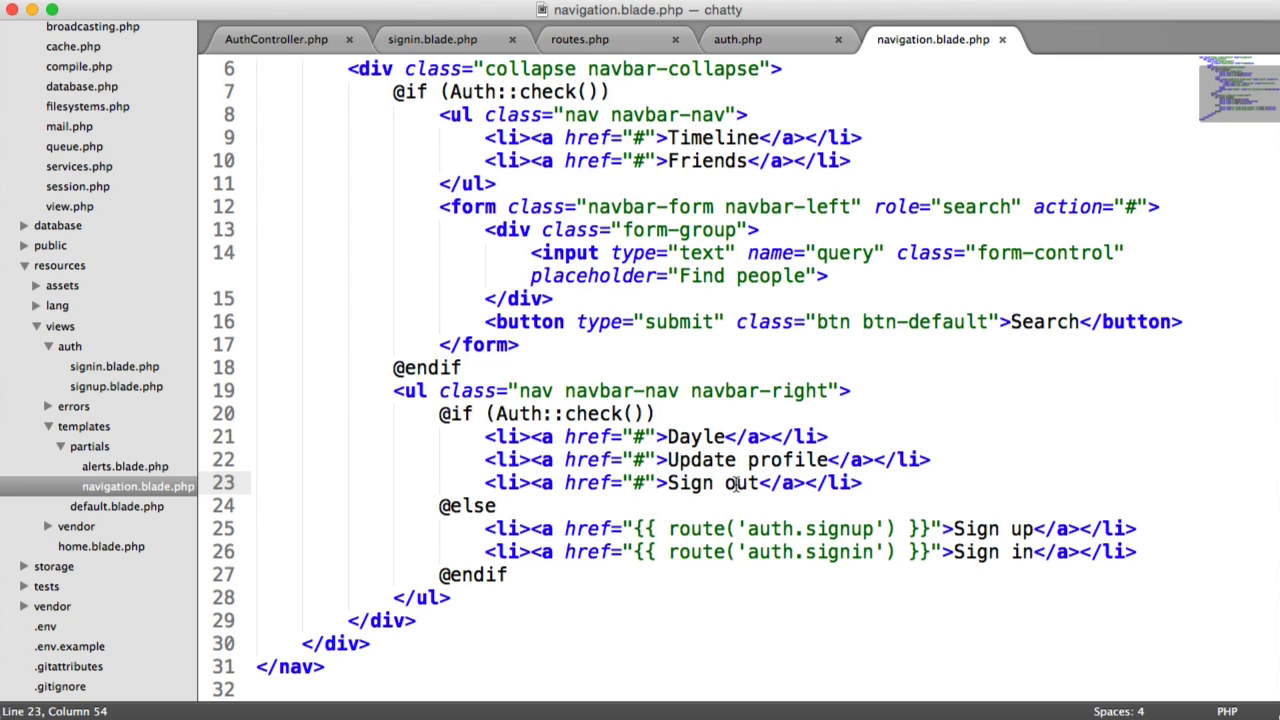
mouse_move(812, 520)
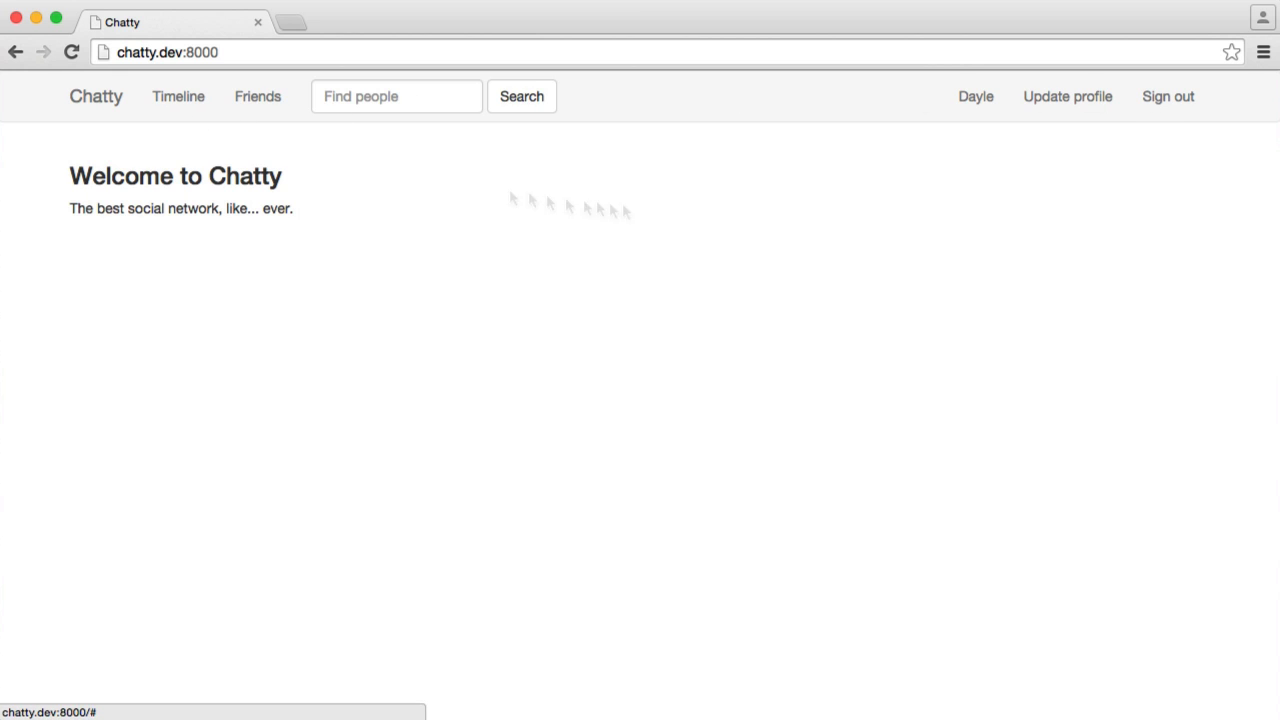
mouse_move(976, 96)
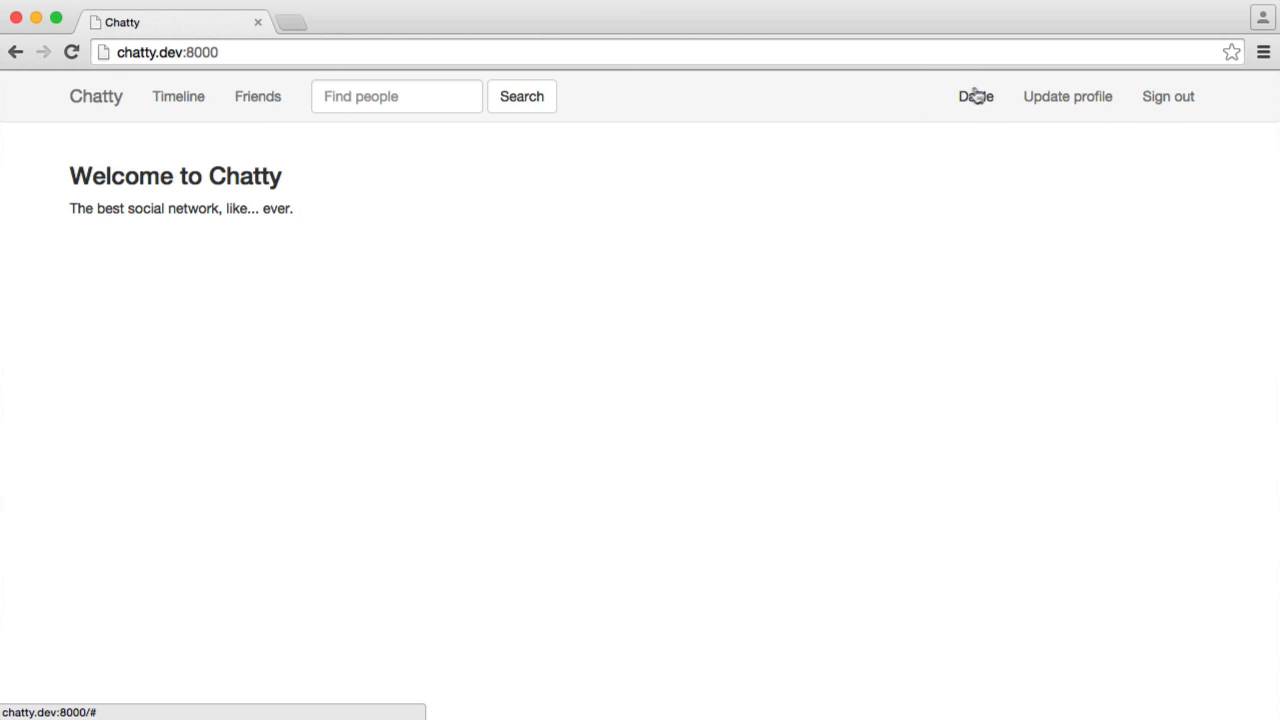
mouse_move(976, 96)
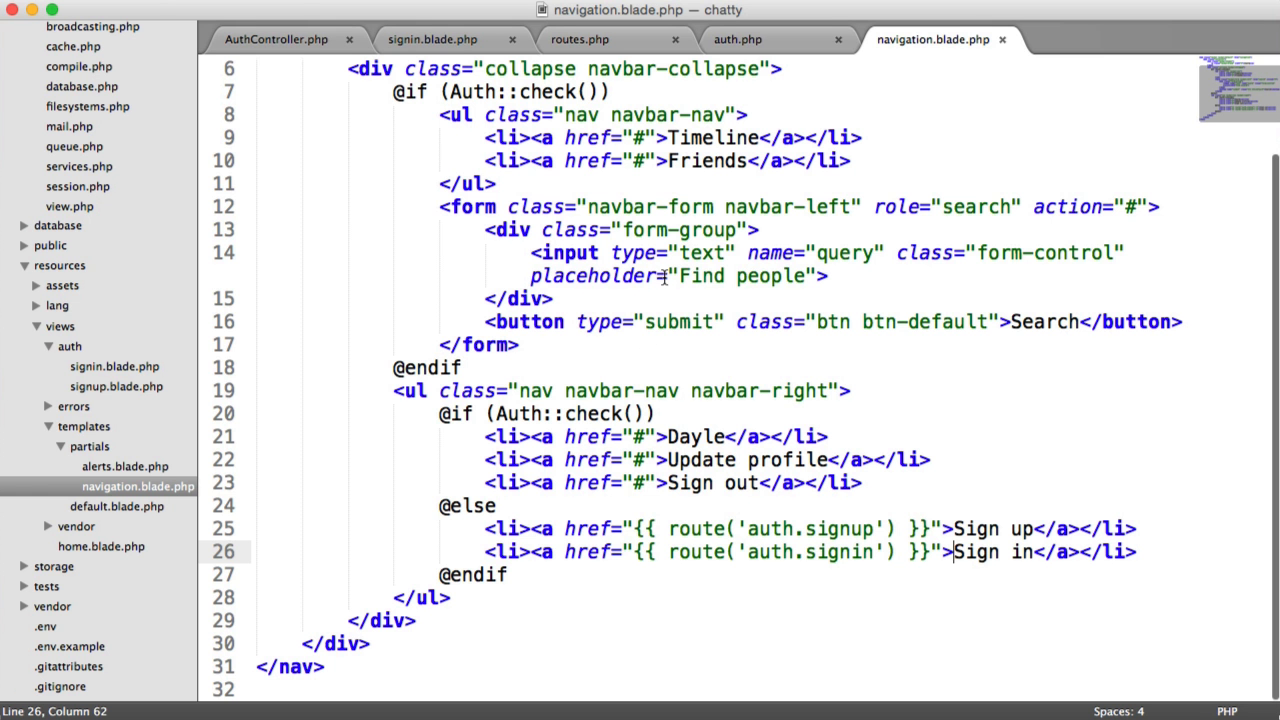
mouse_move(128, 348)
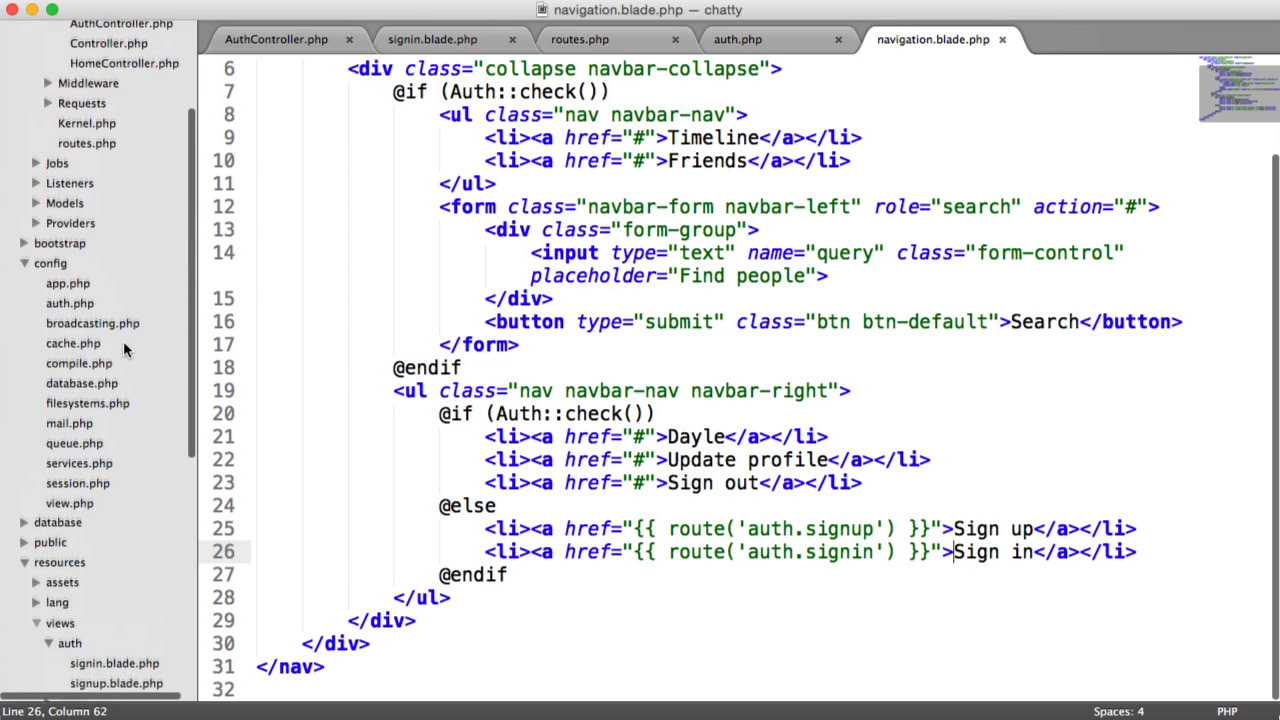
Open User.php from app > Models, showing its fillable and hidden fields.
scroll(down, 3)
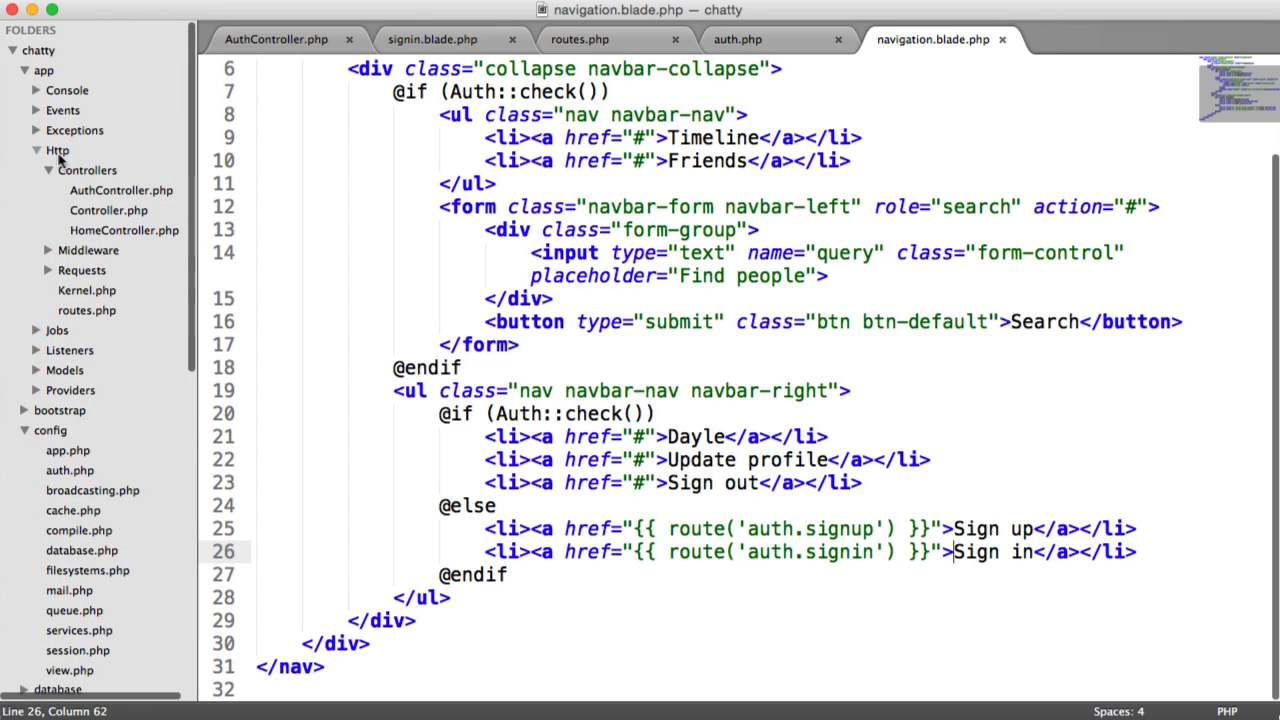
click(56, 150)
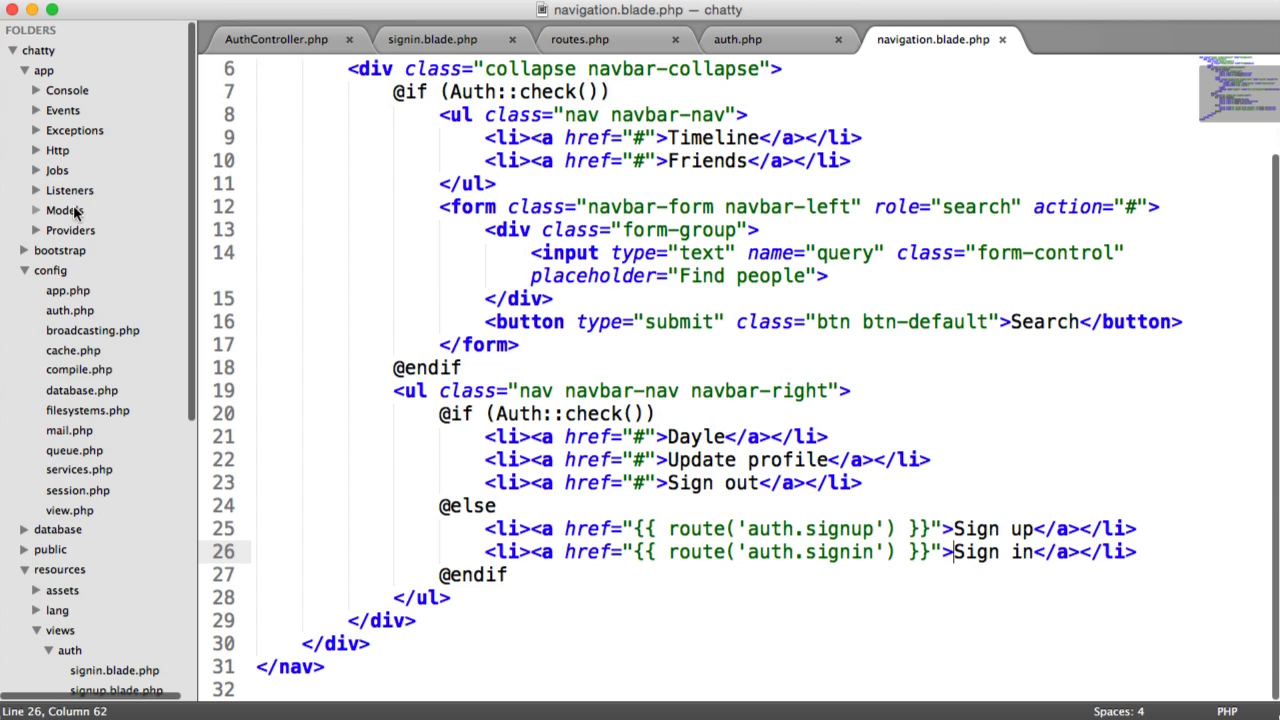
click(82, 230)
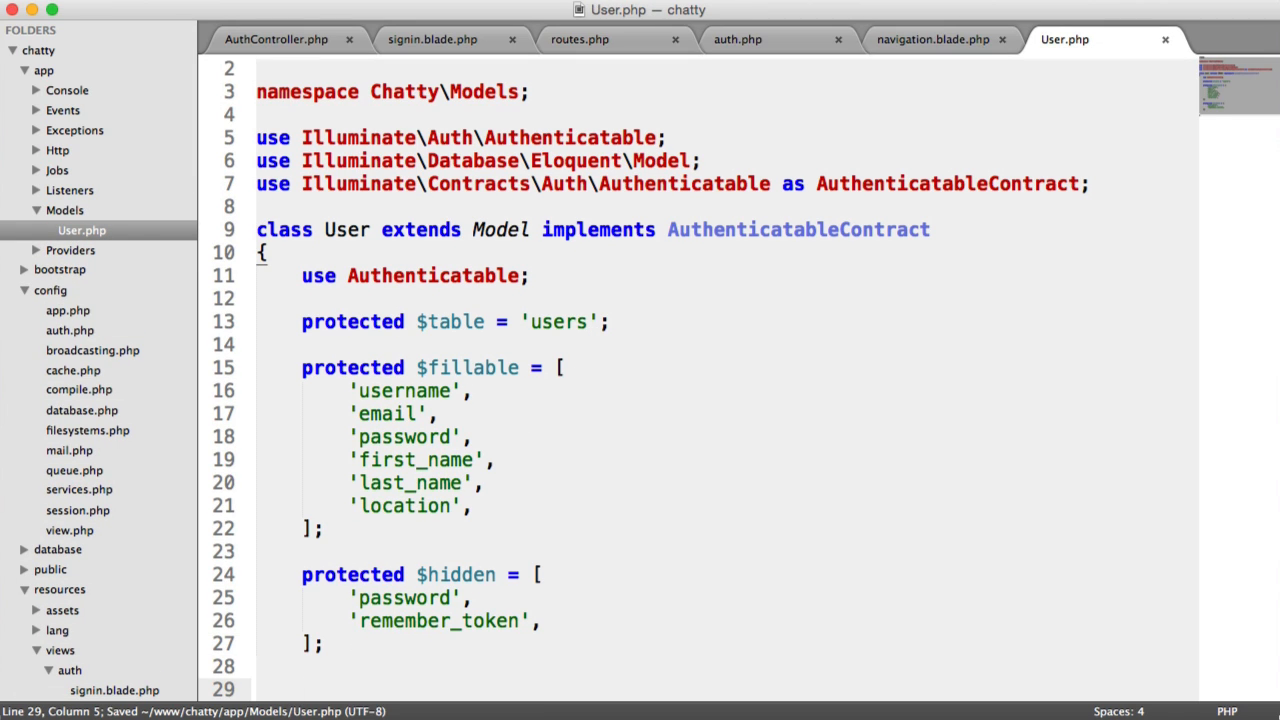
scroll(down, 3)
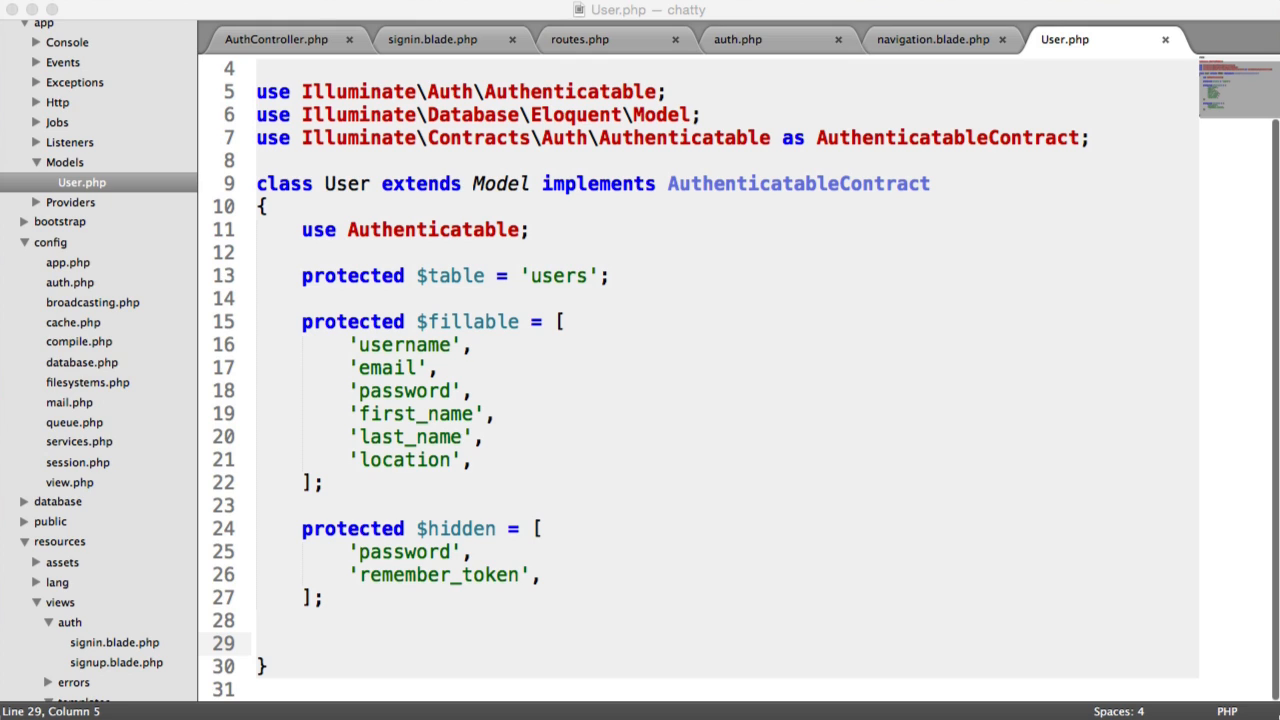
mouse_move(380, 650)
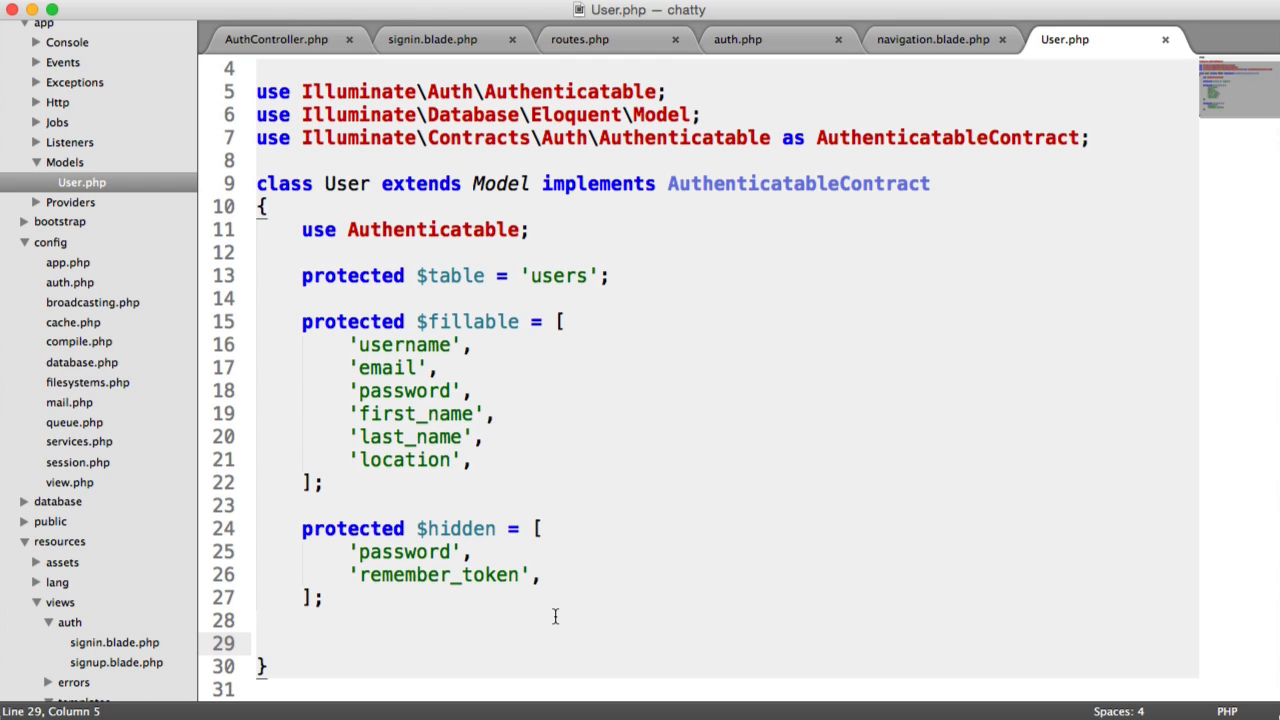
Add getName() returning "{$this->first_name} {$this->last_name}" when both names exist.
text(pubic)
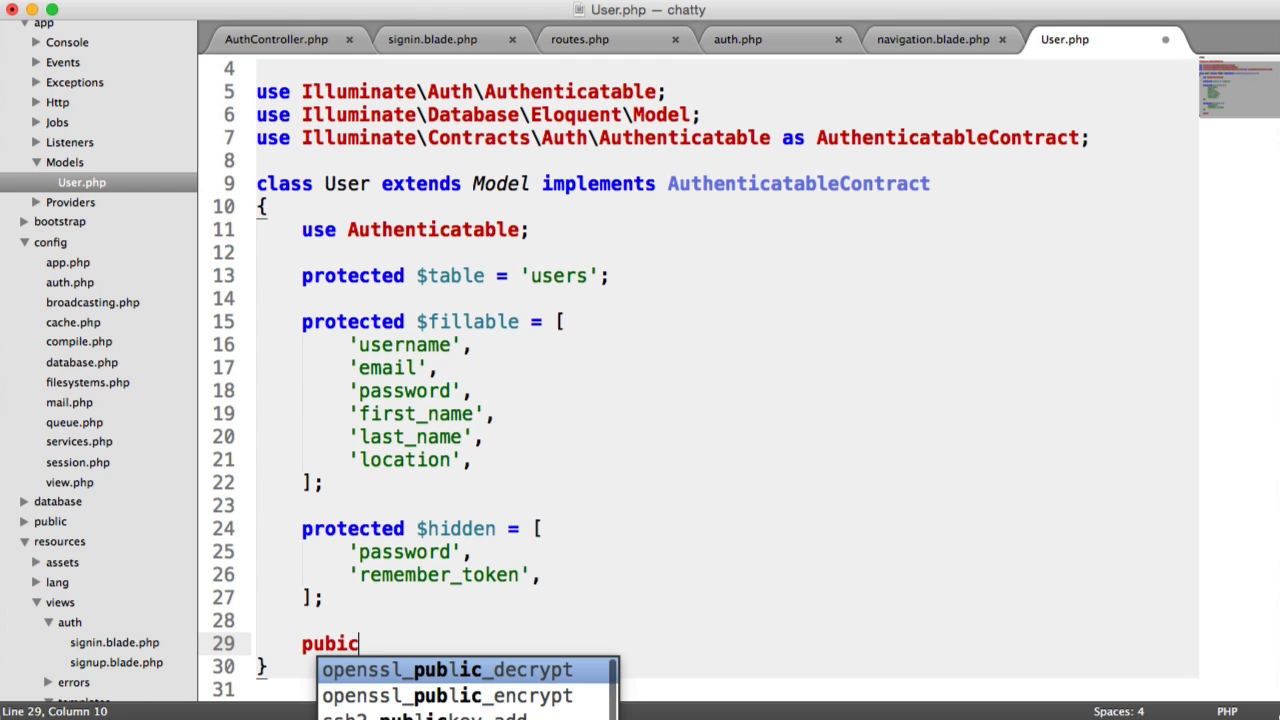
text(function getName()
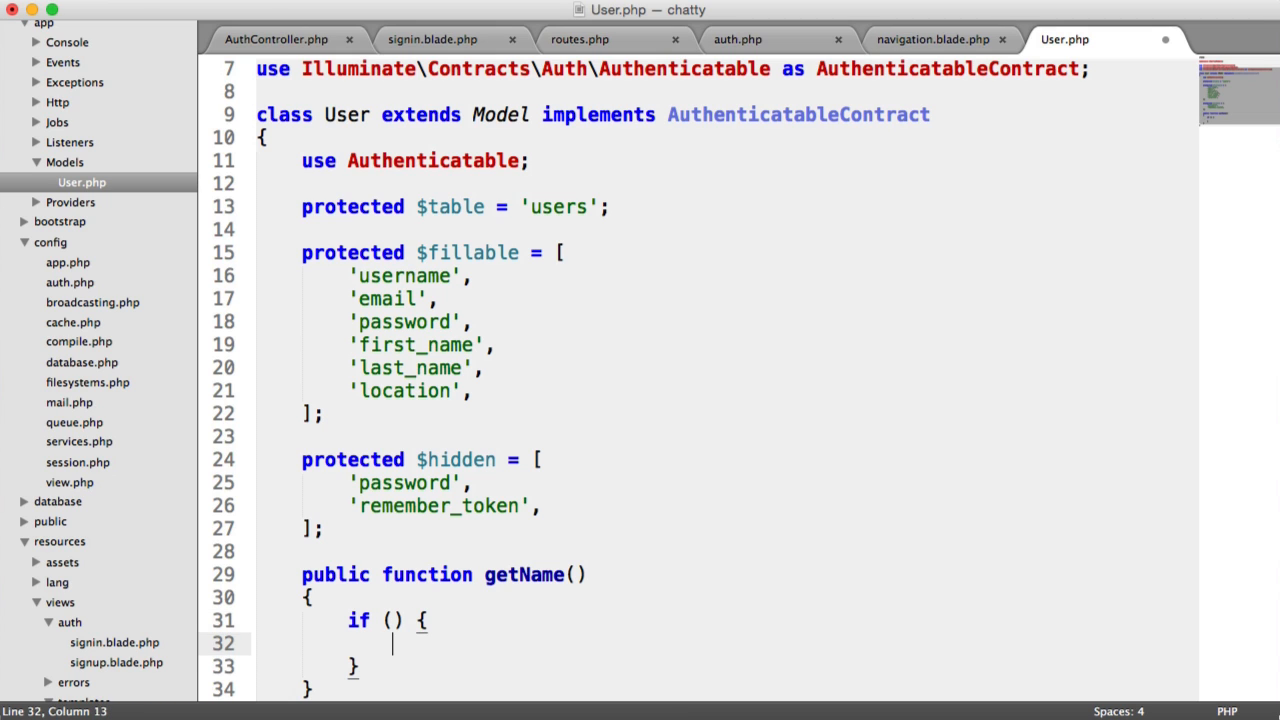
text($this->first_name &&)
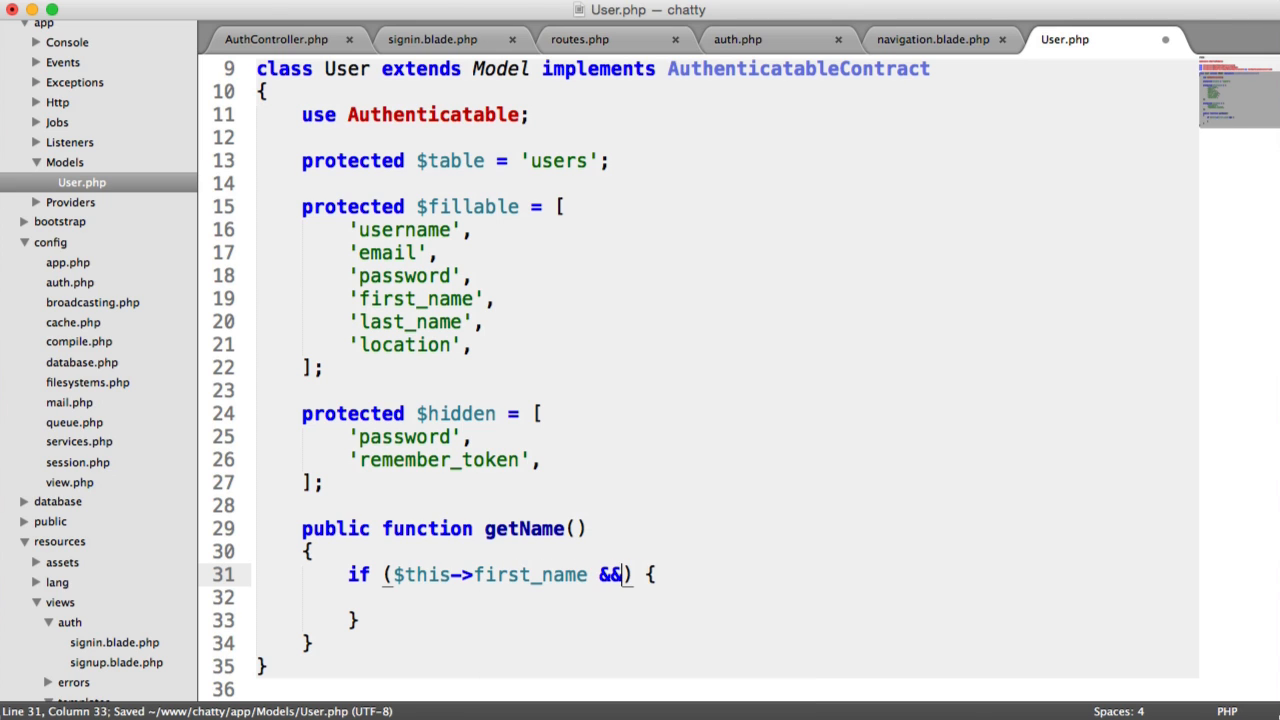
text($this->last_name)
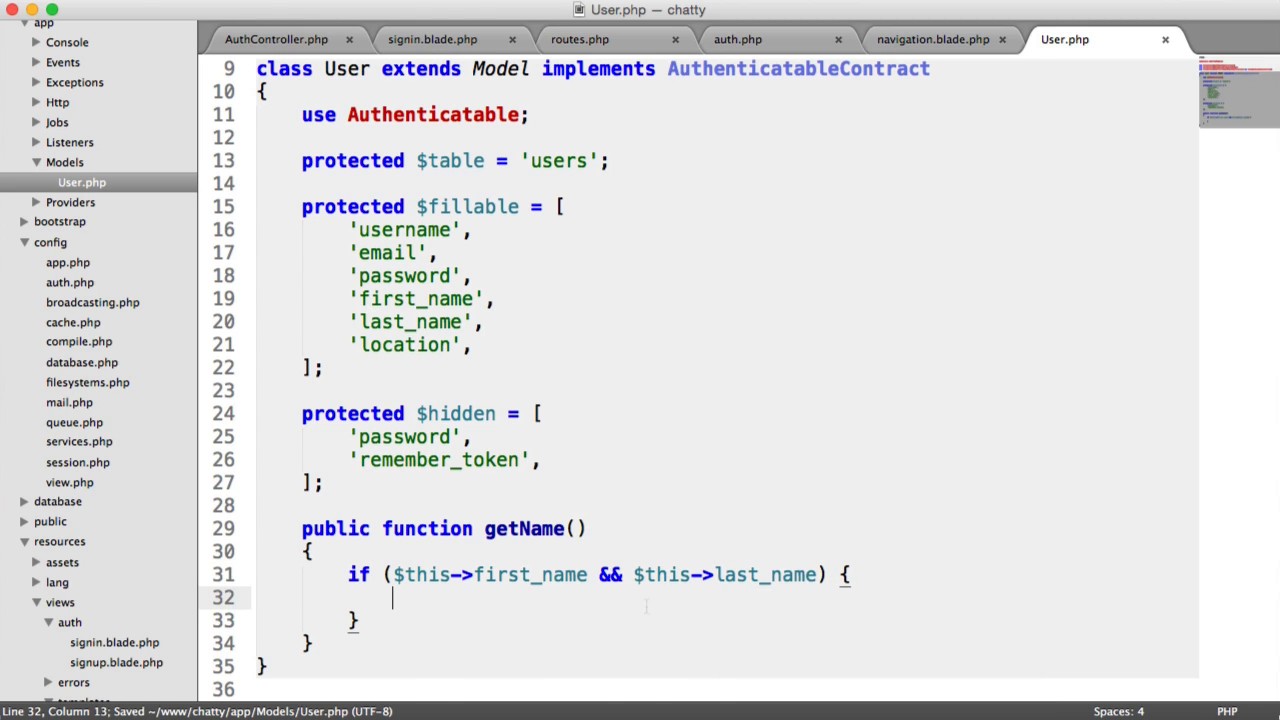
text(return "{";)
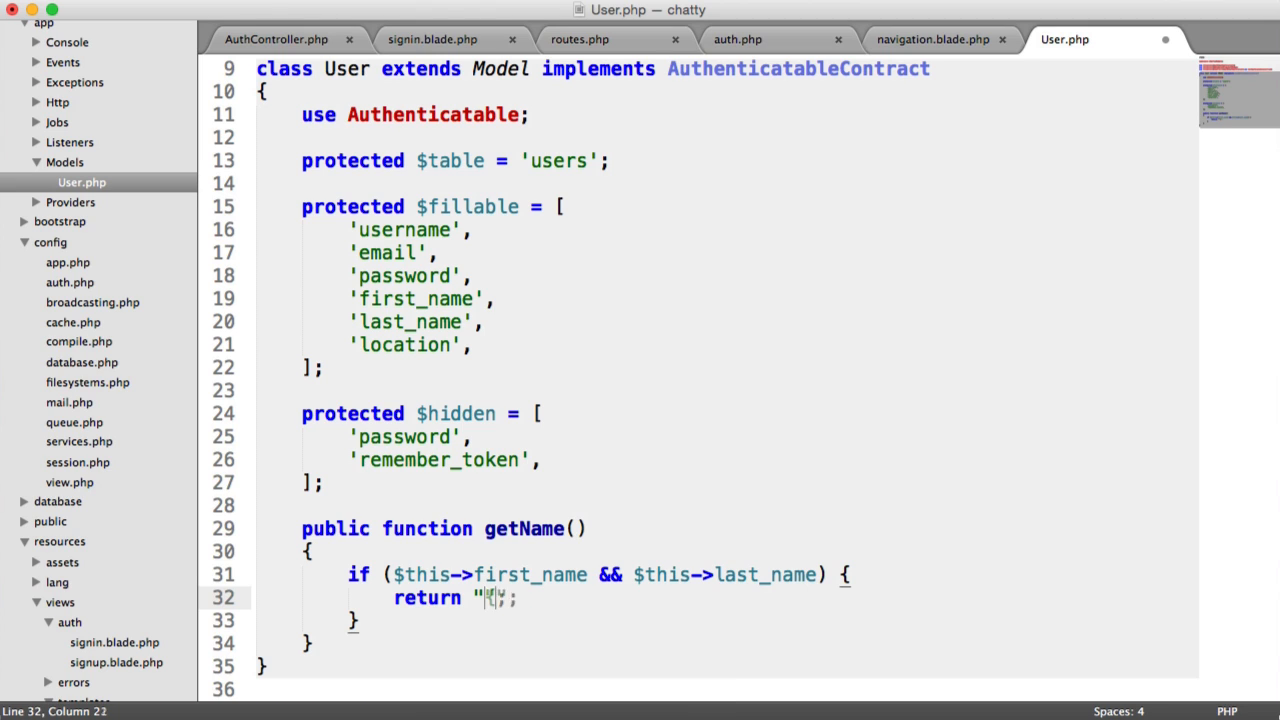
text({$this->})
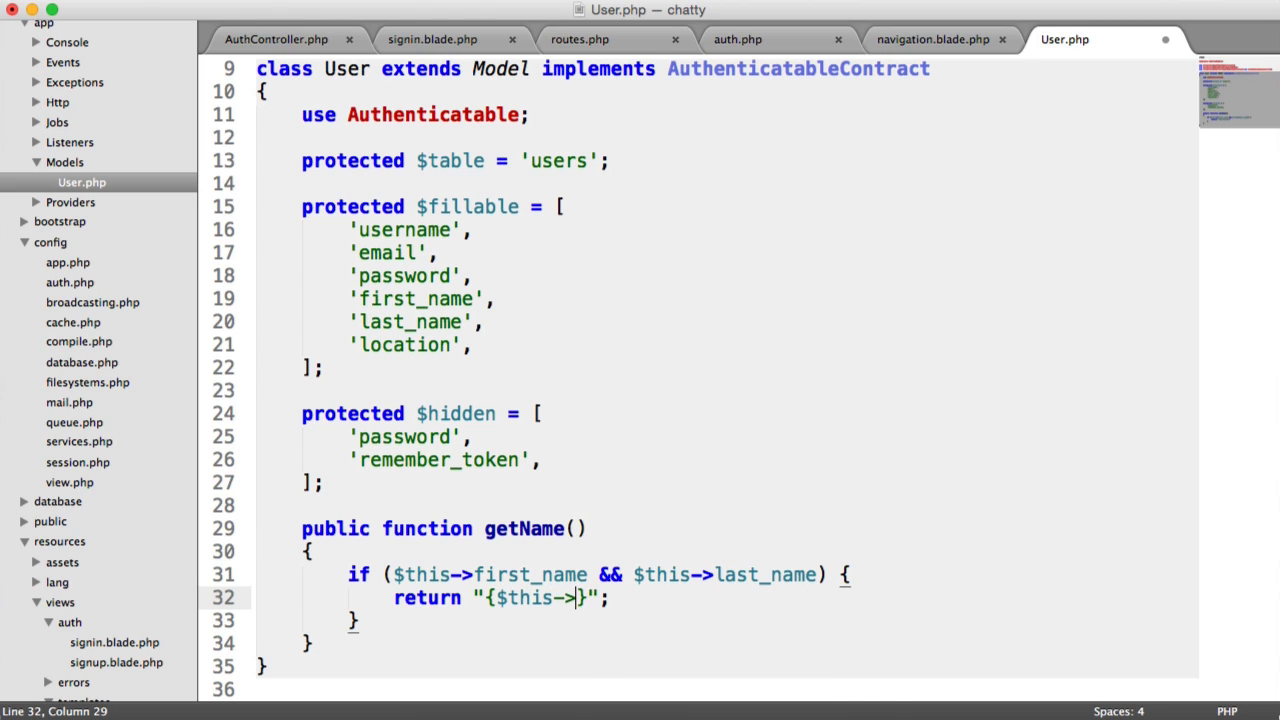
text(first_name)
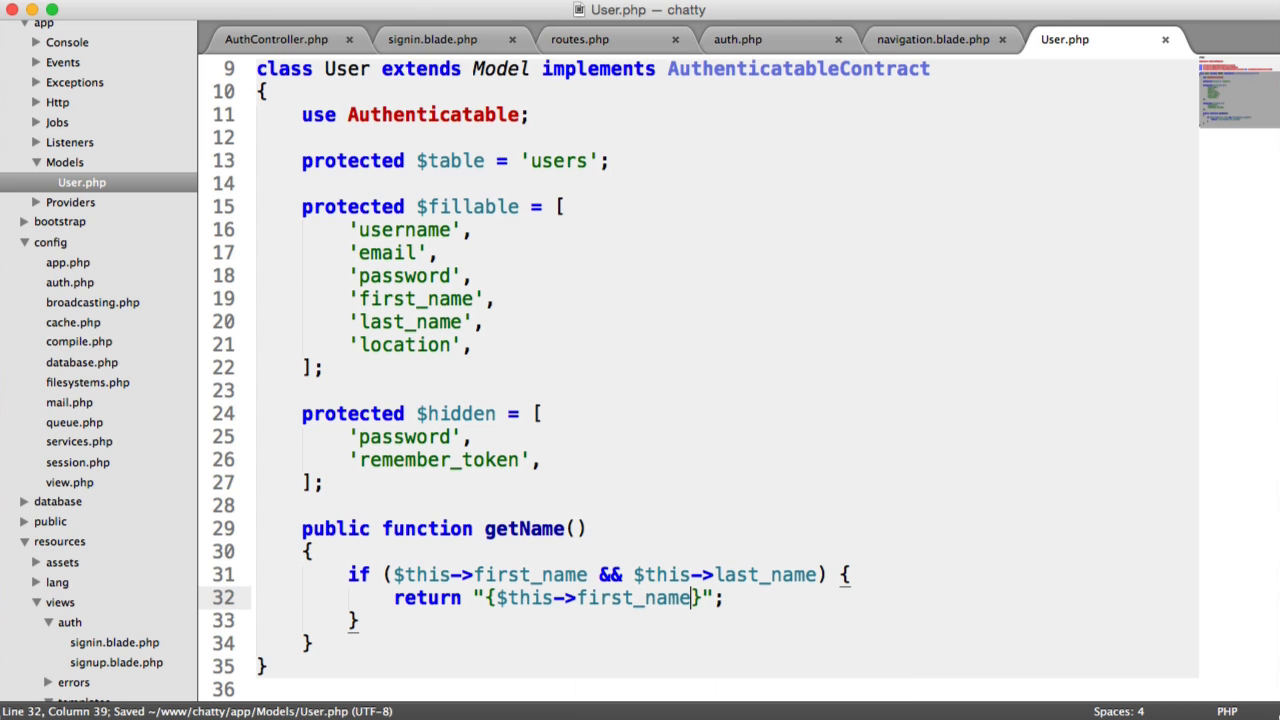
text({})
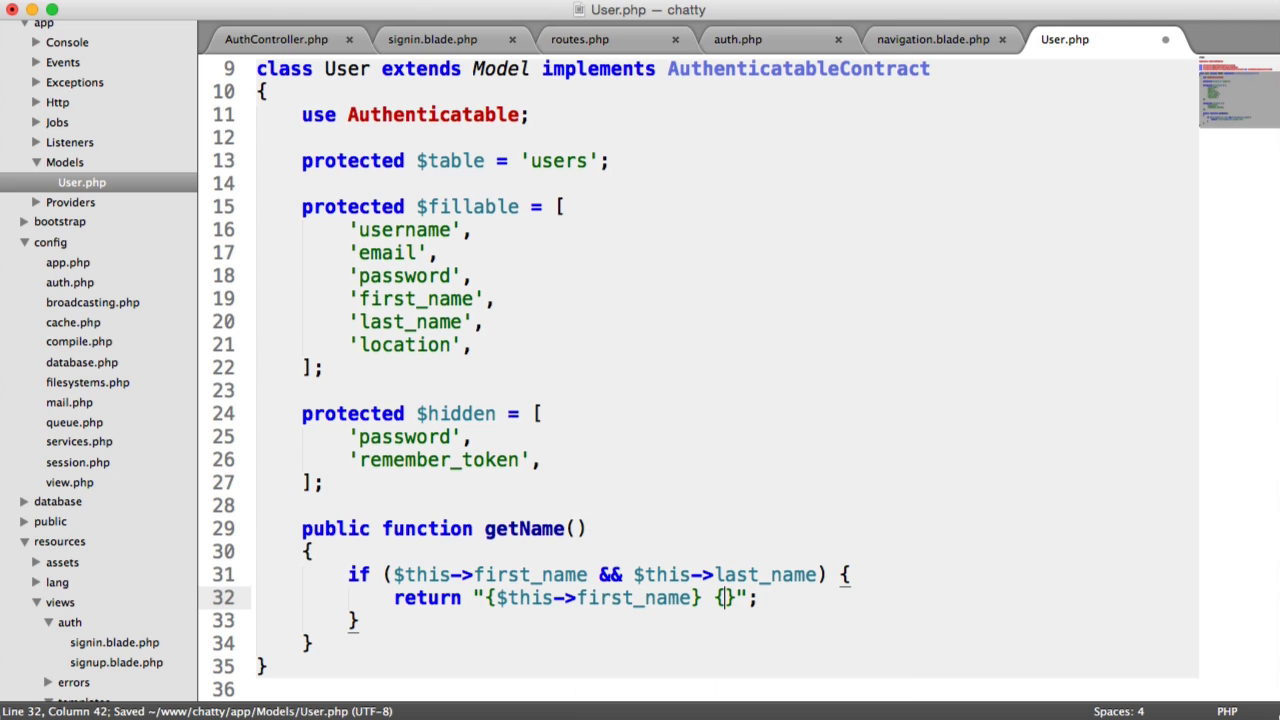
text({$this->last)
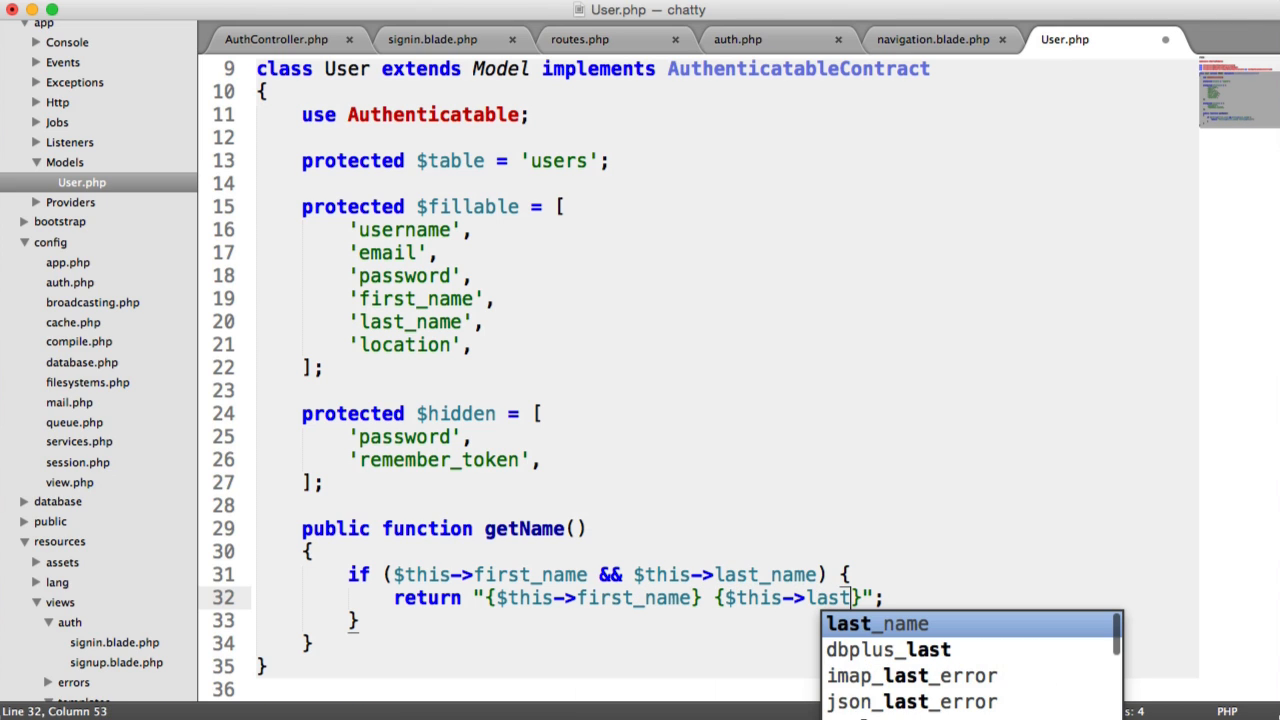
key(tab)
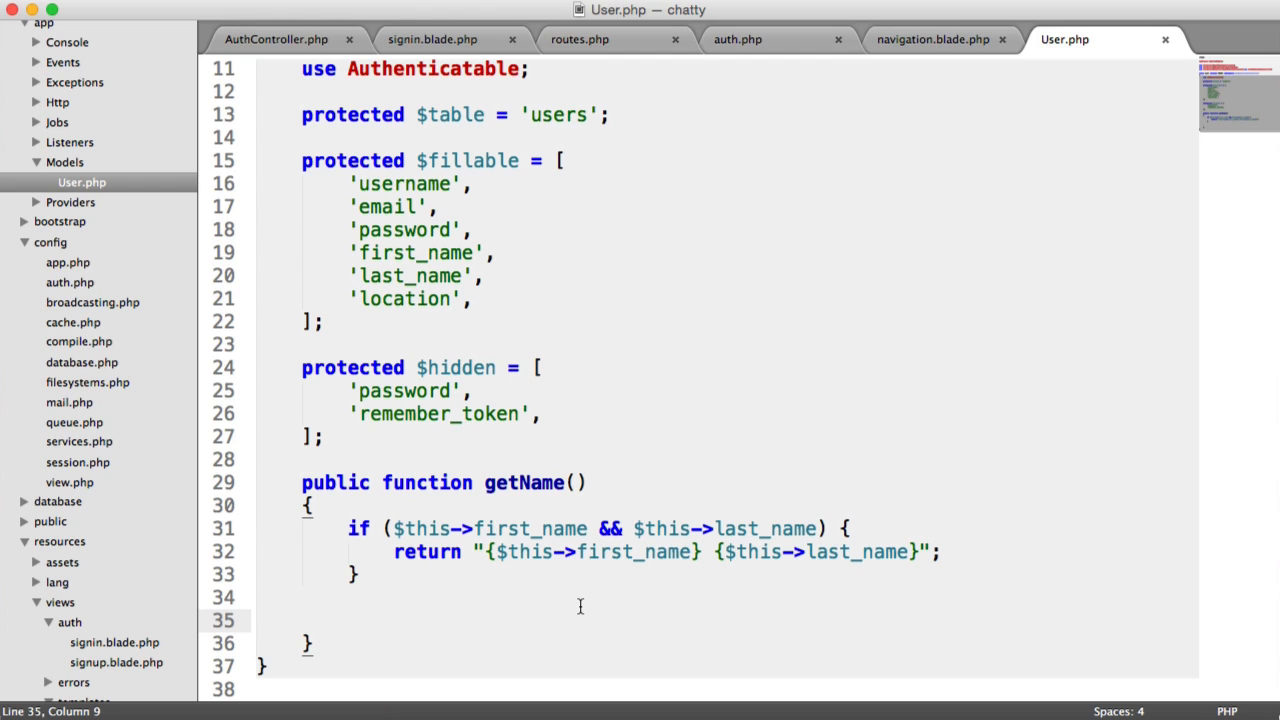
Complete getName() with a first_name-only return and a final return null.
text(if ())
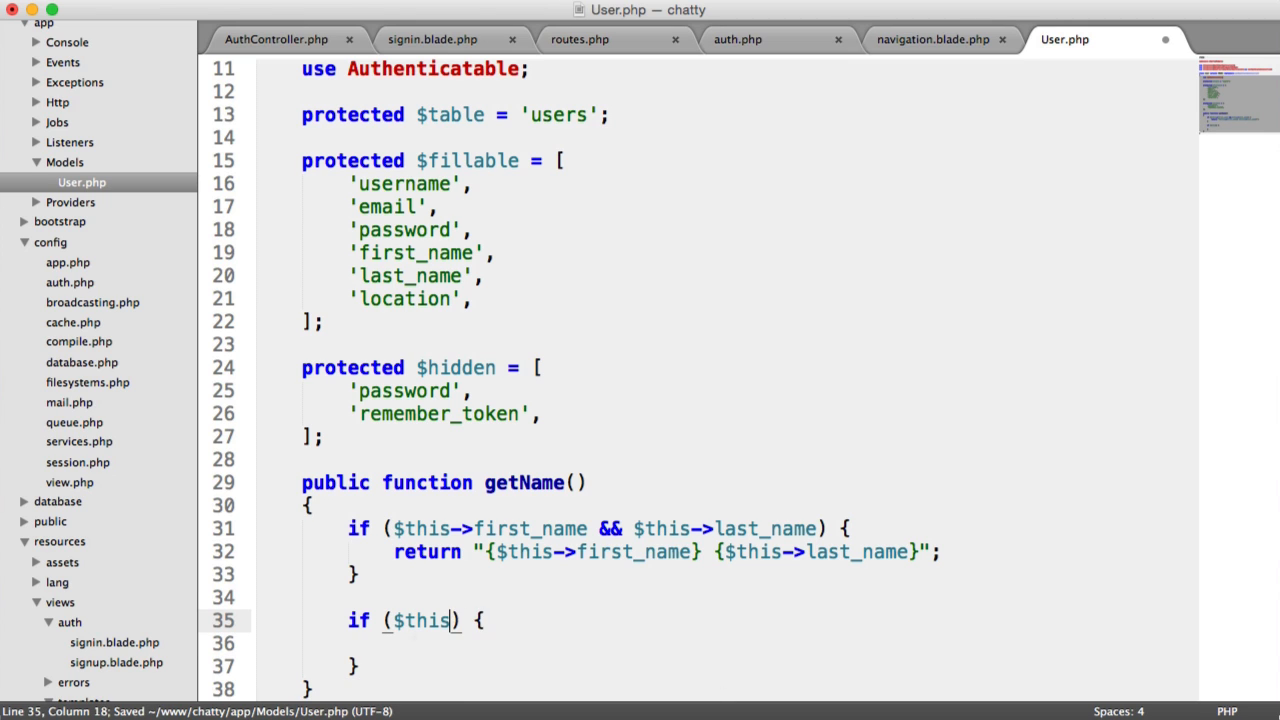
text(->)
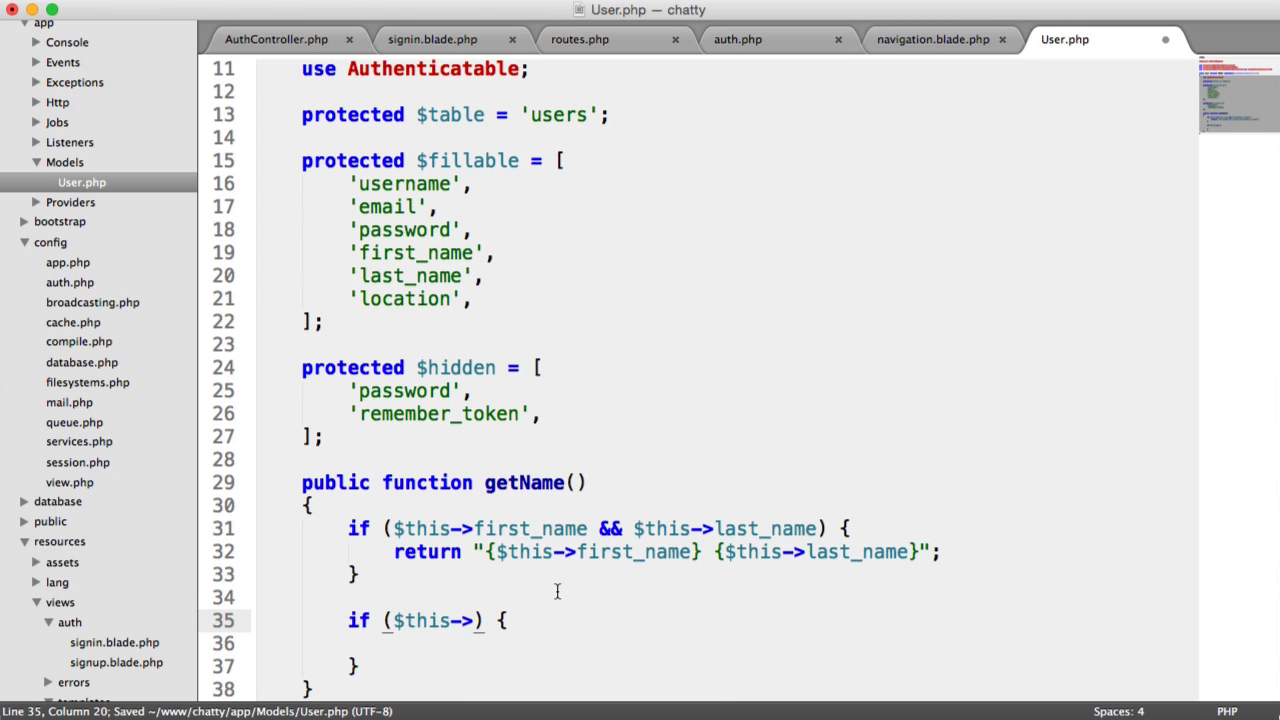
text(first_name)
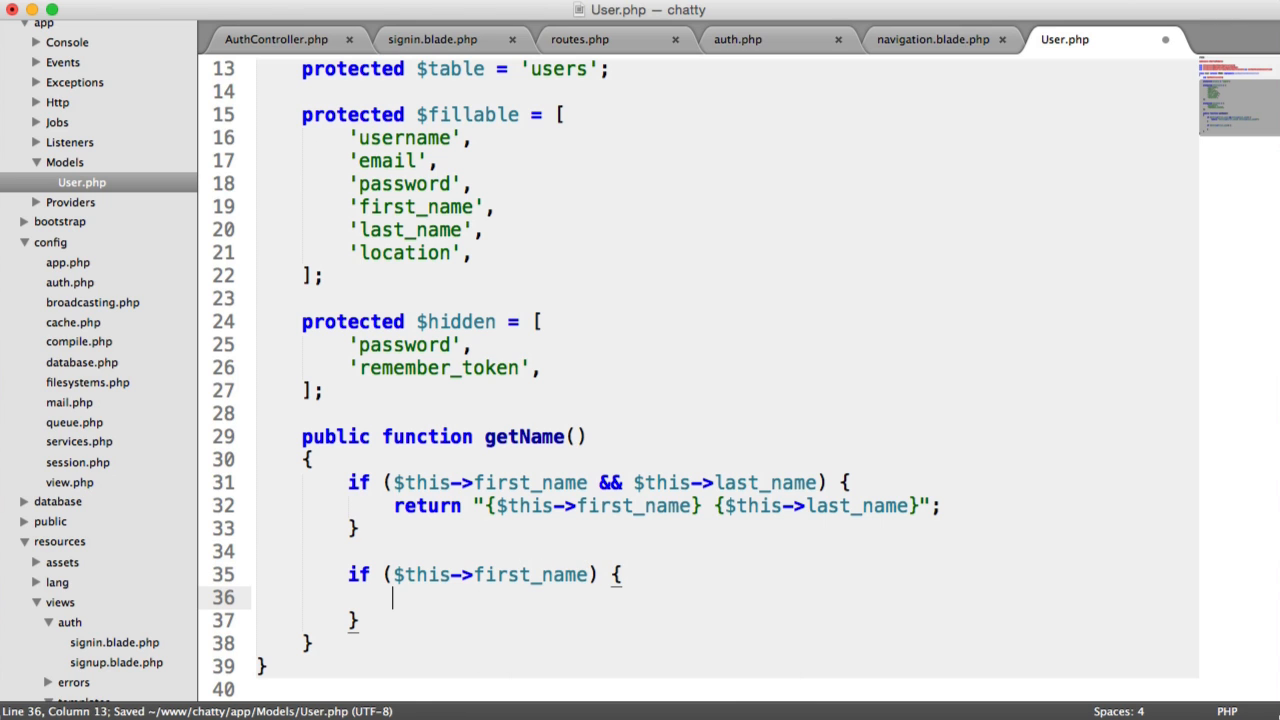
text(return)
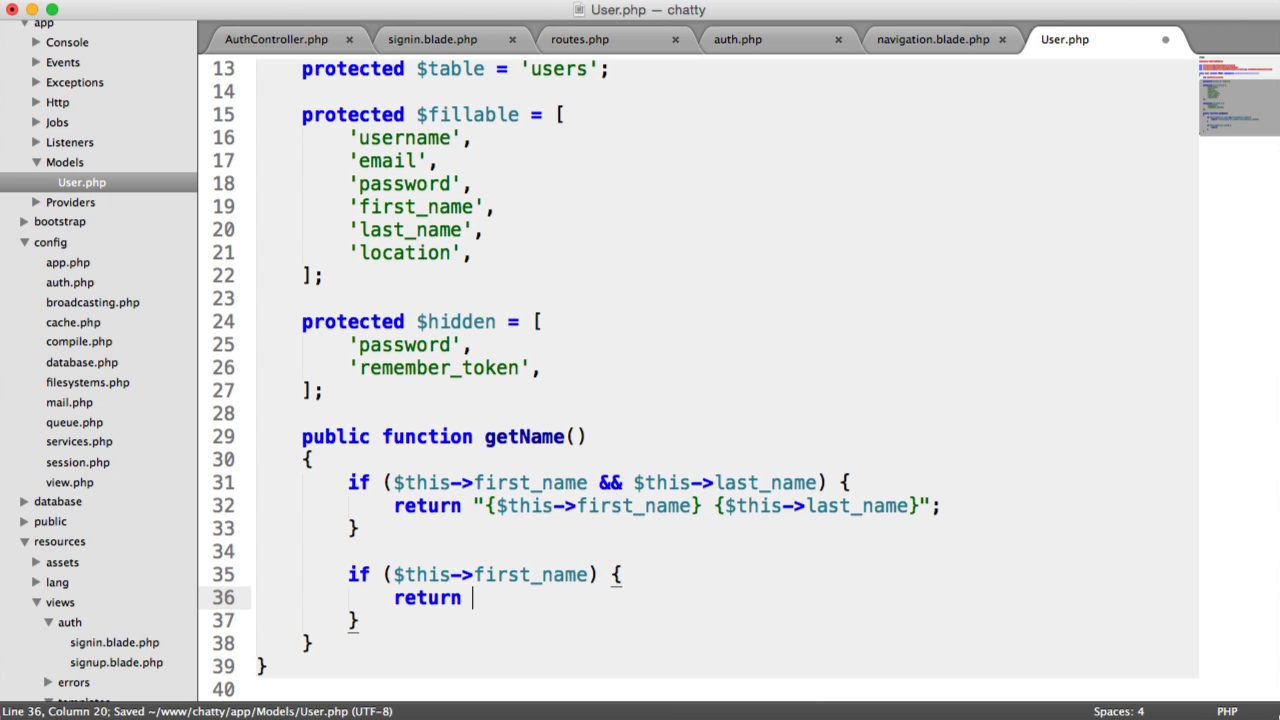
text($this->first_name;)
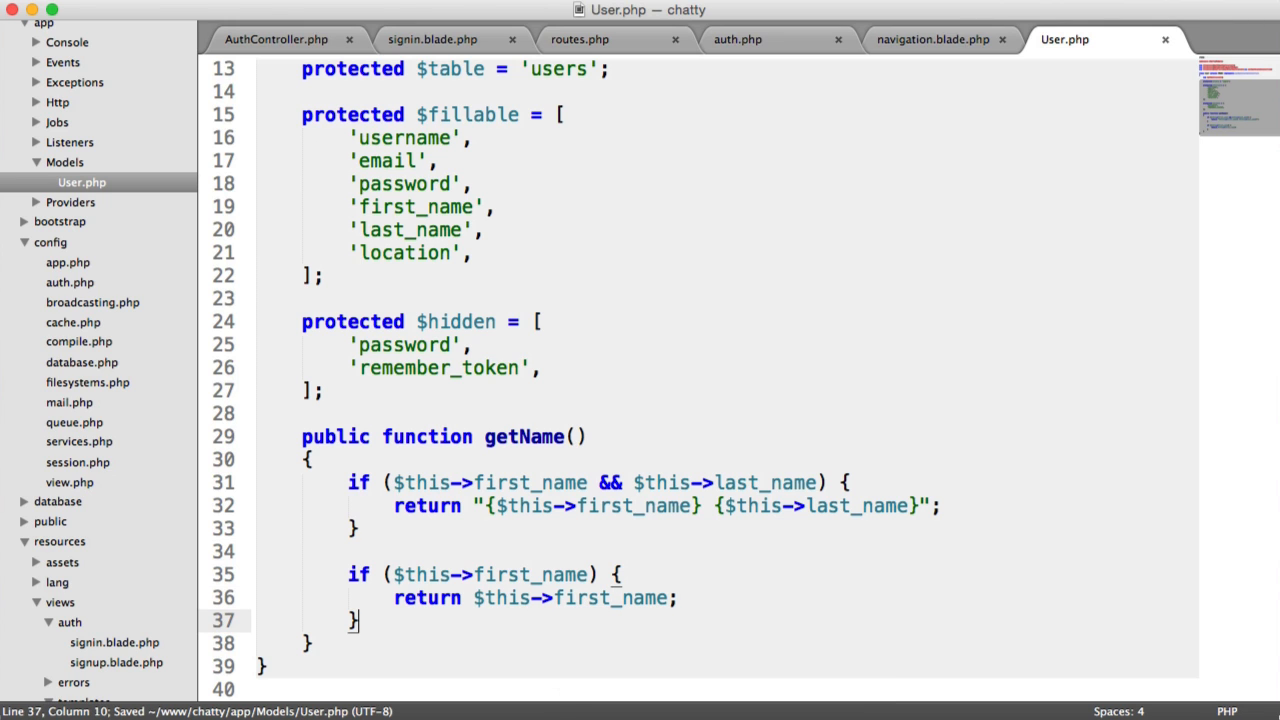
text(return null;)
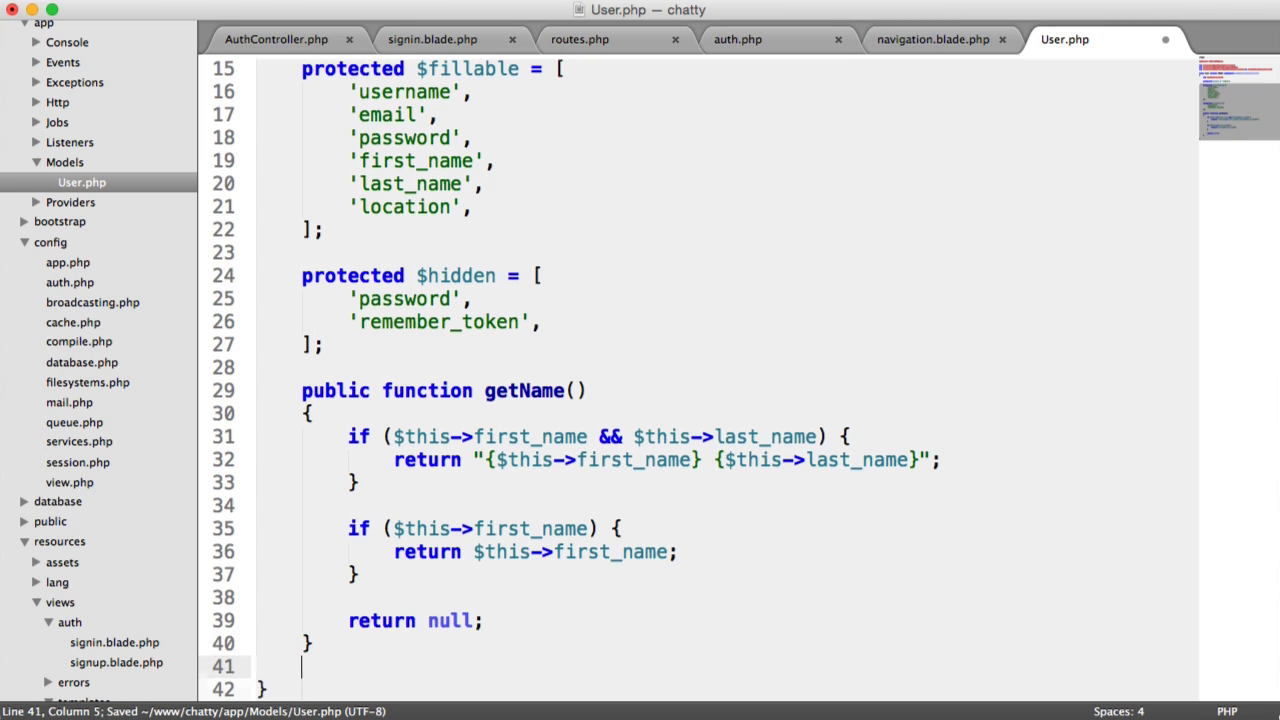
key(Return)
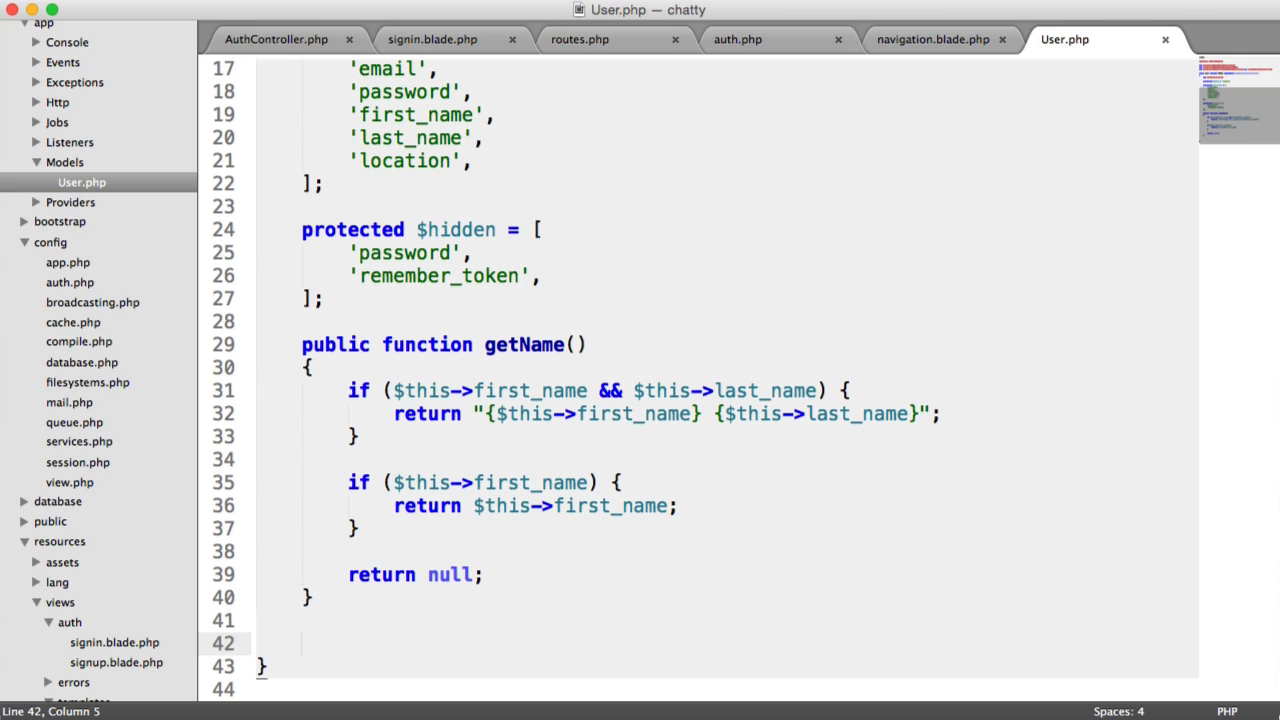
Add getNameOrUsername() returning $this->getName() ?: $this->username.
text(public func)
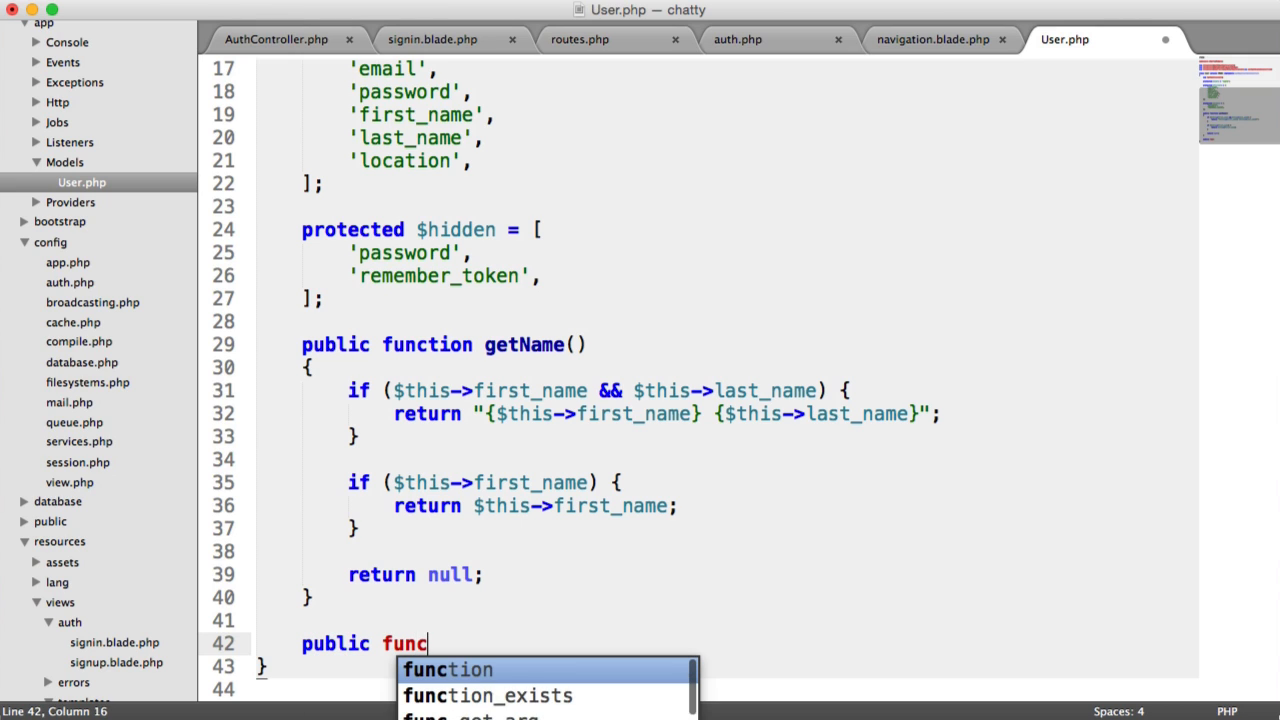
key(Tab)
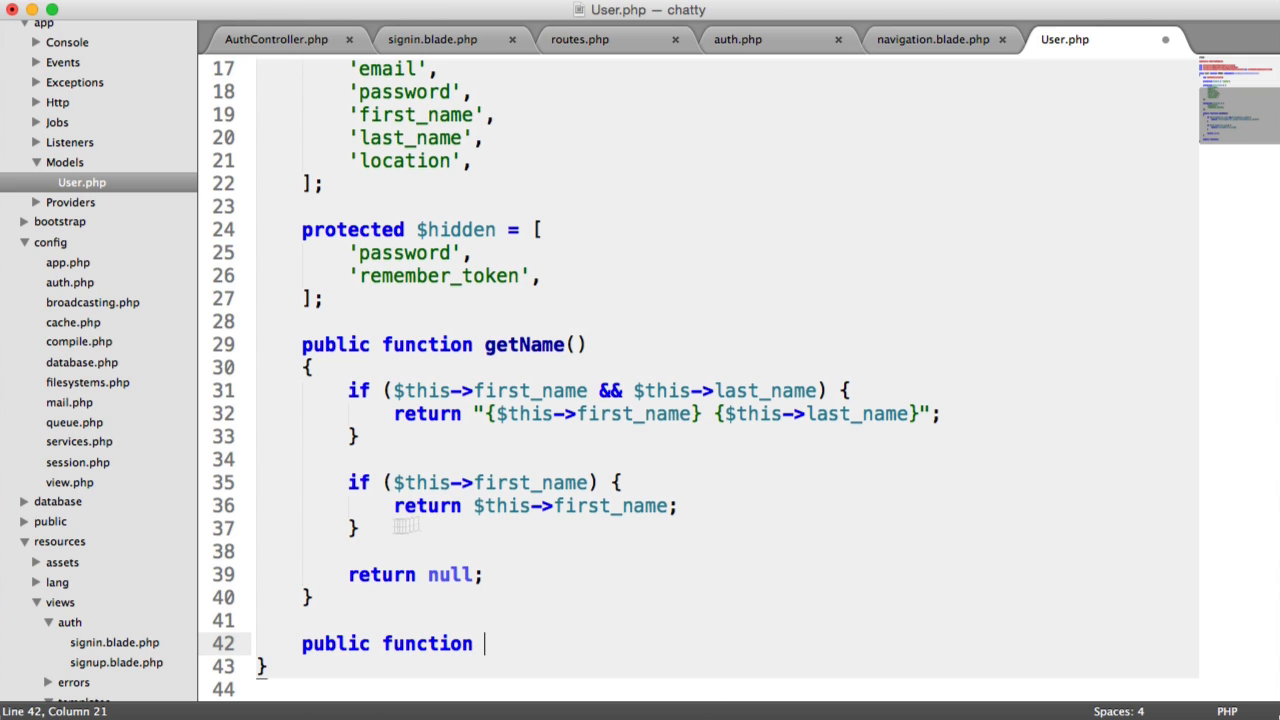
text(getNam)
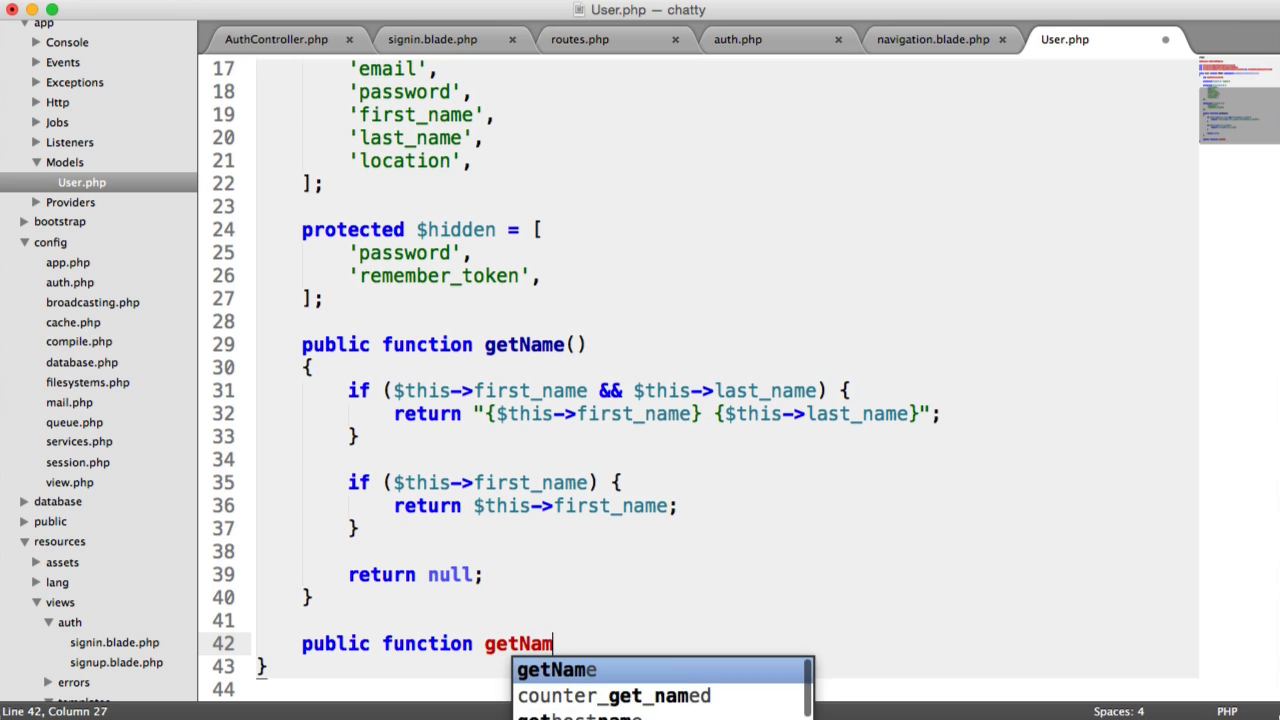
text(eOrUsername()
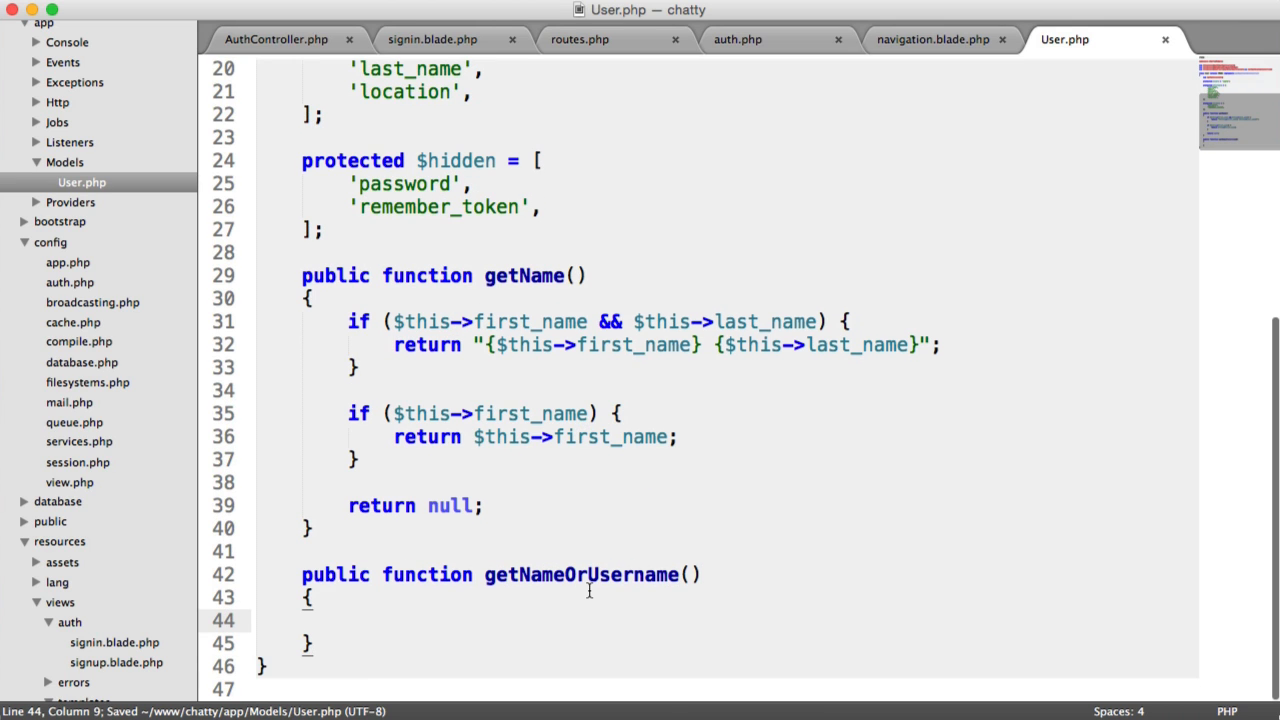
text(return)
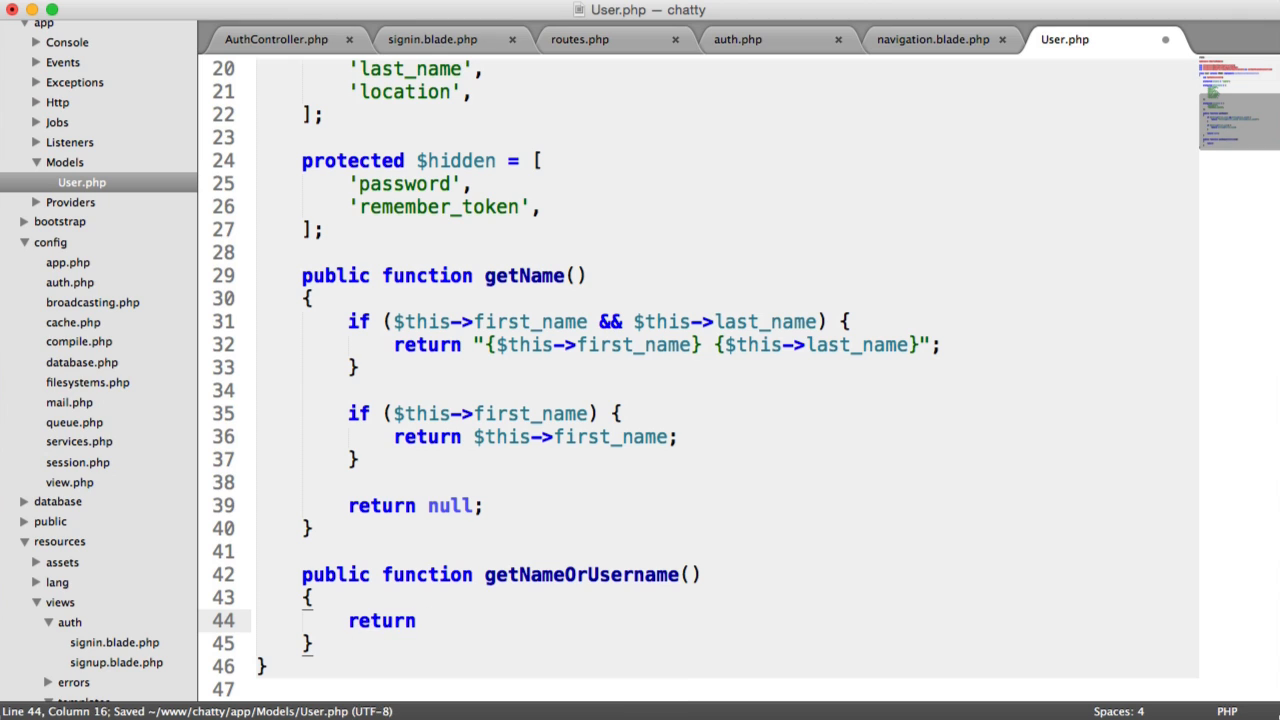
text($this->getName()
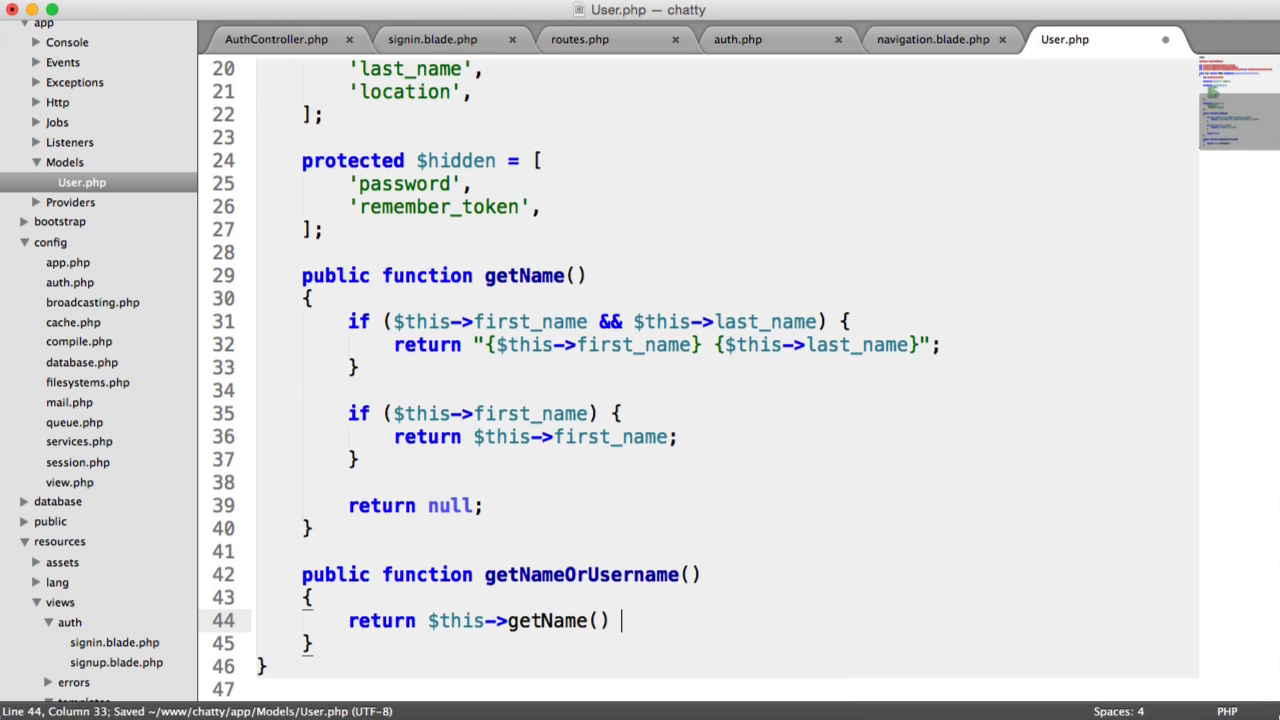
text(?:)
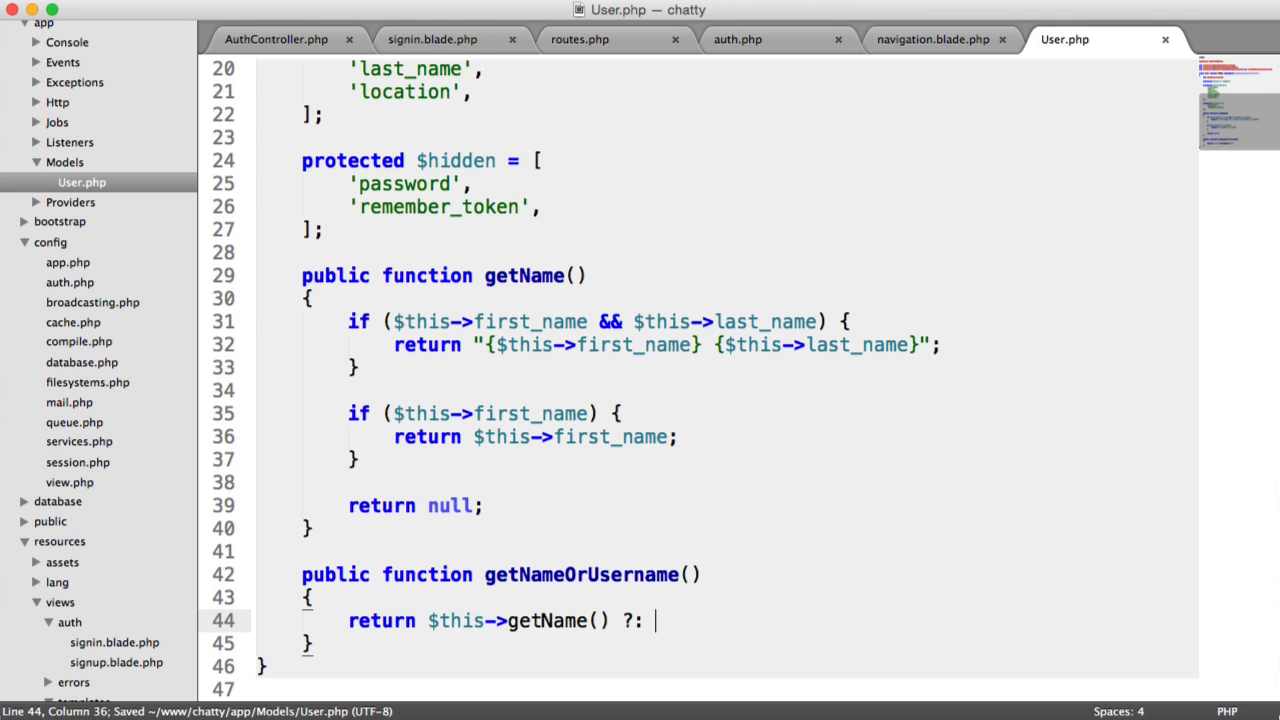
text($this->)
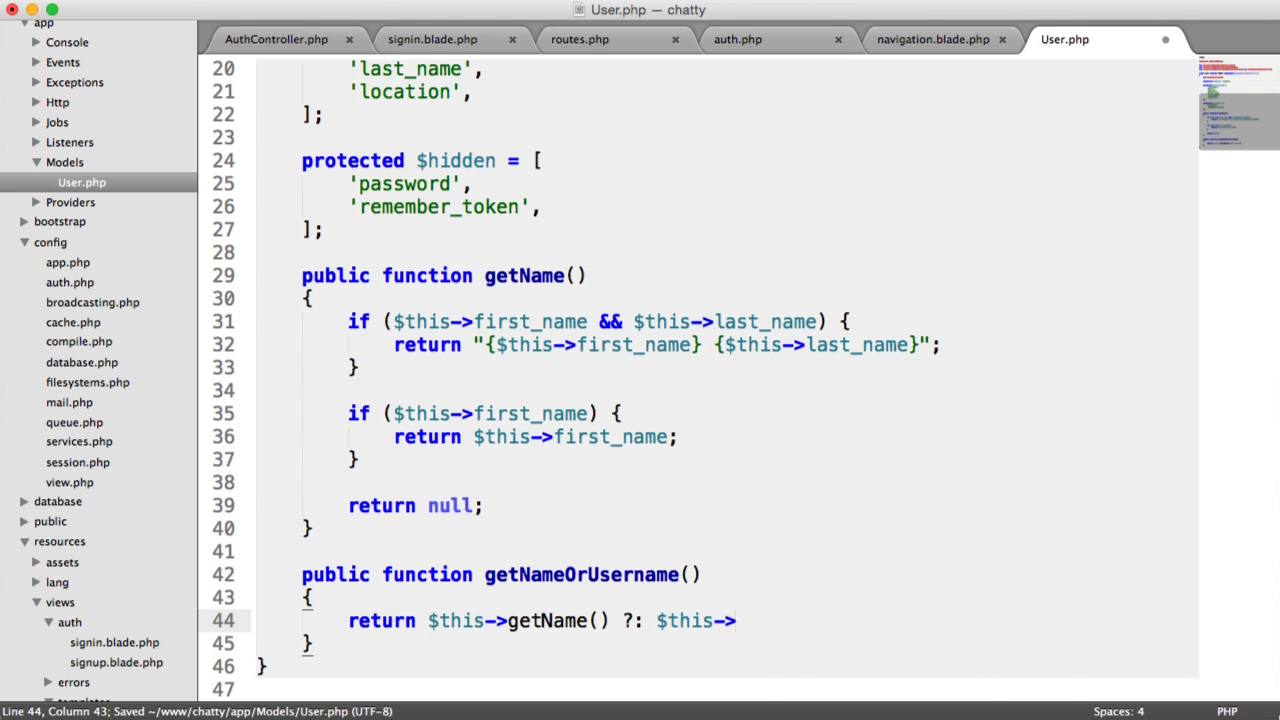
text(username;)
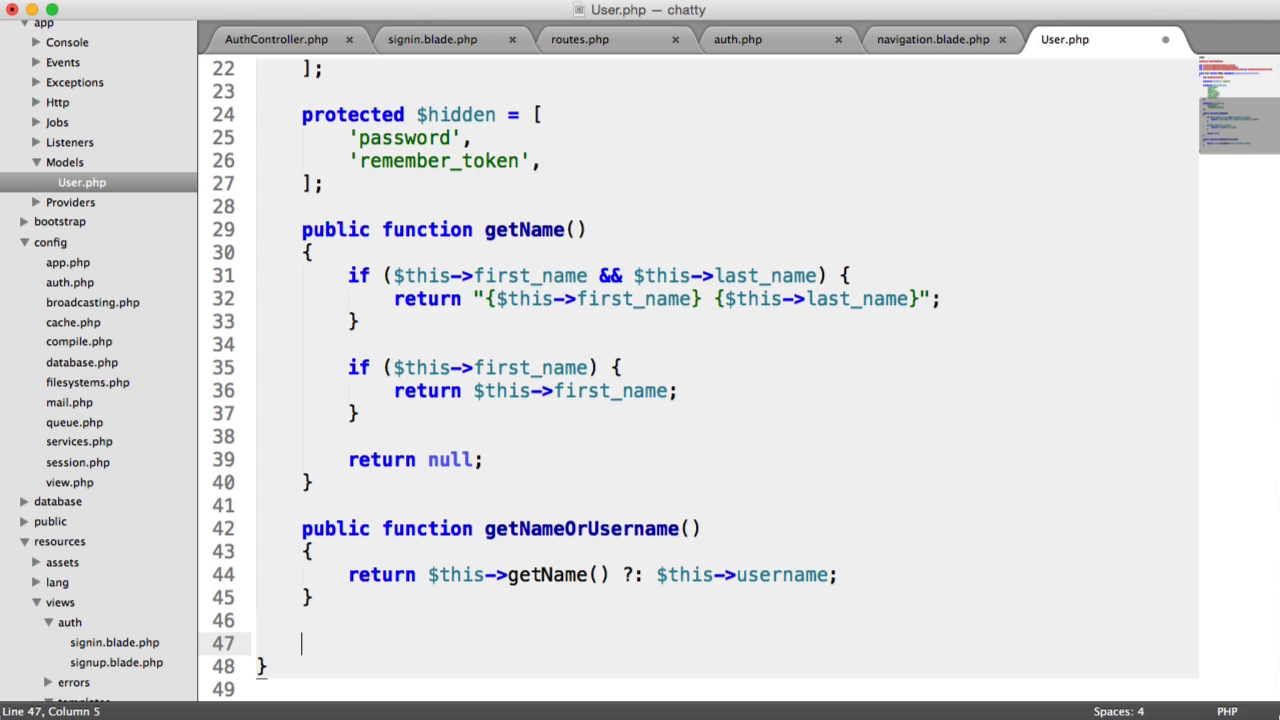
Add getFirstNameOrUsername() returning $this->first_name ?: $this->username, and save.
text(public function)
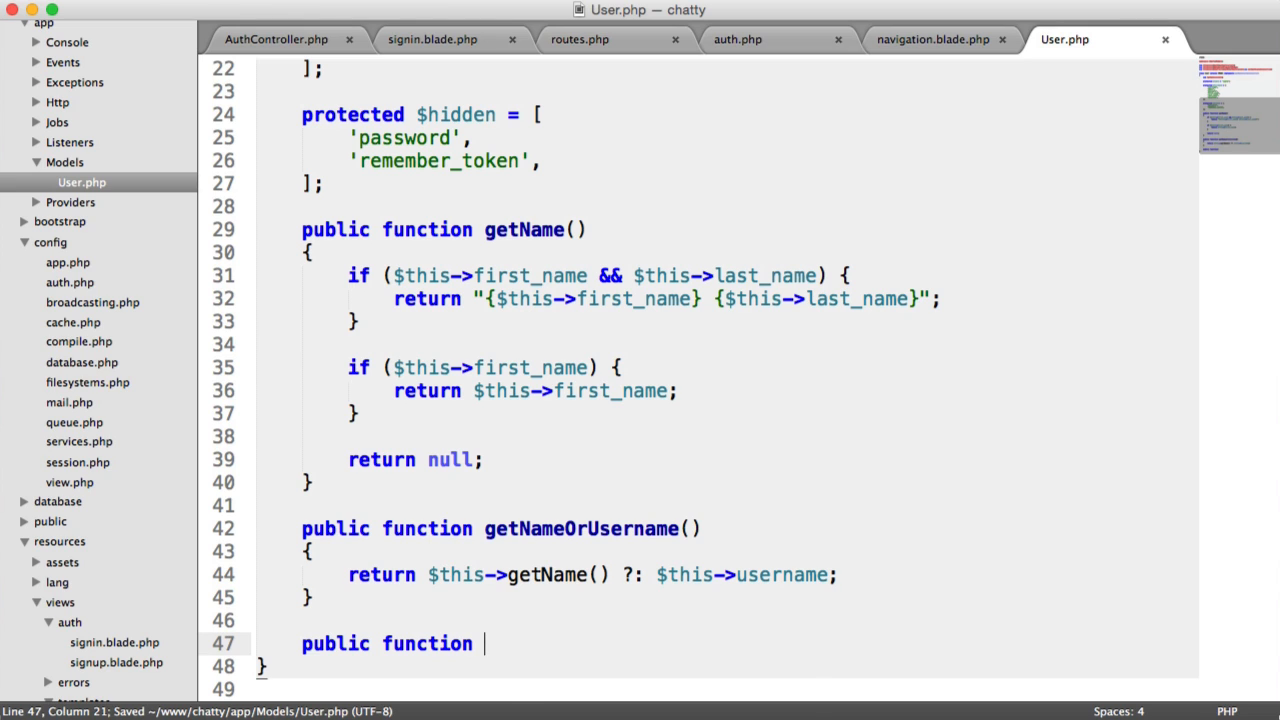
text(getFirstNameOrUsername()
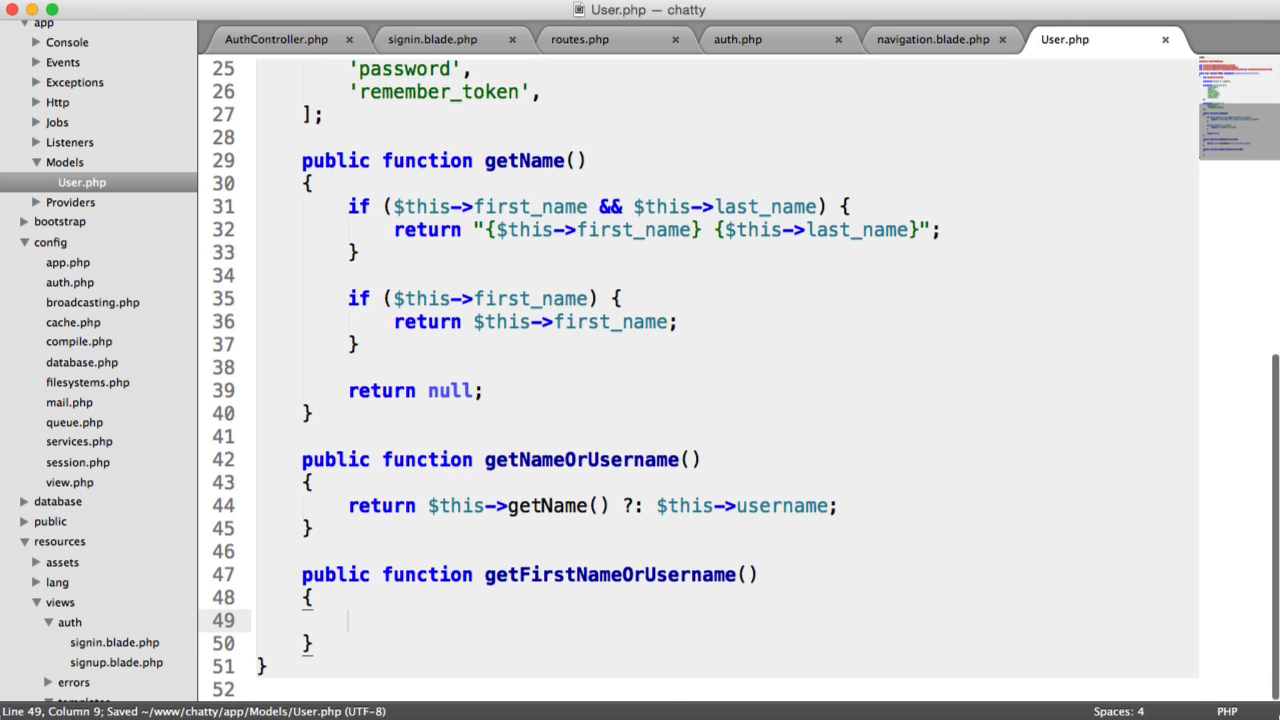
text(return $thi)
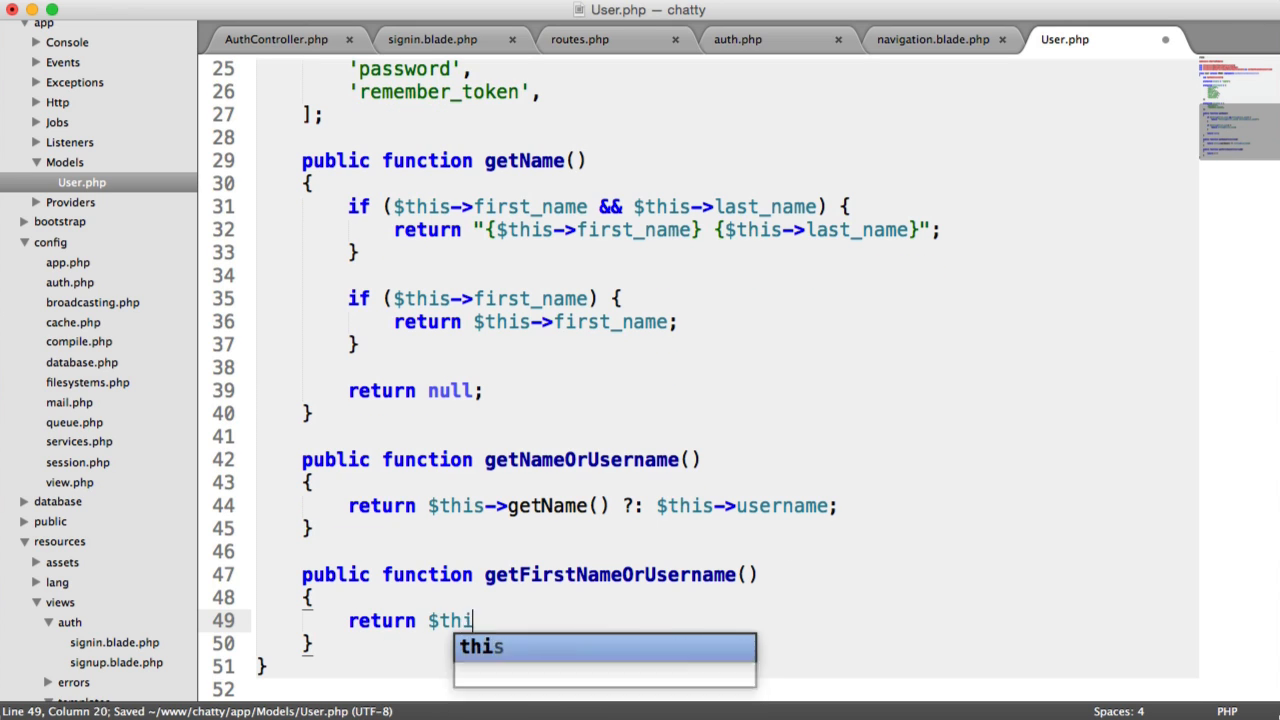
text(s->first_name ?:)
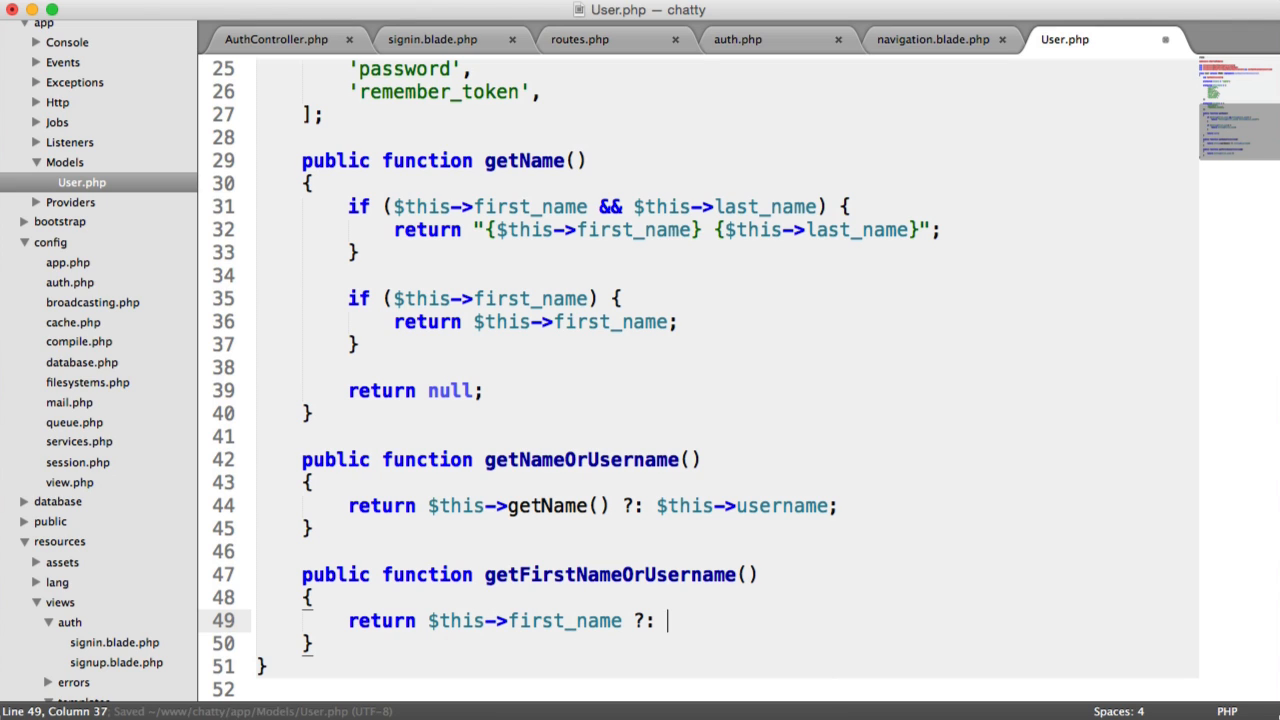
text($this-)
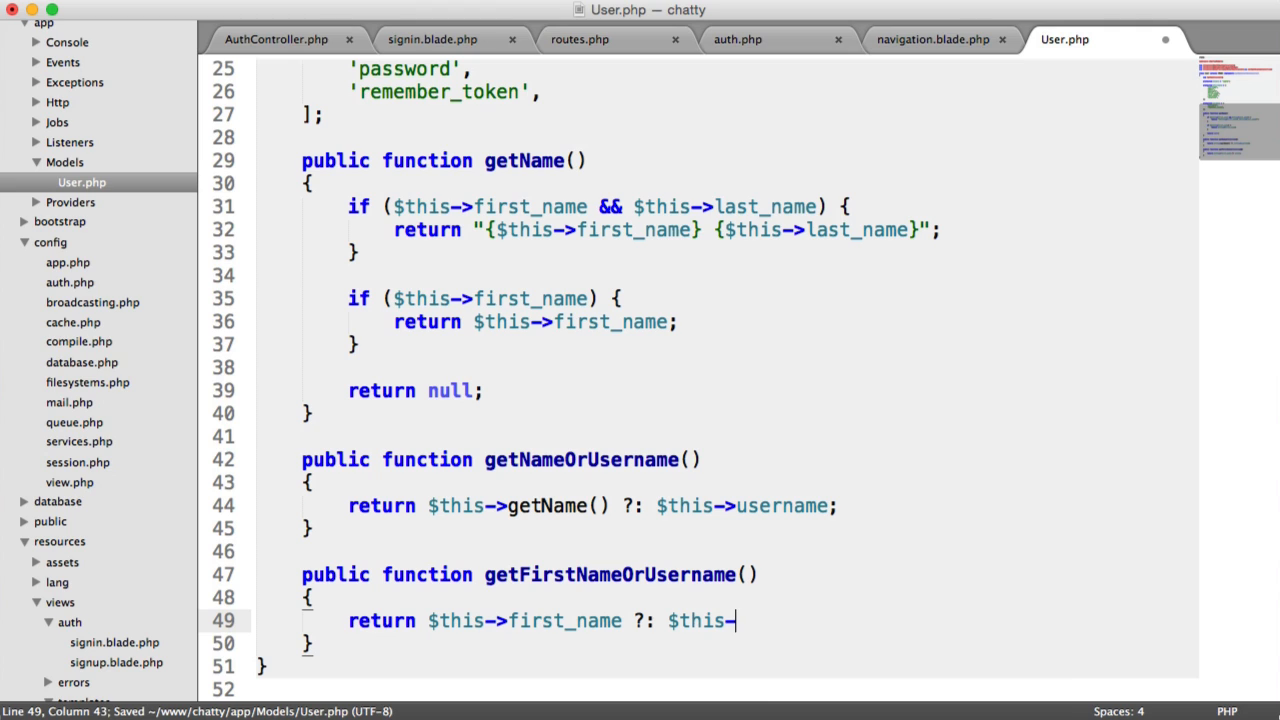
text(username;)
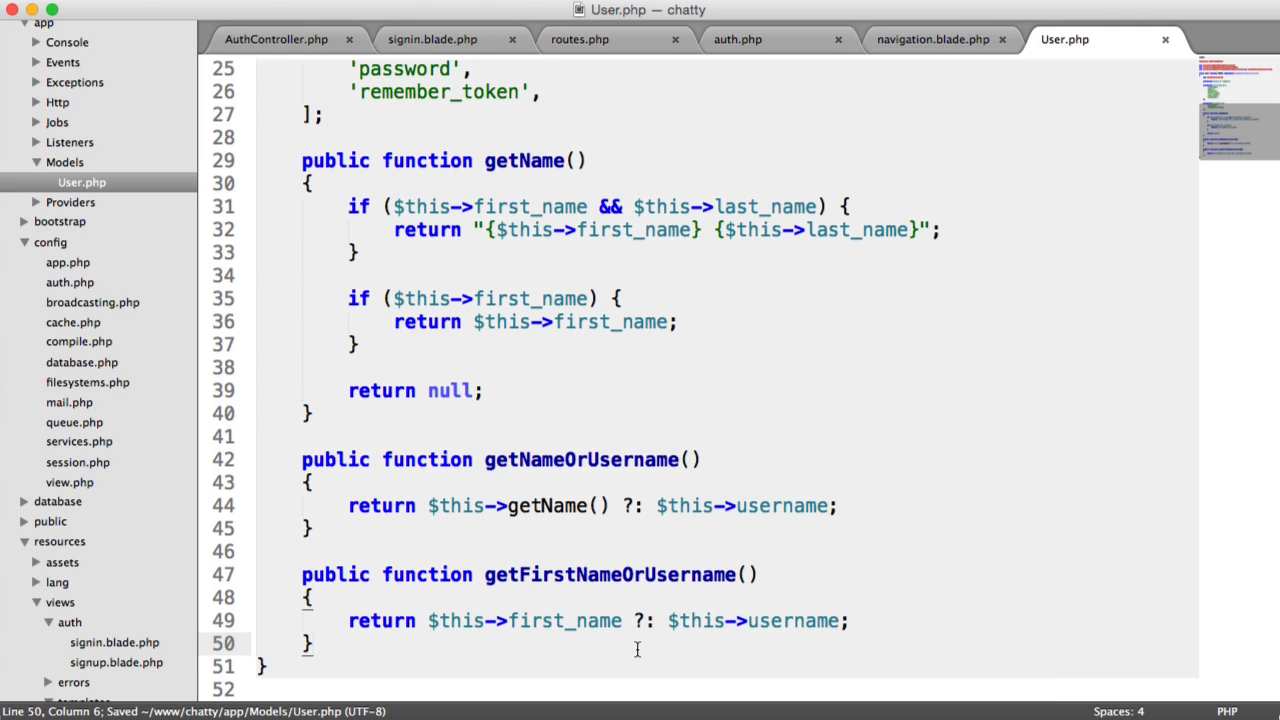
mouse_move(596, 452)
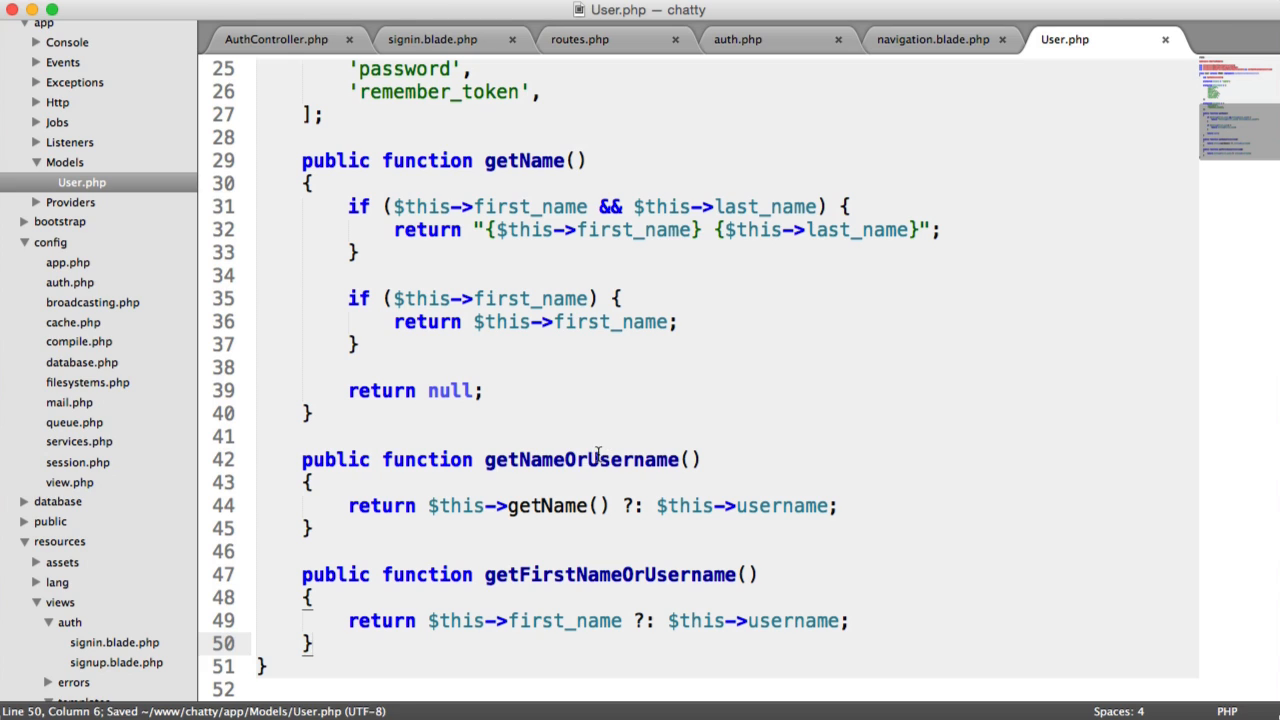
click(704, 458)
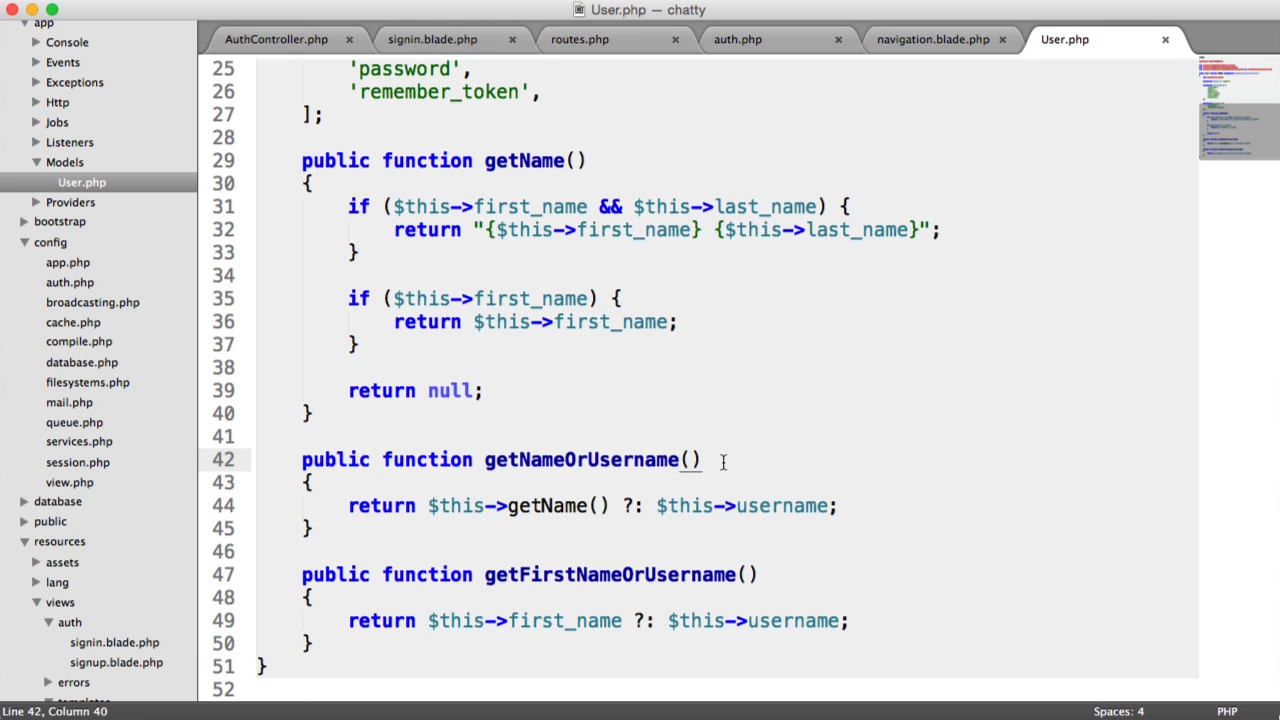
click(752, 574)
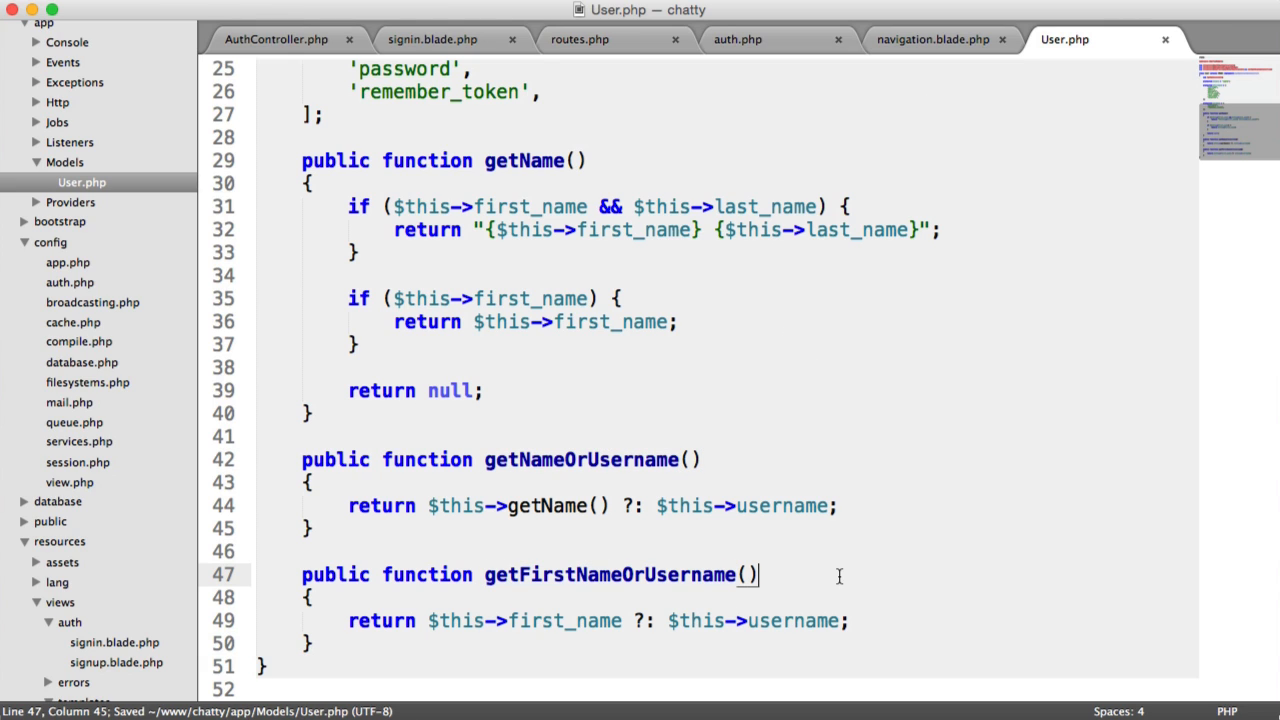
Replace the hardcoded Dayle in the navbar with {{ Auth::user()->getNameOrUsername() }}.
double_click(580, 458)
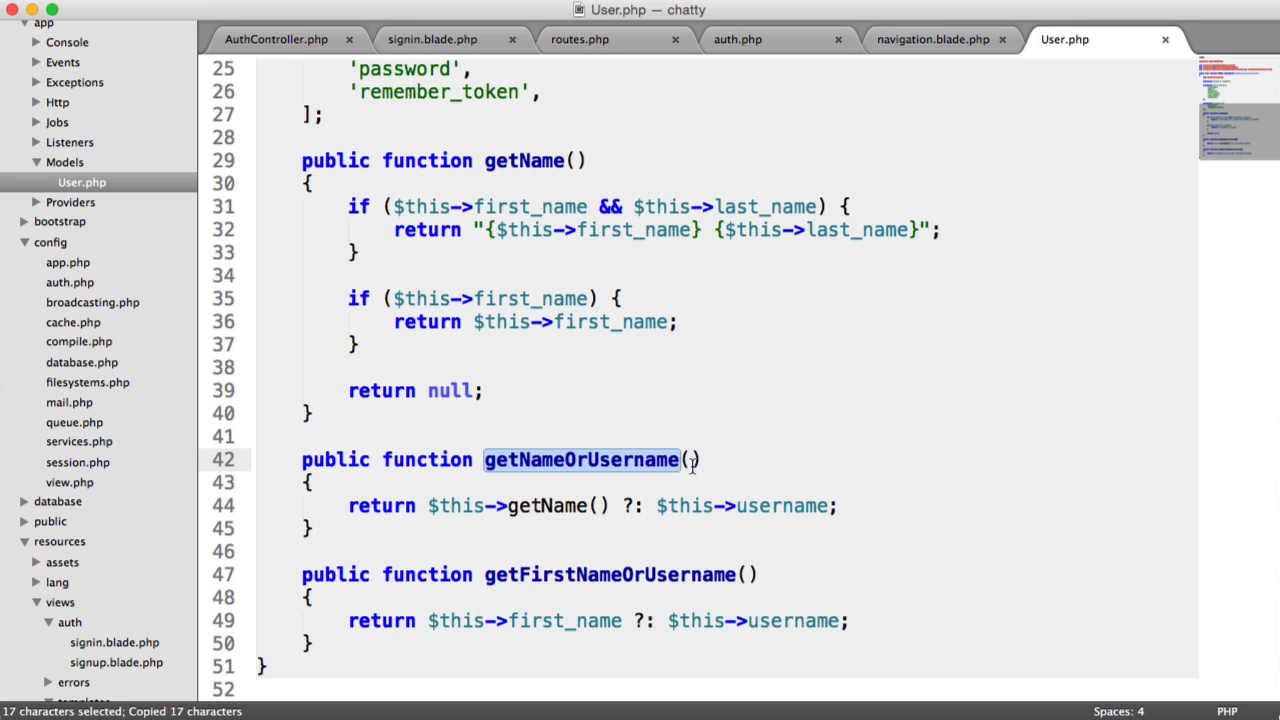
click(932, 40)
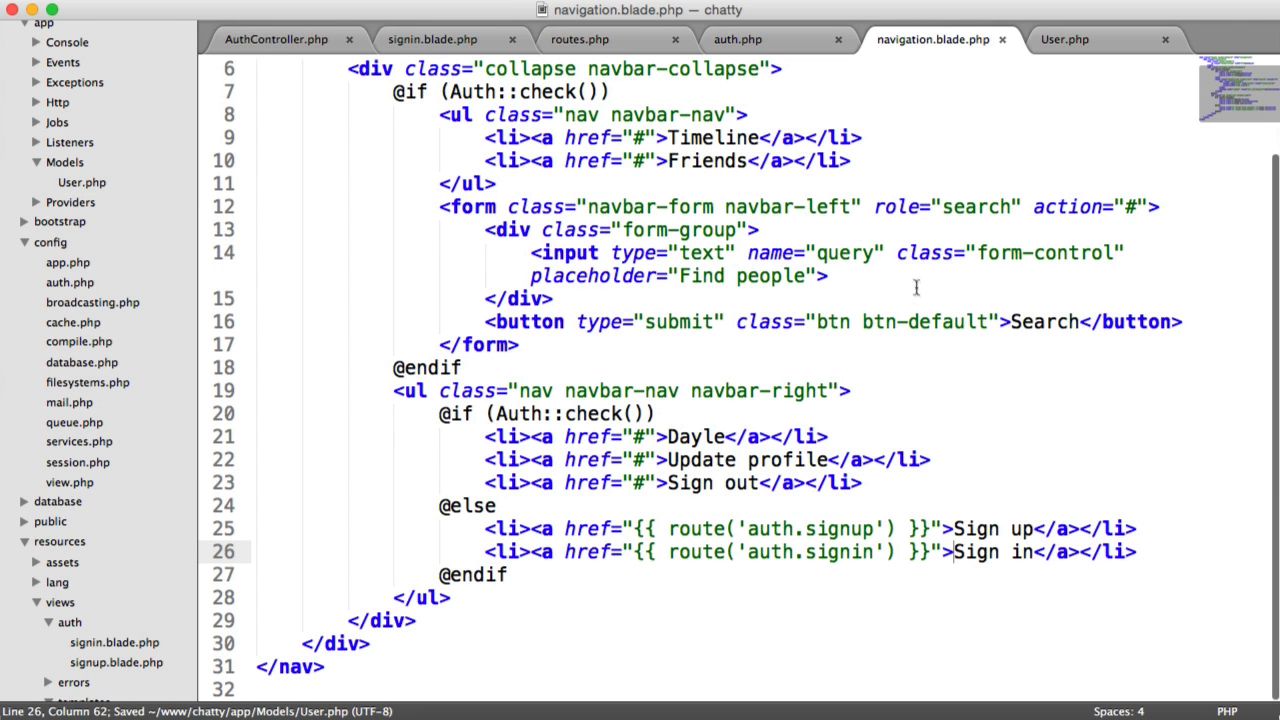
double_click(696, 436)
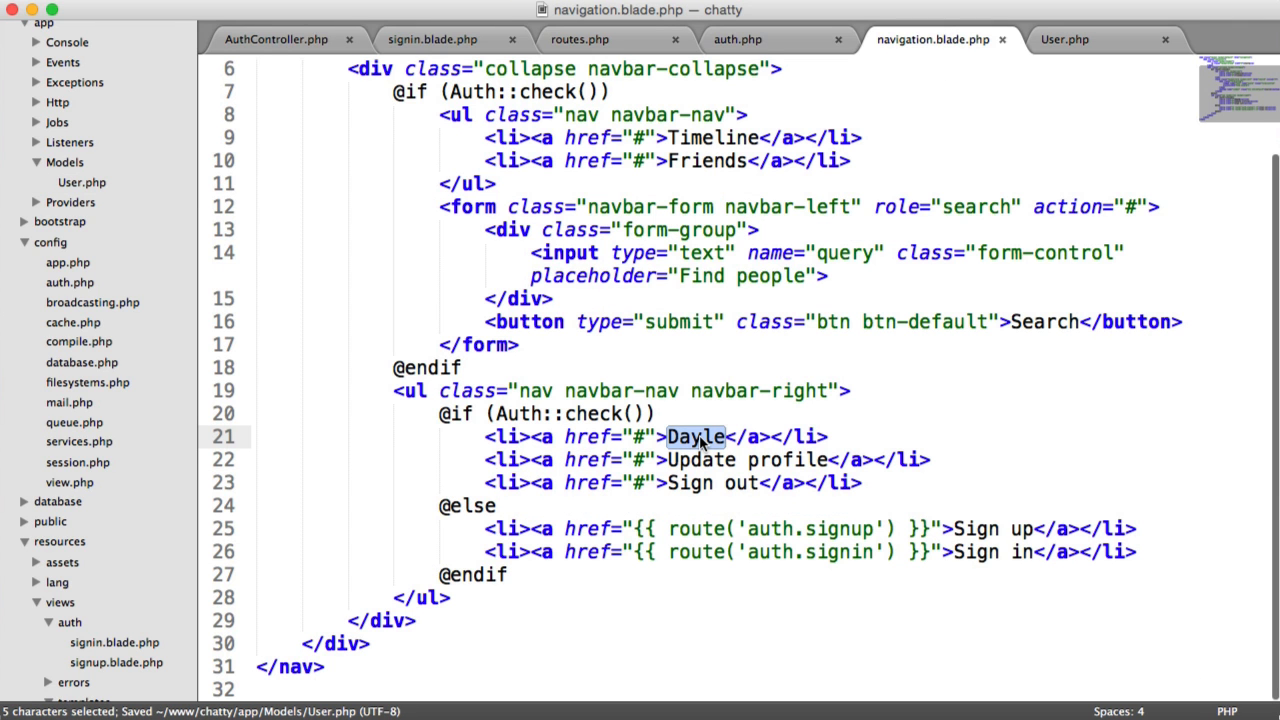
text({{  }})
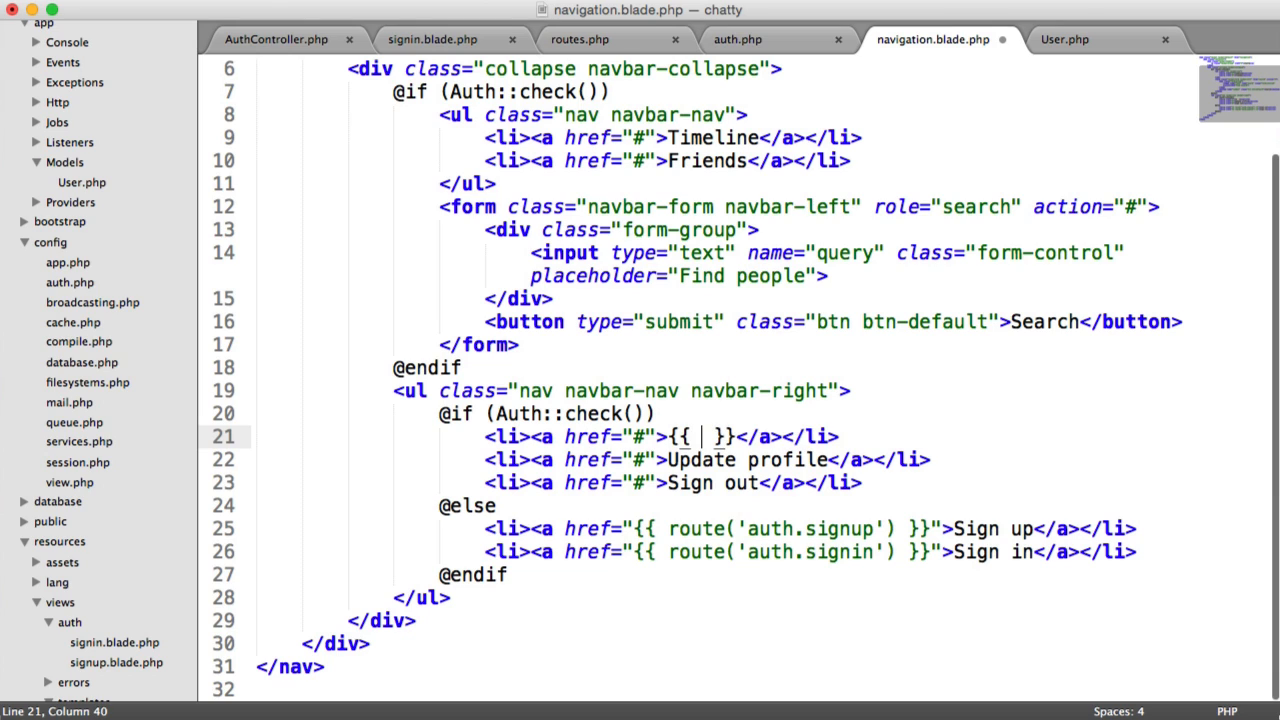
text(Auth::user)
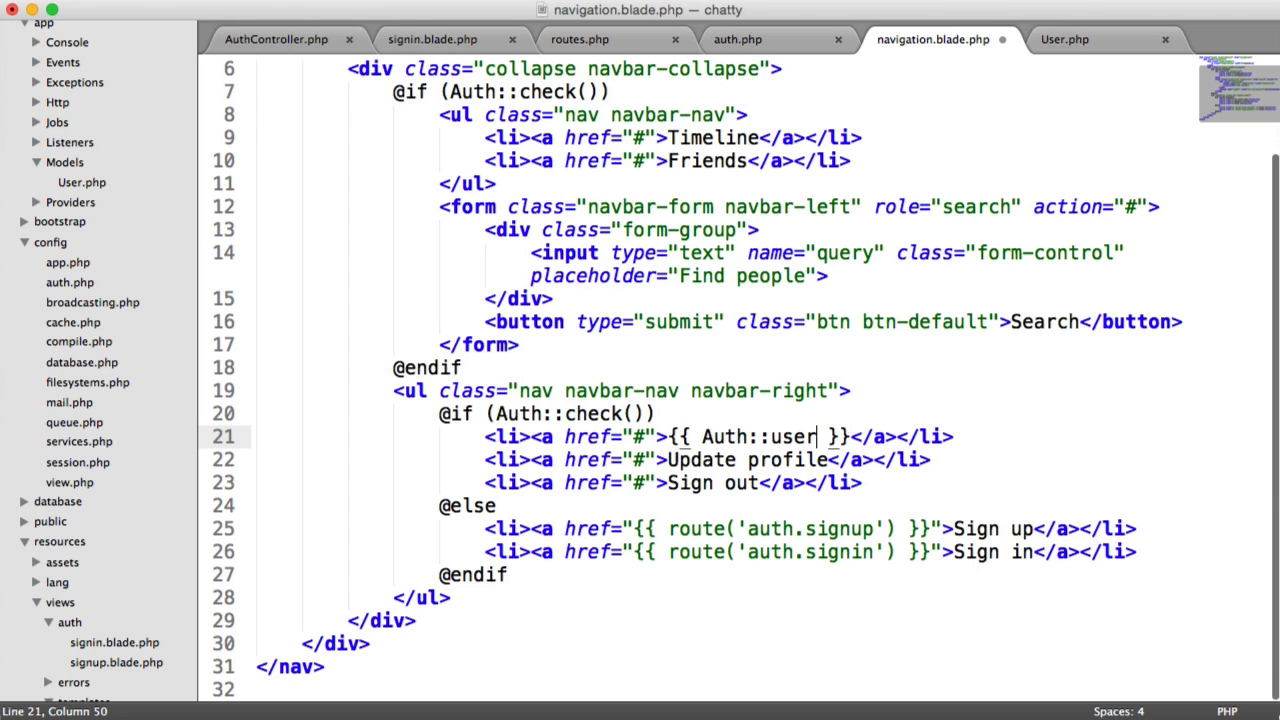
text(()->)
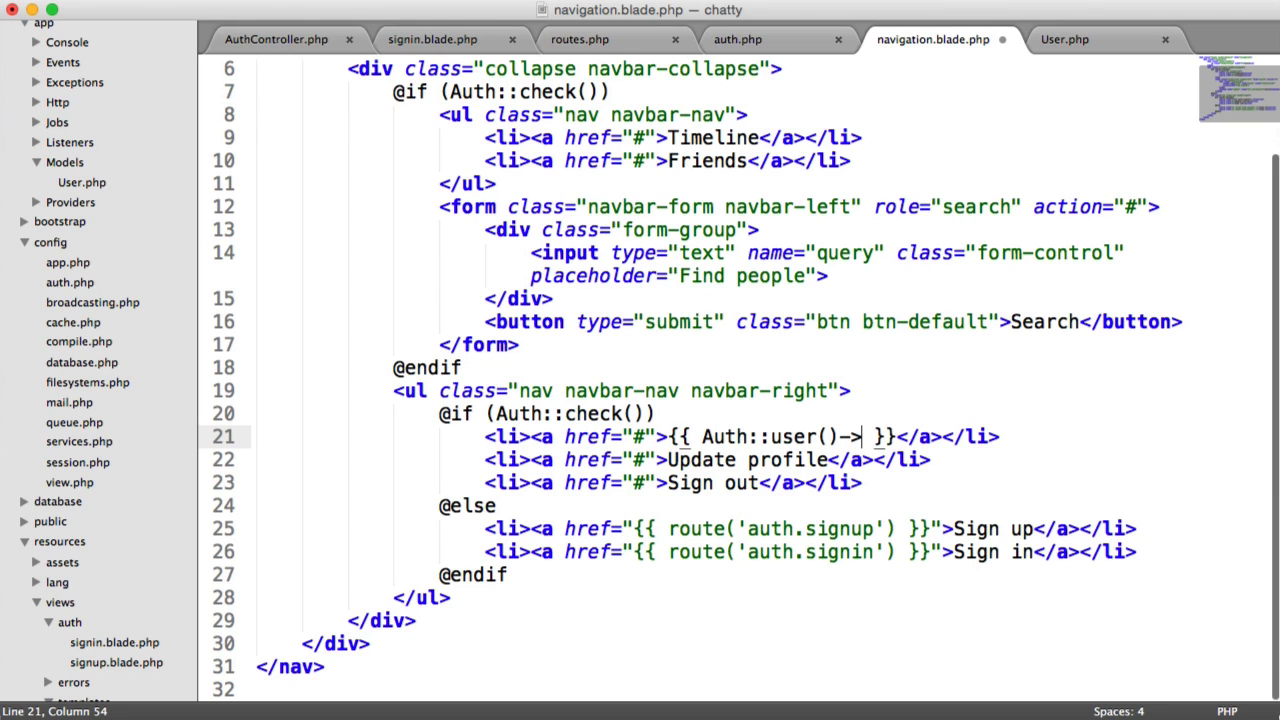
text(getNameOrUsername())
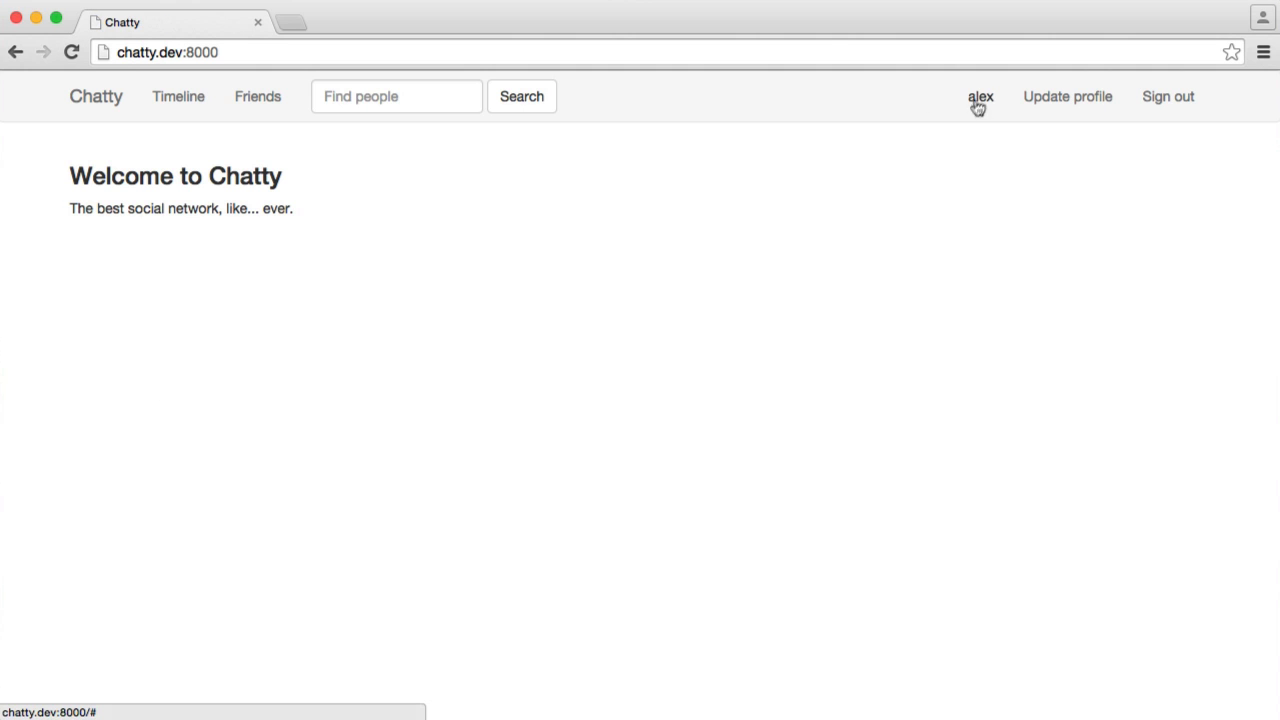
mouse_move(976, 128)
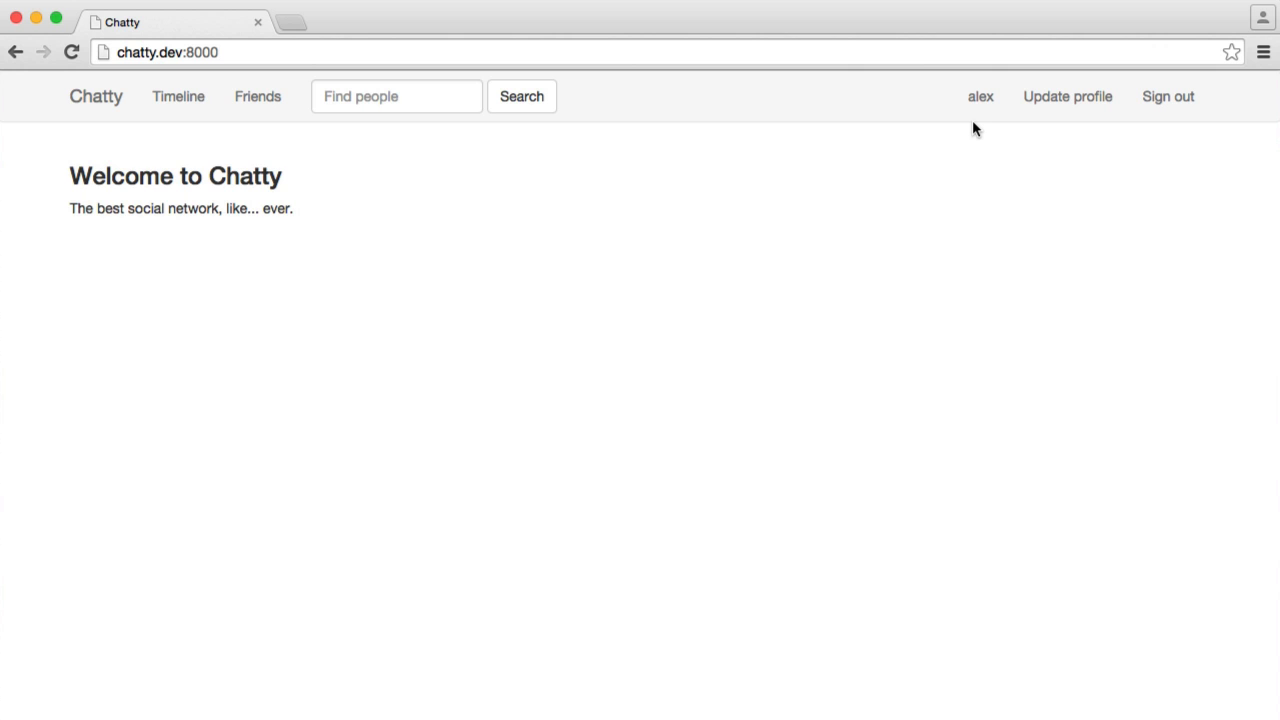
mouse_move(1068, 96)
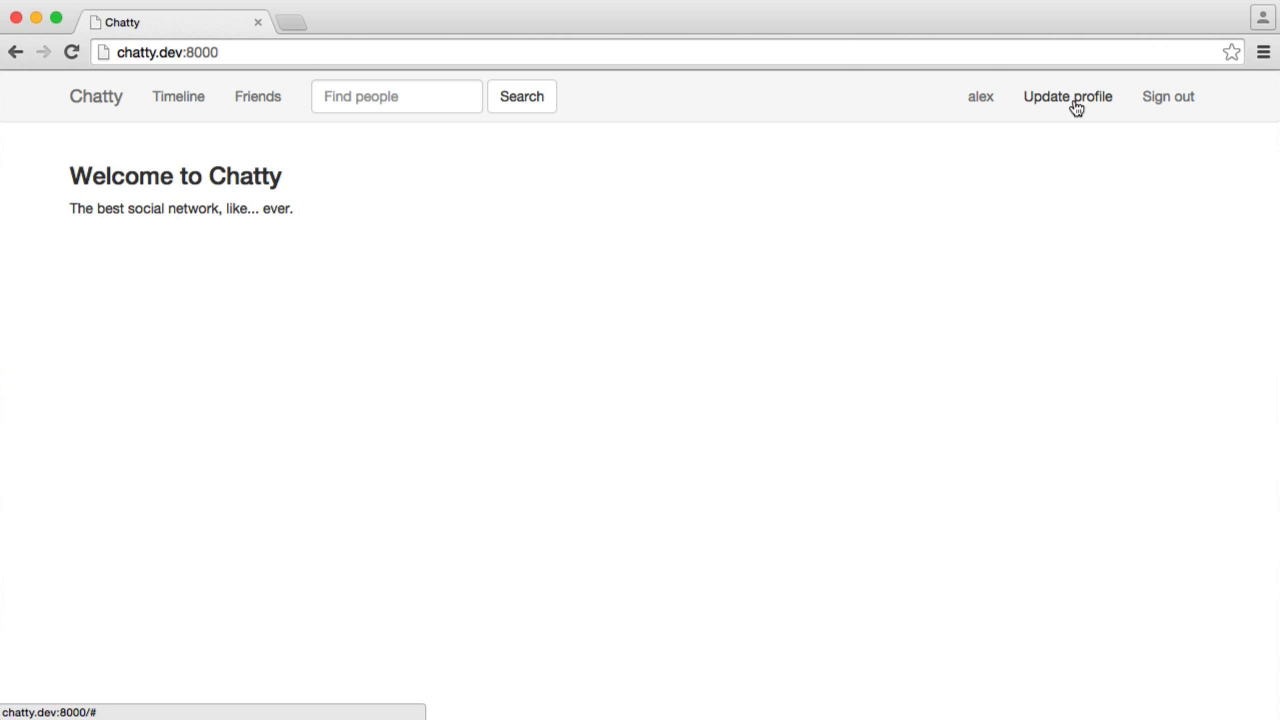
mouse_move(984, 118)
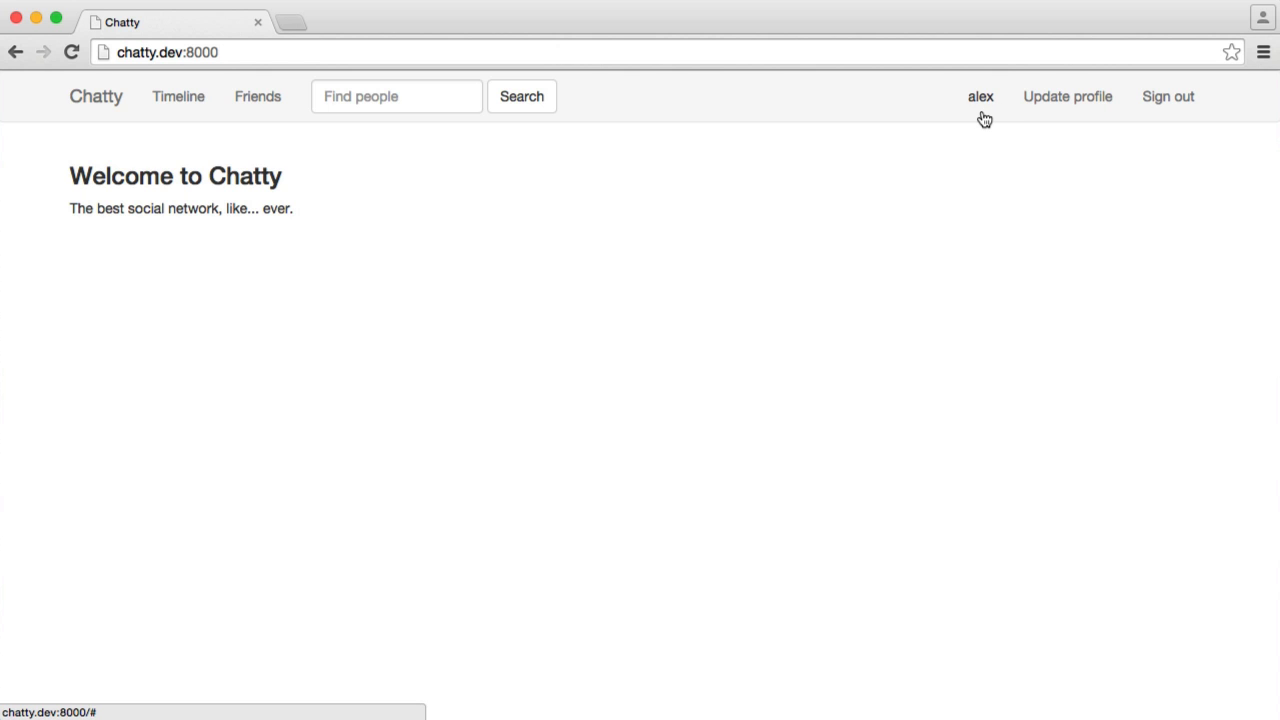
mouse_move(898, 190)
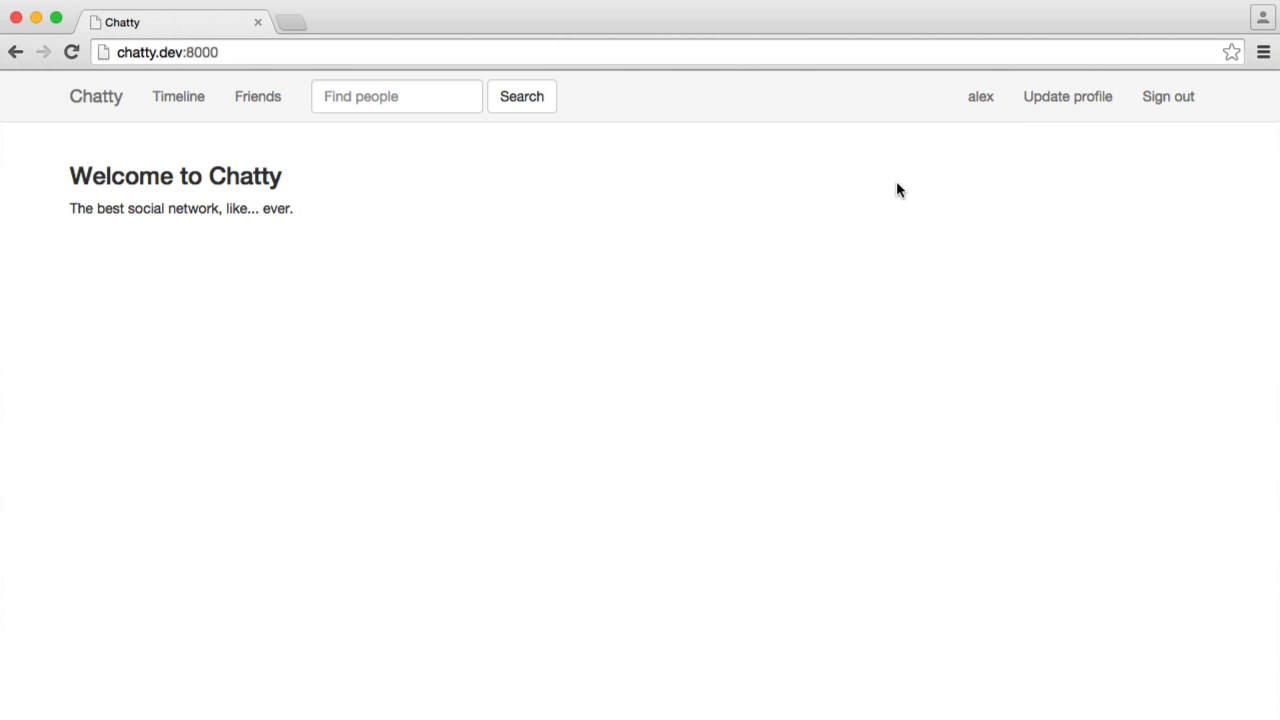
mouse_move(898, 196)
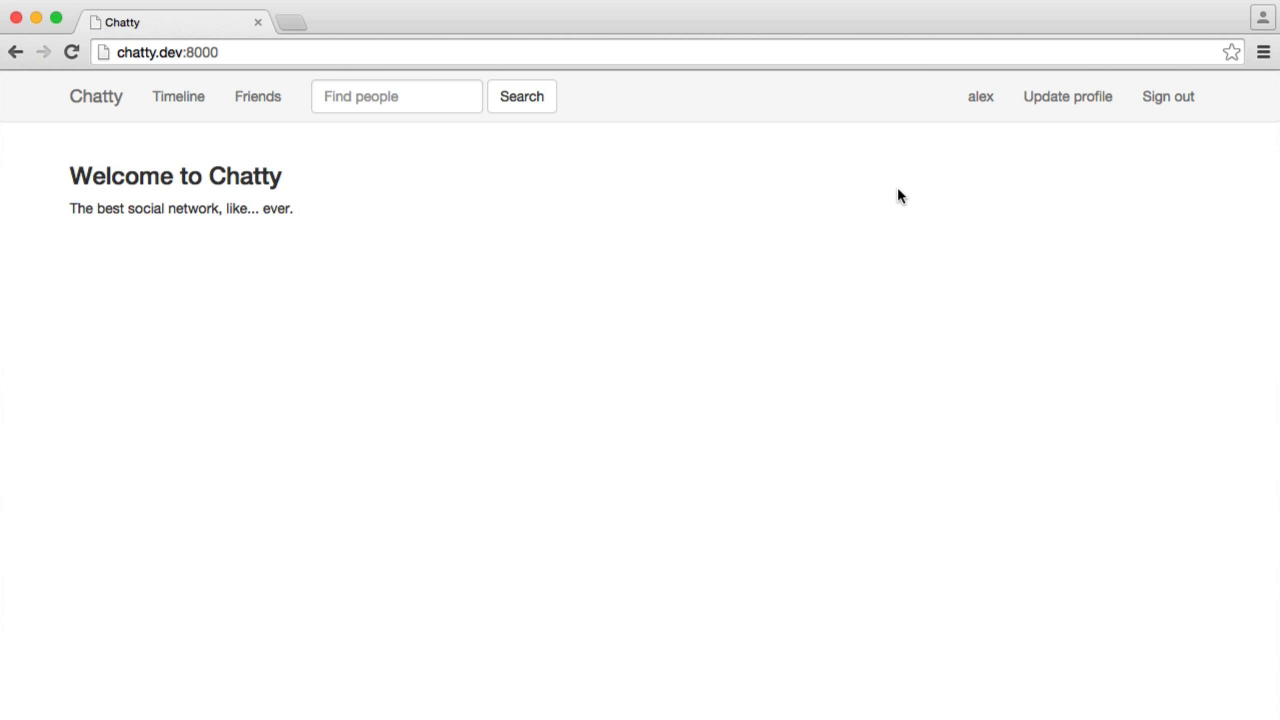
mouse_move(904, 198)
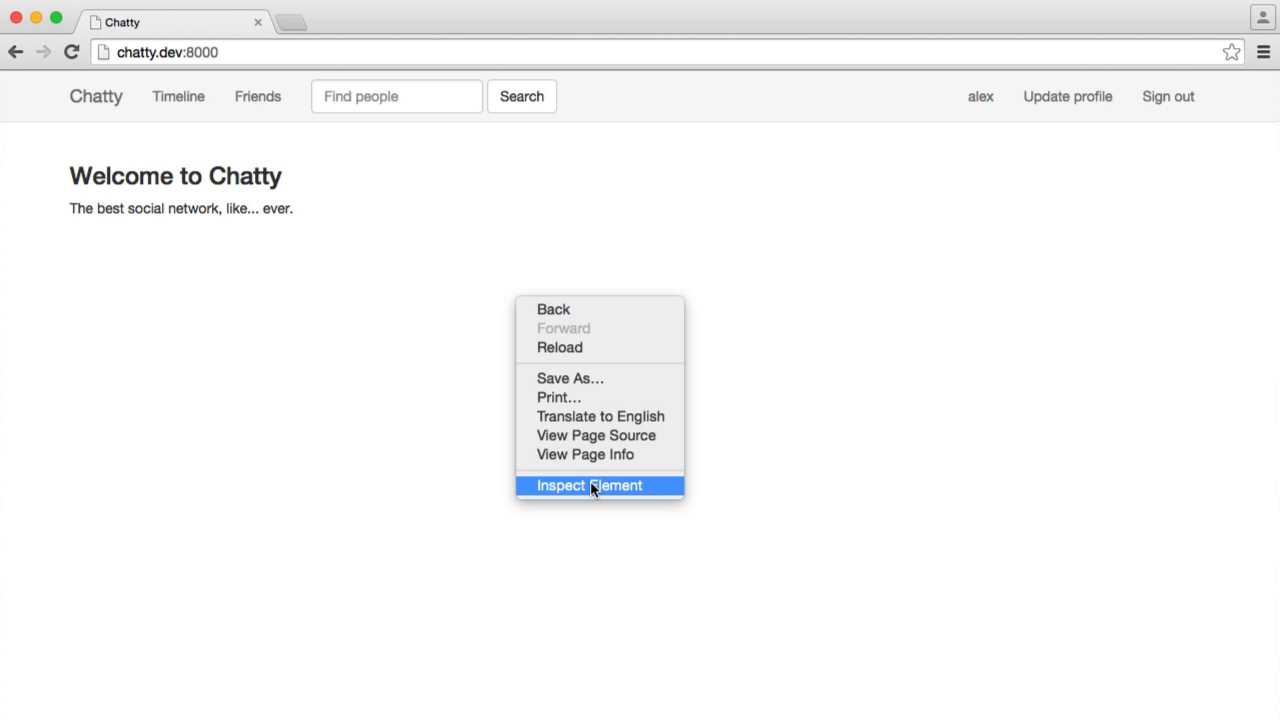
In DevTools Resources, show chatty.dev's cookies including XSRF-TOKEN and laravel_session.
click(588, 486)
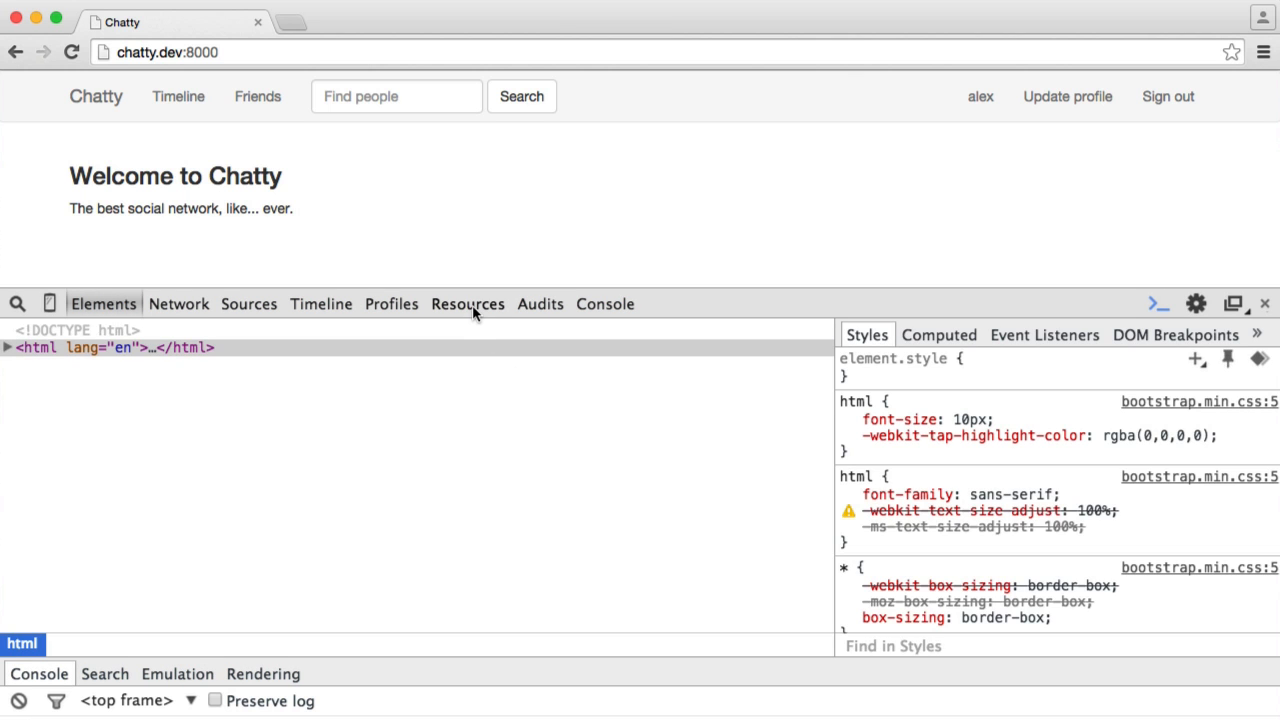
click(468, 304)
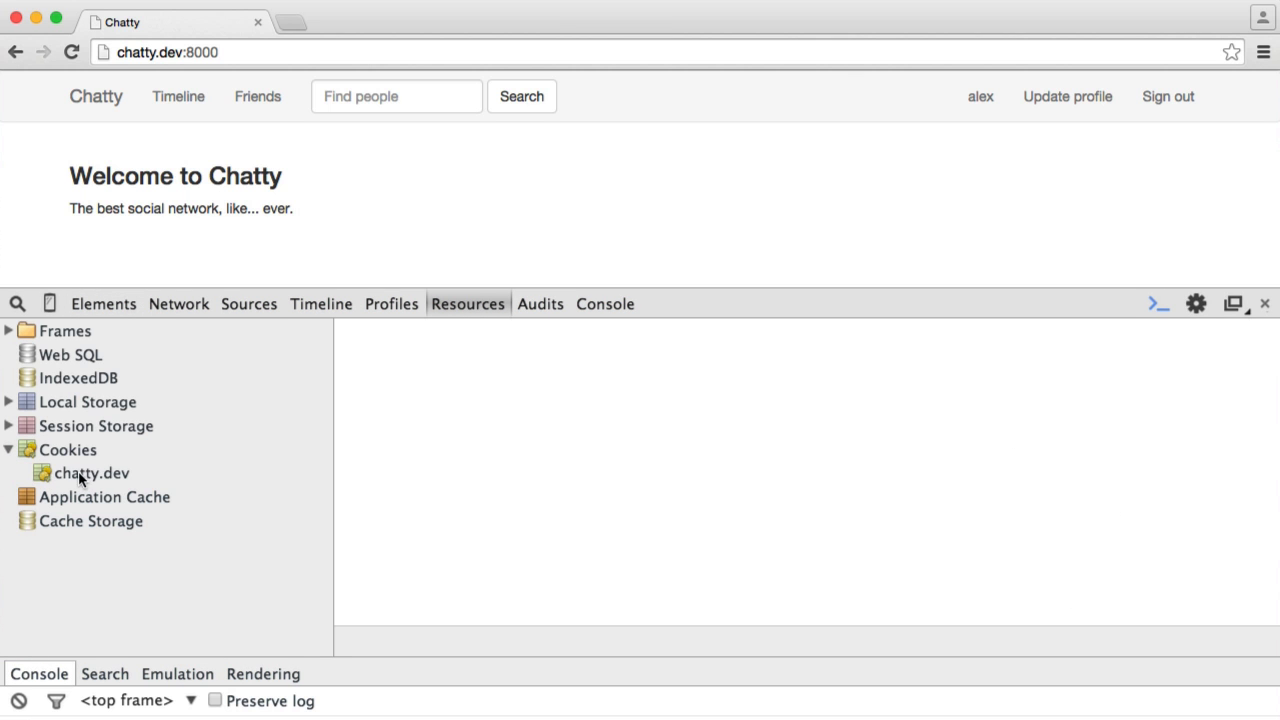
click(92, 472)
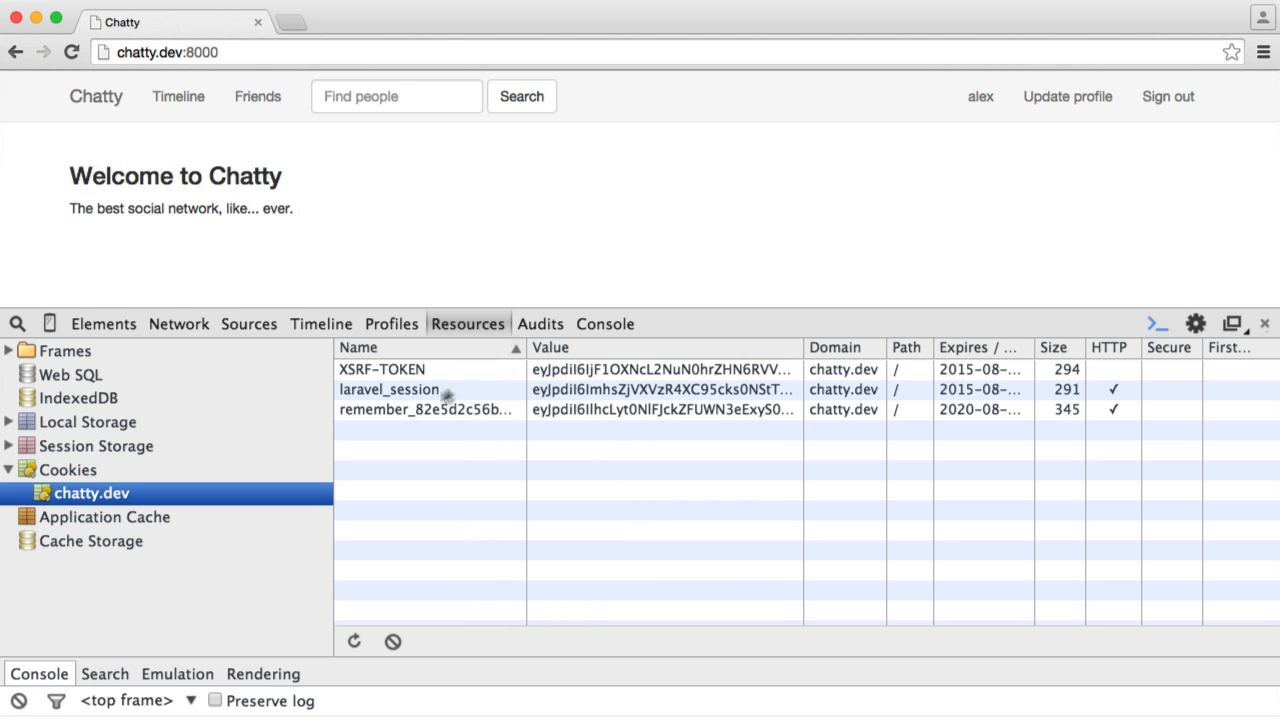
mouse_move(512, 364)
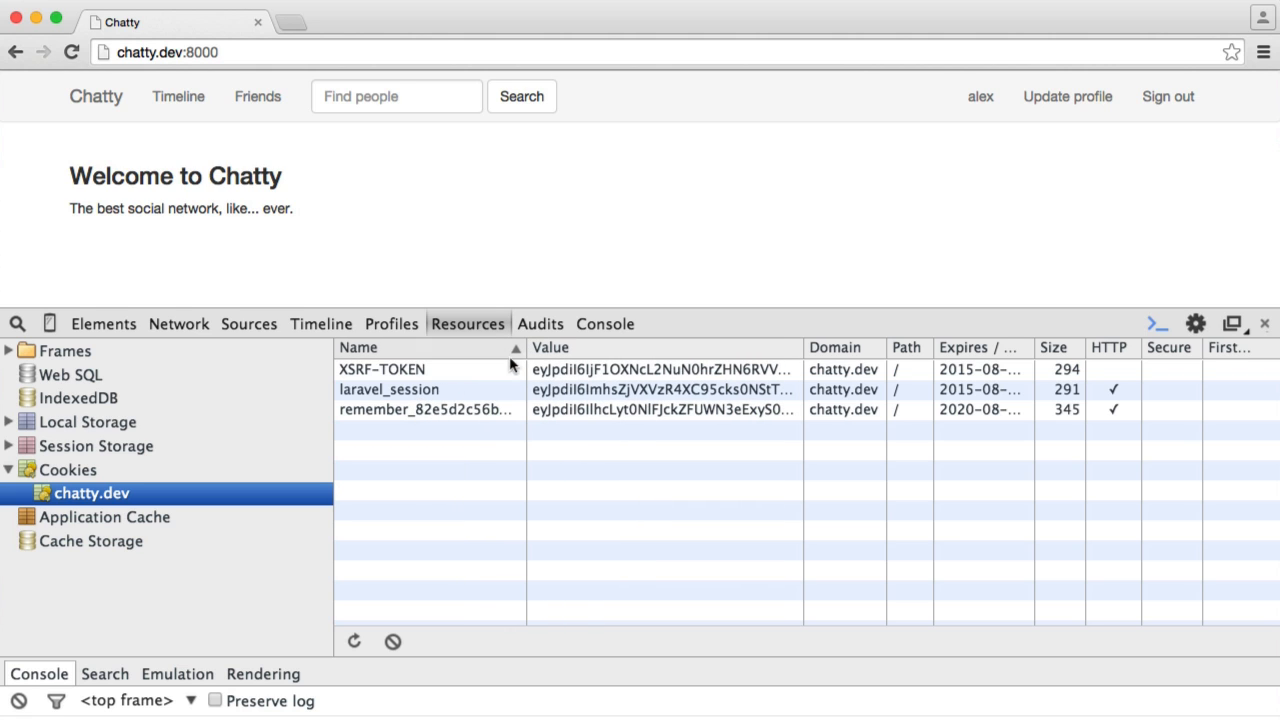